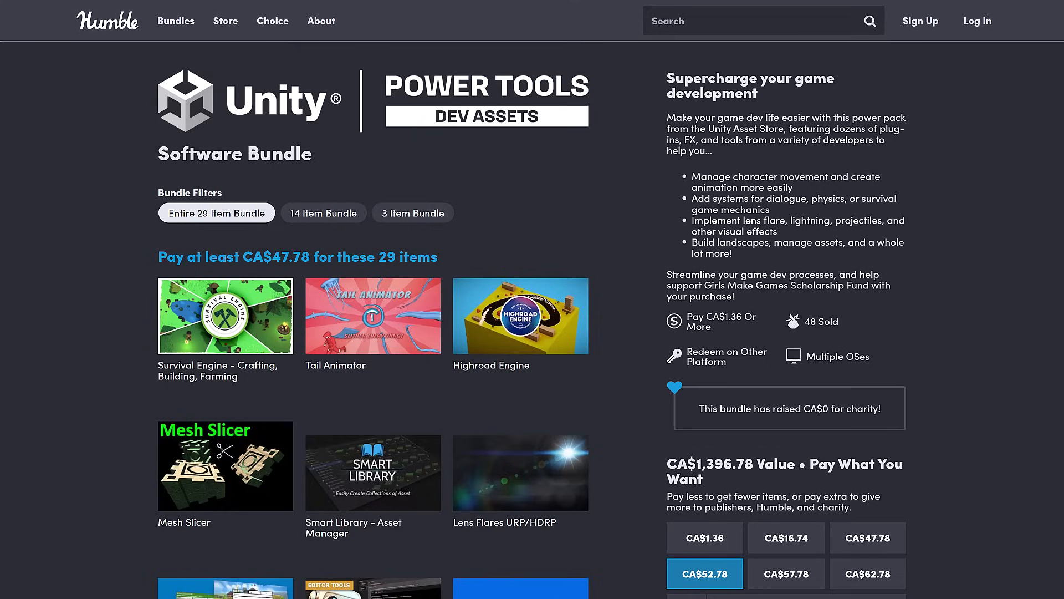
{"action": "mouse_move", "coordinate": [603, 223]}
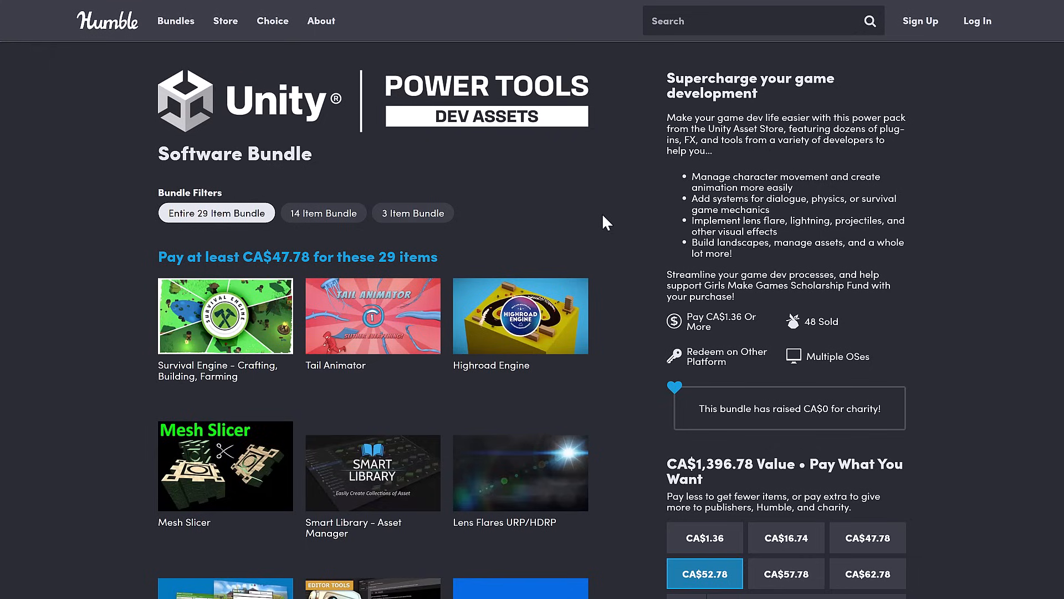
{"action": "mouse_move", "coordinate": [415, 115]}
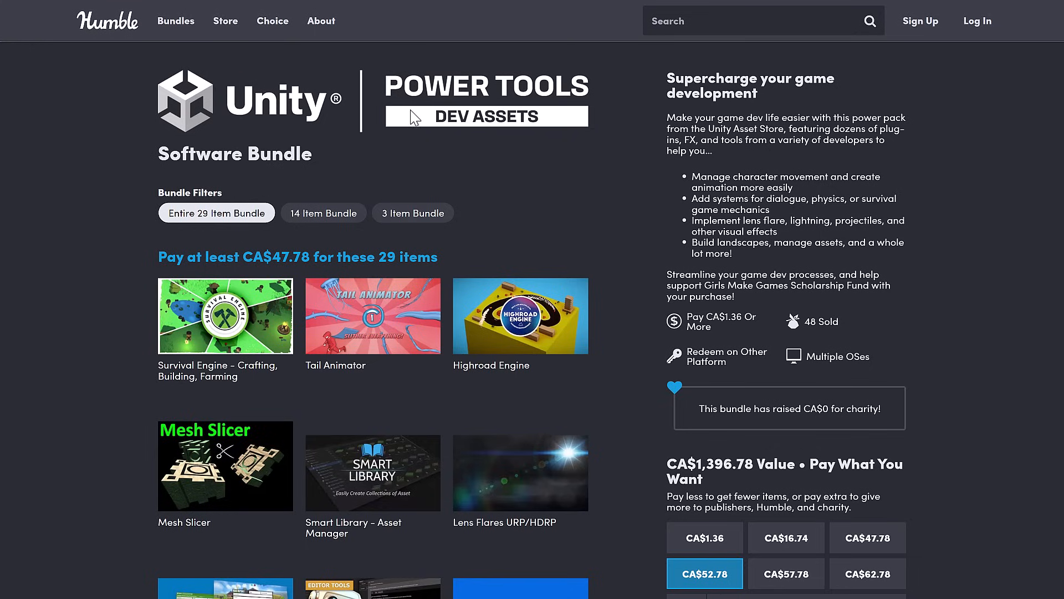
{"action": "mouse_move", "coordinate": [489, 231]}
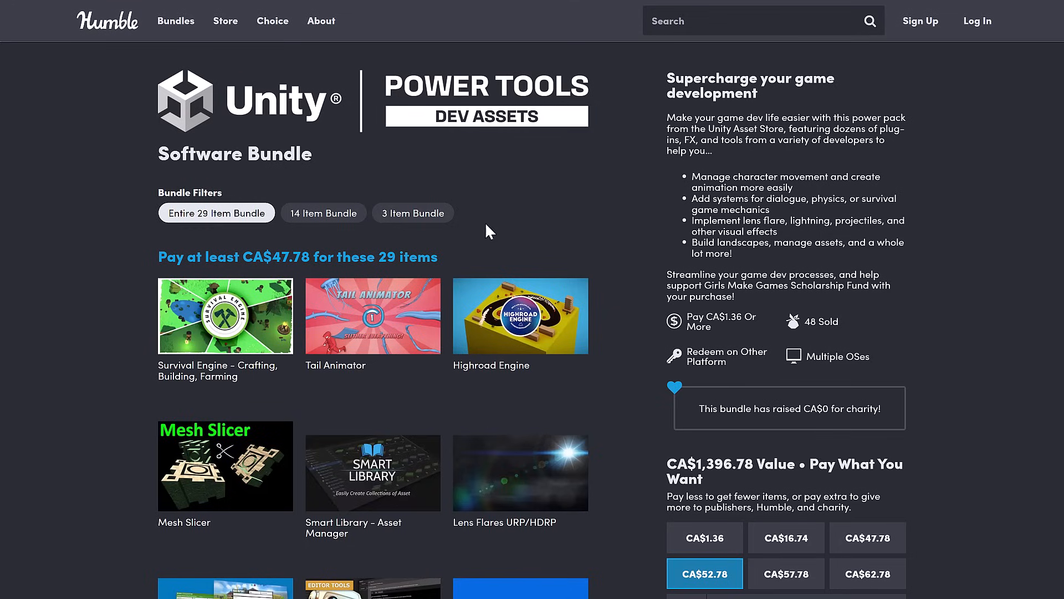
{"action": "mouse_move", "coordinate": [252, 269]}
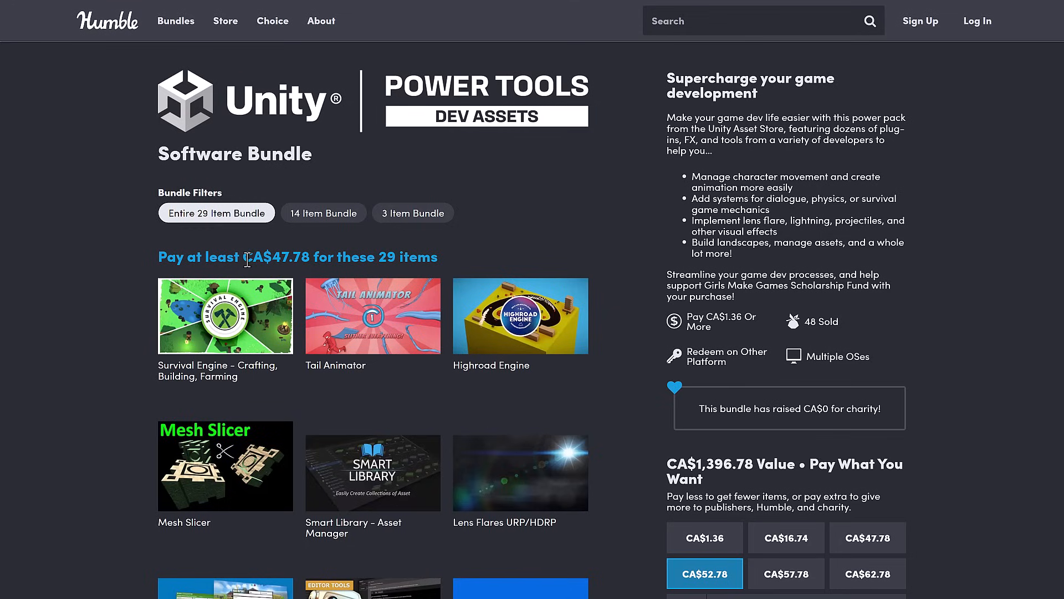
{"action": "mouse_move", "coordinate": [631, 247]}
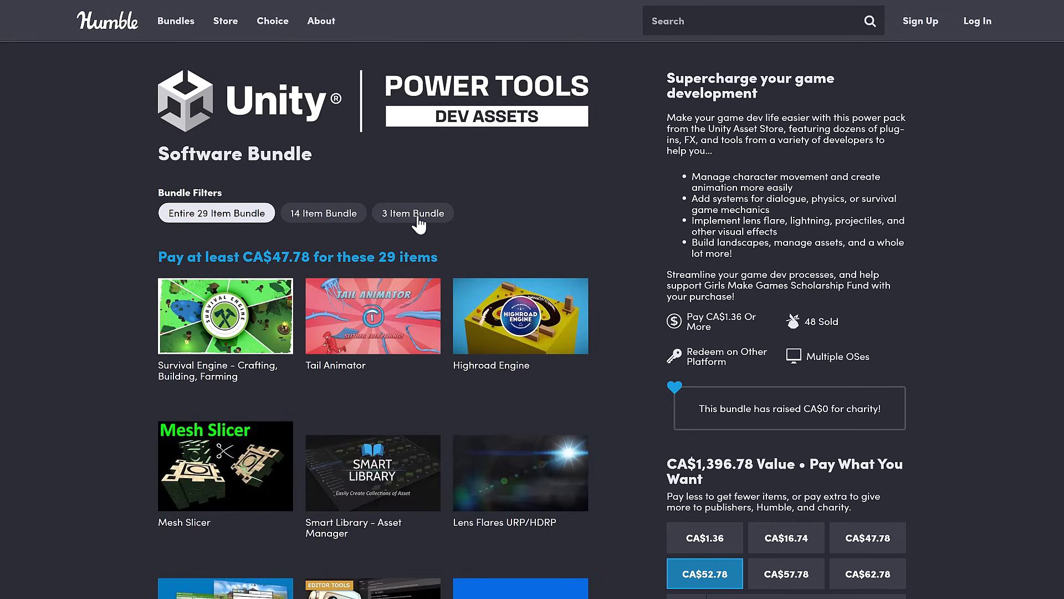
Preview the 14-item tier, restore the full 29-item bundle, and open EzCloud's listing
{"action": "left_click", "coordinate": [323, 213]}
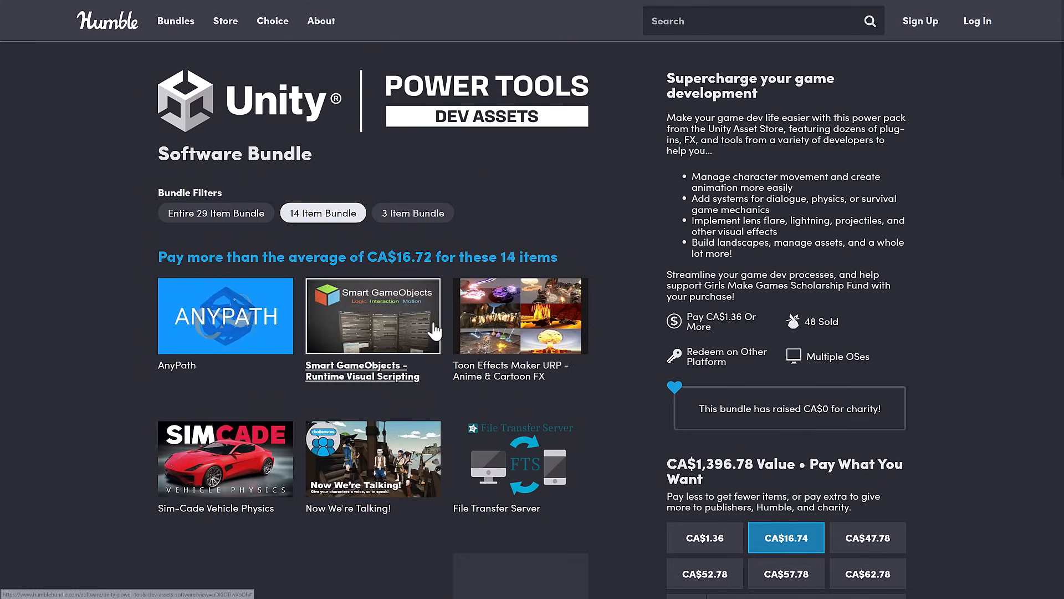
{"action": "left_click", "coordinate": [216, 212]}
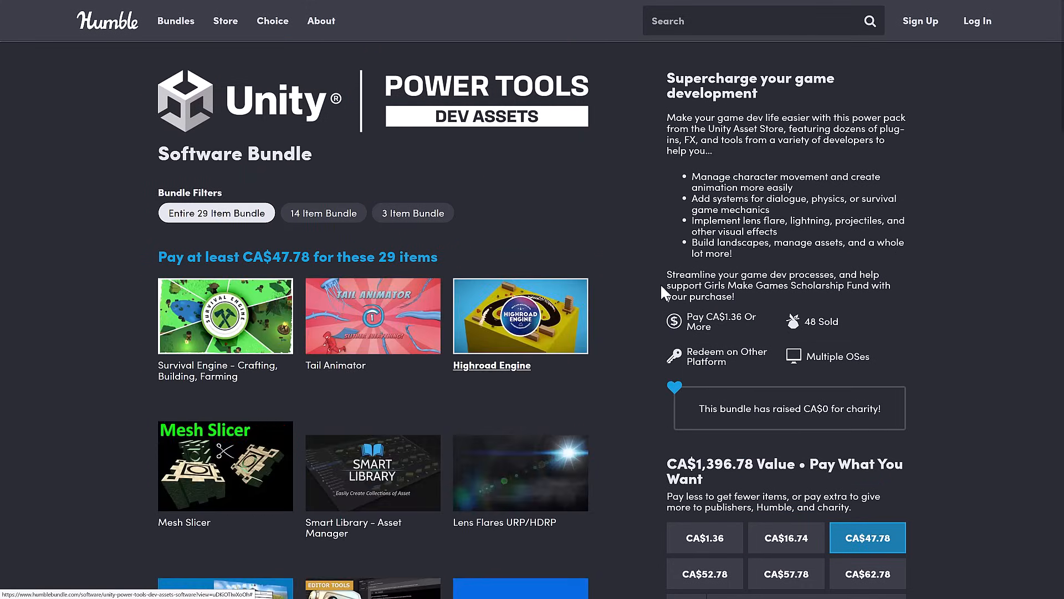
{"action": "mouse_move", "coordinate": [373, 315]}
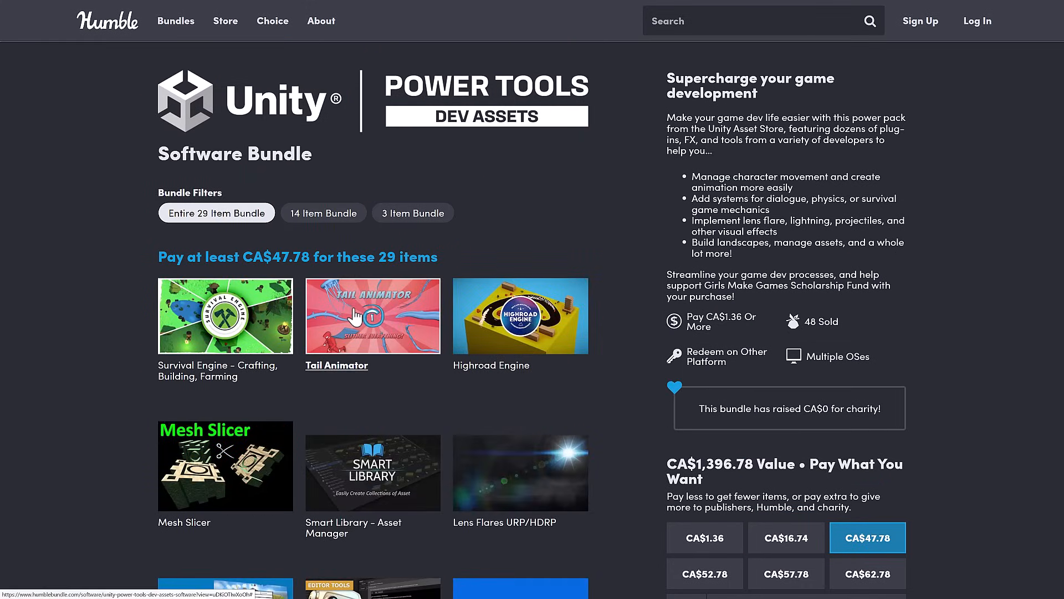
{"action": "mouse_move", "coordinate": [660, 243]}
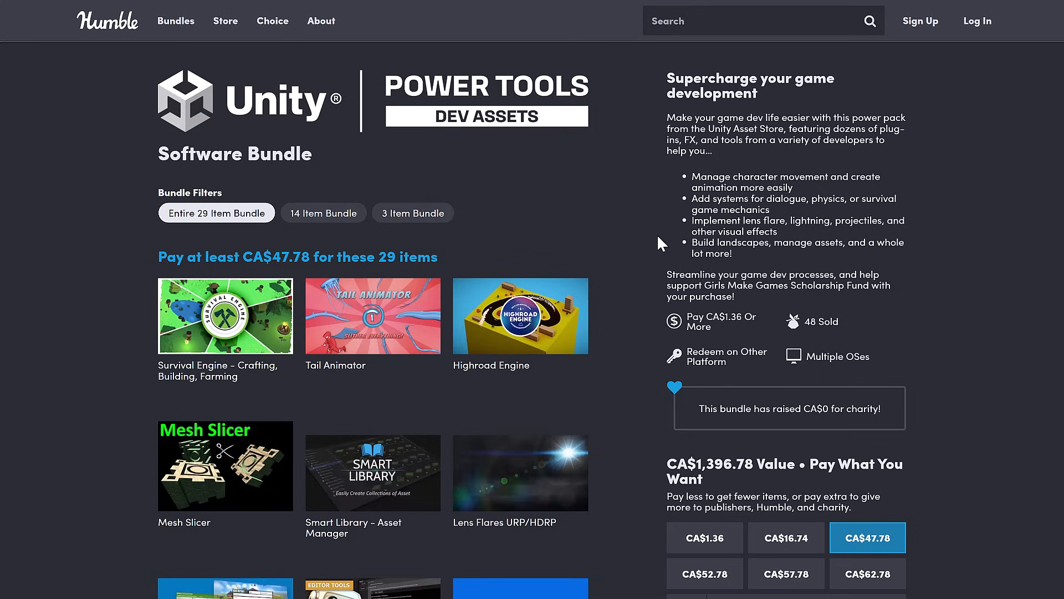
{"action": "mouse_move", "coordinate": [655, 310]}
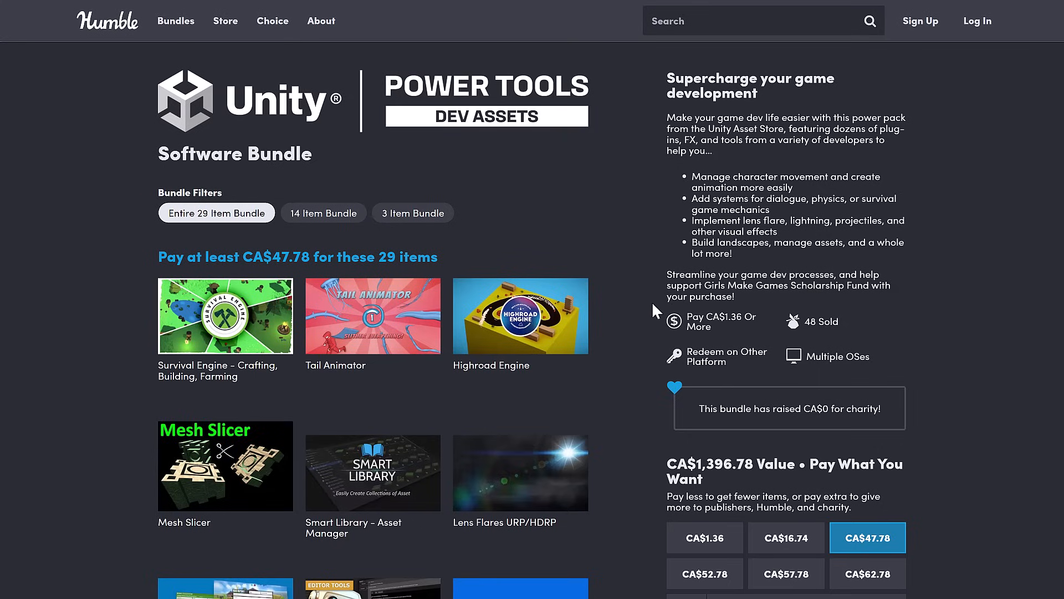
{"action": "scroll", "scroll_direction": "down", "scroll_amount": 3}
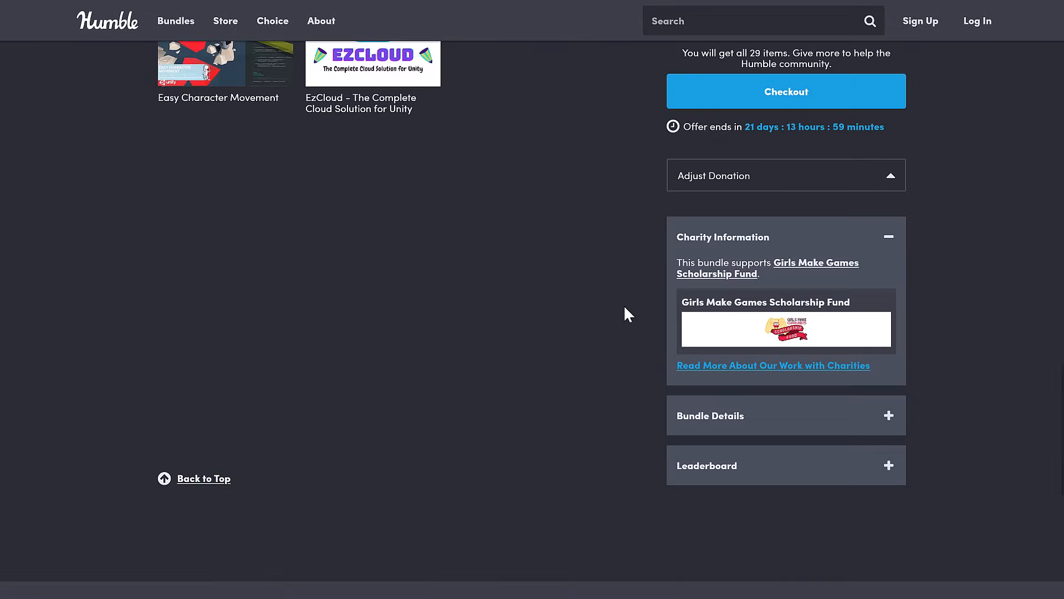
{"action": "scroll", "scroll_direction": "up", "scroll_amount": 3}
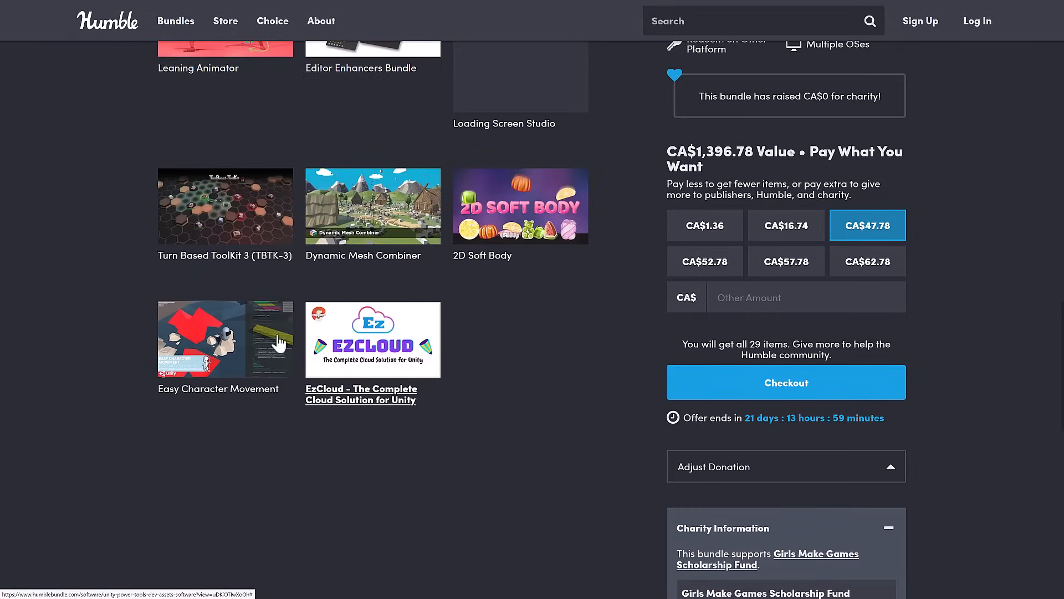
{"action": "mouse_move", "coordinate": [614, 398]}
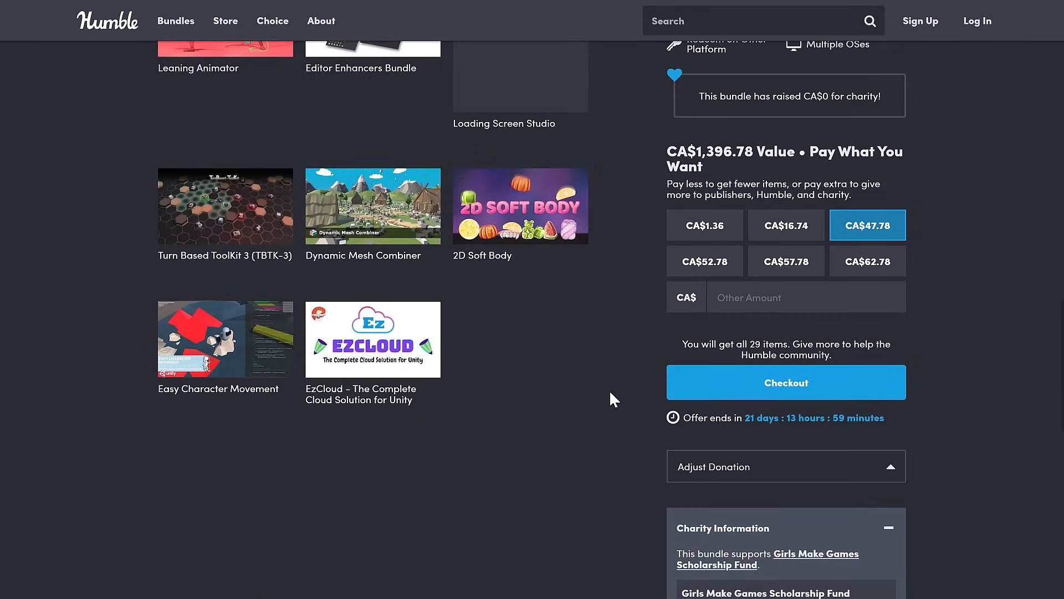
{"action": "left_click", "coordinate": [372, 339]}
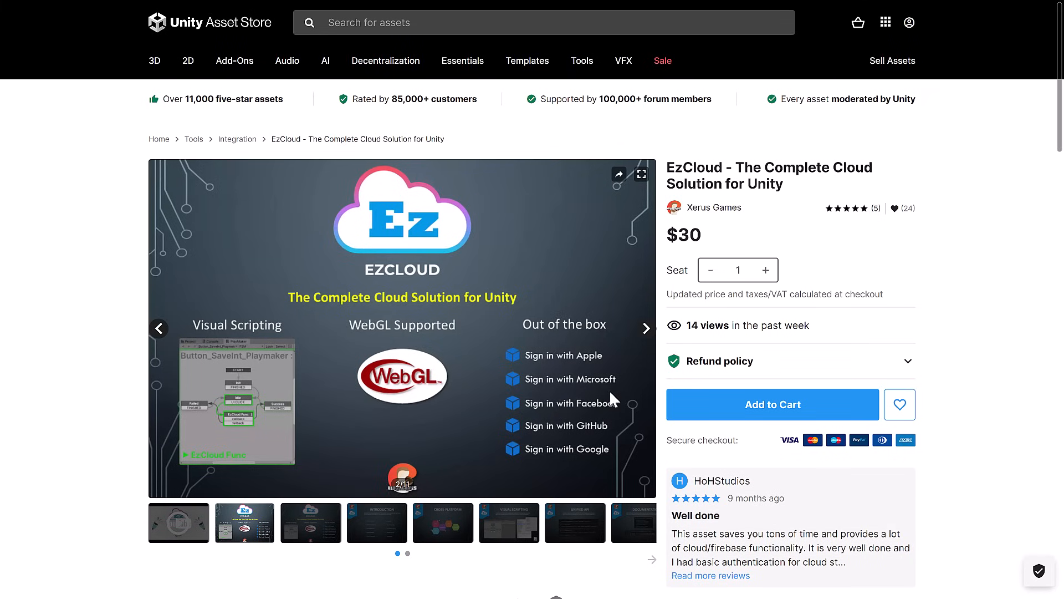
{"action": "mouse_move", "coordinate": [570, 373]}
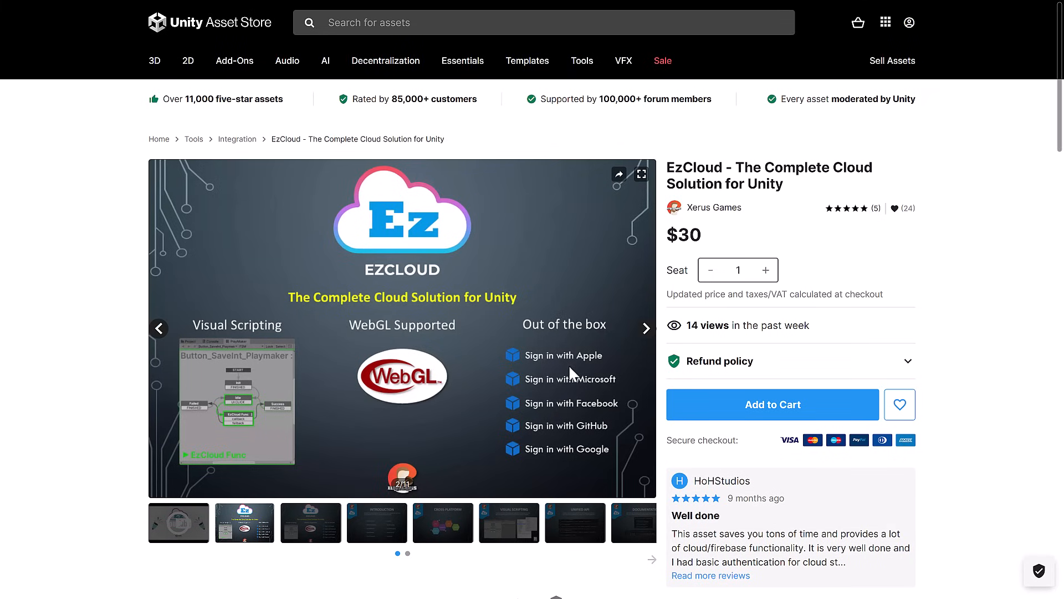
Scroll the EzCloud page past the gallery to its Overview and license and file details
{"action": "scroll", "scroll_direction": "down", "scroll_amount": 3}
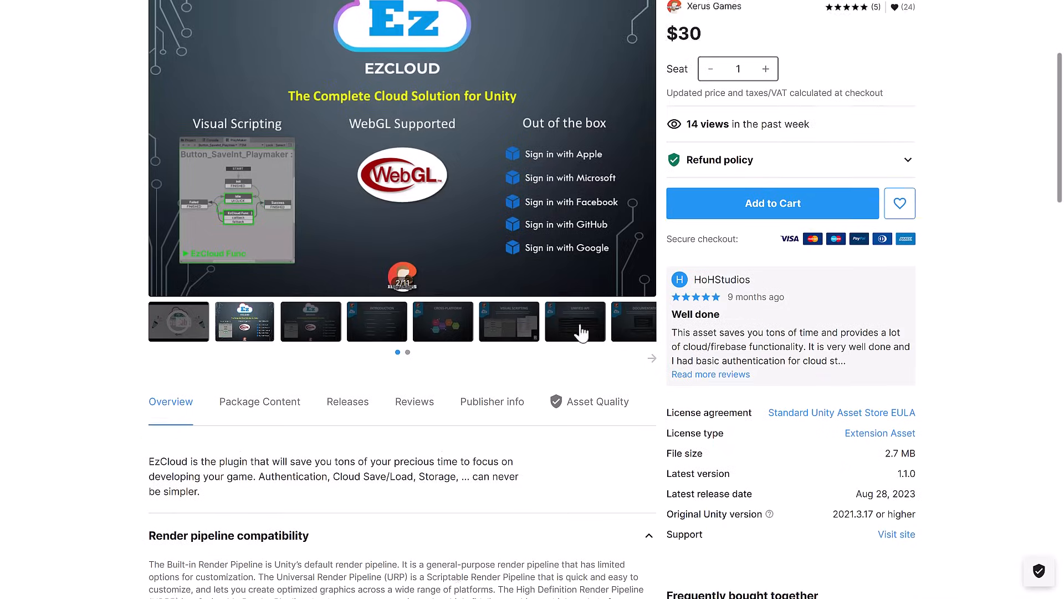
{"action": "scroll", "scroll_direction": "down", "scroll_amount": 3}
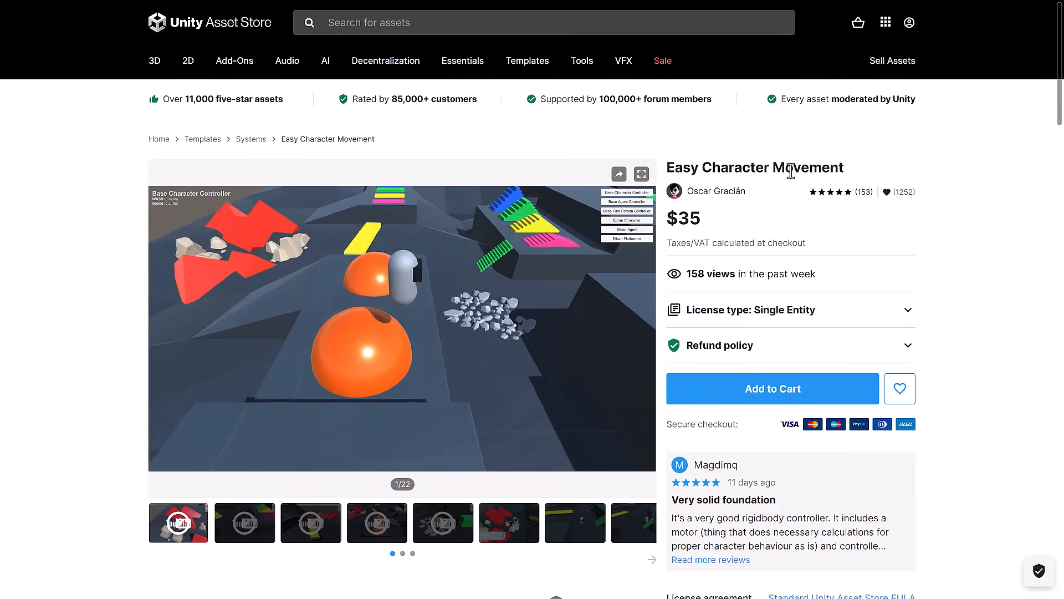
Scroll through Easy Character Movement's Overview feature list
{"action": "scroll", "scroll_direction": "down", "scroll_amount": 3}
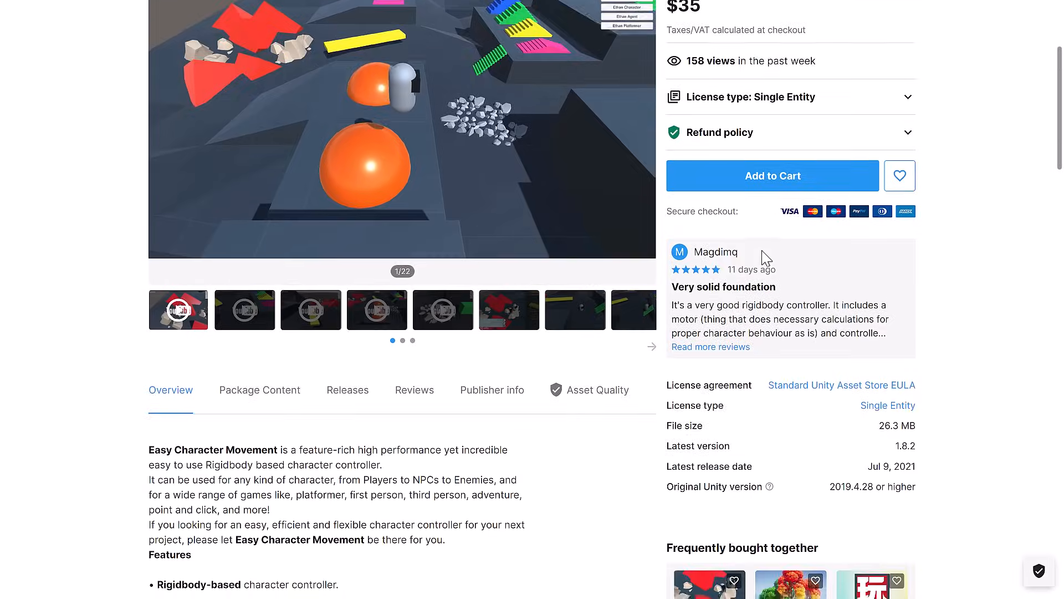
{"action": "scroll", "scroll_direction": "down", "scroll_amount": 3}
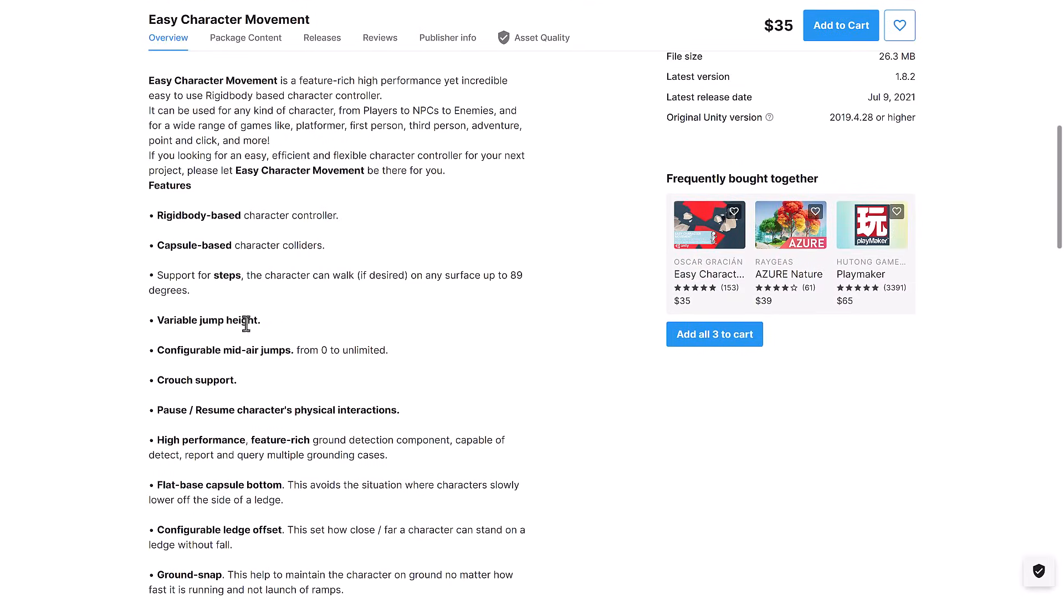
{"action": "scroll", "scroll_direction": "down", "scroll_amount": 3}
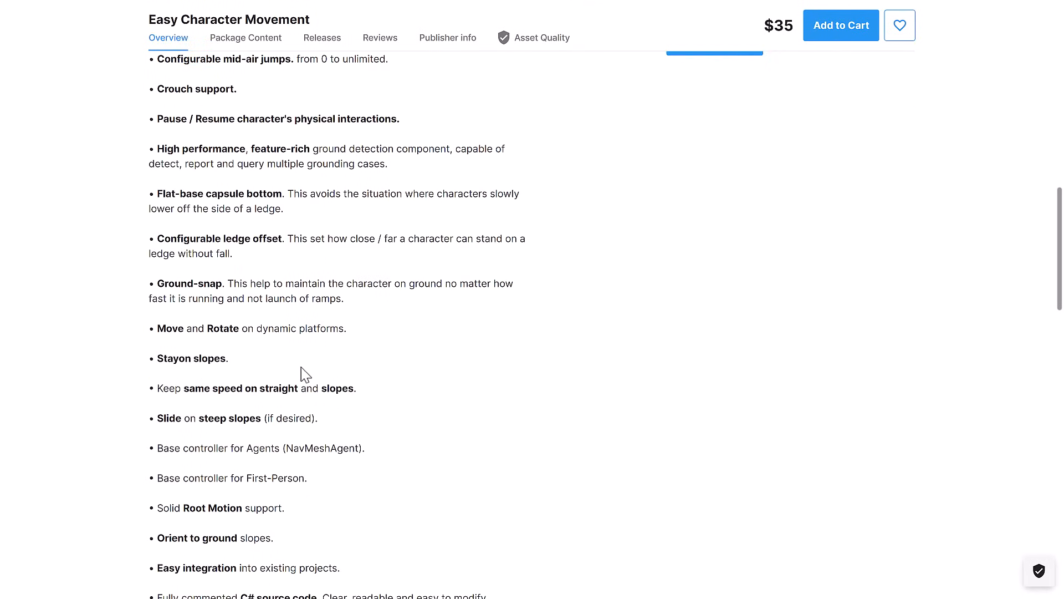
{"action": "scroll", "scroll_direction": "down", "scroll_amount": 3}
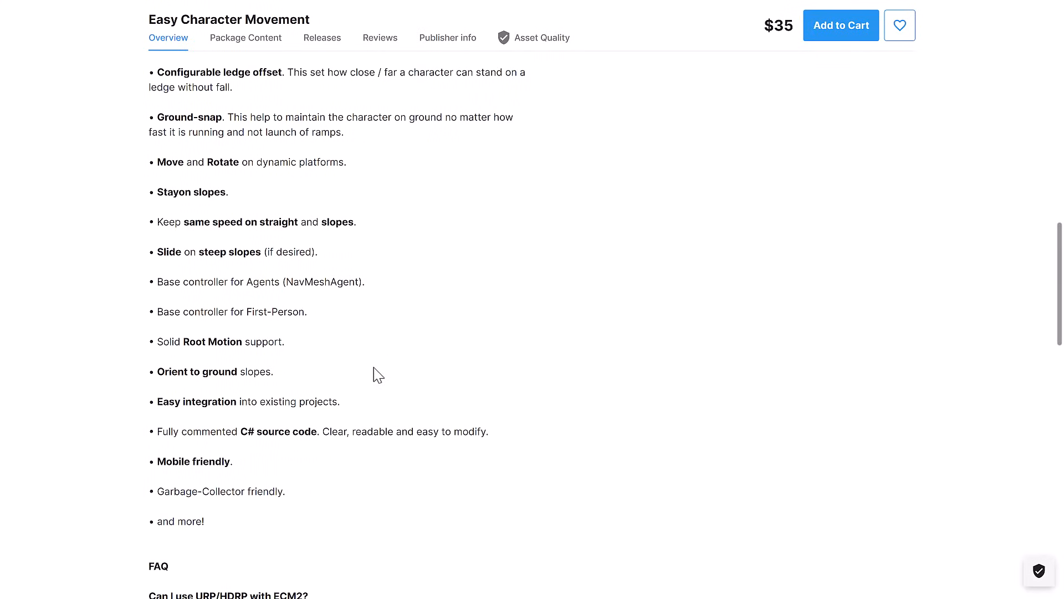
{"action": "scroll", "scroll_direction": "up", "scroll_amount": 3}
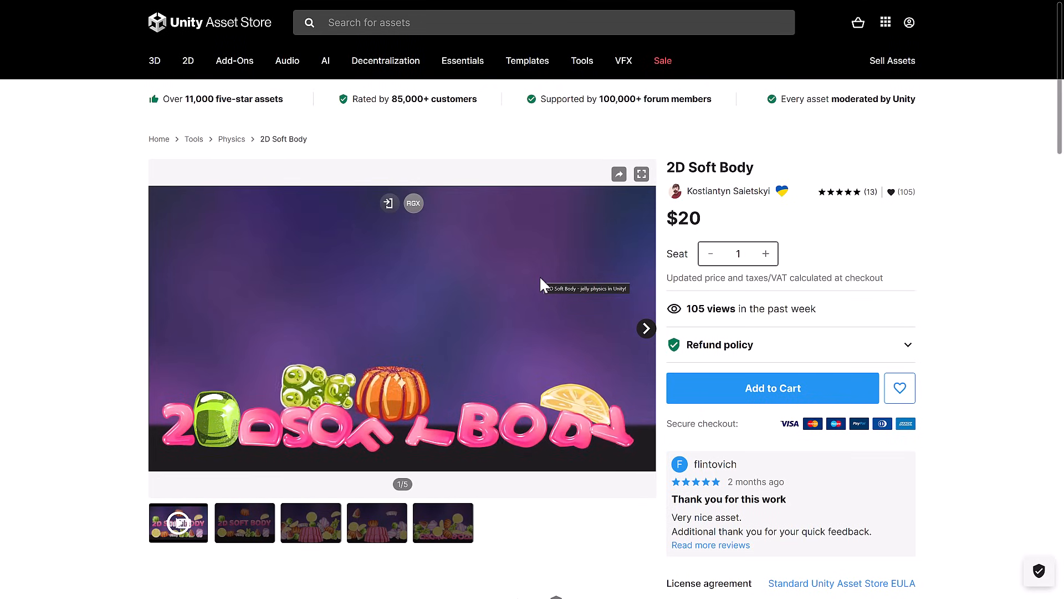
Play the 2D Soft Body preview video and scroll through its Overview features
{"action": "left_click", "coordinate": [402, 329]}
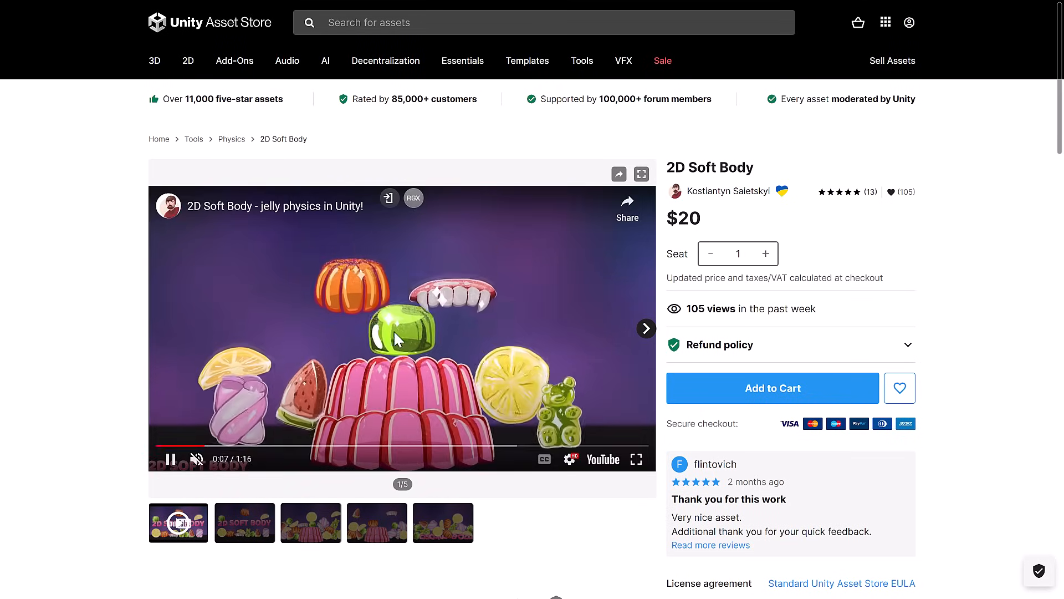
{"action": "scroll", "scroll_direction": "down", "scroll_amount": 3}
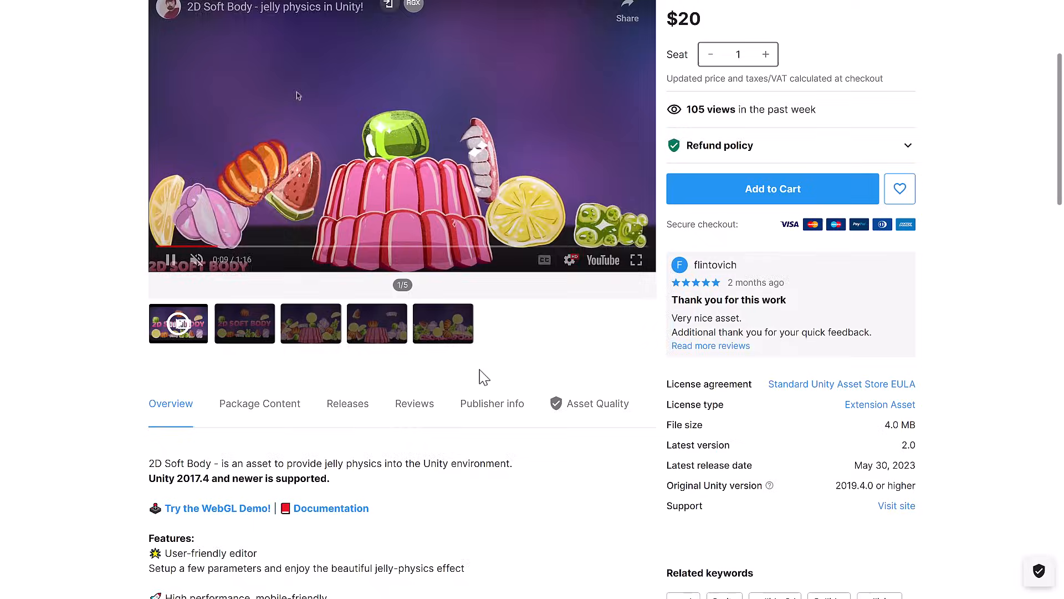
{"action": "scroll", "scroll_direction": "down", "scroll_amount": 3}
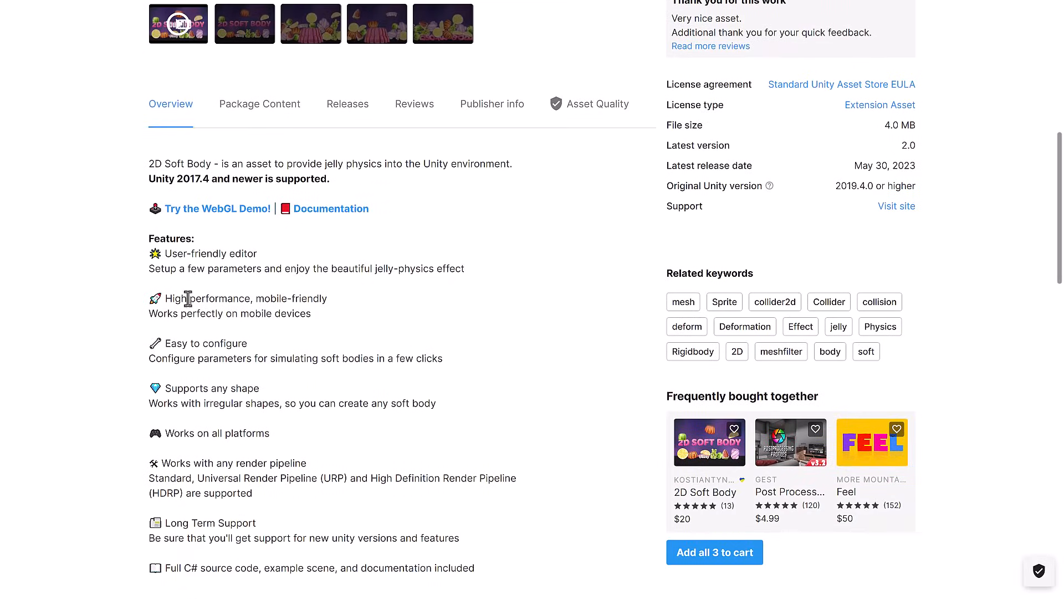
{"action": "scroll", "scroll_direction": "down", "scroll_amount": 3}
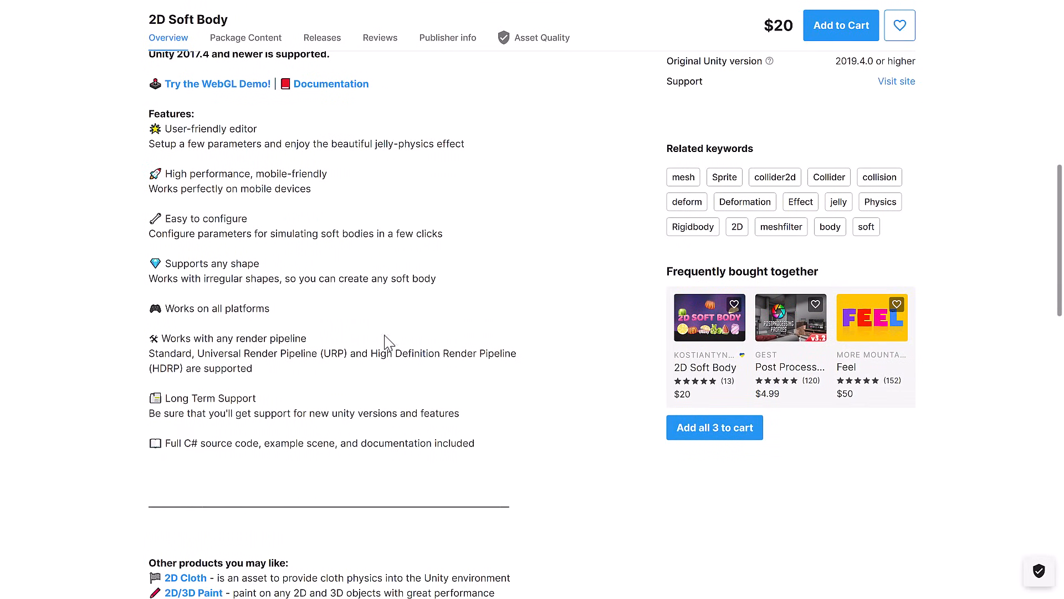
{"action": "scroll", "scroll_direction": "up", "scroll_amount": 3}
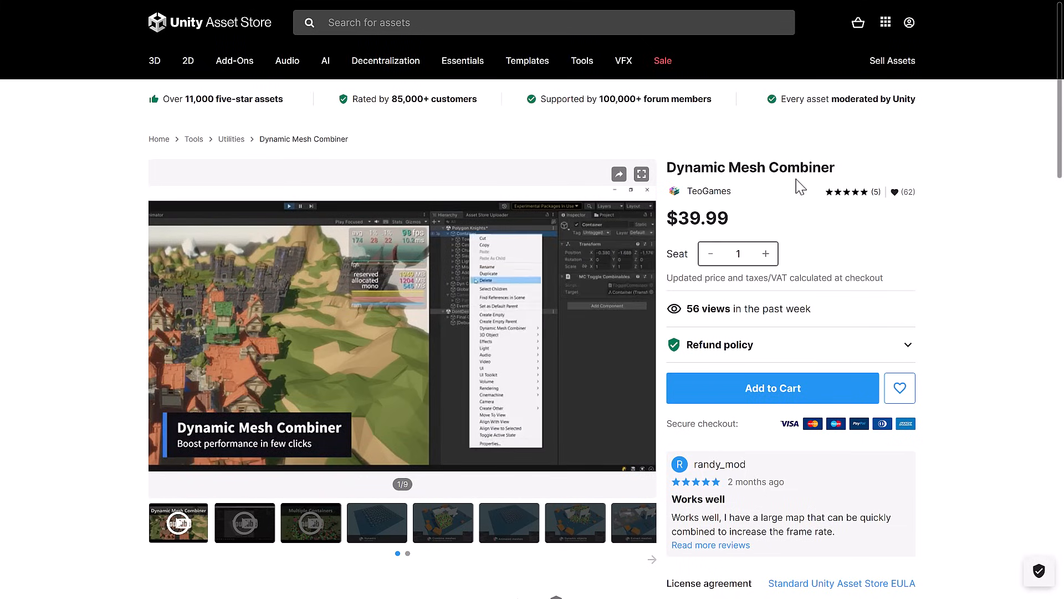
Scroll Dynamic Mesh Combiner's page to its Render pipeline compatibility and Description sections
{"action": "scroll", "scroll_direction": "down", "scroll_amount": 3}
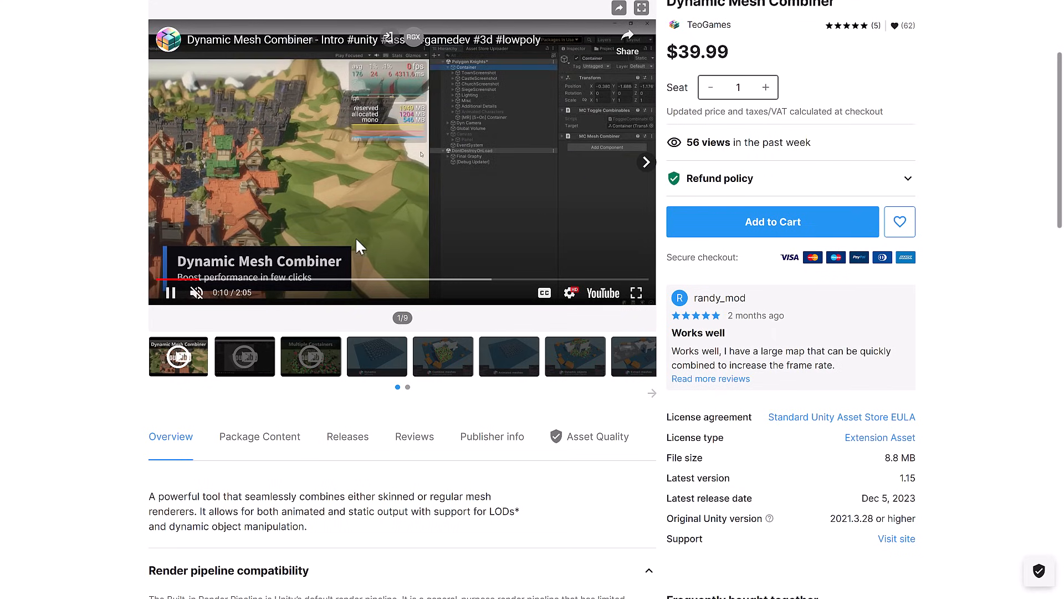
{"action": "scroll", "scroll_direction": "down", "scroll_amount": 3}
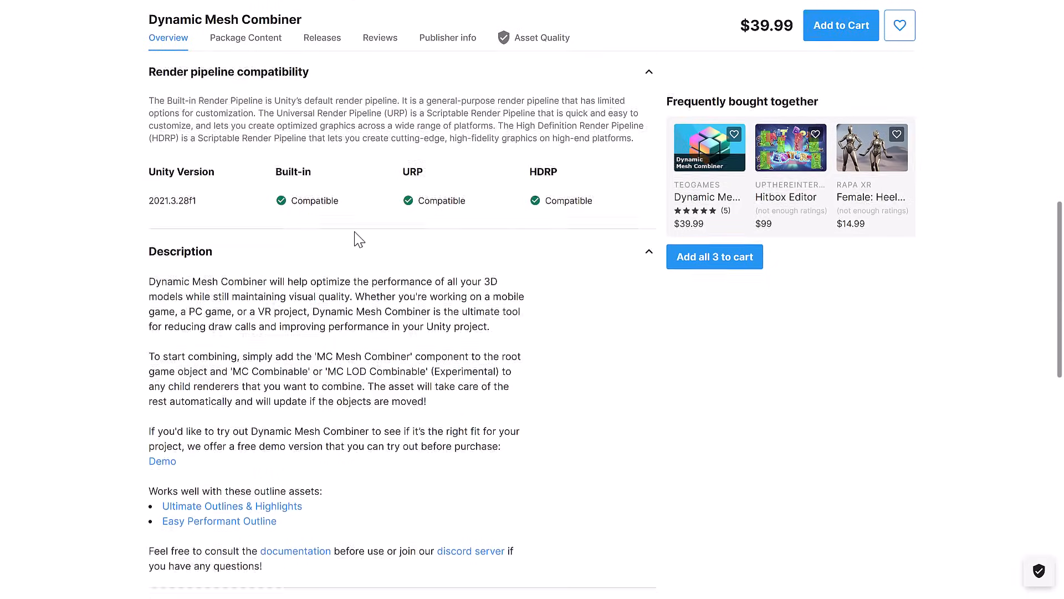
{"action": "scroll", "scroll_direction": "up", "scroll_amount": 3}
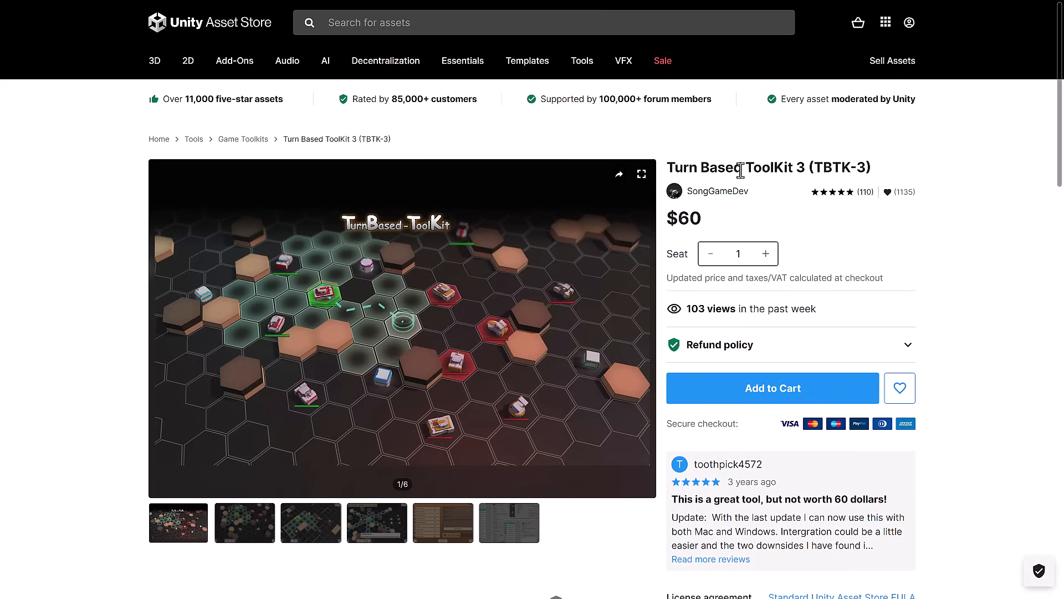
{"action": "mouse_move", "coordinate": [283, 217]}
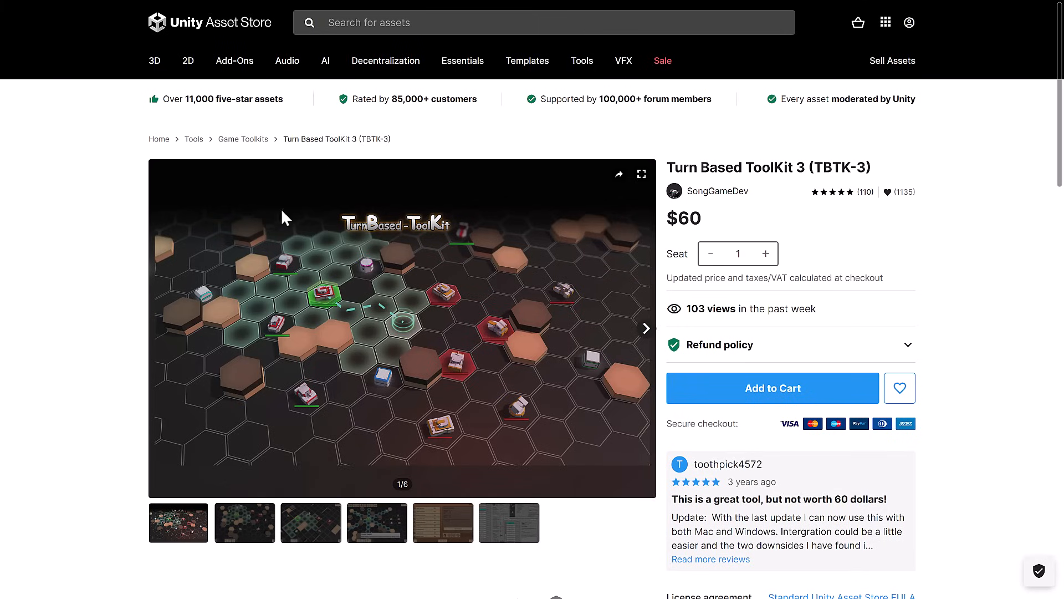
View the third and fifth Turn Based ToolKit 3 screenshots, then scroll to its Overview
{"action": "left_click", "coordinate": [311, 522]}
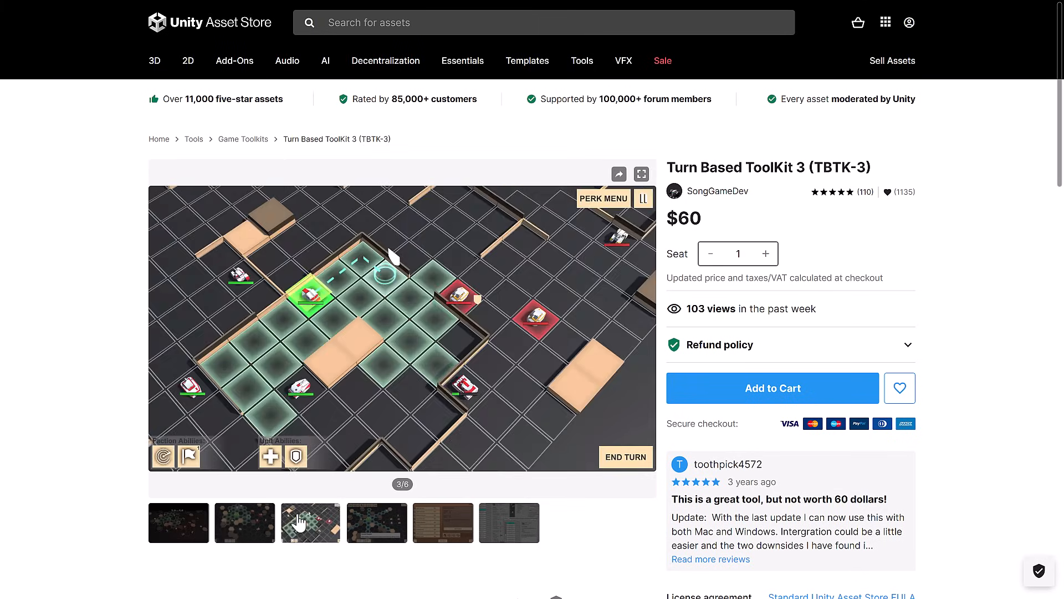
{"action": "mouse_move", "coordinate": [433, 546]}
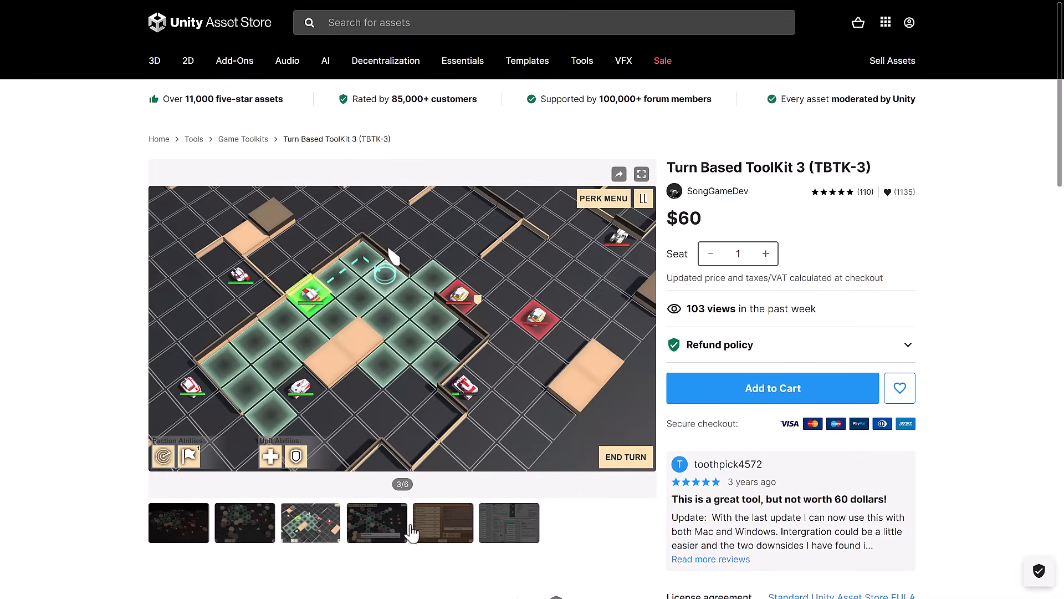
{"action": "left_click", "coordinate": [442, 522]}
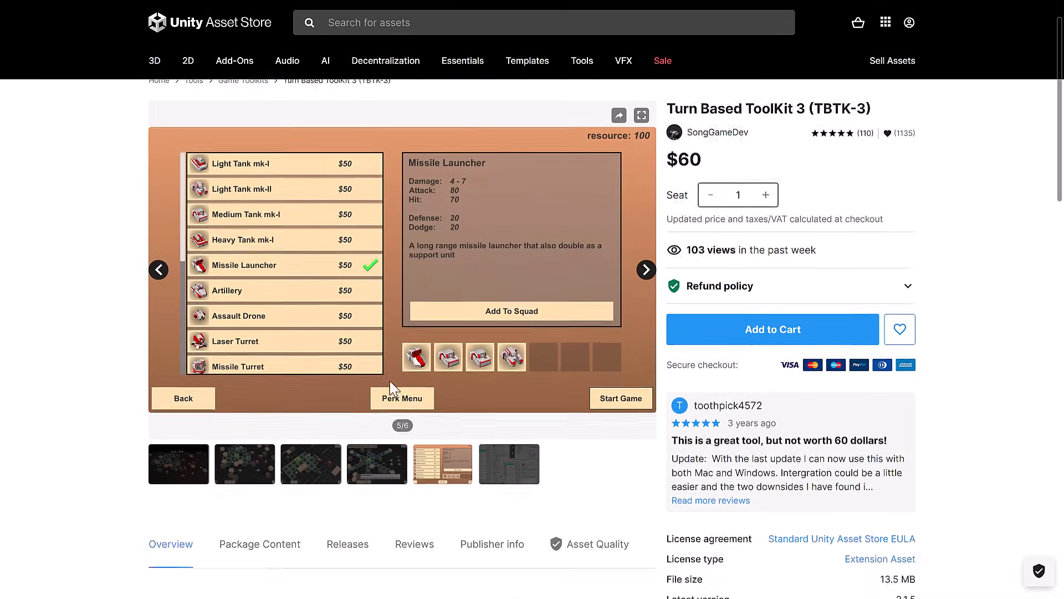
{"action": "scroll", "scroll_direction": "down", "scroll_amount": 3}
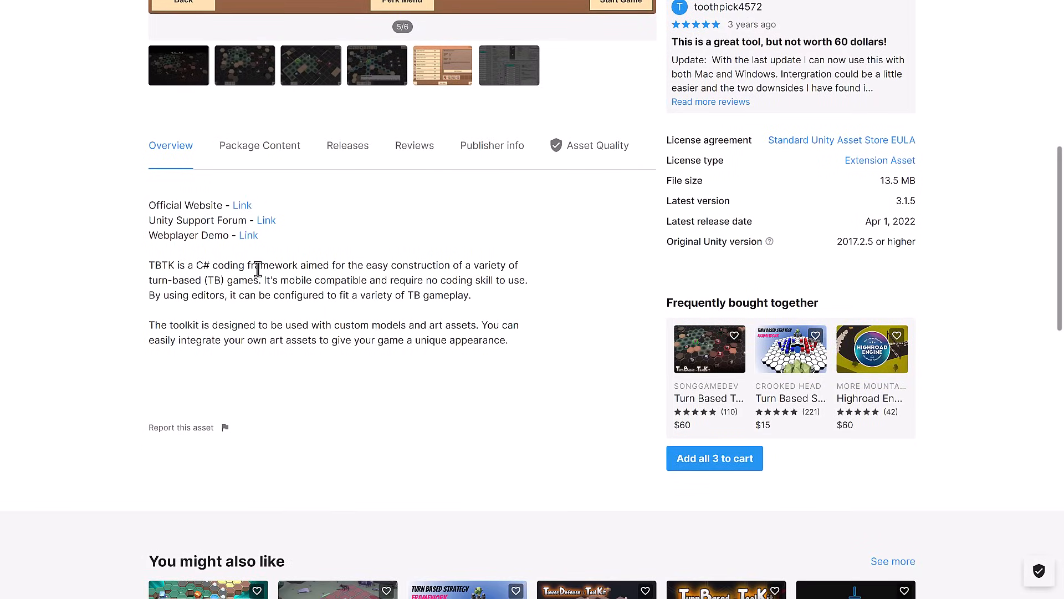
{"action": "scroll", "scroll_direction": "up", "scroll_amount": 3}
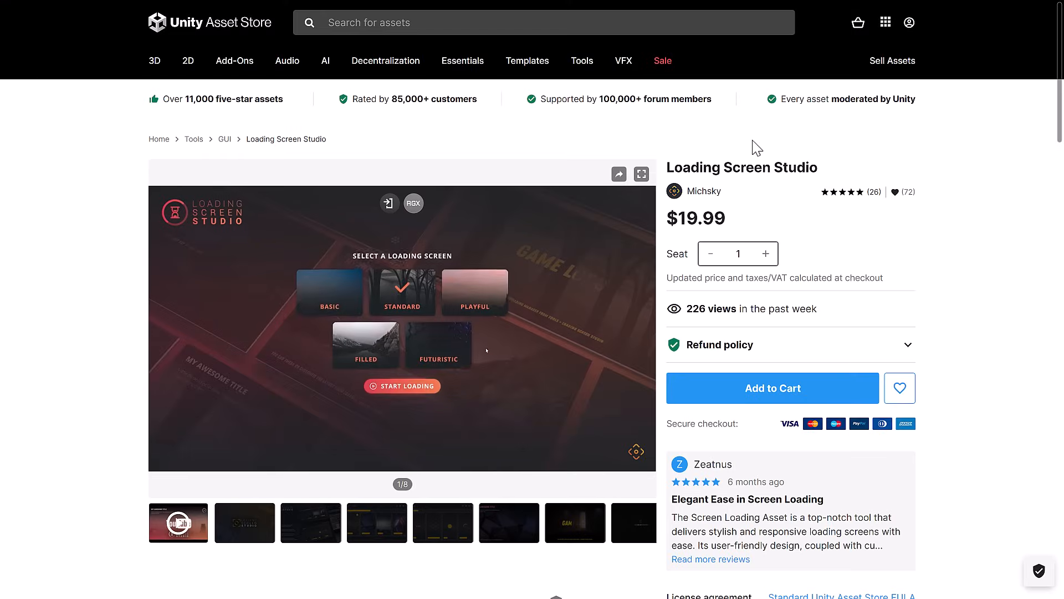
Open Loading Screen Studio, view its fourth and seventh images, and scroll its Description
{"action": "left_click", "coordinate": [329, 290]}
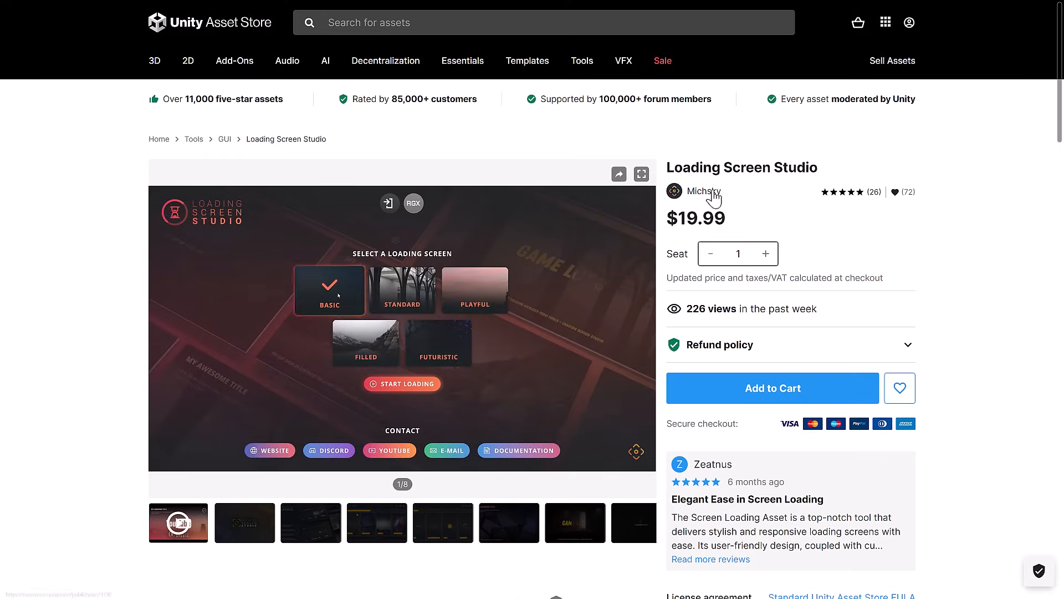
{"action": "left_click", "coordinate": [402, 383]}
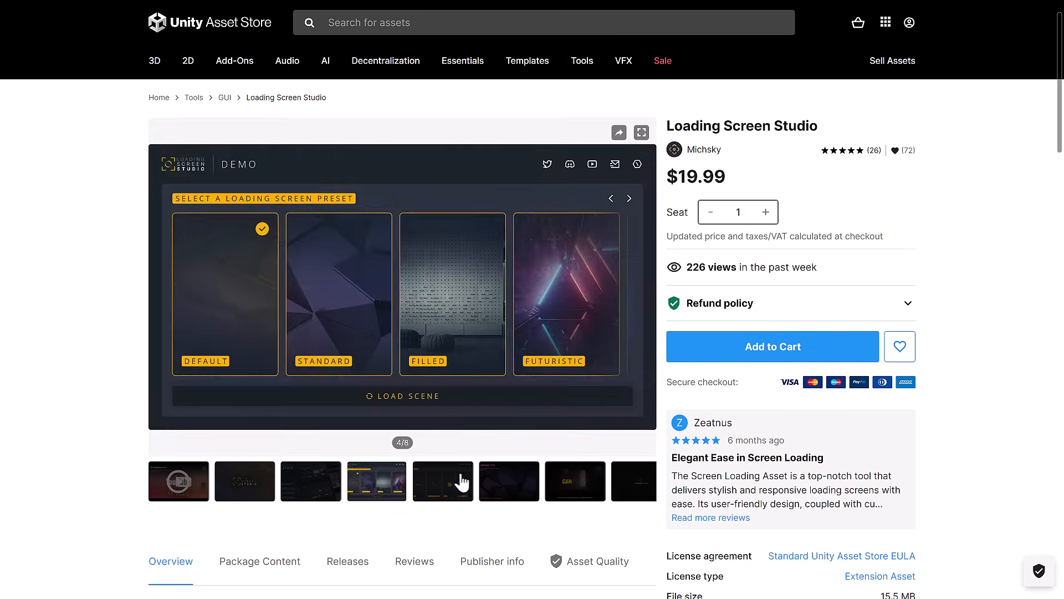
{"action": "left_click", "coordinate": [574, 481]}
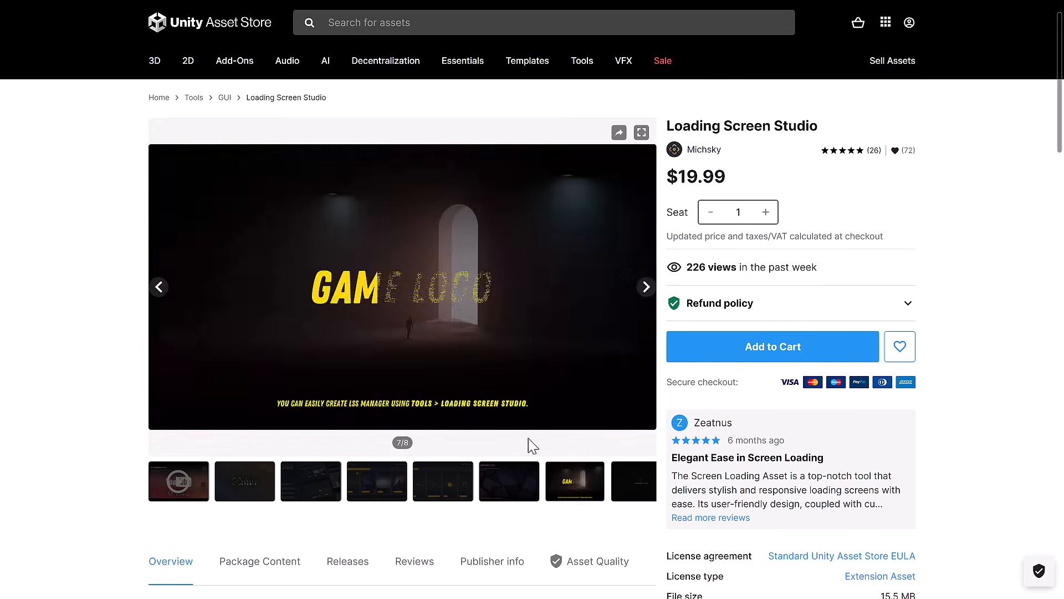
{"action": "scroll", "scroll_direction": "down", "scroll_amount": 3}
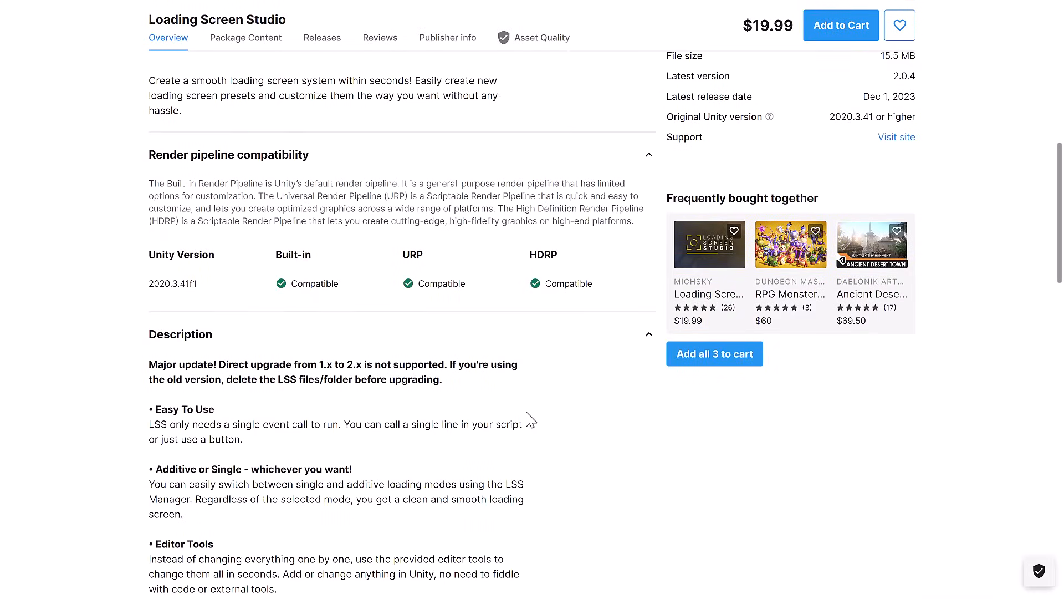
{"action": "scroll", "scroll_direction": "down", "scroll_amount": 3}
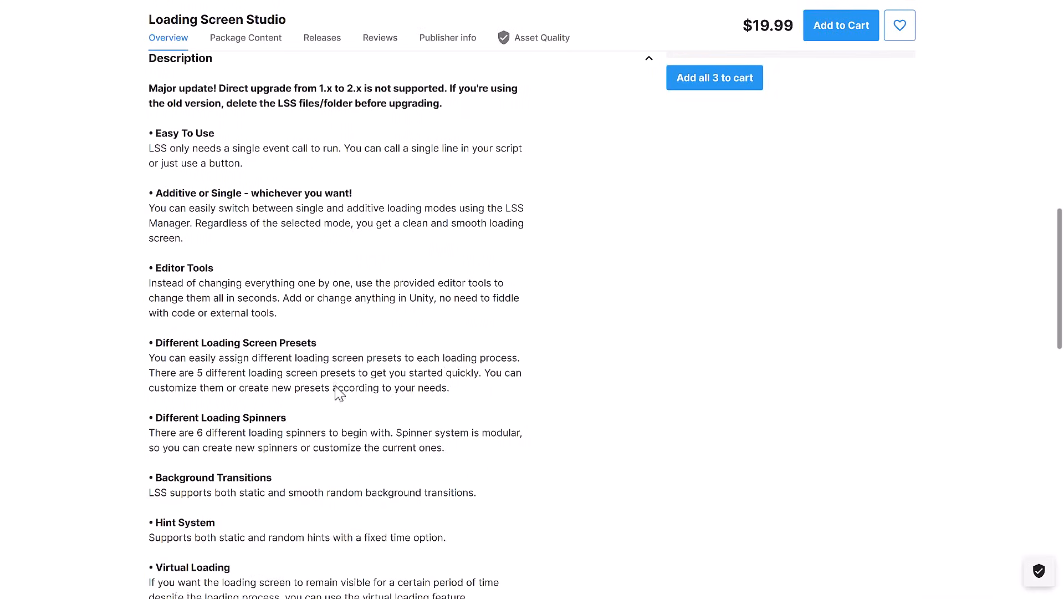
{"action": "scroll", "scroll_direction": "up", "scroll_amount": 3}
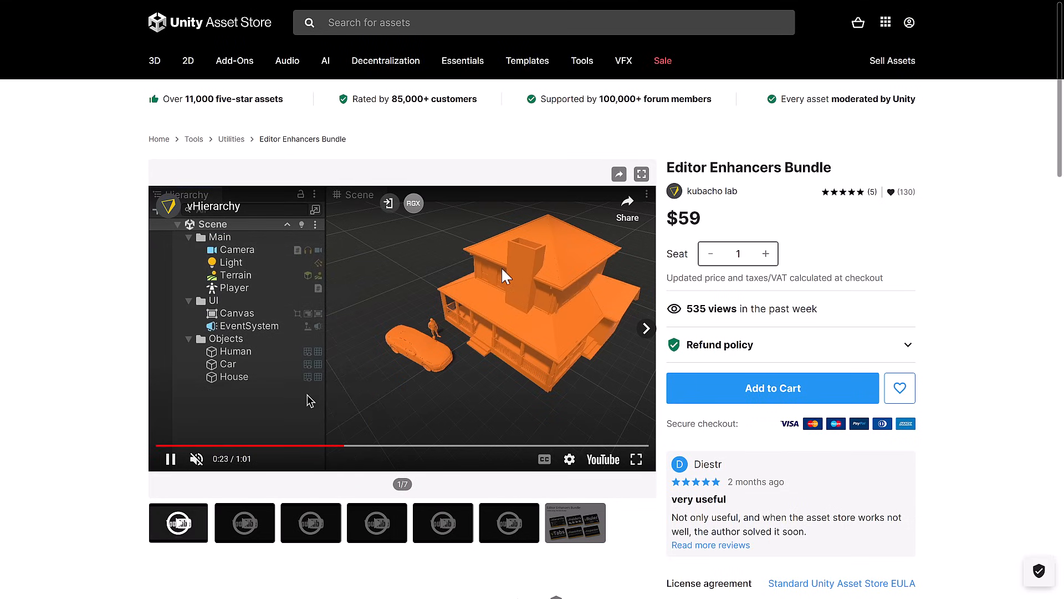
Scroll to the Editor Enhancers Bundle's Overview list of six included tools, then back up
{"action": "scroll", "scroll_direction": "down", "scroll_amount": 3}
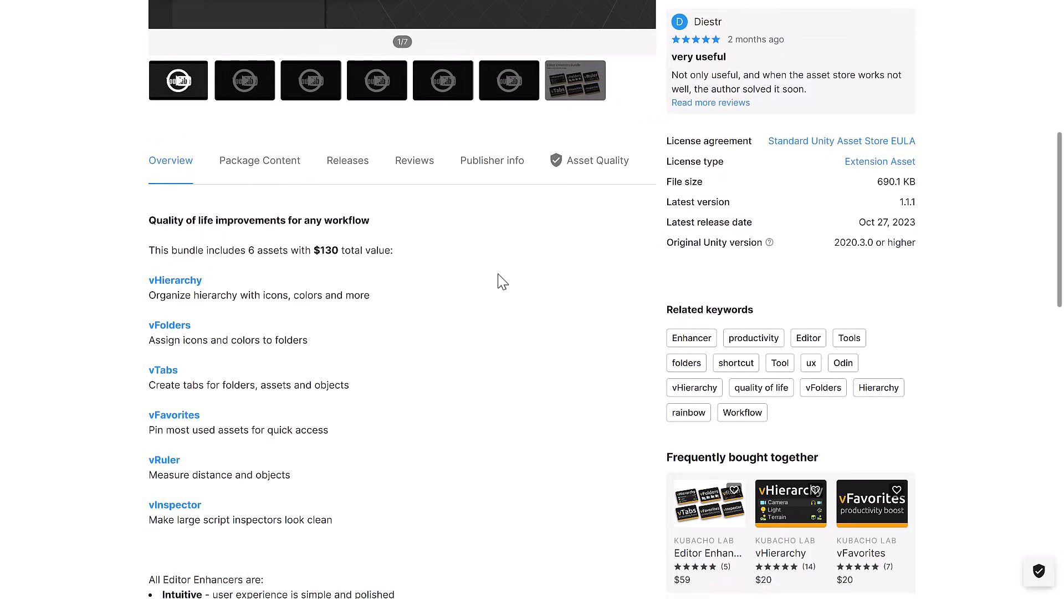
{"action": "scroll", "scroll_direction": "down", "scroll_amount": 3}
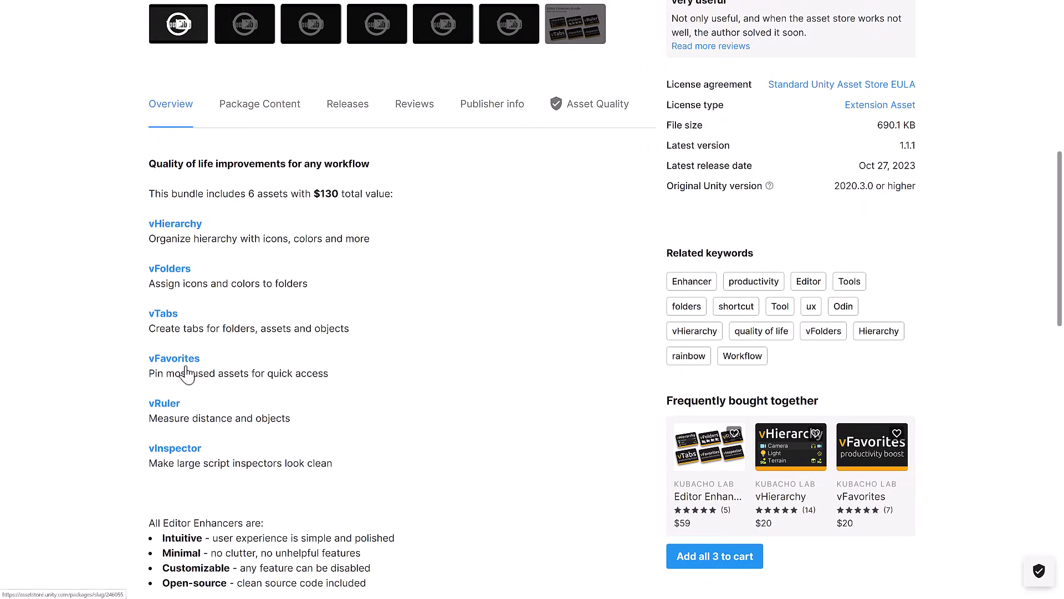
{"action": "mouse_move", "coordinate": [217, 461]}
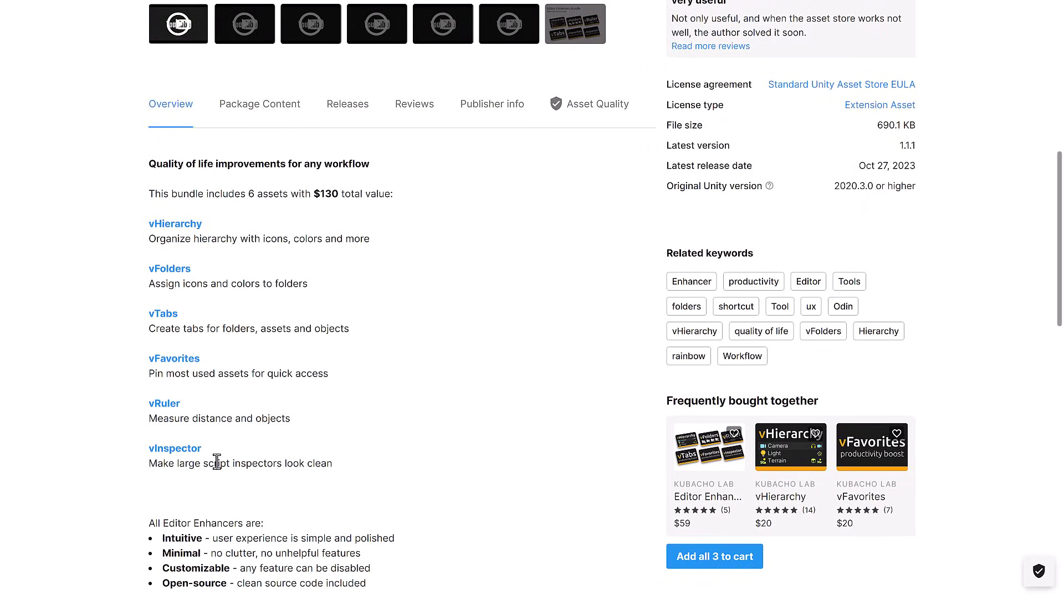
{"action": "scroll", "scroll_direction": "up", "scroll_amount": 3}
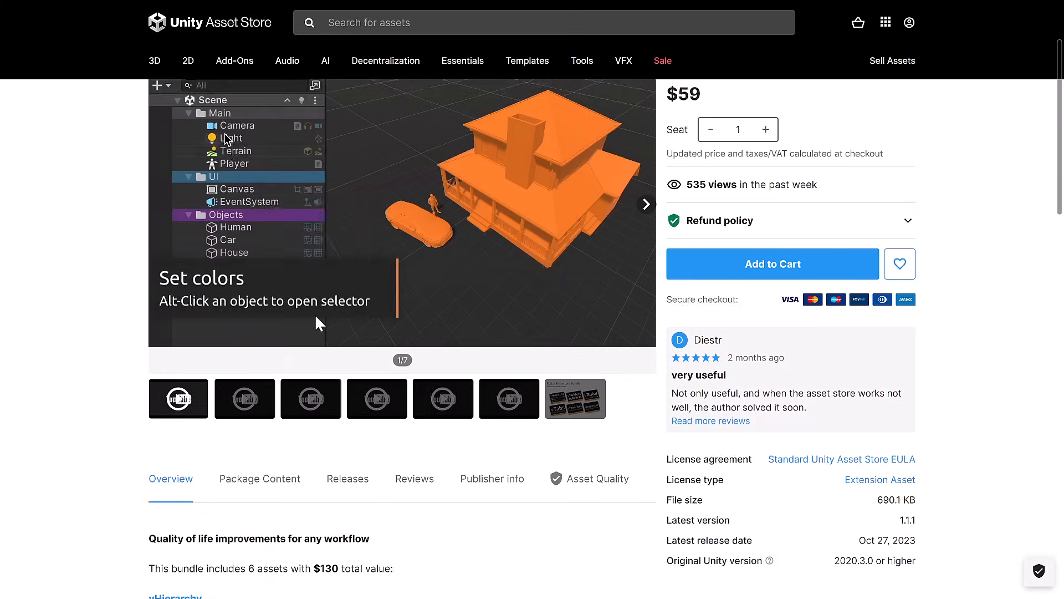
{"action": "scroll", "scroll_direction": "up", "scroll_amount": 3}
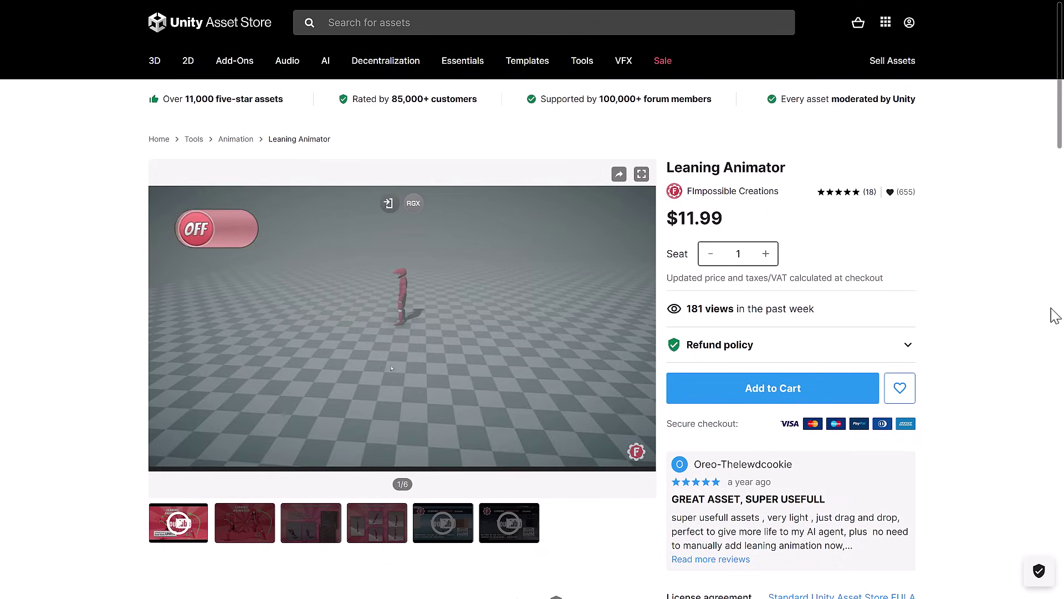
Play the Leaning Animator demo video and scroll through its compatibility notes and Description
{"action": "left_click", "coordinate": [401, 329]}
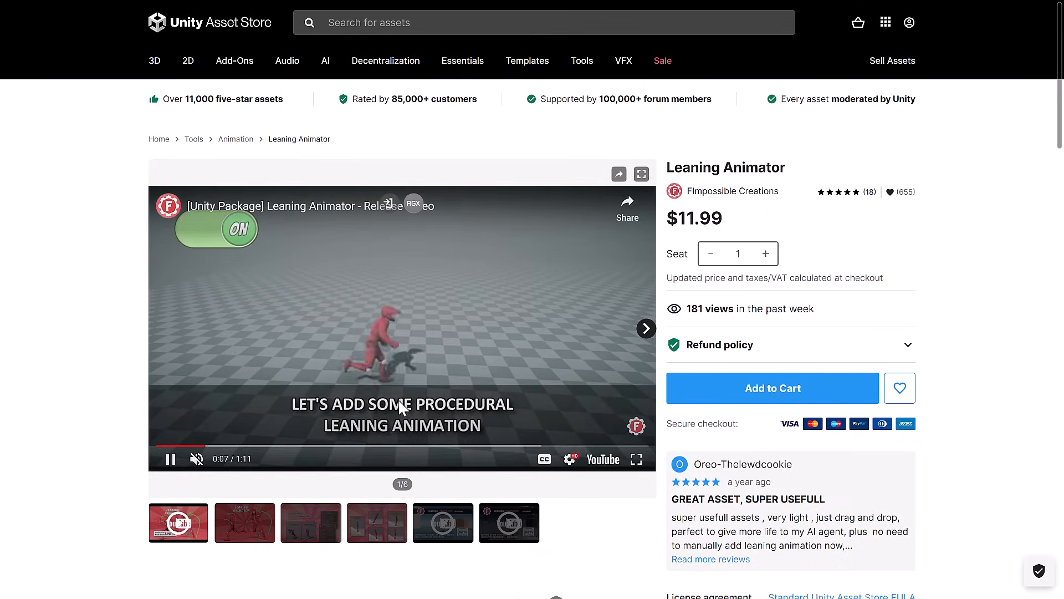
{"action": "scroll", "scroll_direction": "down", "scroll_amount": 3}
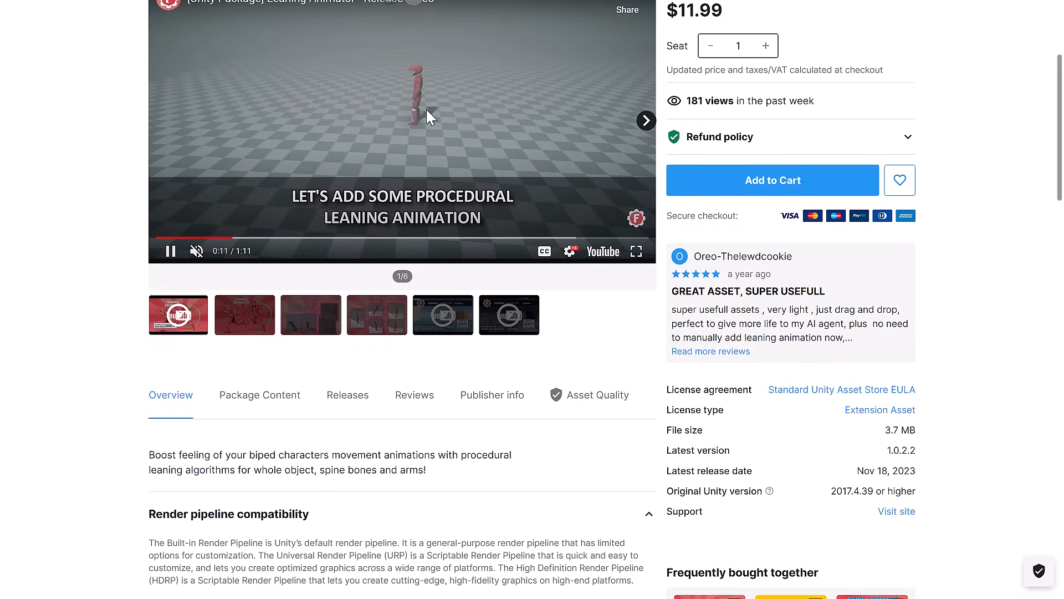
{"action": "mouse_move", "coordinate": [470, 398]}
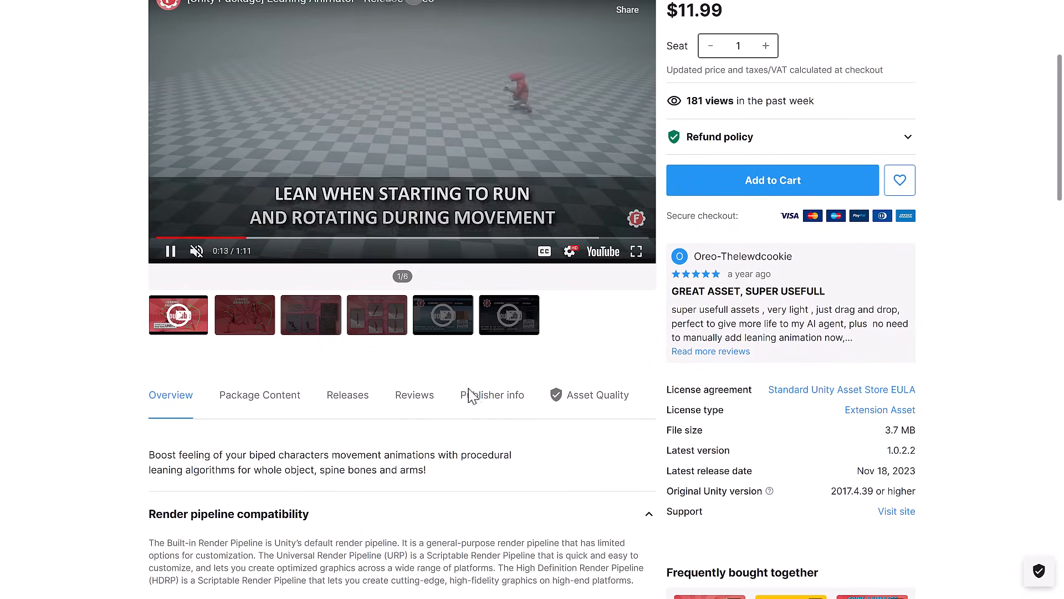
{"action": "scroll", "scroll_direction": "down", "scroll_amount": 3}
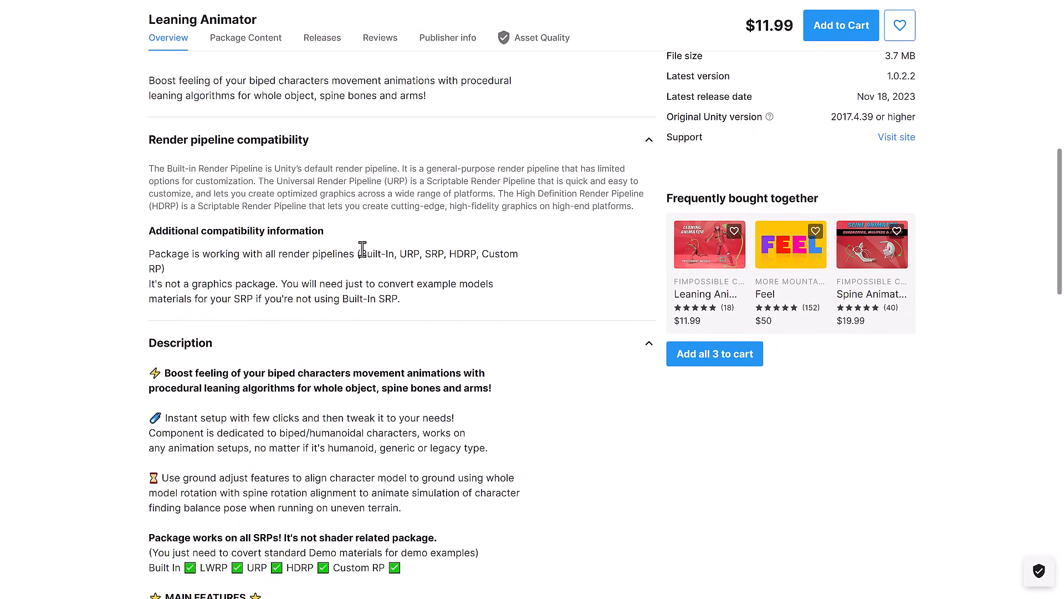
{"action": "scroll", "scroll_direction": "down", "scroll_amount": 3}
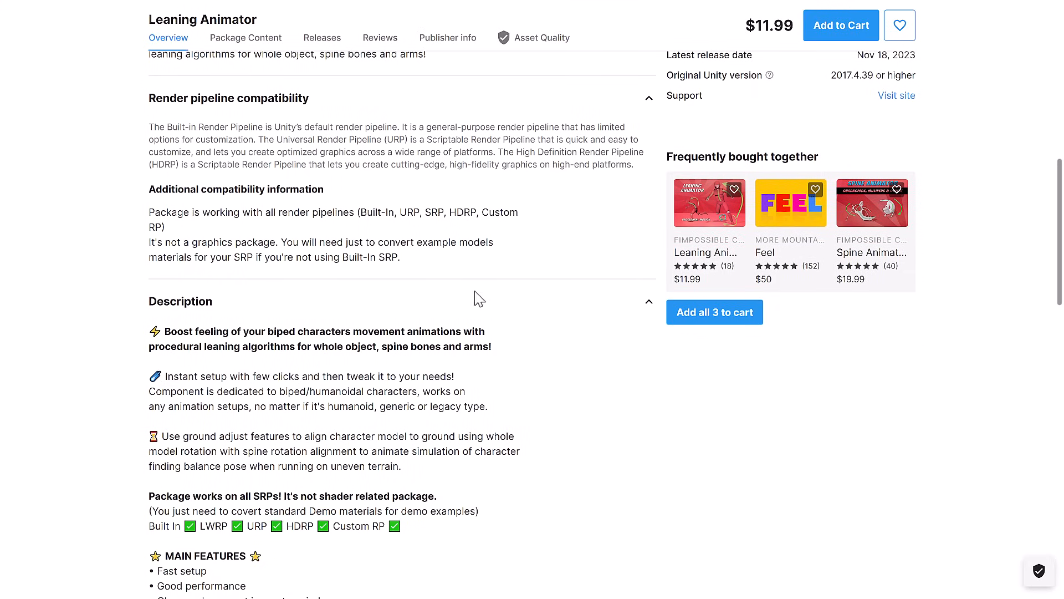
{"action": "scroll", "scroll_direction": "down", "scroll_amount": 3}
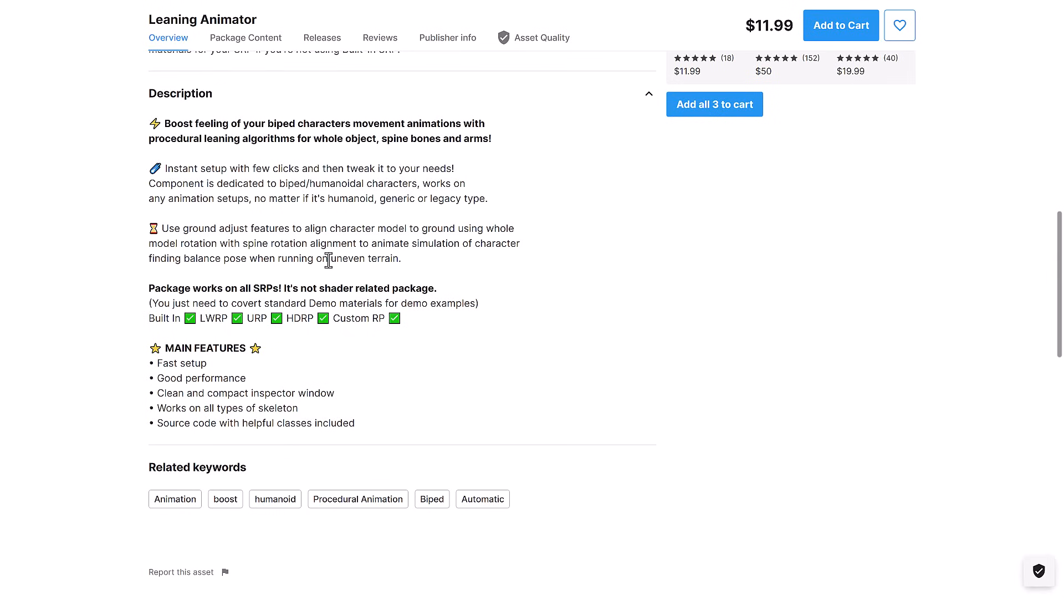
{"action": "scroll", "scroll_direction": "up", "scroll_amount": 3}
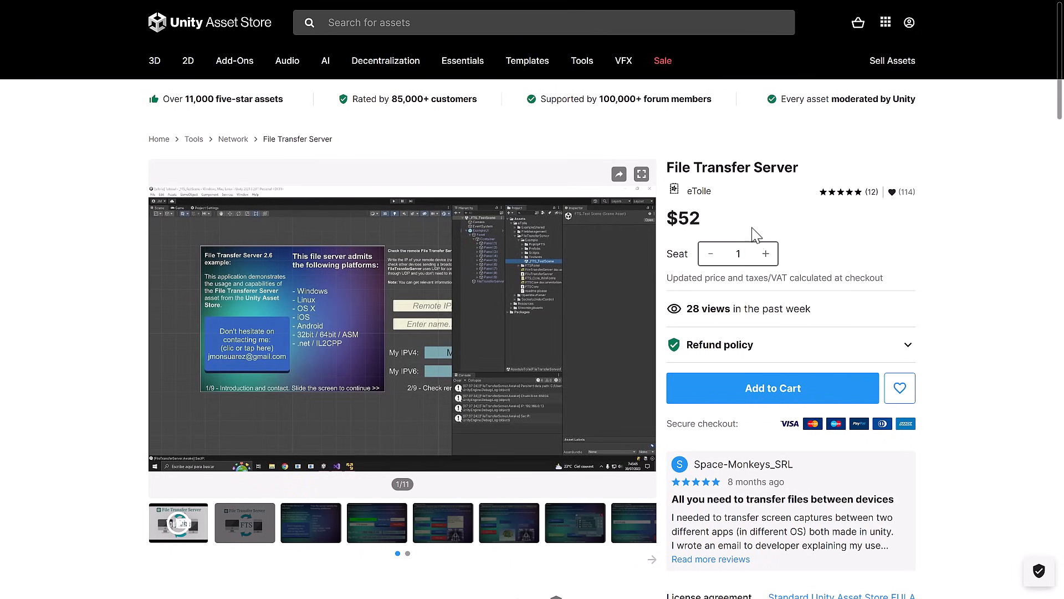
Scroll to File Transfer Server's UDP file-sending Overview, return up, and click the gallery image
{"action": "scroll", "scroll_direction": "down", "scroll_amount": 3}
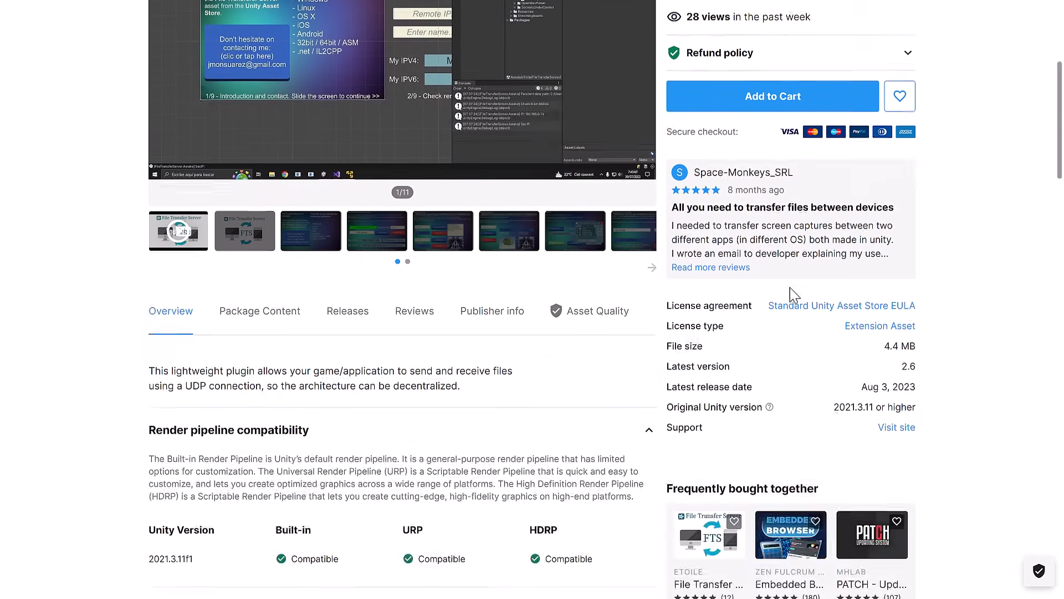
{"action": "scroll", "scroll_direction": "down", "scroll_amount": 3}
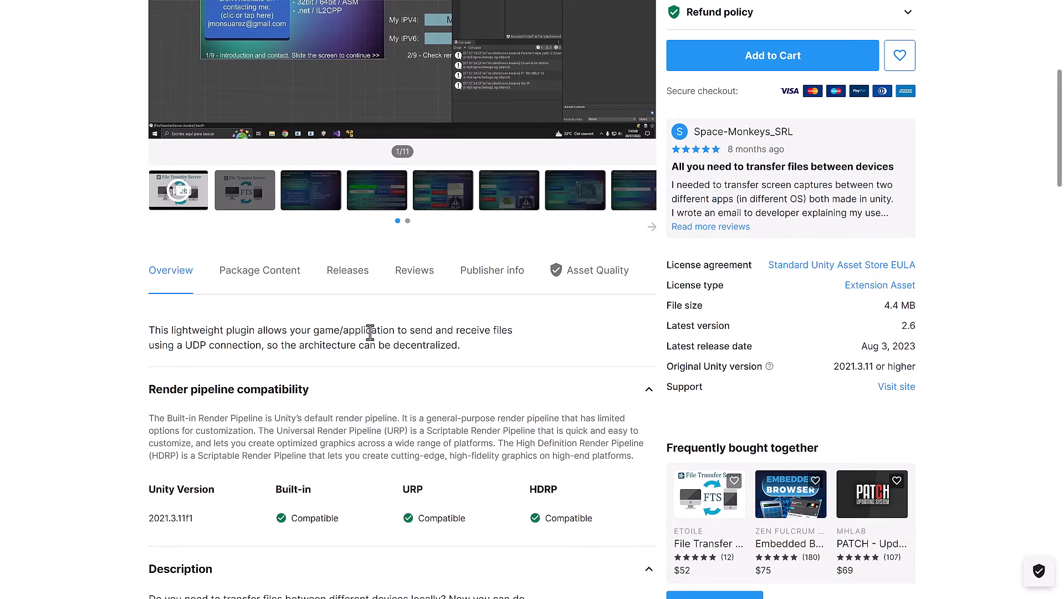
{"action": "mouse_move", "coordinate": [285, 363]}
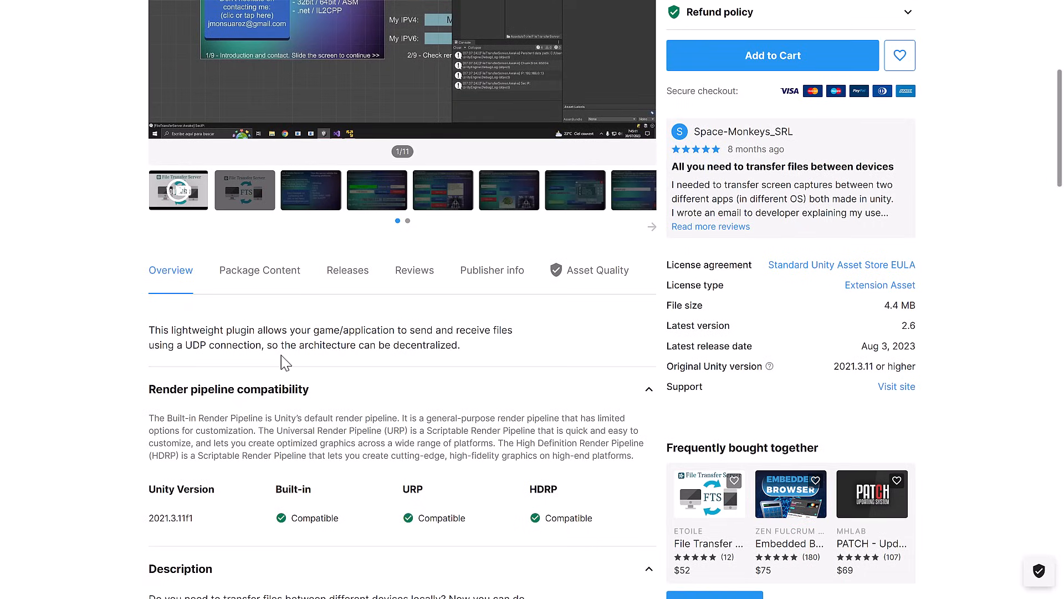
{"action": "mouse_move", "coordinate": [509, 362]}
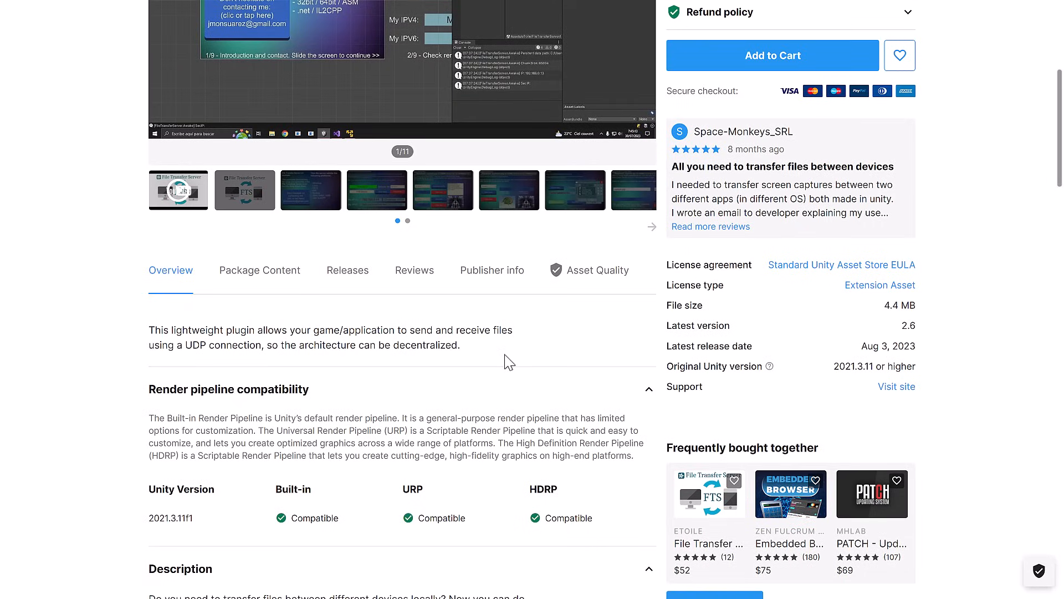
{"action": "scroll", "scroll_direction": "up", "scroll_amount": 3}
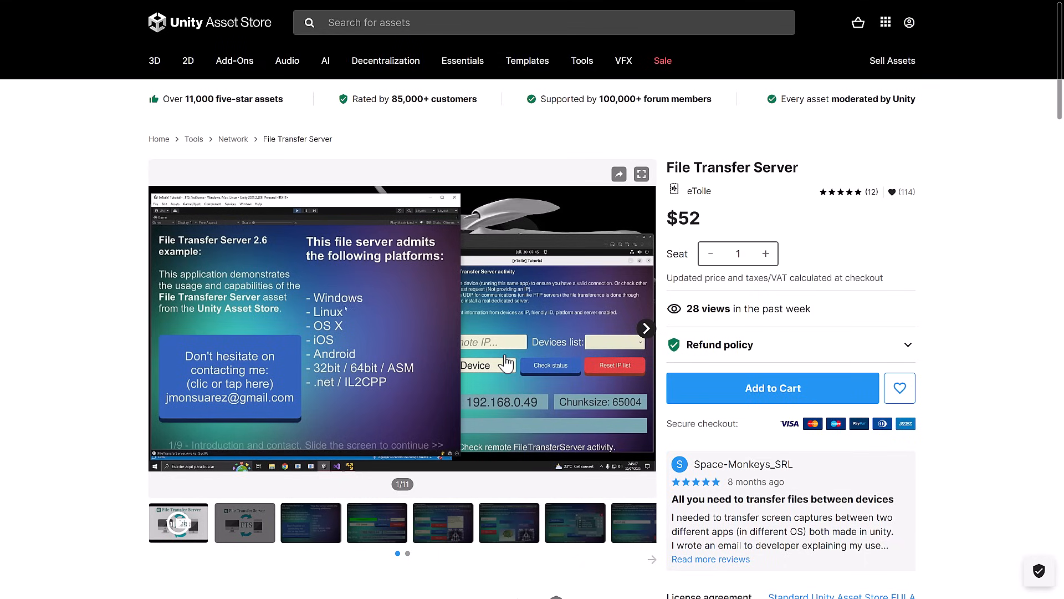
{"action": "left_click", "coordinate": [644, 327]}
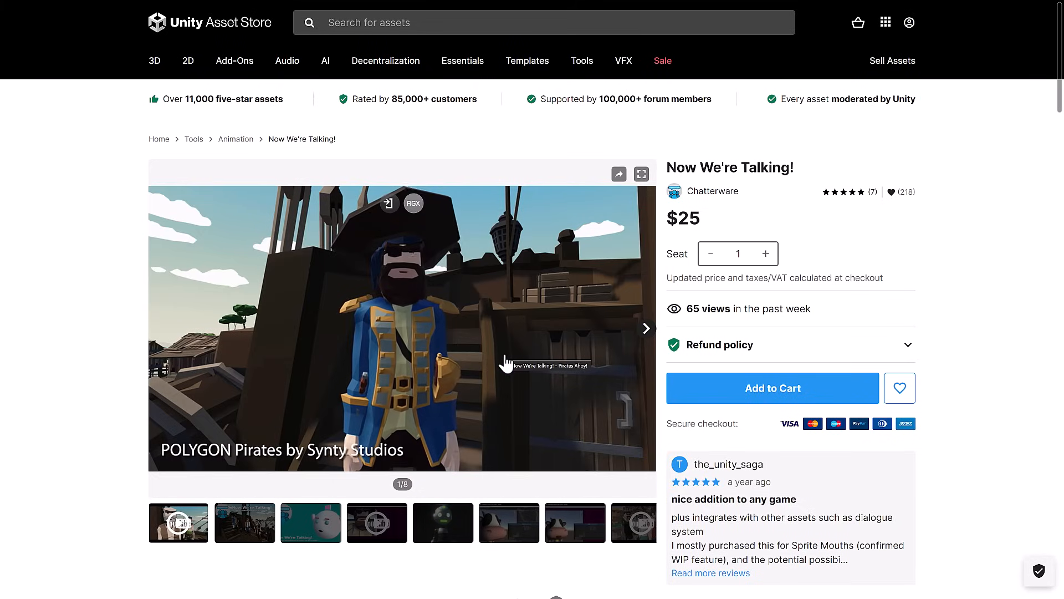
Play and resume the Now We're Talking! pirate preview video while skimming its description
{"action": "left_click", "coordinate": [402, 327]}
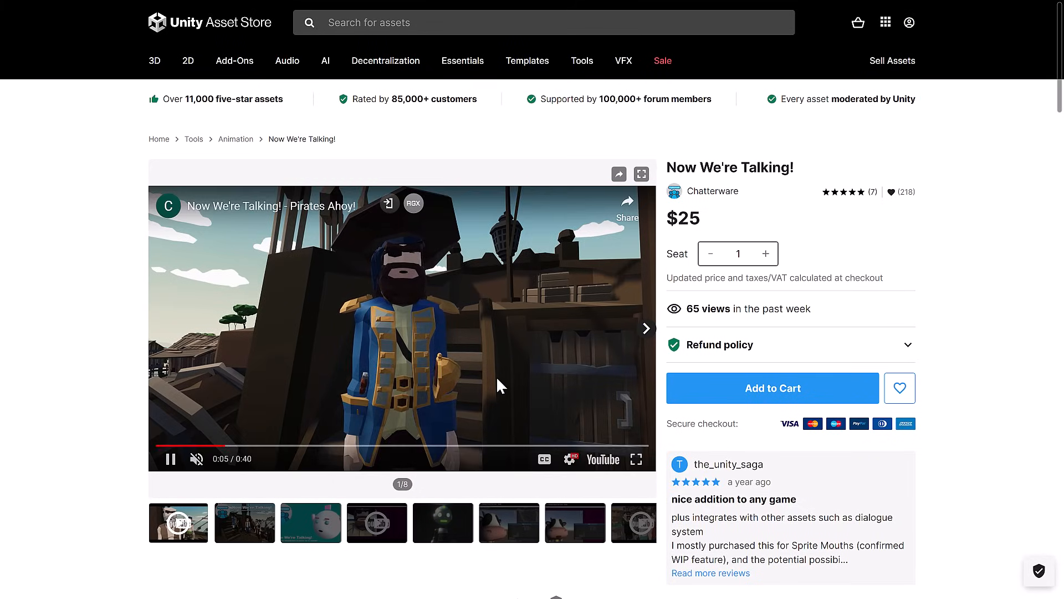
{"action": "scroll", "scroll_direction": "down", "scroll_amount": 3}
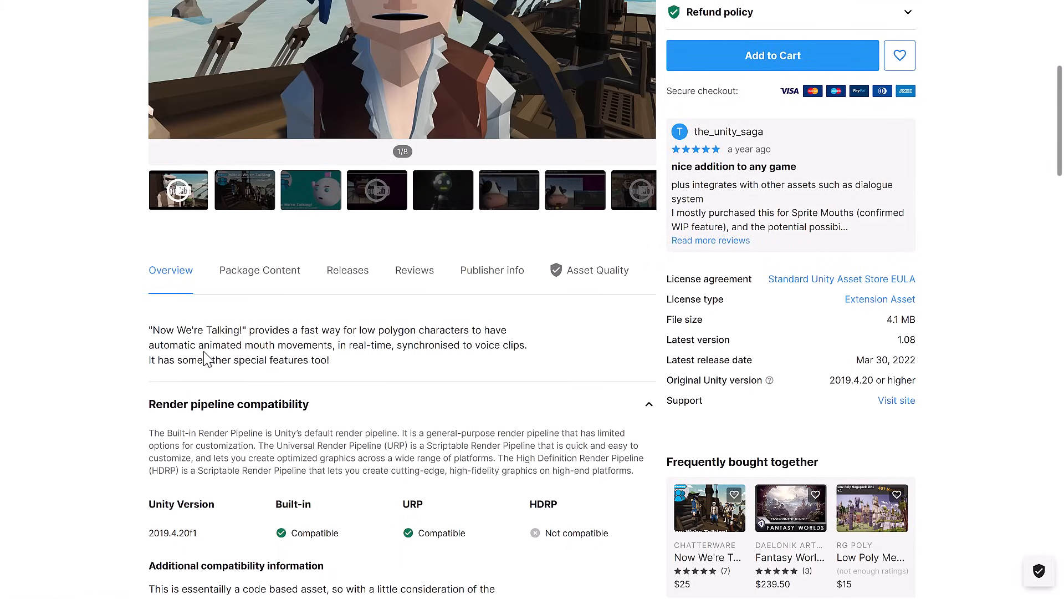
{"action": "scroll", "scroll_direction": "up", "scroll_amount": 3}
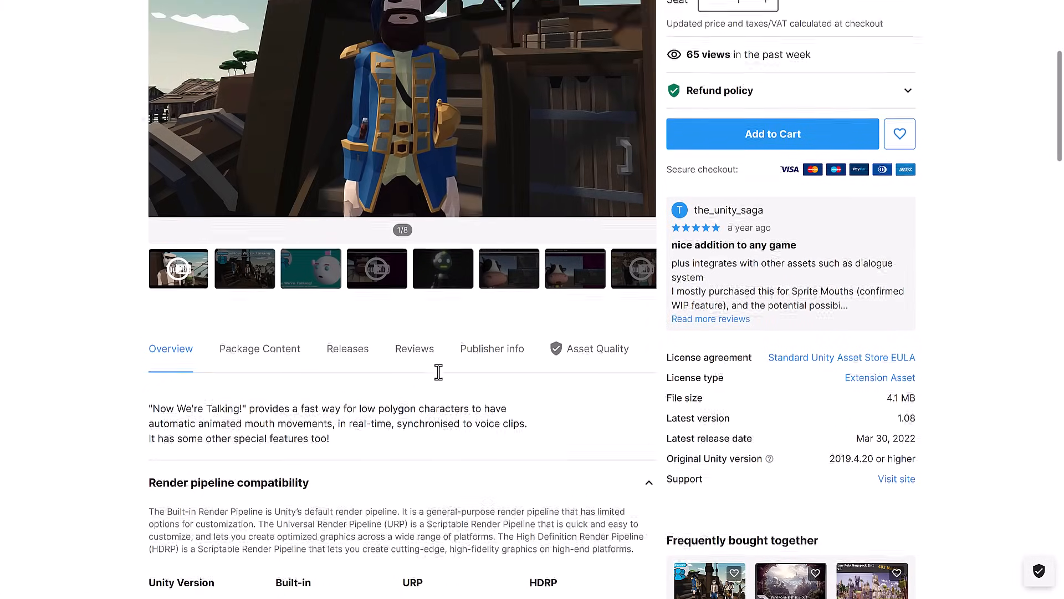
{"action": "scroll", "scroll_direction": "up", "scroll_amount": 3}
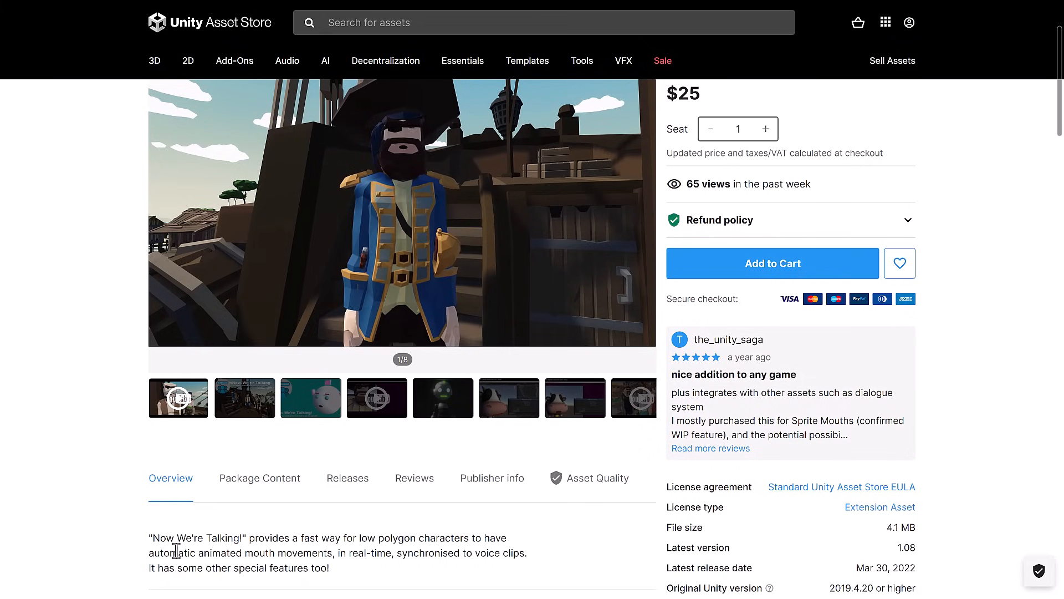
{"action": "left_click", "coordinate": [402, 211]}
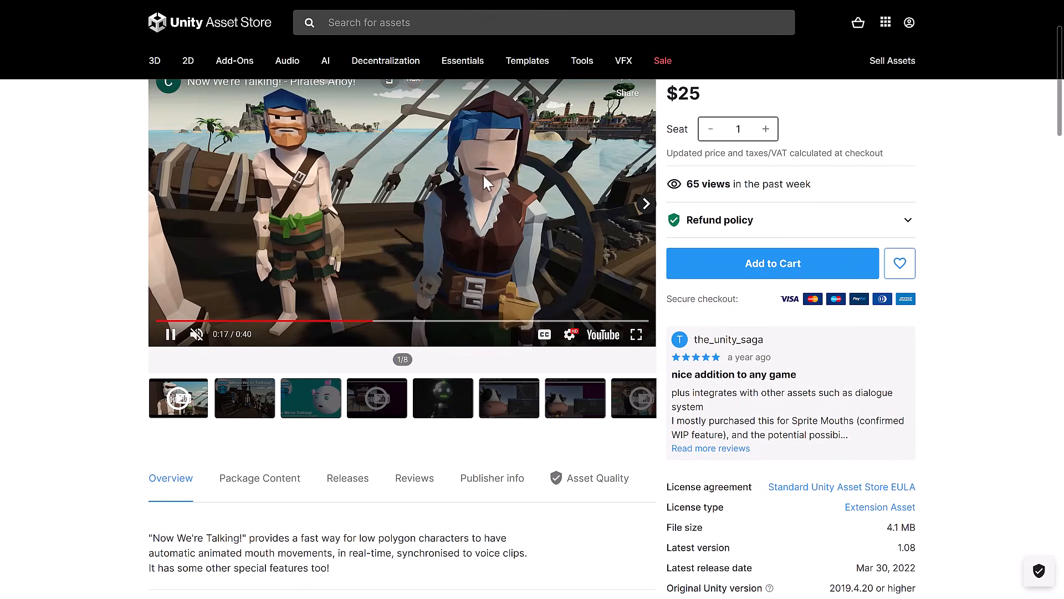
{"action": "scroll", "scroll_direction": "up", "scroll_amount": 3}
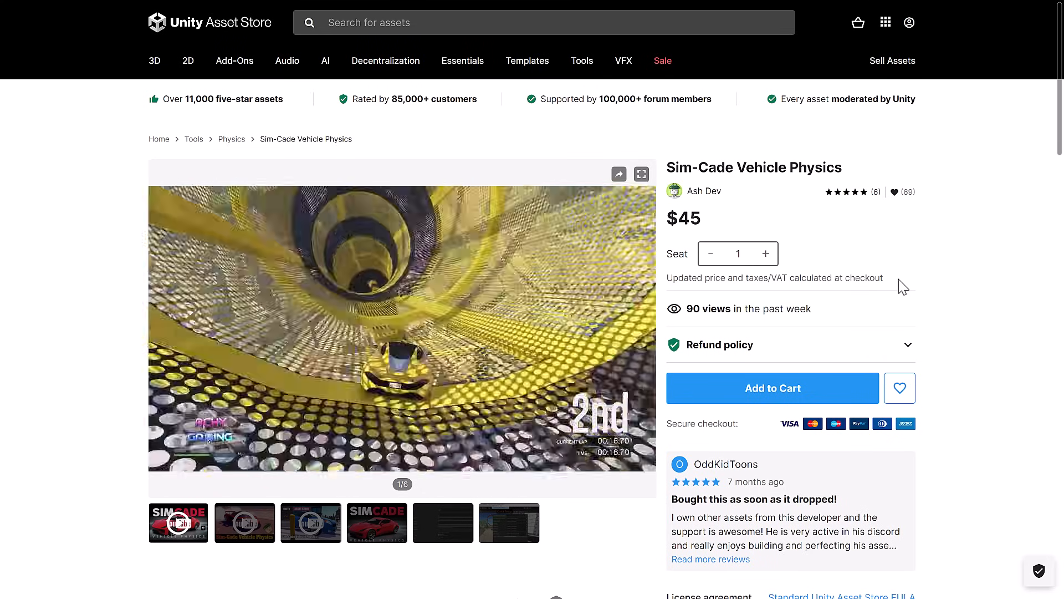
Play the Sim-Cade Vehicle Physics preview and scroll to its overview and compatibility table
{"action": "left_click", "coordinate": [400, 326]}
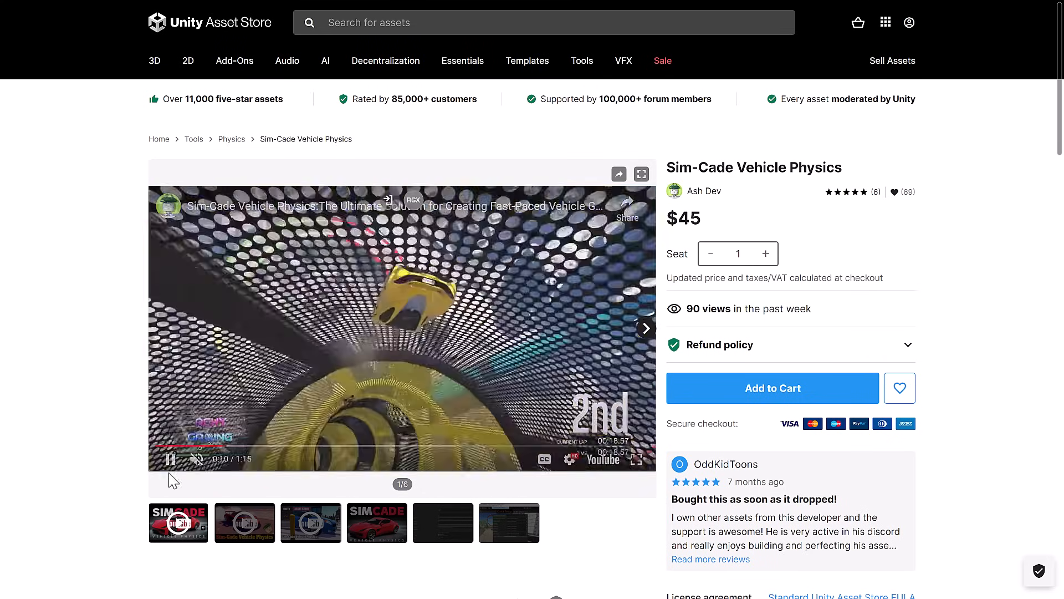
{"action": "scroll", "scroll_direction": "down", "scroll_amount": 3}
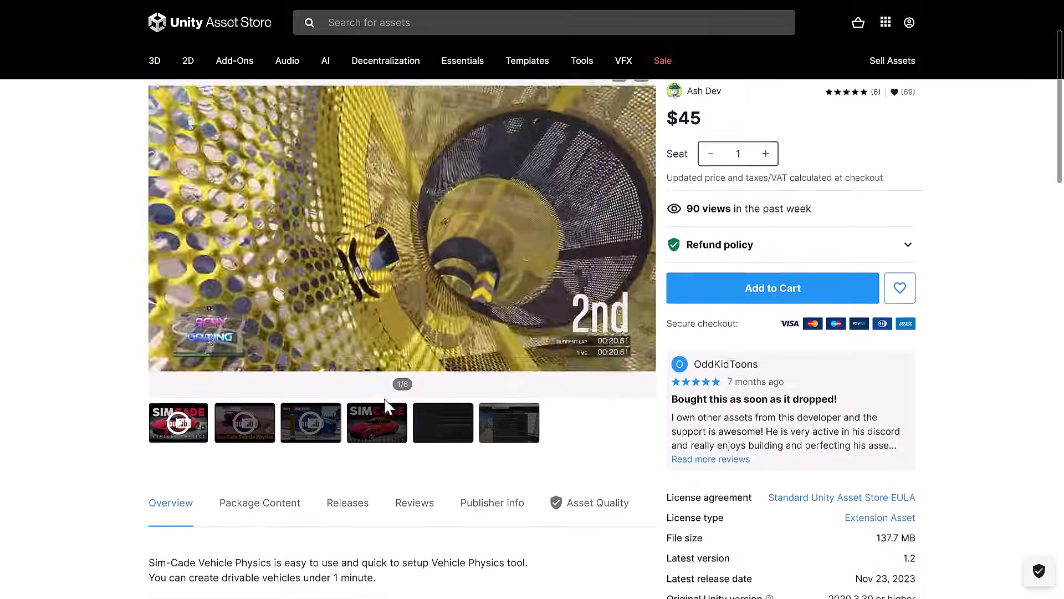
{"action": "scroll", "scroll_direction": "down", "scroll_amount": 3}
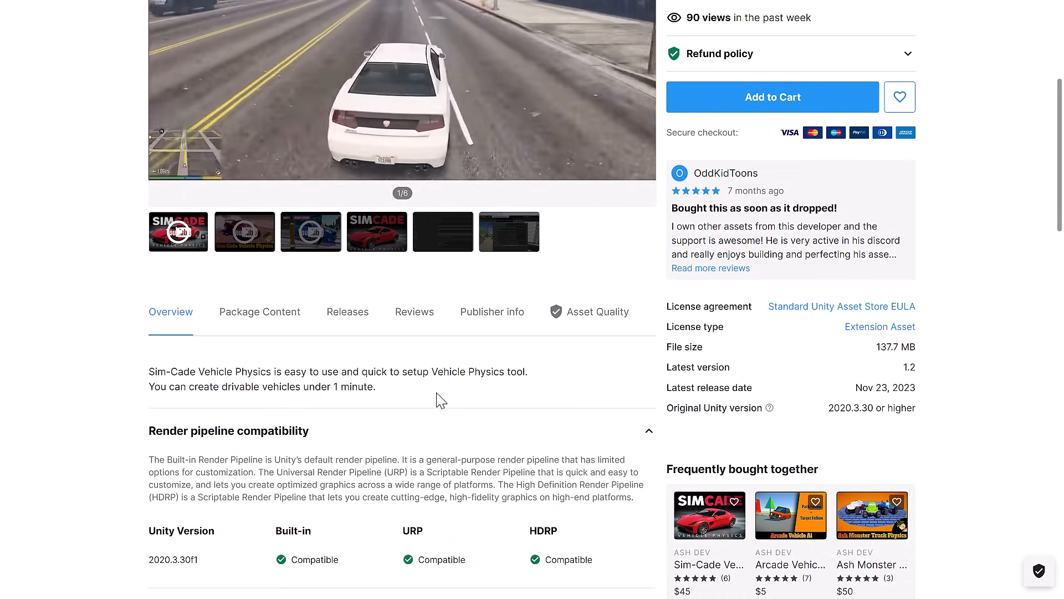
{"action": "scroll", "scroll_direction": "up", "scroll_amount": 3}
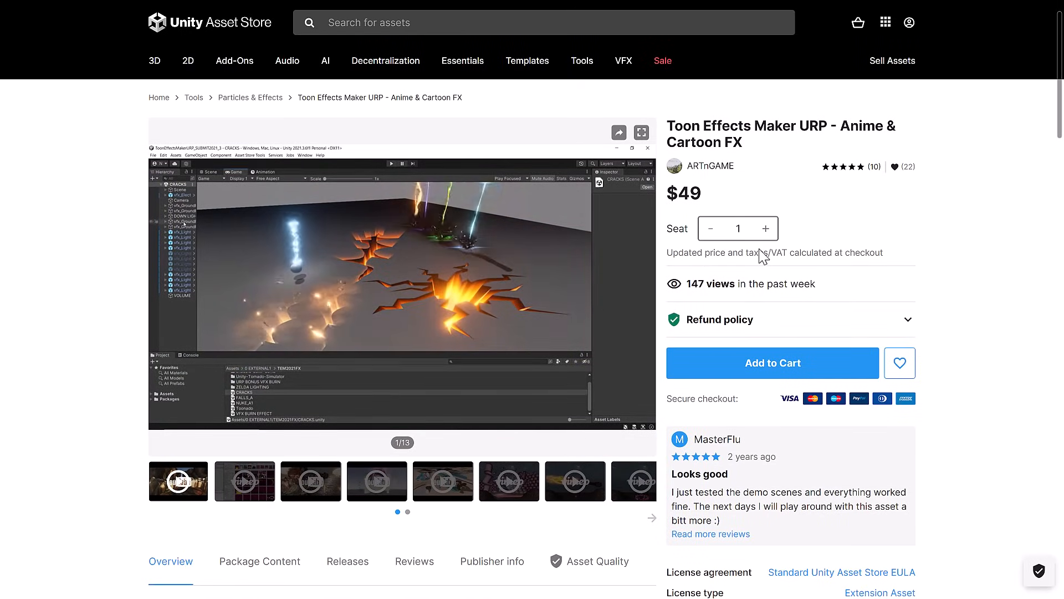
Start the Toon Effects Maker effects showcase video from the gallery and skim the overview
{"action": "left_click", "coordinate": [402, 282]}
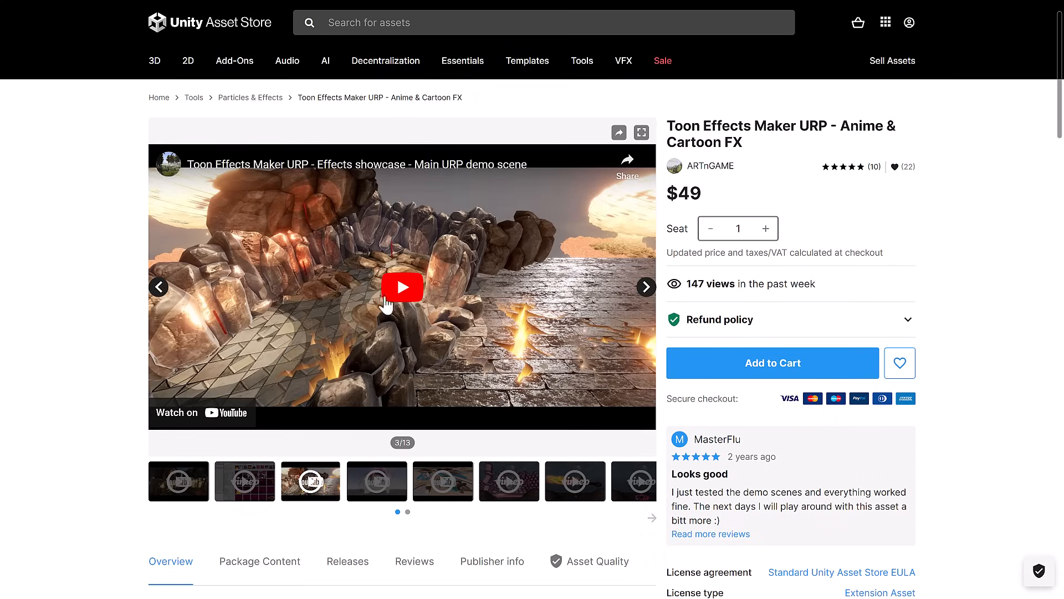
{"action": "left_click", "coordinate": [401, 287]}
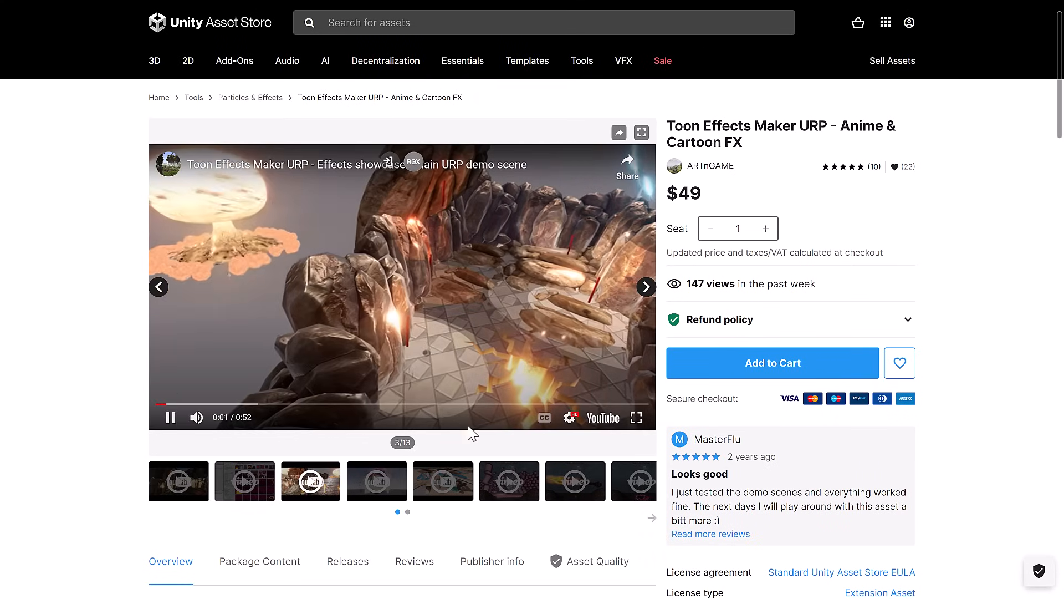
{"action": "scroll", "scroll_direction": "down", "scroll_amount": 3}
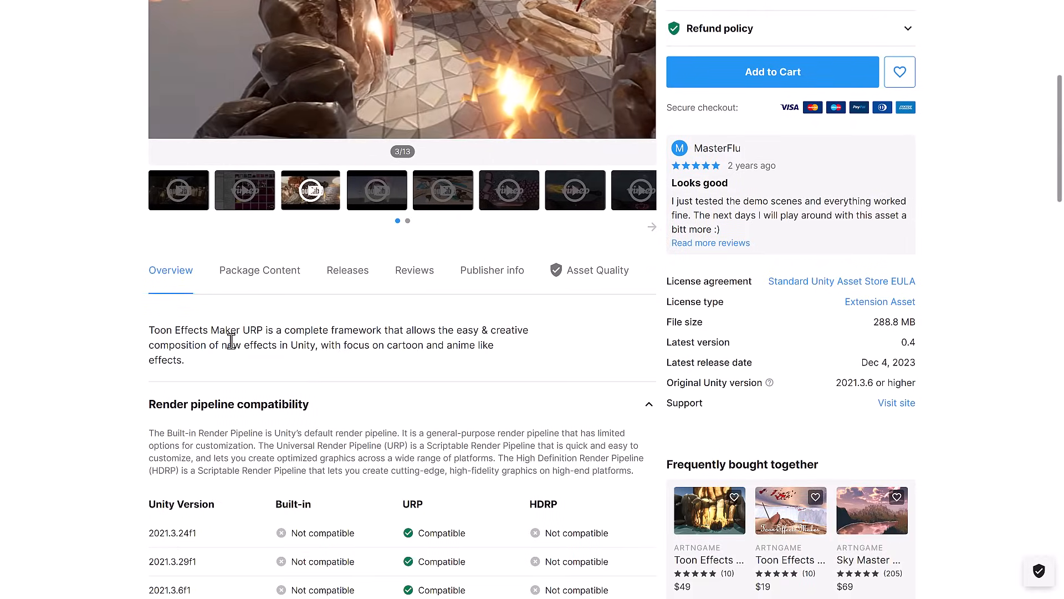
{"action": "scroll", "scroll_direction": "down", "scroll_amount": 3}
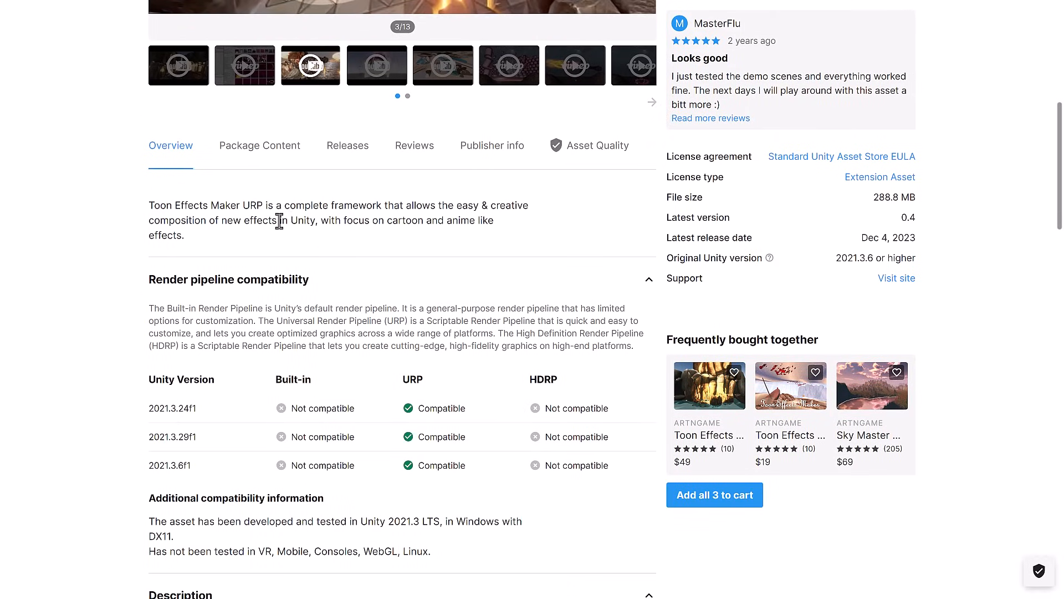
{"action": "mouse_move", "coordinate": [345, 251]}
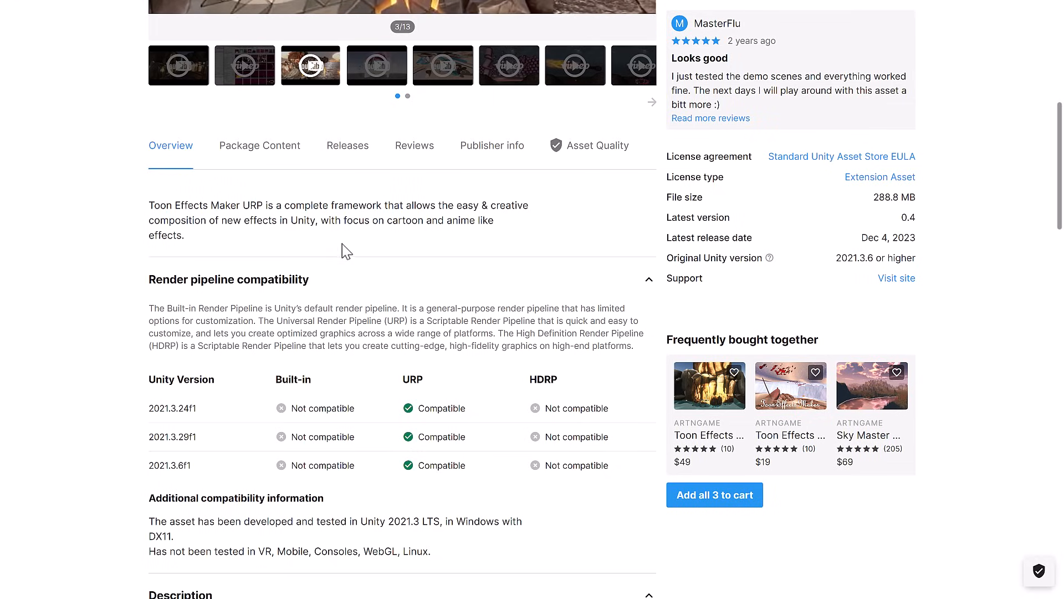
{"action": "scroll", "scroll_direction": "up", "scroll_amount": 3}
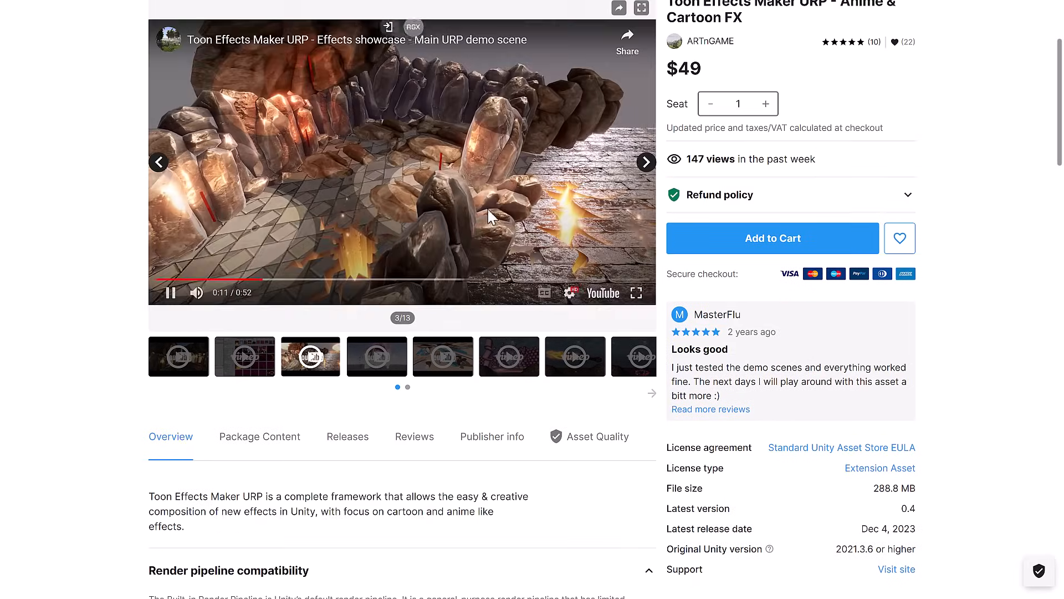
{"action": "scroll", "scroll_direction": "up", "scroll_amount": 3}
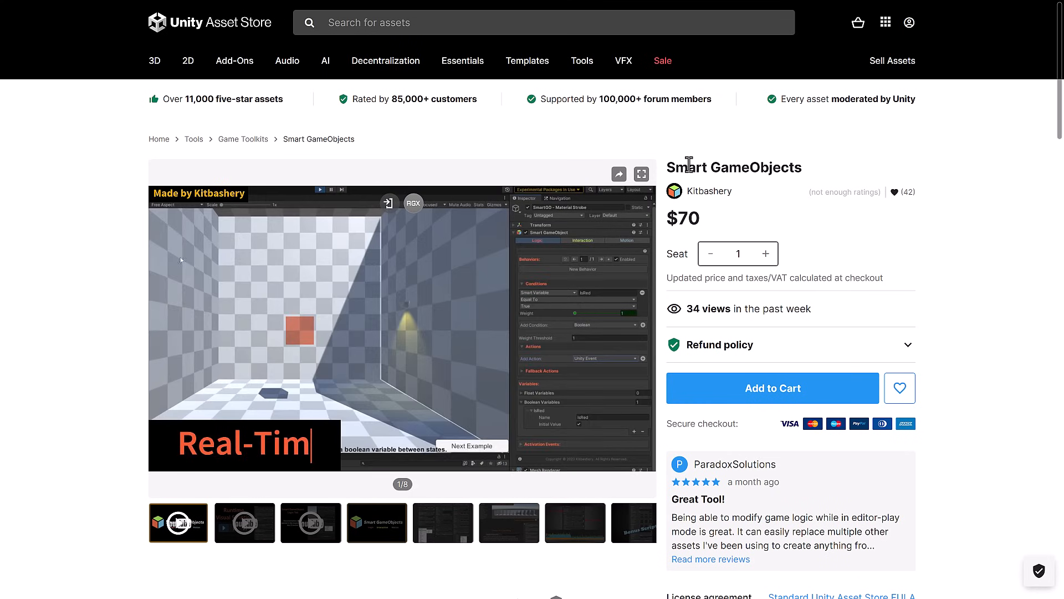
Skim the Smart GameObjects overview, then play its gallery preview video
{"action": "scroll", "scroll_direction": "down", "scroll_amount": 3}
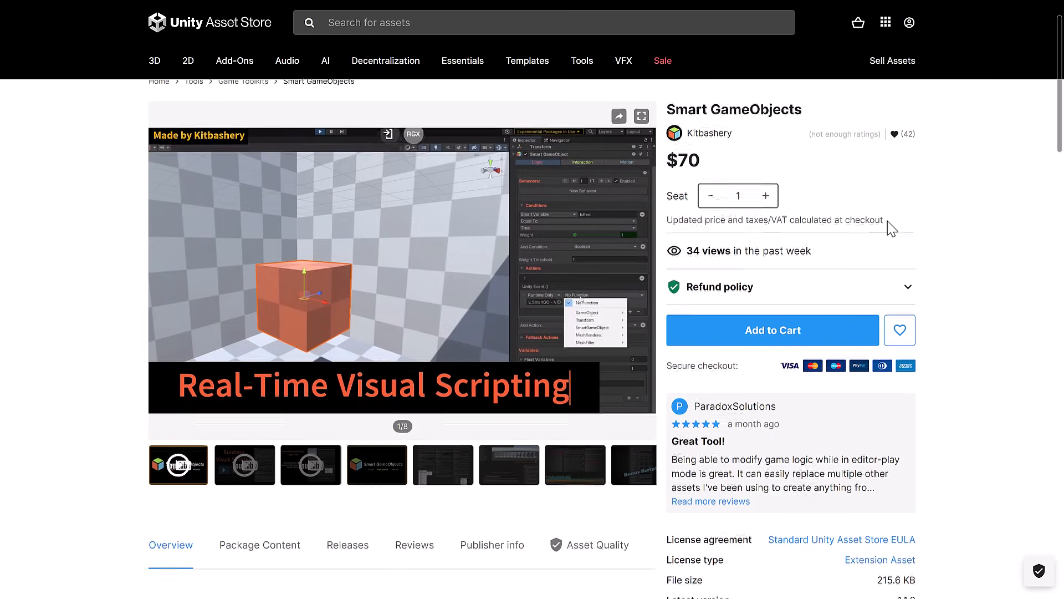
{"action": "scroll", "scroll_direction": "down", "scroll_amount": 3}
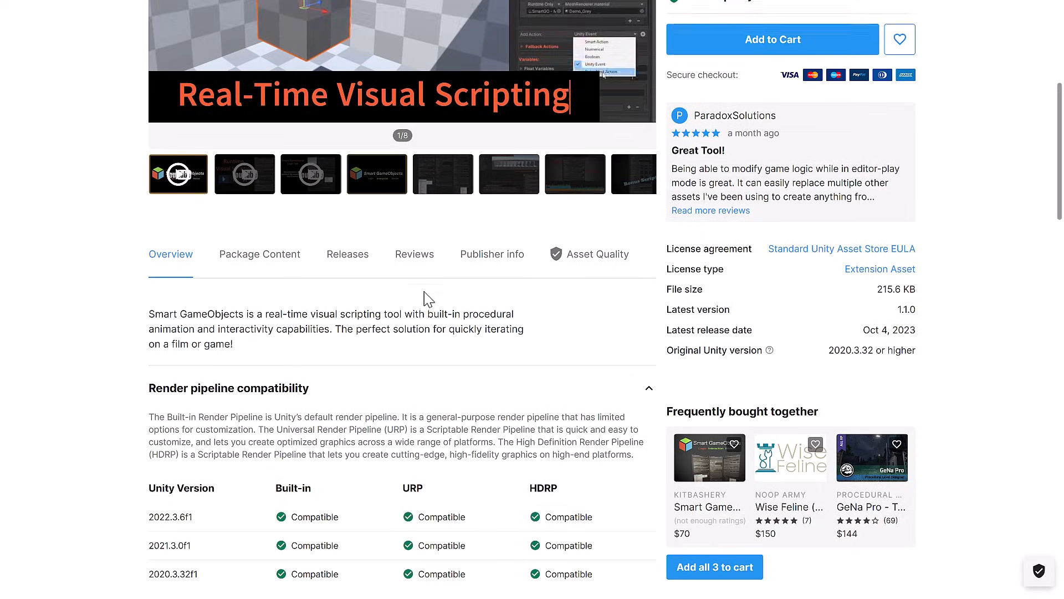
{"action": "scroll", "scroll_direction": "down", "scroll_amount": 3}
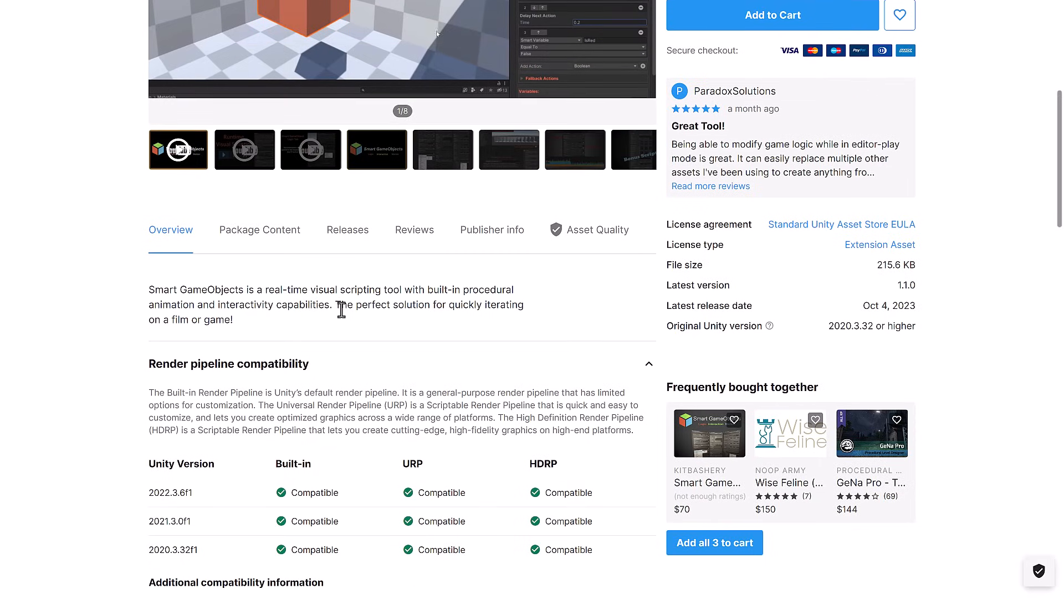
{"action": "scroll", "scroll_direction": "up", "scroll_amount": 3}
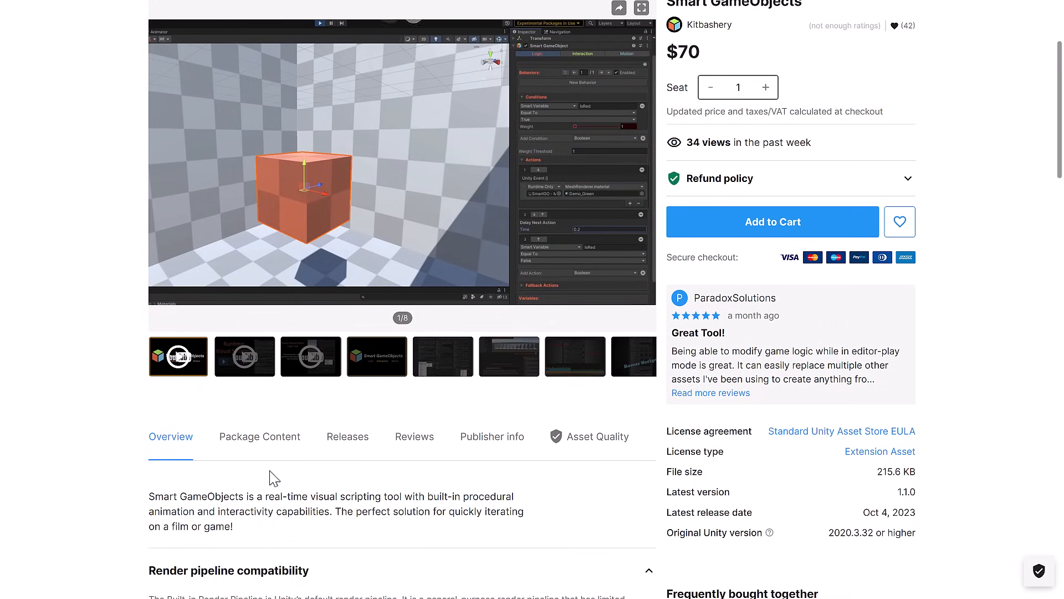
{"action": "left_click", "coordinate": [327, 161]}
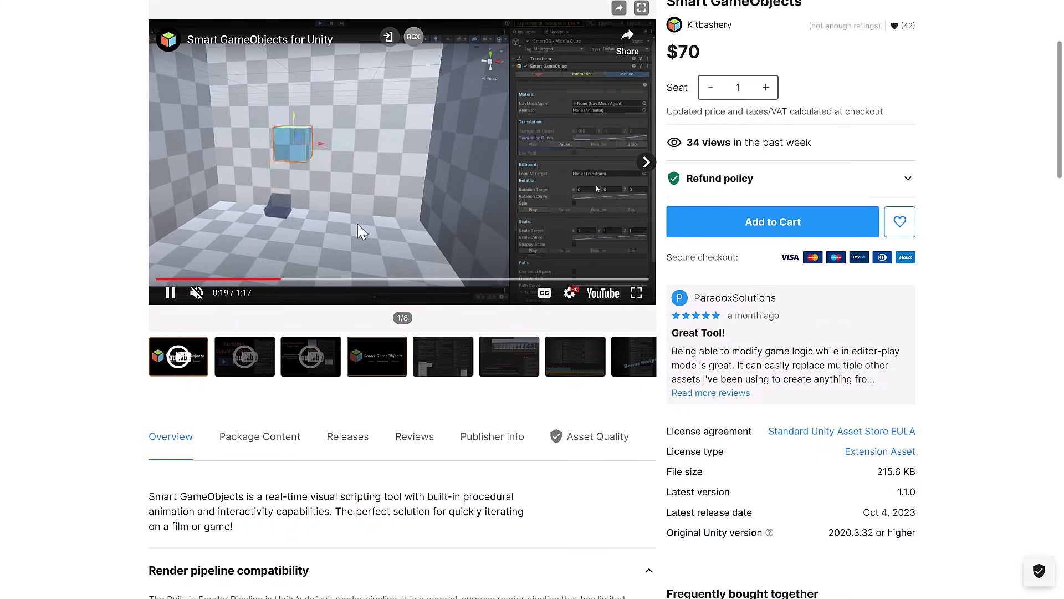
{"action": "left_click", "coordinate": [384, 279]}
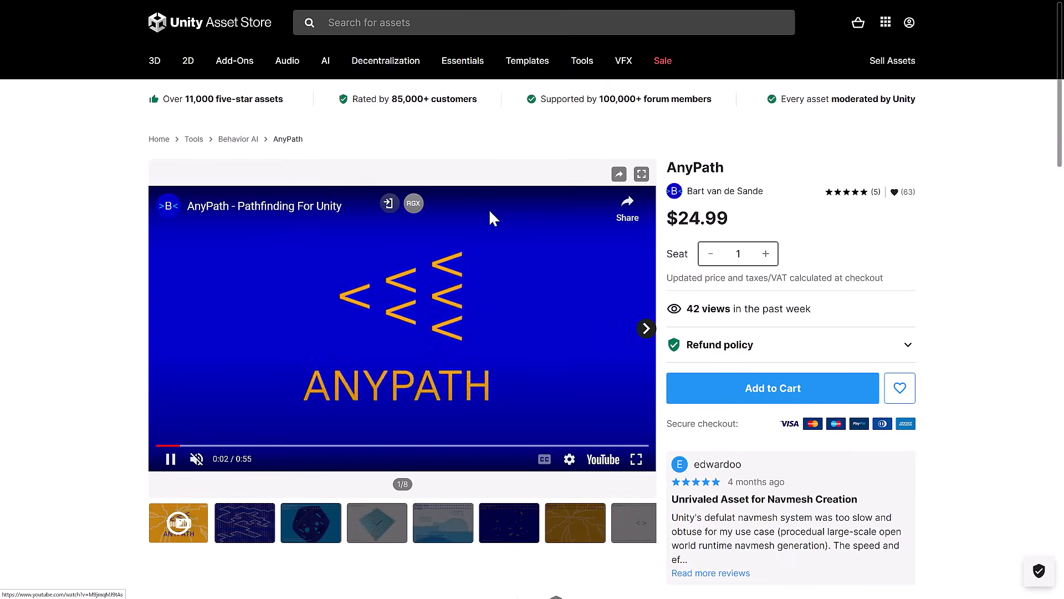
Scroll past the AnyPath gallery, then view the second and another preview image
{"action": "scroll", "scroll_direction": "down", "scroll_amount": 3}
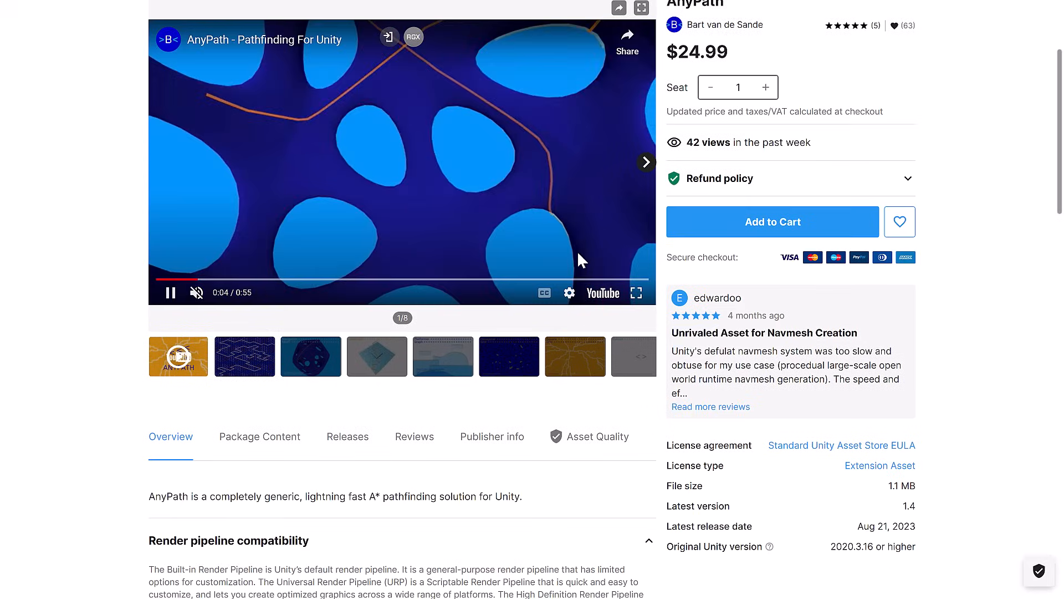
{"action": "scroll", "scroll_direction": "down", "scroll_amount": 3}
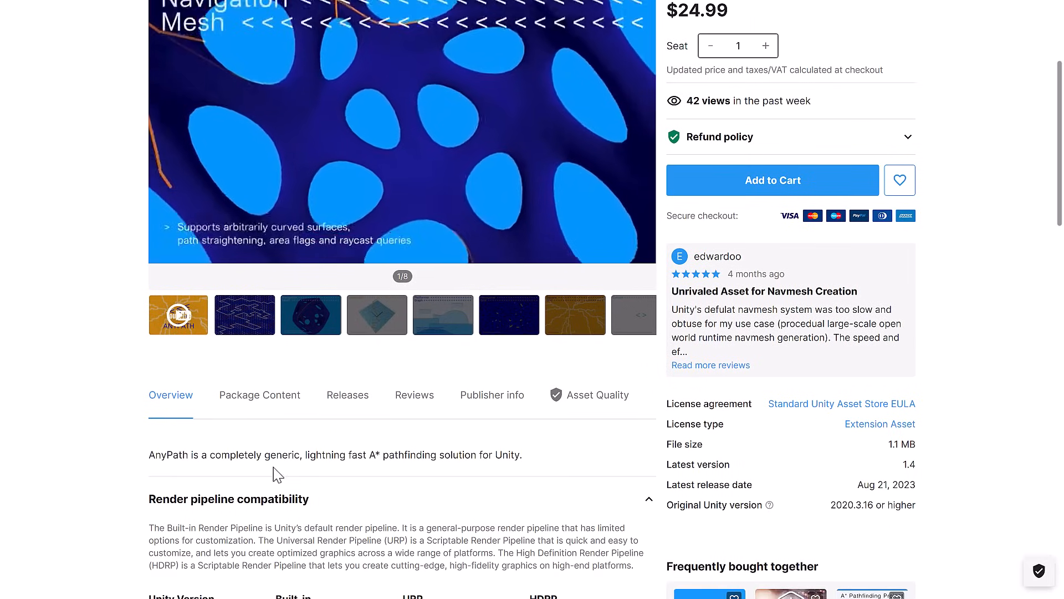
{"action": "mouse_move", "coordinate": [387, 457]}
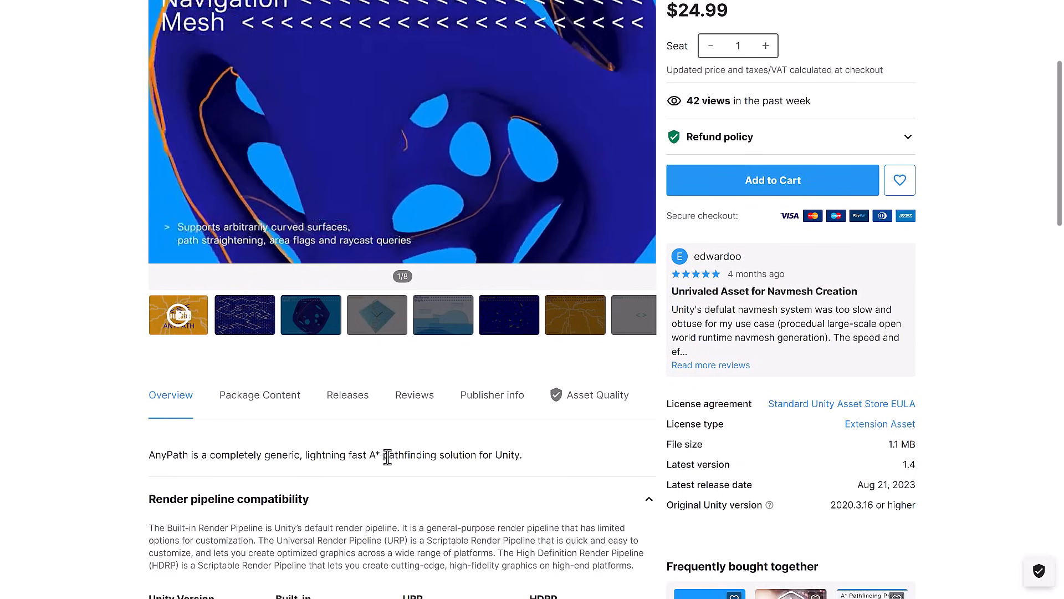
{"action": "scroll", "scroll_direction": "up", "scroll_amount": 3}
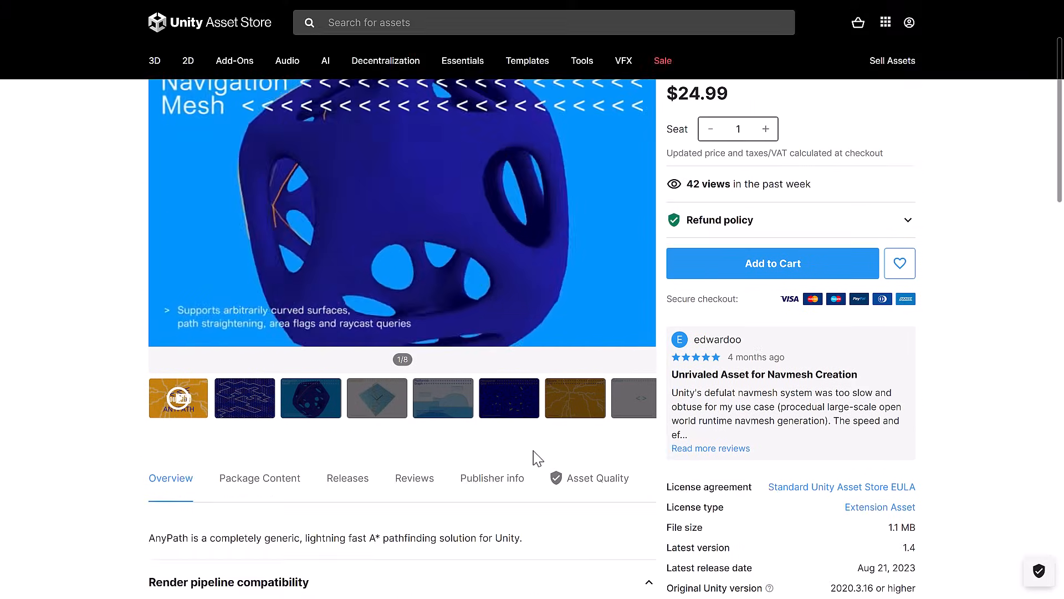
{"action": "left_click", "coordinate": [244, 397]}
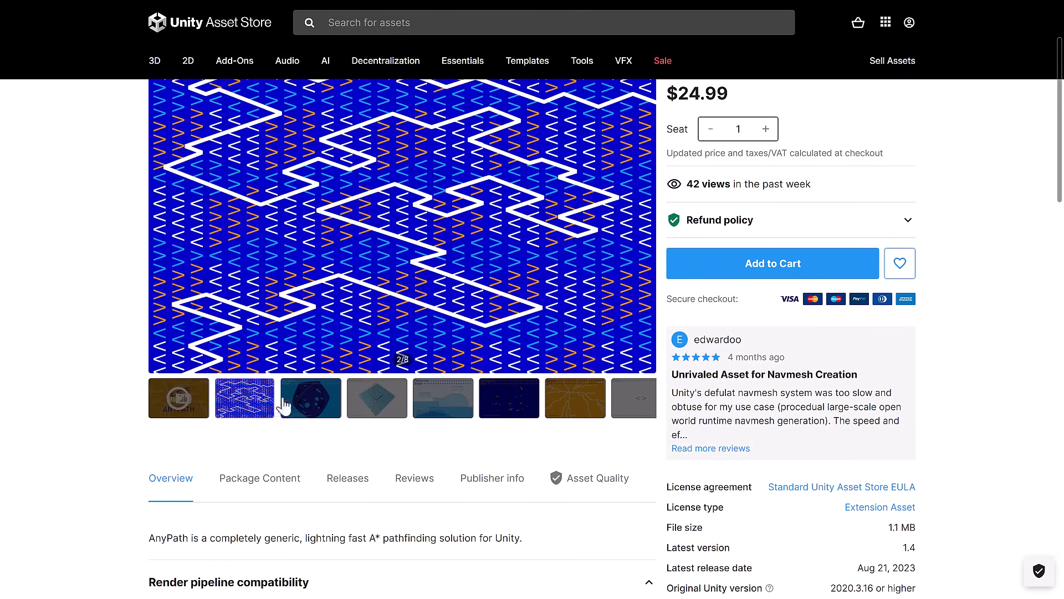
{"action": "left_click", "coordinate": [443, 396]}
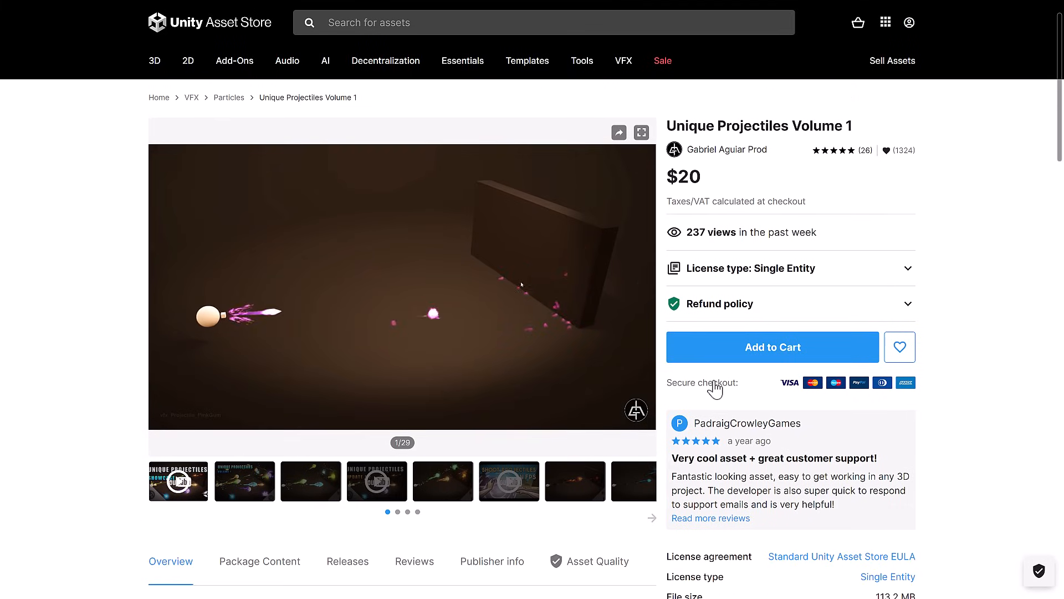
{"action": "mouse_move", "coordinate": [736, 172]}
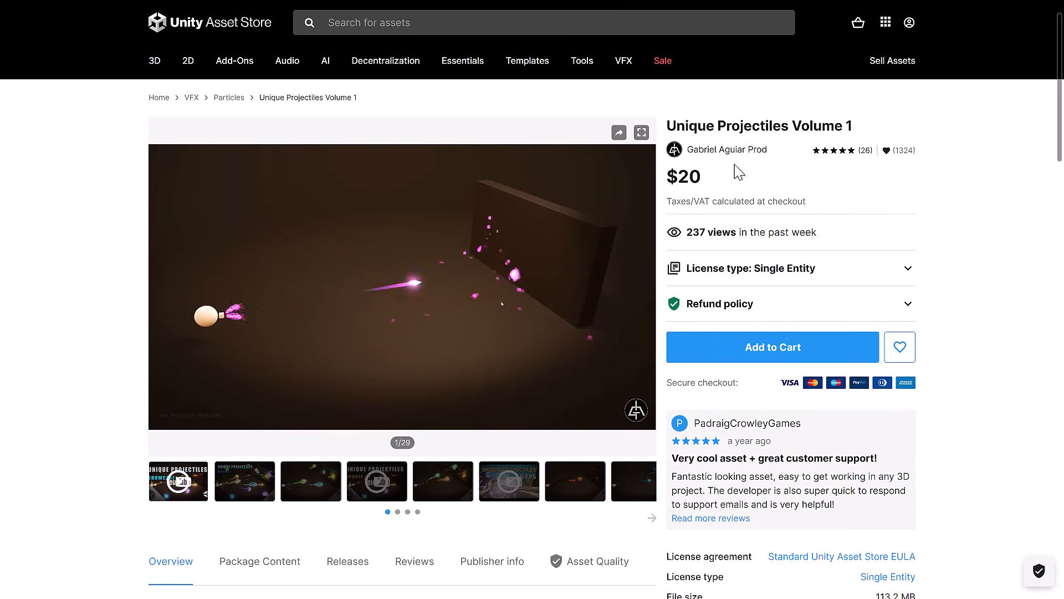
Scroll through the Unique Projectiles Volume 1 overview and contents
{"action": "scroll", "scroll_direction": "down", "scroll_amount": 3}
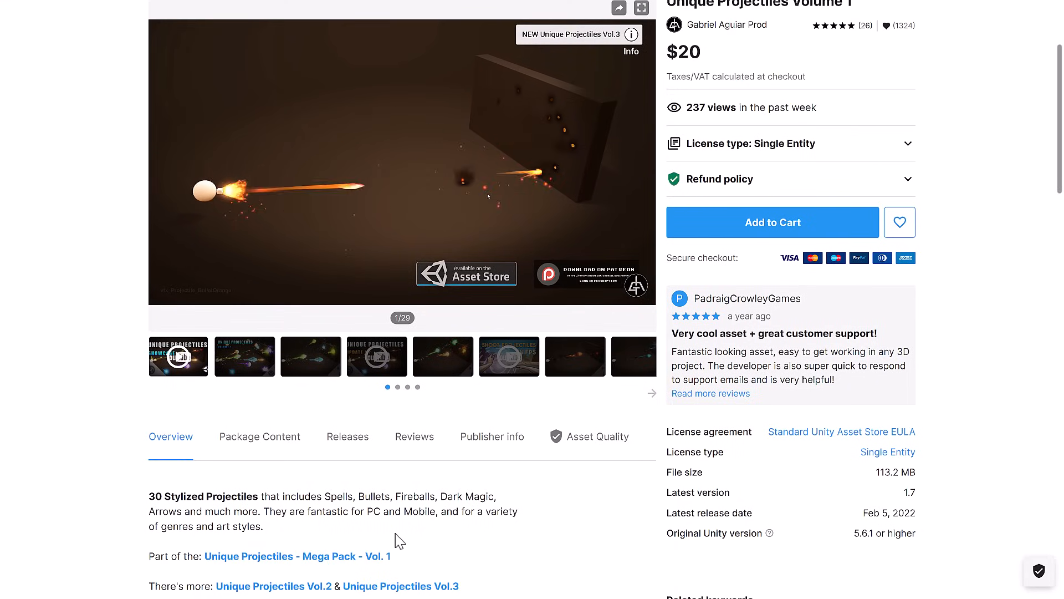
{"action": "scroll", "scroll_direction": "down", "scroll_amount": 3}
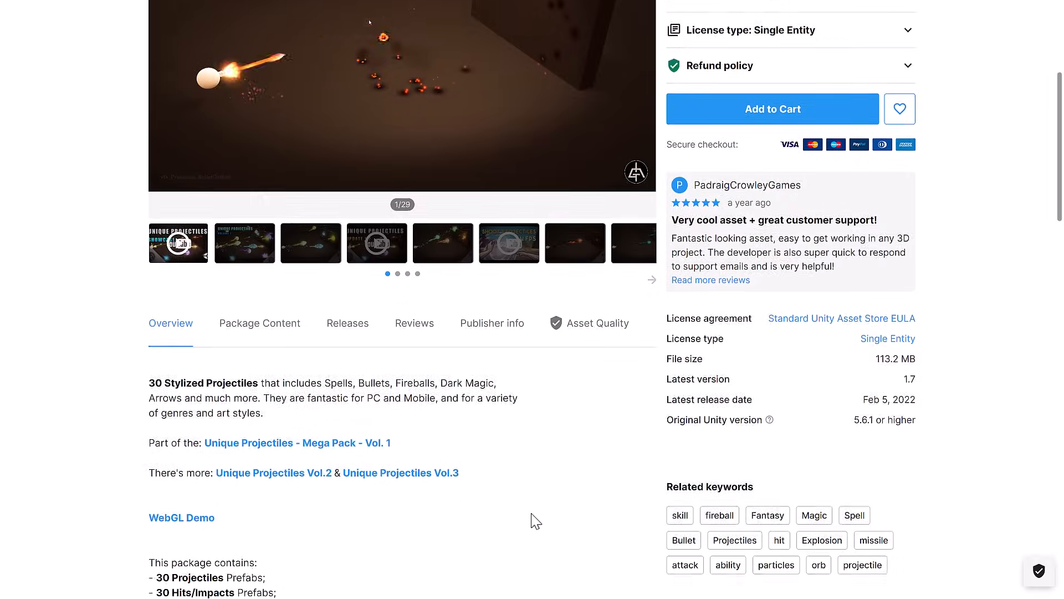
{"action": "scroll", "scroll_direction": "down", "scroll_amount": 3}
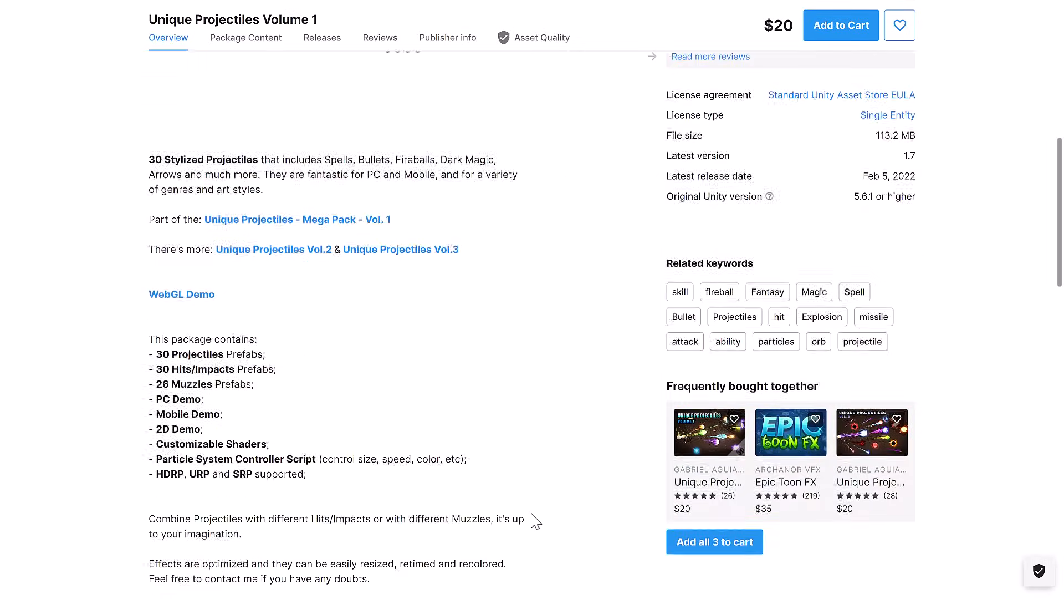
{"action": "scroll", "scroll_direction": "up", "scroll_amount": 3}
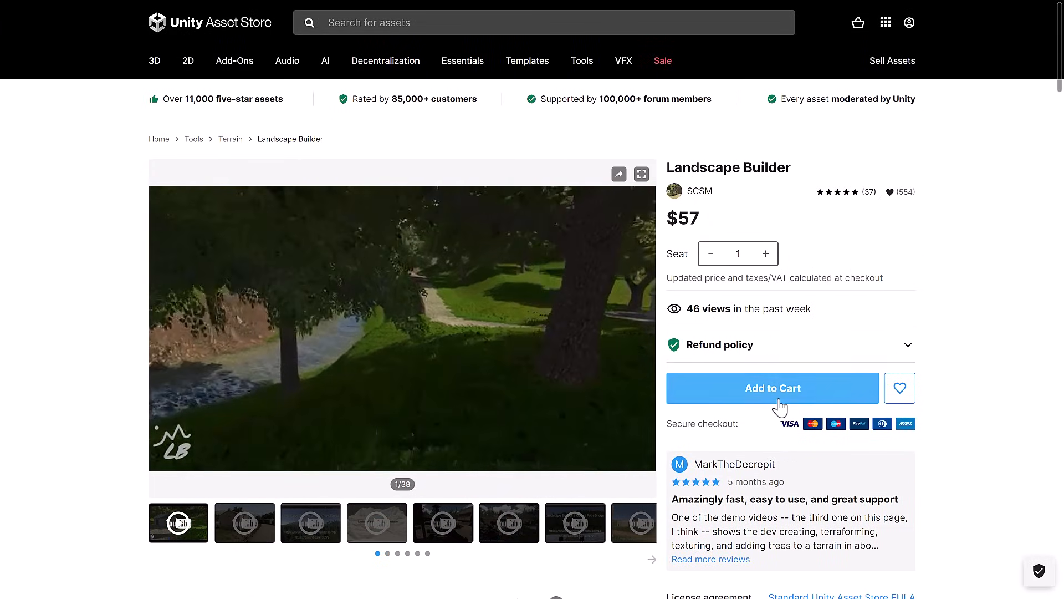
Scroll through Landscape Builder's render pipeline compatibility table and description
{"action": "scroll", "scroll_direction": "down", "scroll_amount": 3}
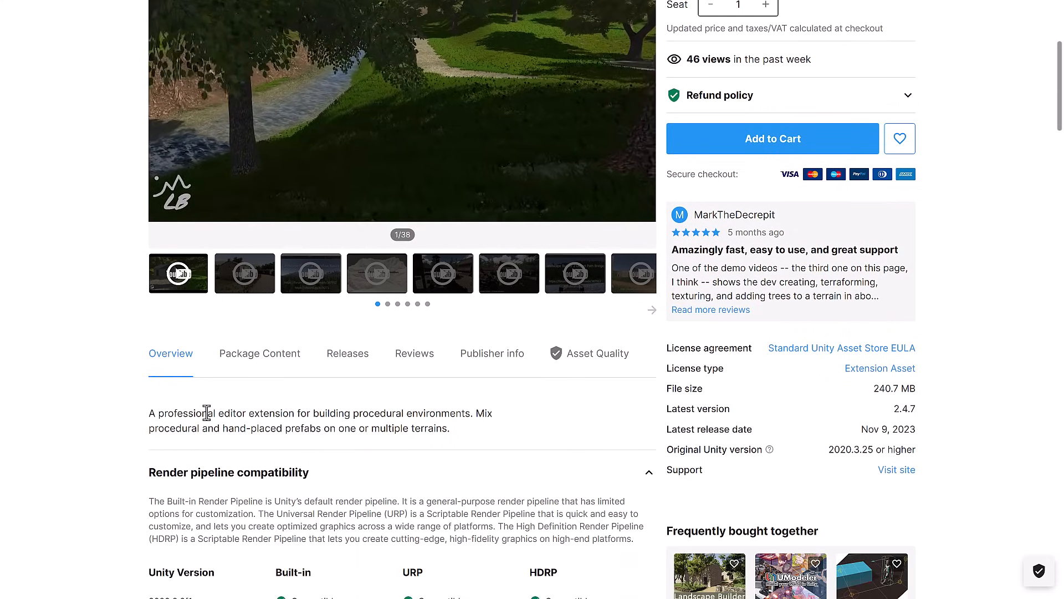
{"action": "scroll", "scroll_direction": "up", "scroll_amount": 3}
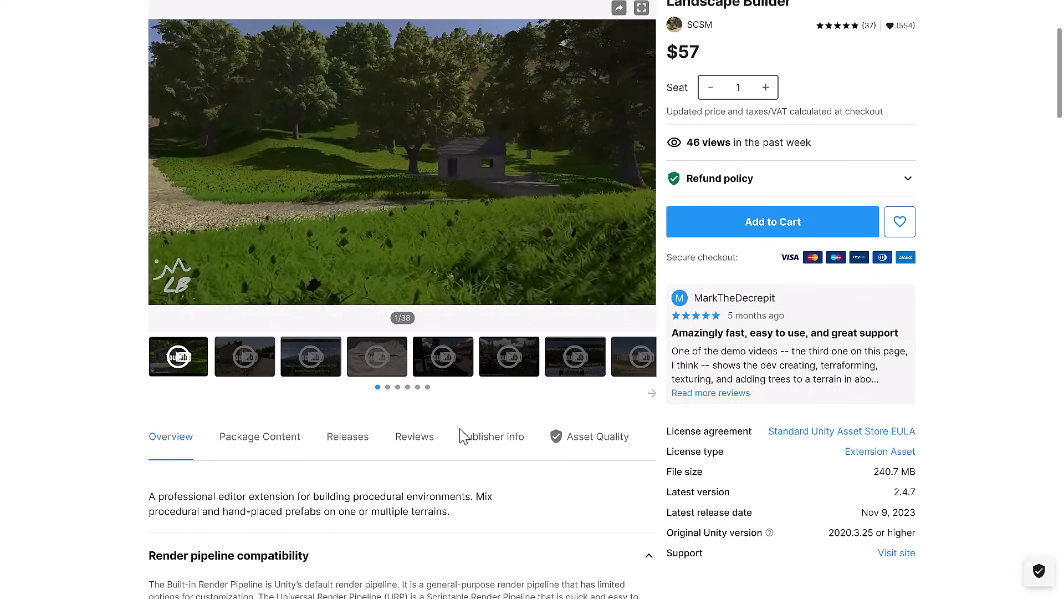
{"action": "scroll", "scroll_direction": "down", "scroll_amount": 3}
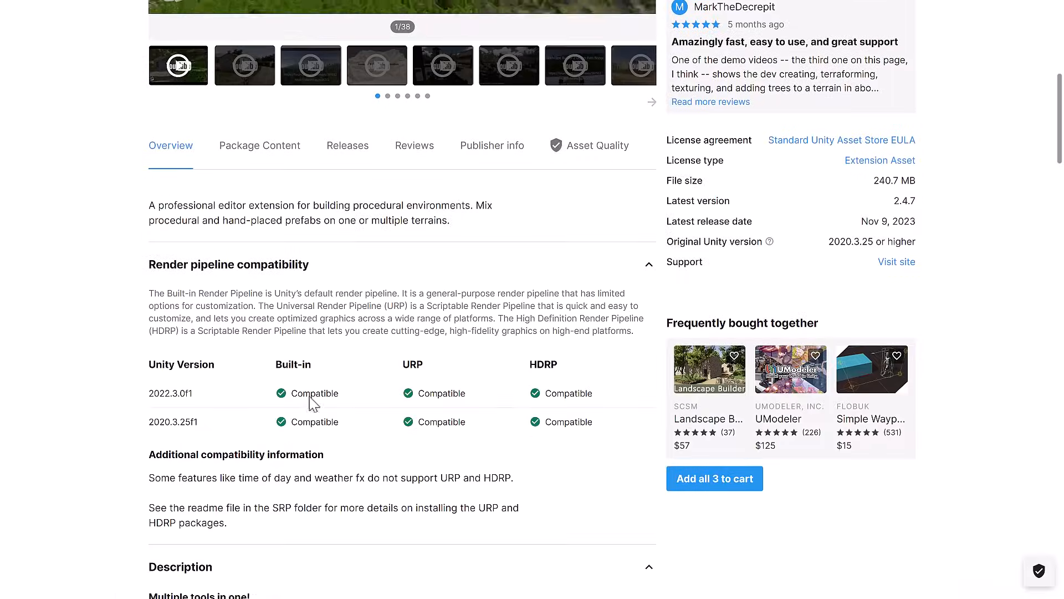
{"action": "scroll", "scroll_direction": "down", "scroll_amount": 3}
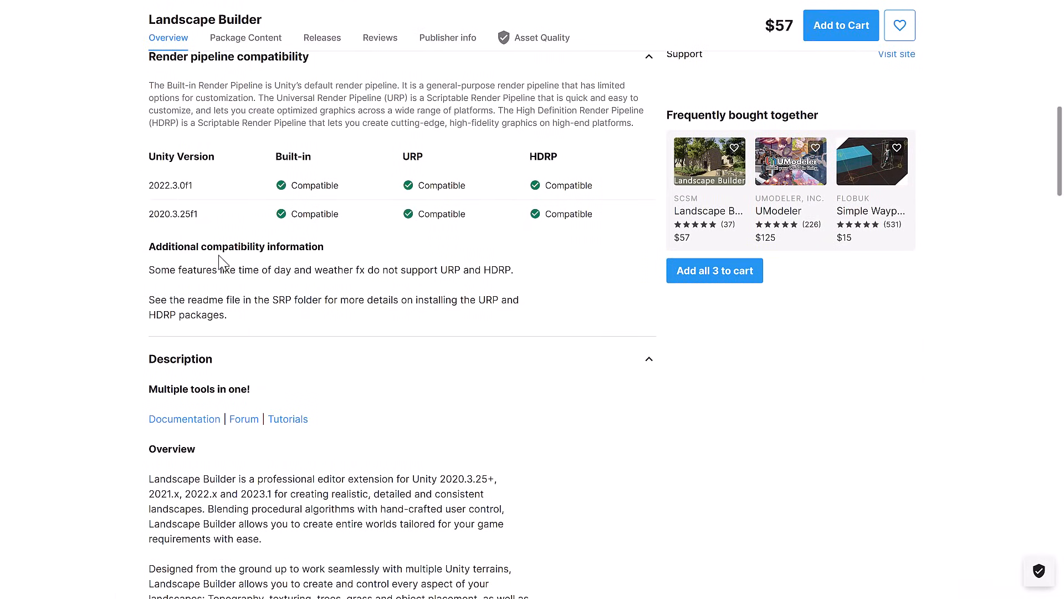
{"action": "mouse_move", "coordinate": [333, 270]}
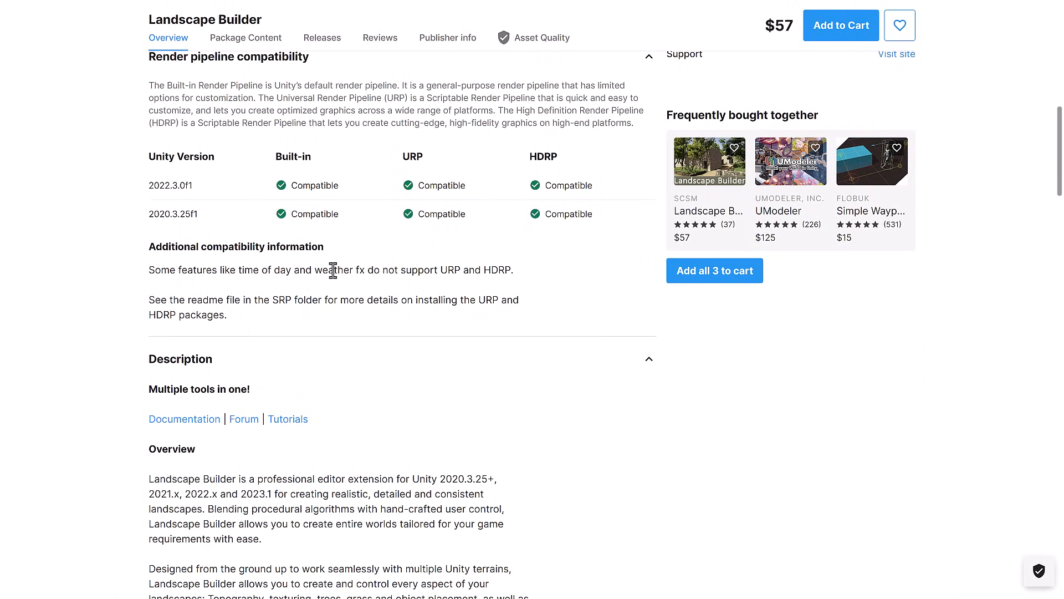
{"action": "mouse_move", "coordinate": [582, 331]}
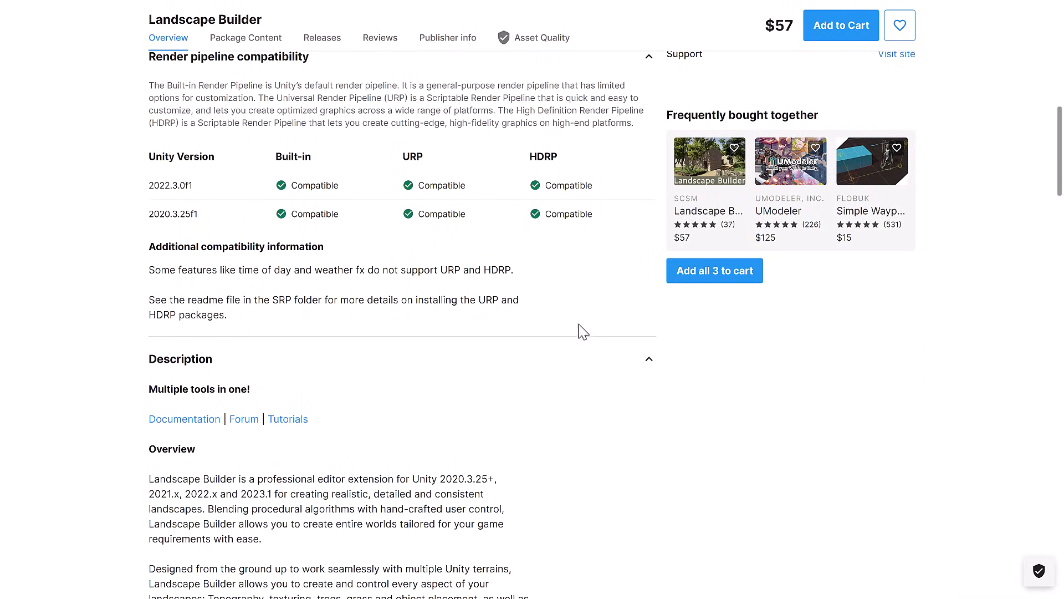
{"action": "scroll", "scroll_direction": "down", "scroll_amount": 3}
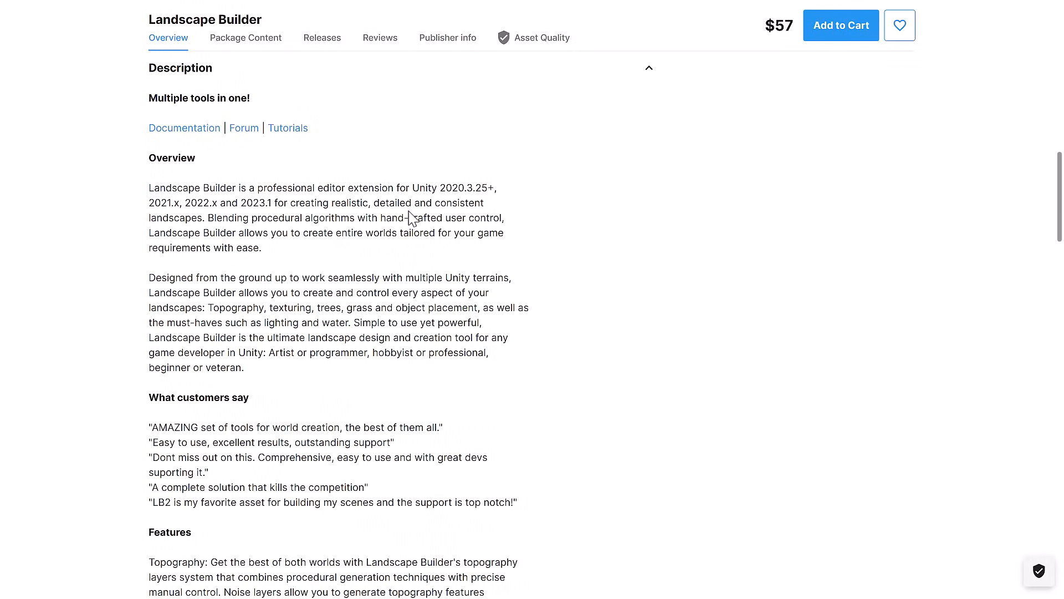
{"action": "scroll", "scroll_direction": "up", "scroll_amount": 3}
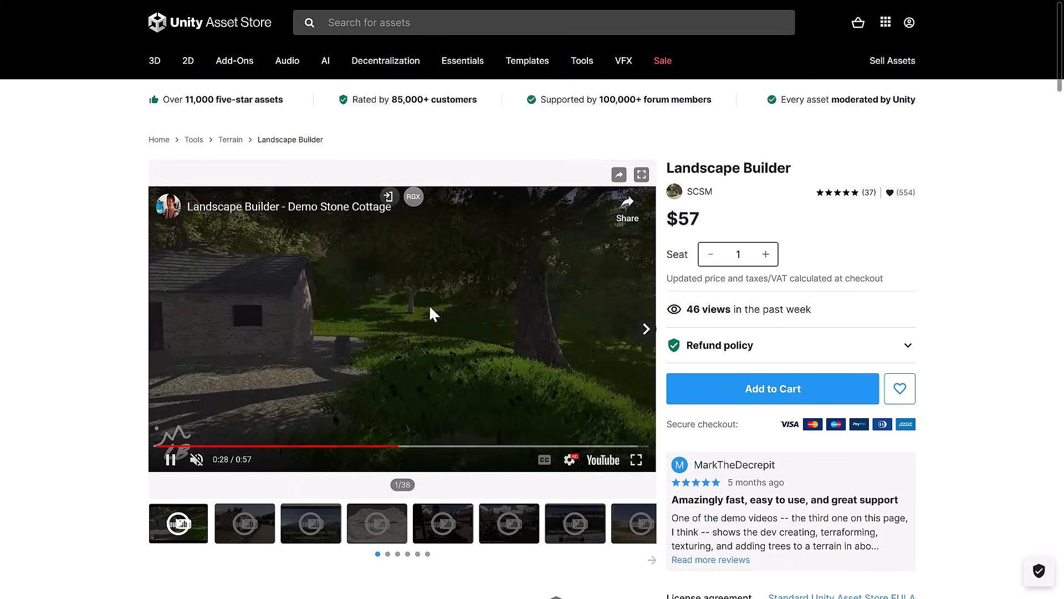
{"action": "mouse_move", "coordinate": [594, 360]}
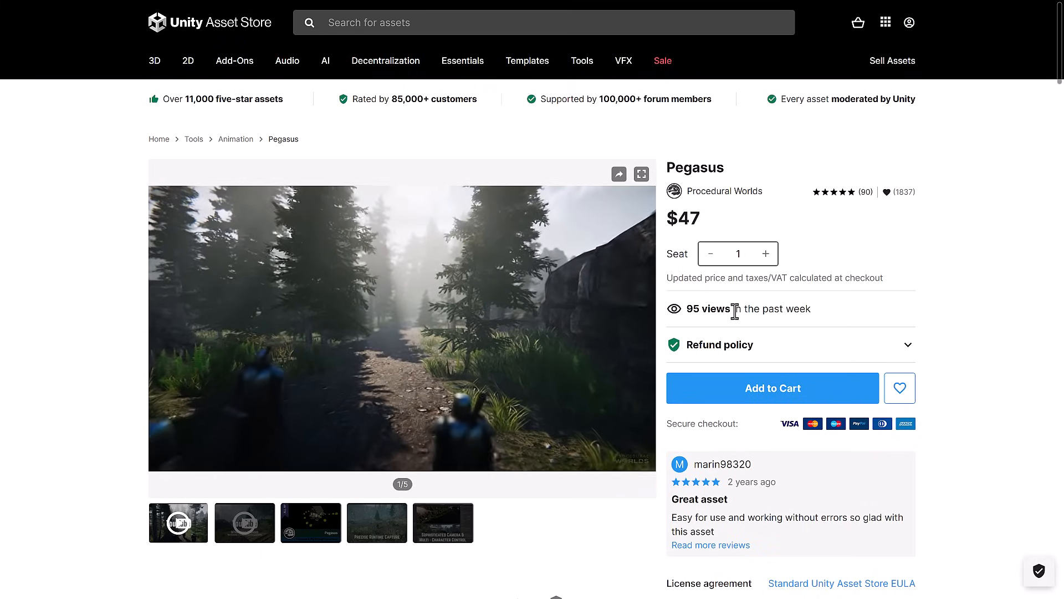
Scroll through Pegasus's render pipeline compatibility table and feature description
{"action": "scroll", "scroll_direction": "down", "scroll_amount": 3}
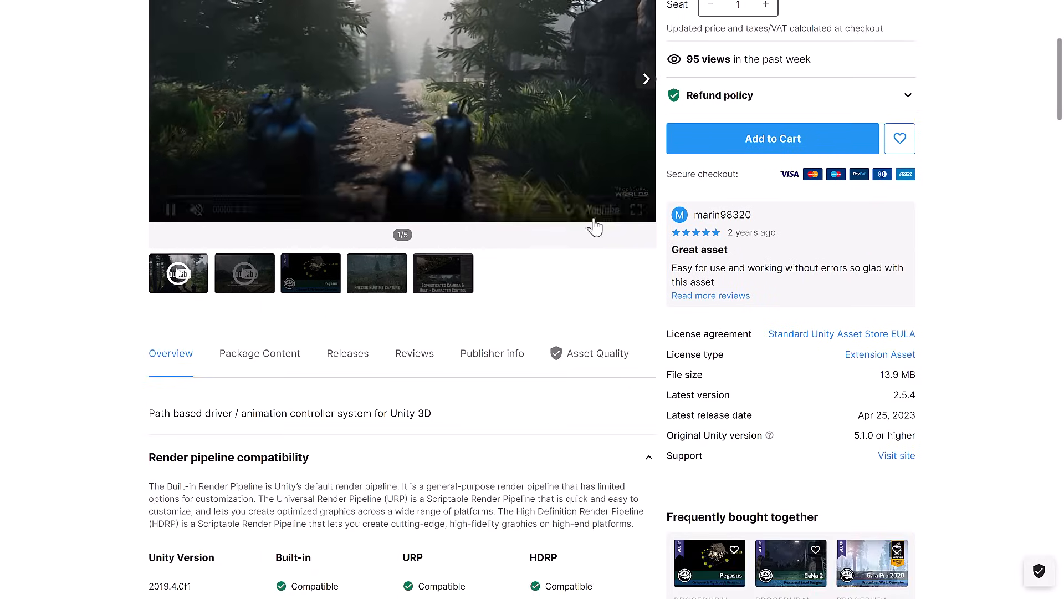
{"action": "scroll", "scroll_direction": "up", "scroll_amount": 3}
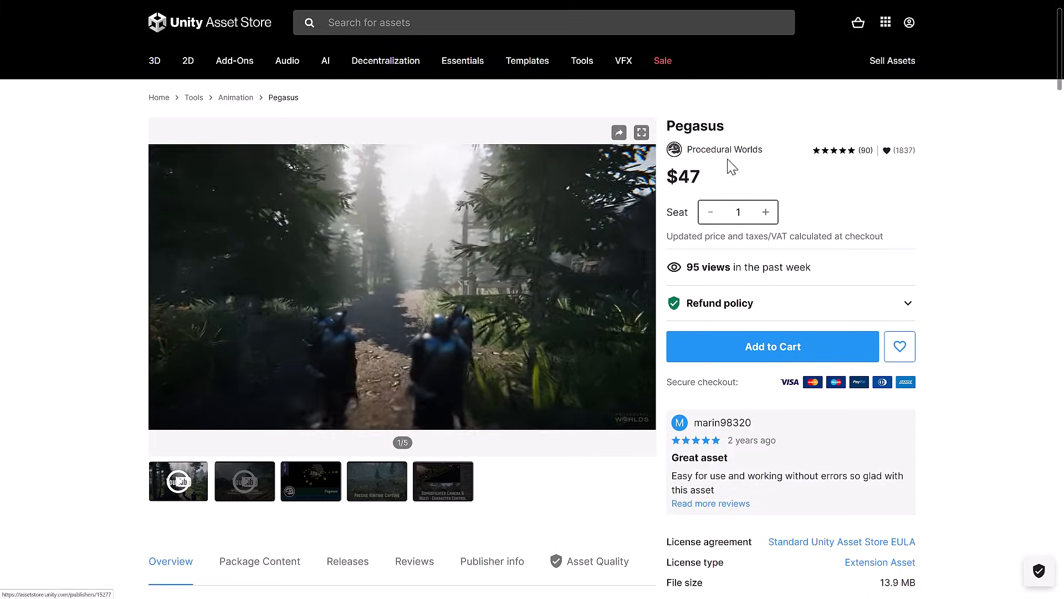
{"action": "scroll", "scroll_direction": "down", "scroll_amount": 3}
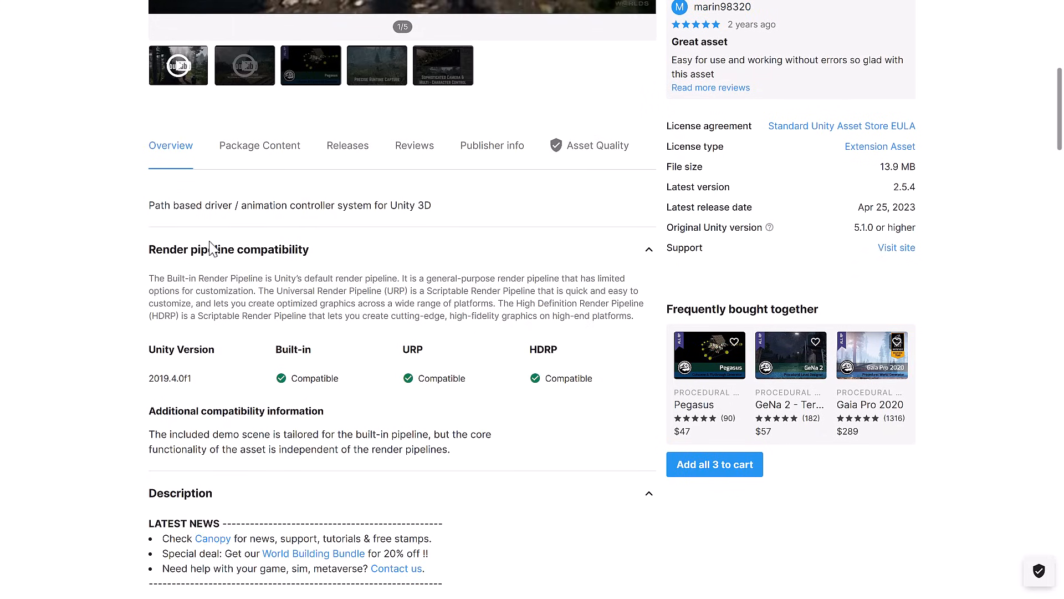
{"action": "mouse_move", "coordinate": [211, 206]}
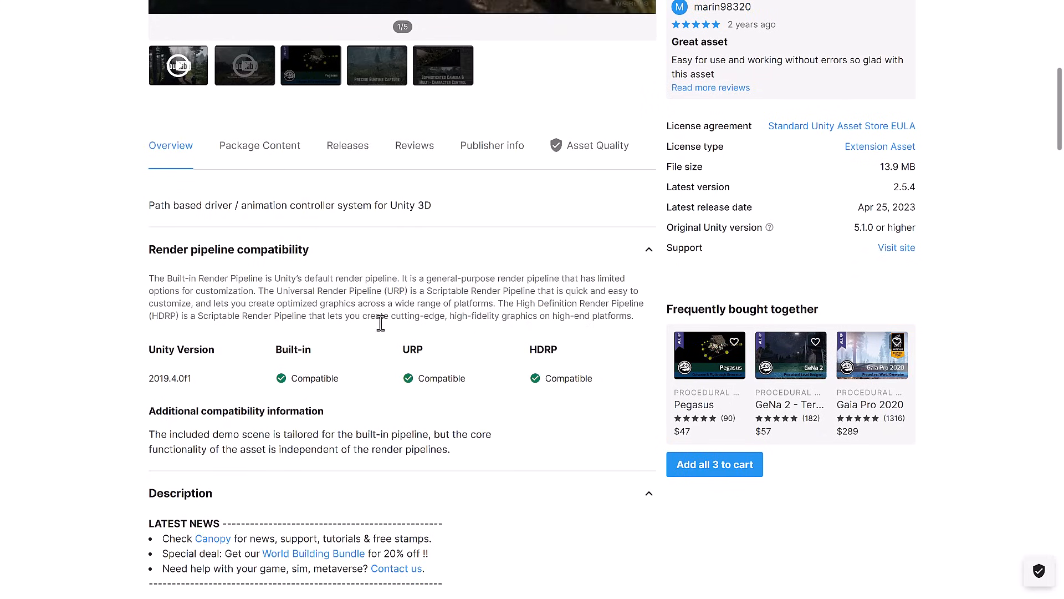
{"action": "mouse_move", "coordinate": [471, 396]}
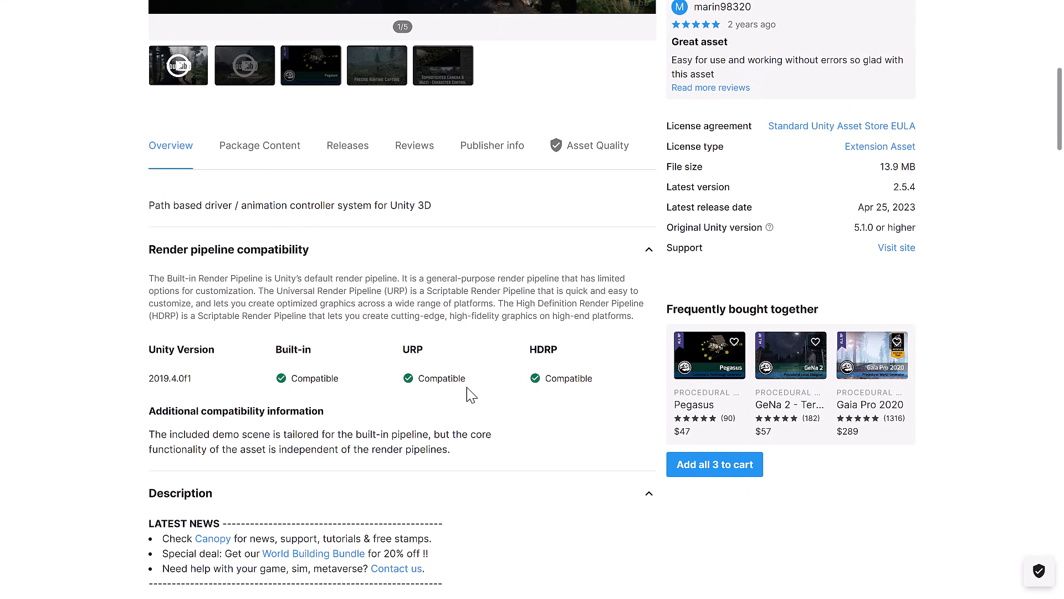
{"action": "scroll", "scroll_direction": "down", "scroll_amount": 3}
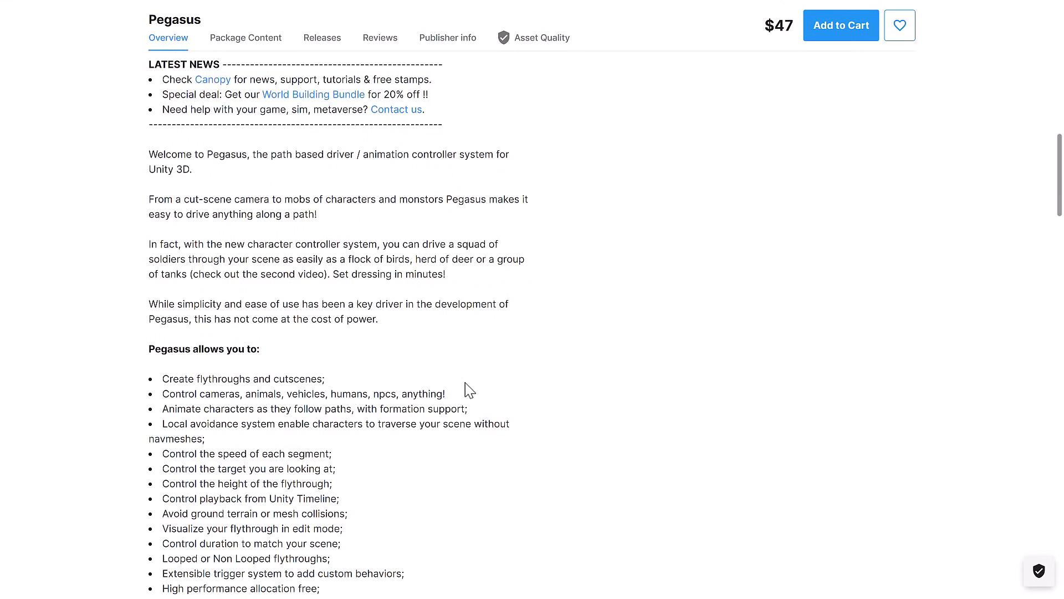
{"action": "scroll", "scroll_direction": "up", "scroll_amount": 3}
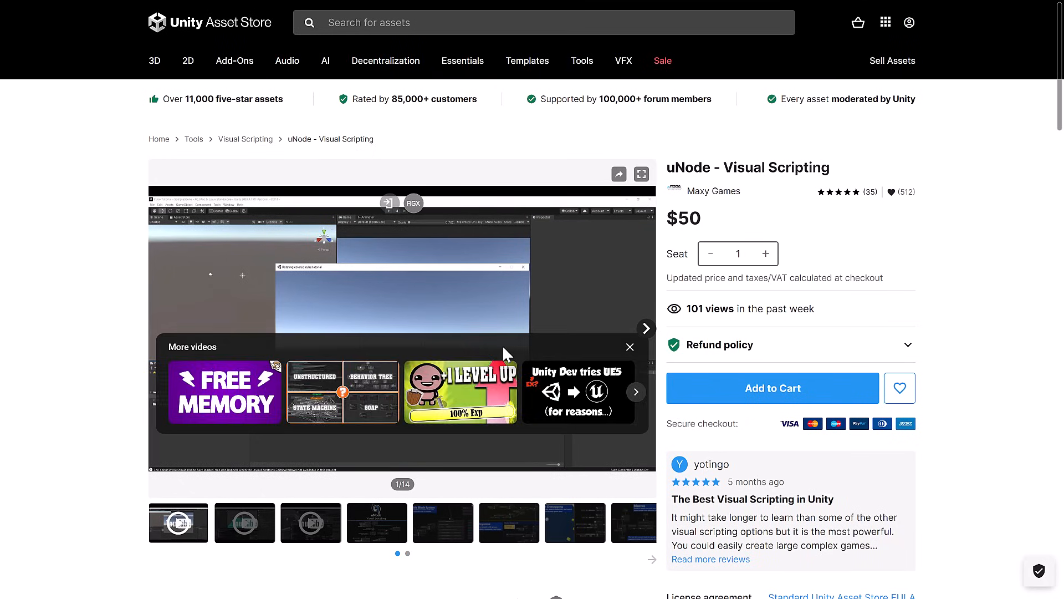
Play the uNode tutorial video and skim the page below it
{"action": "left_click", "coordinate": [629, 347]}
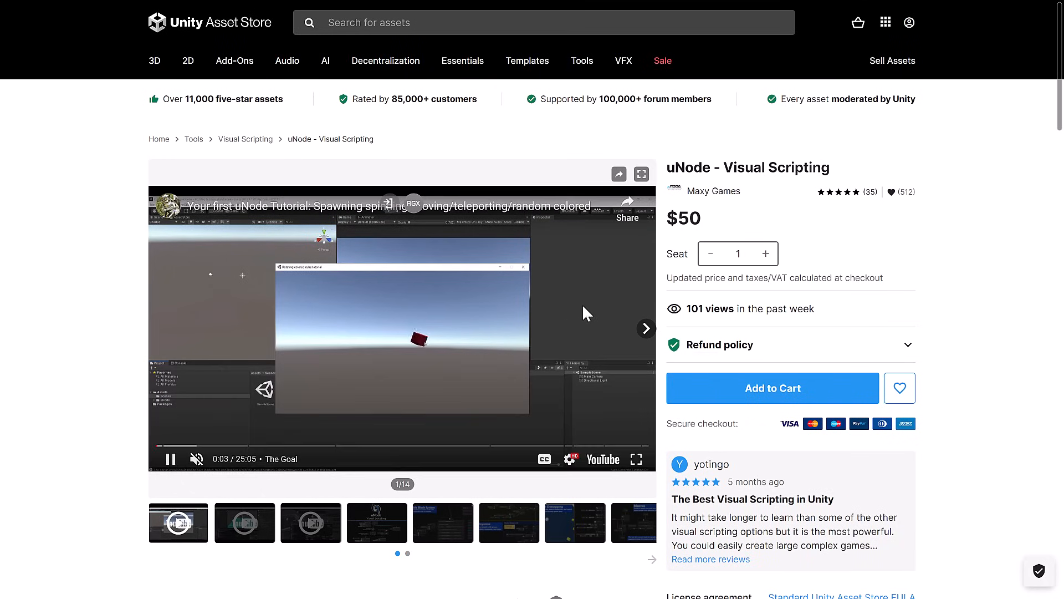
{"action": "scroll", "scroll_direction": "down", "scroll_amount": 3}
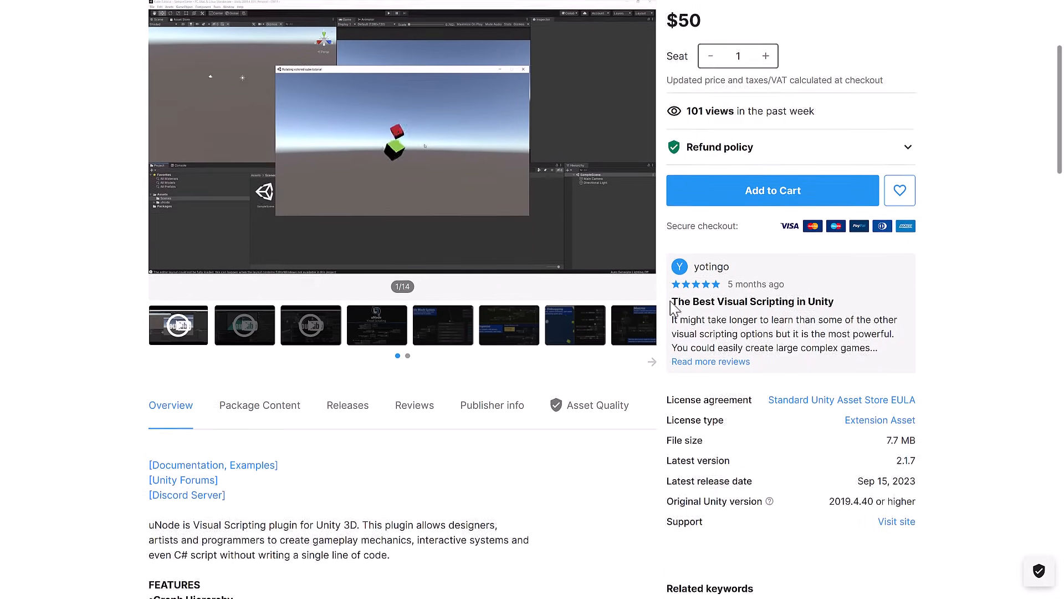
{"action": "scroll", "scroll_direction": "down", "scroll_amount": 3}
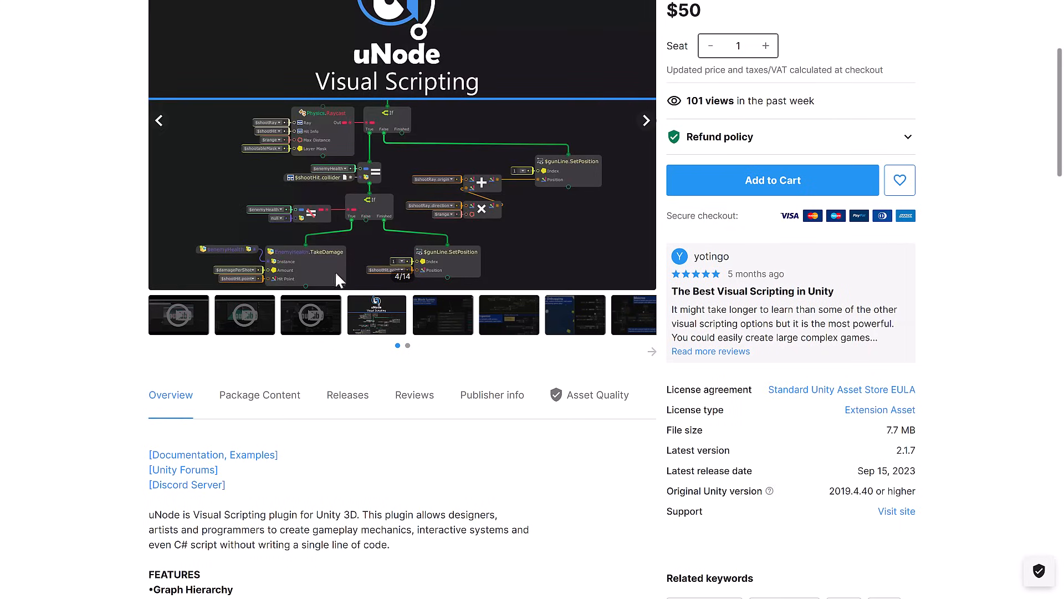
{"action": "scroll", "scroll_direction": "up", "scroll_amount": 3}
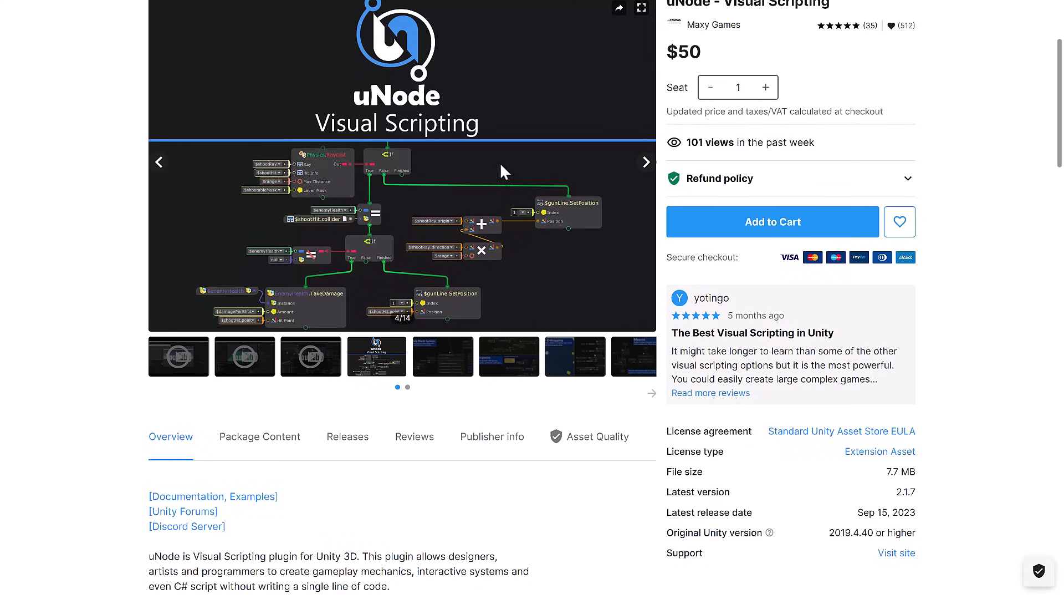
{"action": "mouse_move", "coordinate": [532, 211]}
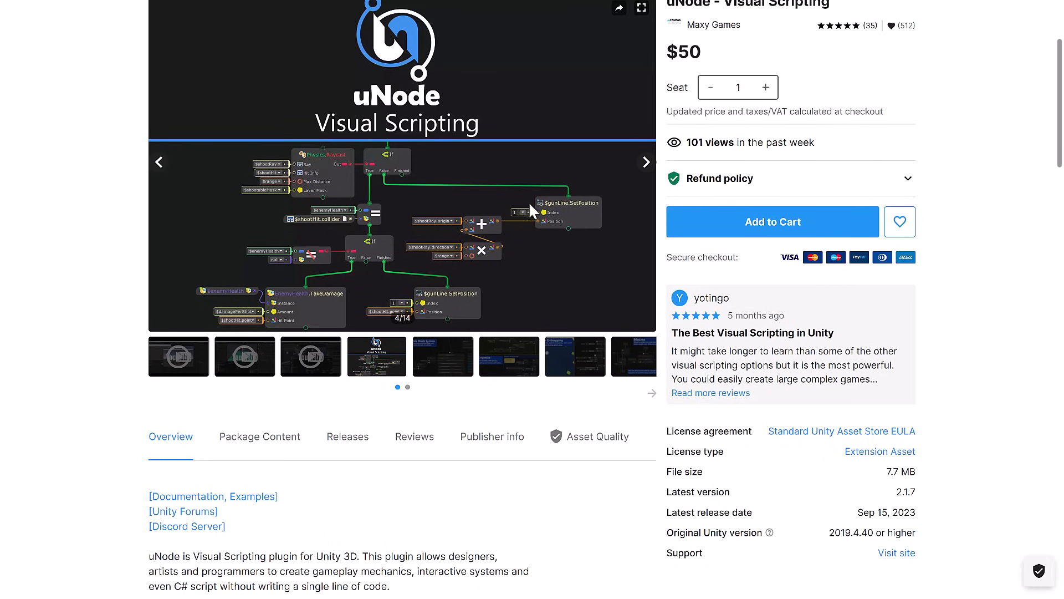
Read uNode's feature list, from flow graphs to C# generation
{"action": "scroll", "scroll_direction": "down", "scroll_amount": 3}
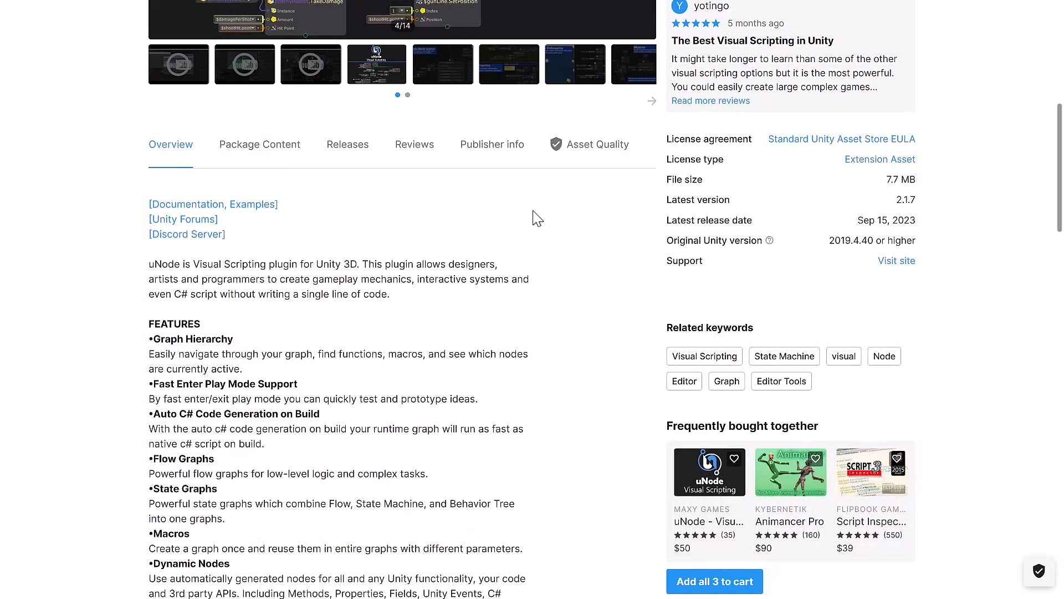
{"action": "scroll", "scroll_direction": "down", "scroll_amount": 3}
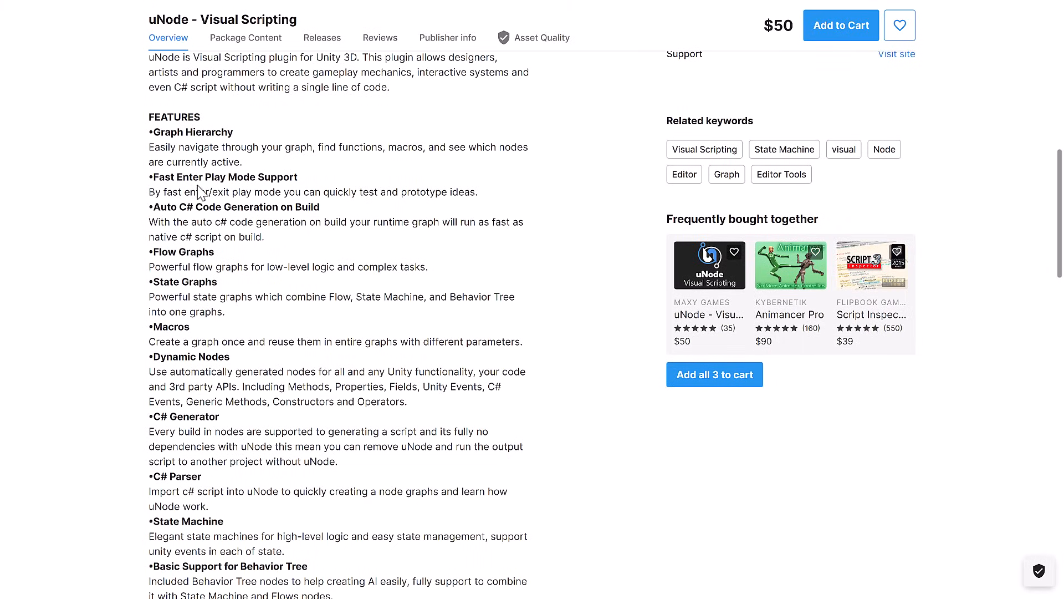
{"action": "mouse_move", "coordinate": [227, 222]}
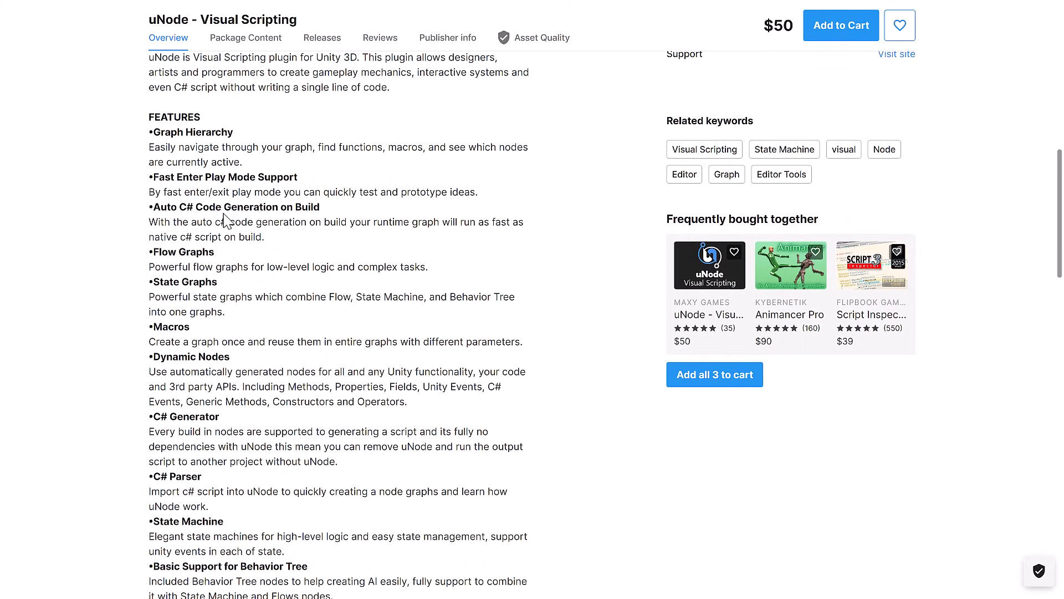
{"action": "scroll", "scroll_direction": "down", "scroll_amount": 3}
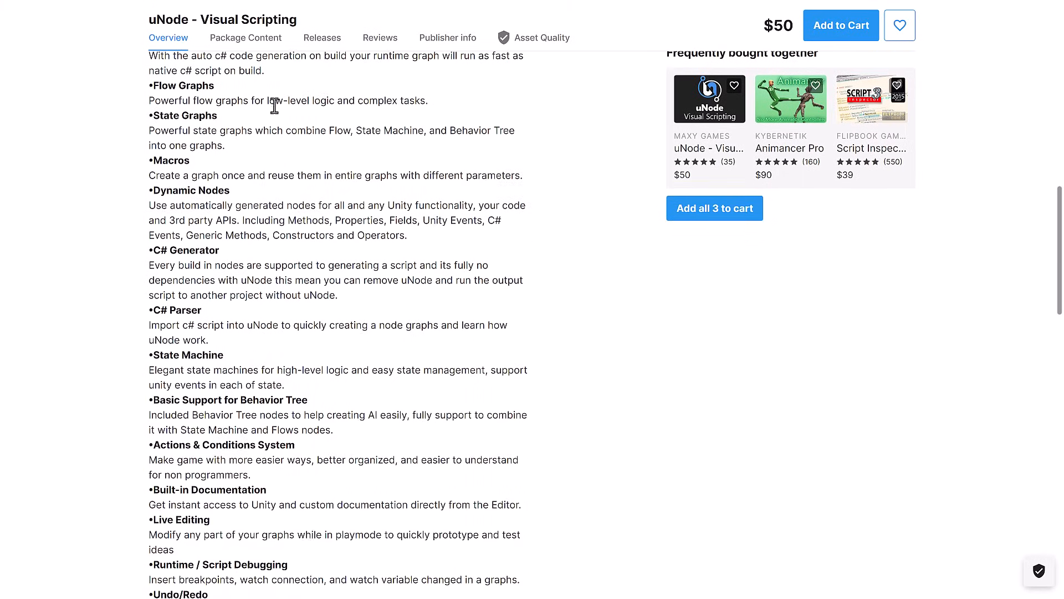
{"action": "scroll", "scroll_direction": "up", "scroll_amount": 3}
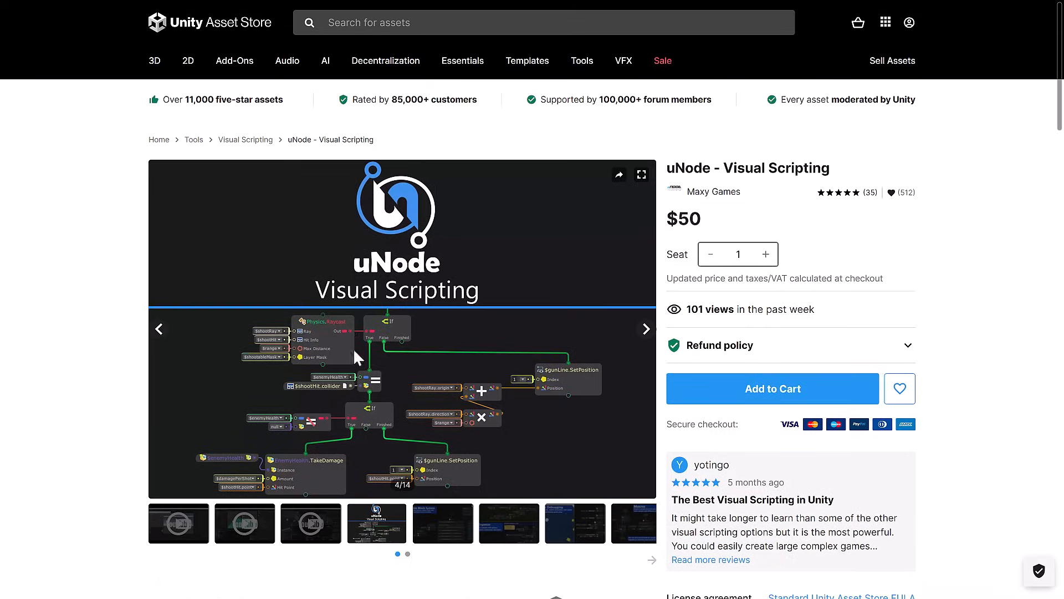
{"action": "mouse_move", "coordinate": [528, 281]}
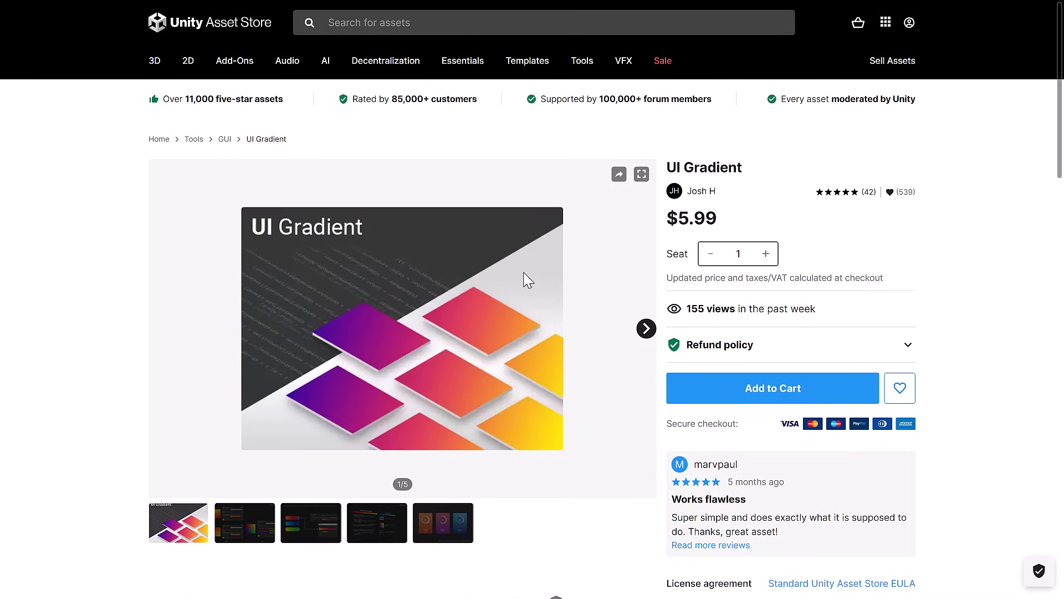
Show UI Gradient's fifth gallery image, the Video, Photos and Music cards, and scroll the page
{"action": "scroll", "scroll_direction": "down", "scroll_amount": 3}
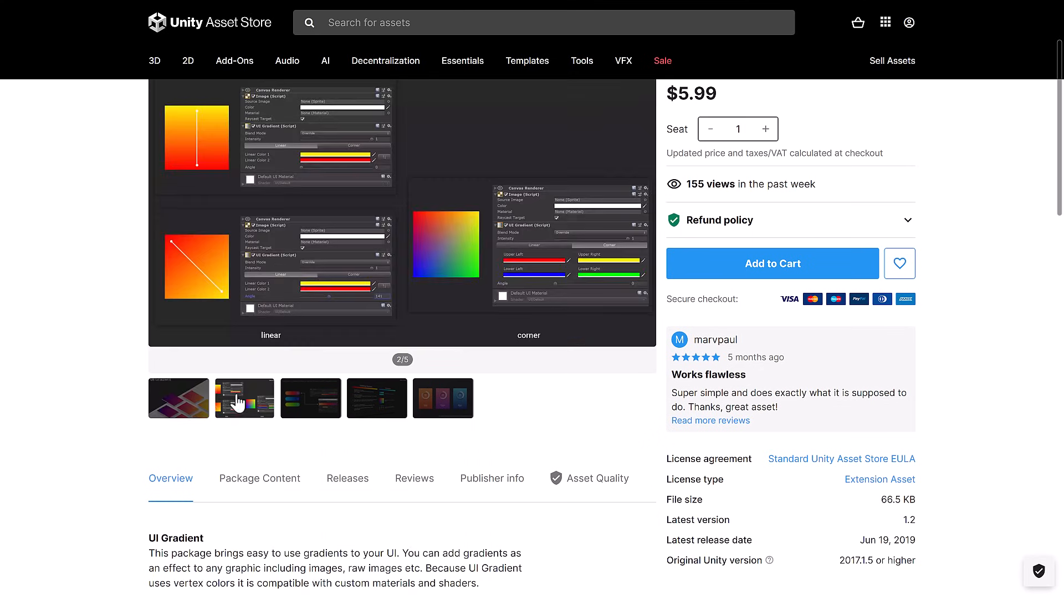
{"action": "mouse_move", "coordinate": [370, 390]}
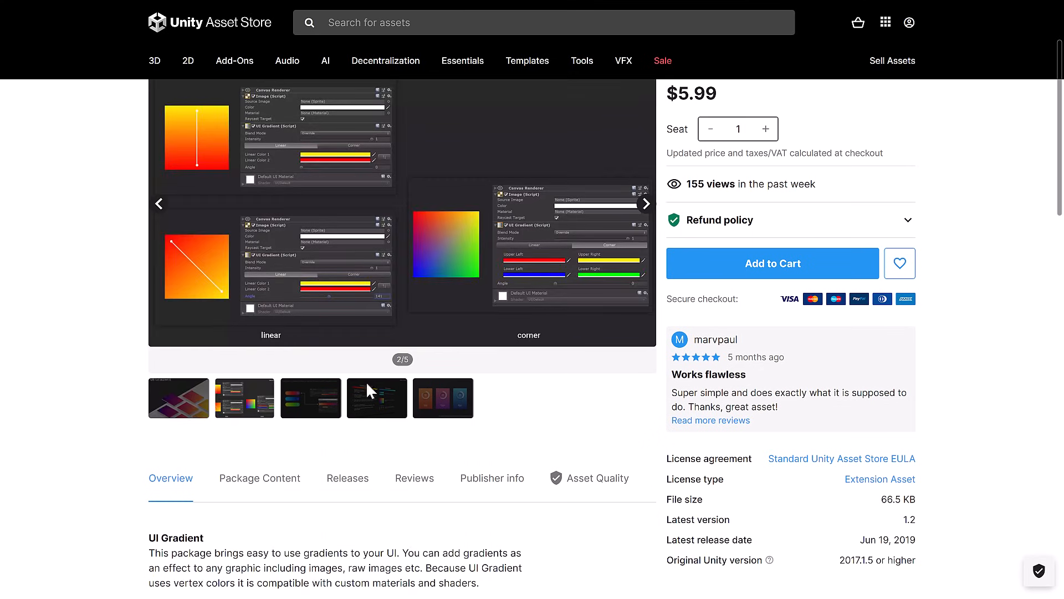
{"action": "left_click", "coordinate": [442, 398]}
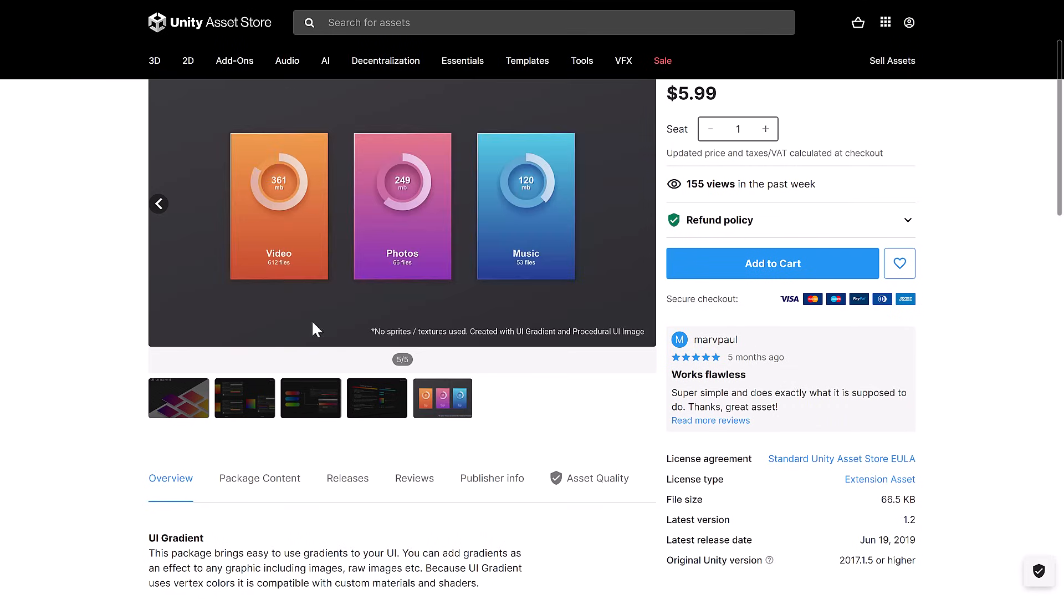
{"action": "scroll", "scroll_direction": "down", "scroll_amount": 3}
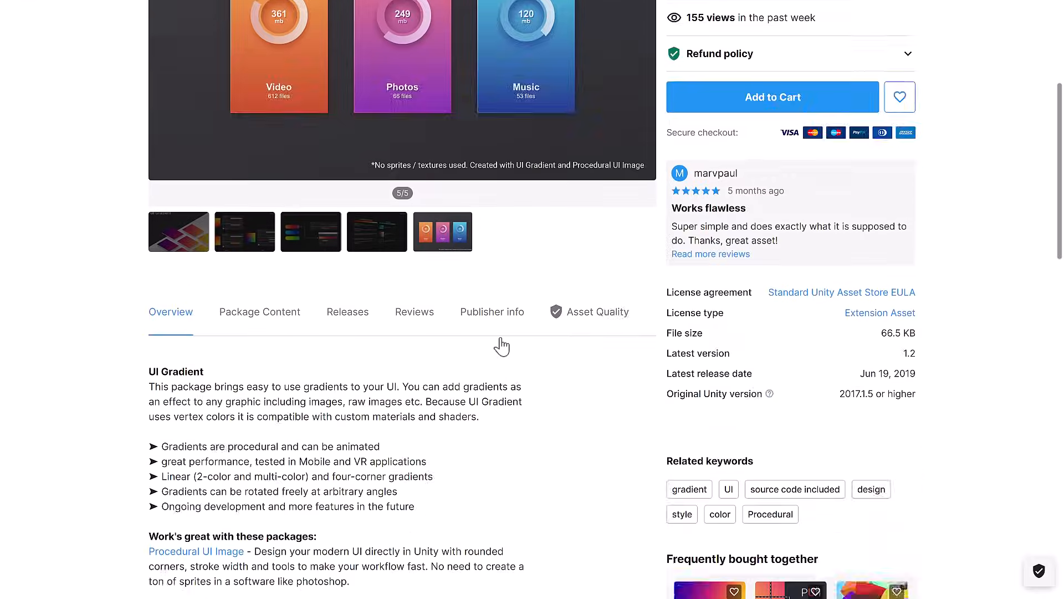
{"action": "scroll", "scroll_direction": "up", "scroll_amount": 3}
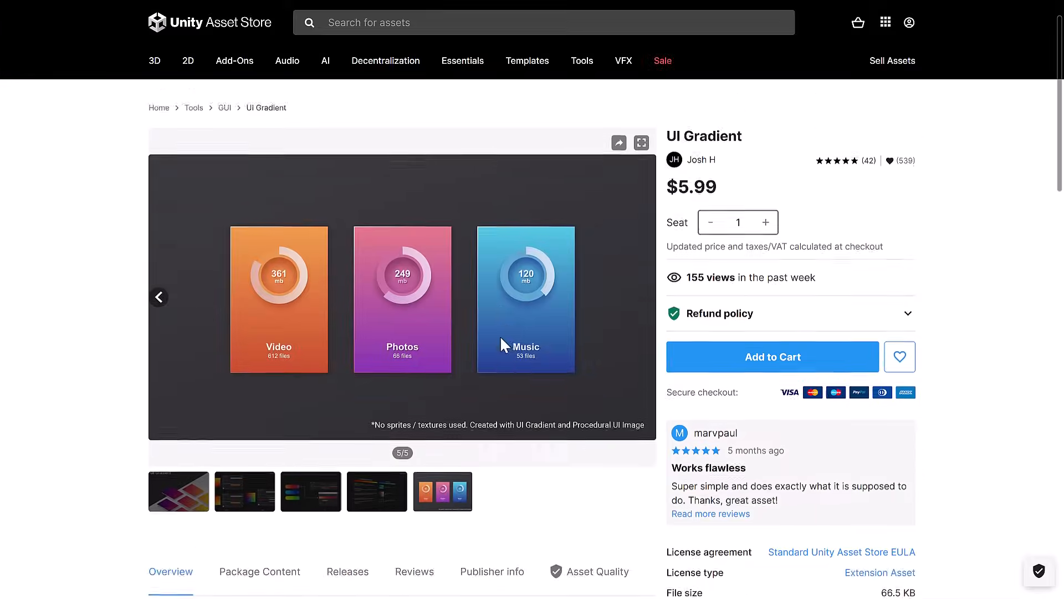
{"action": "scroll", "scroll_direction": "down", "scroll_amount": 3}
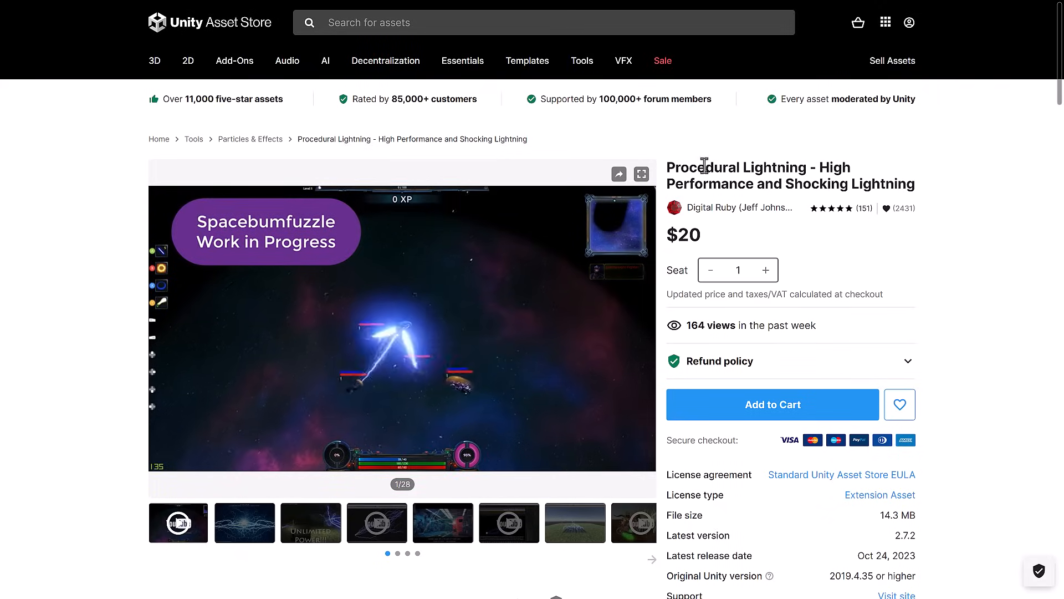
Play the Procedural Lightning preview video, skip ahead, and scroll down the description
{"action": "left_click", "coordinate": [400, 325]}
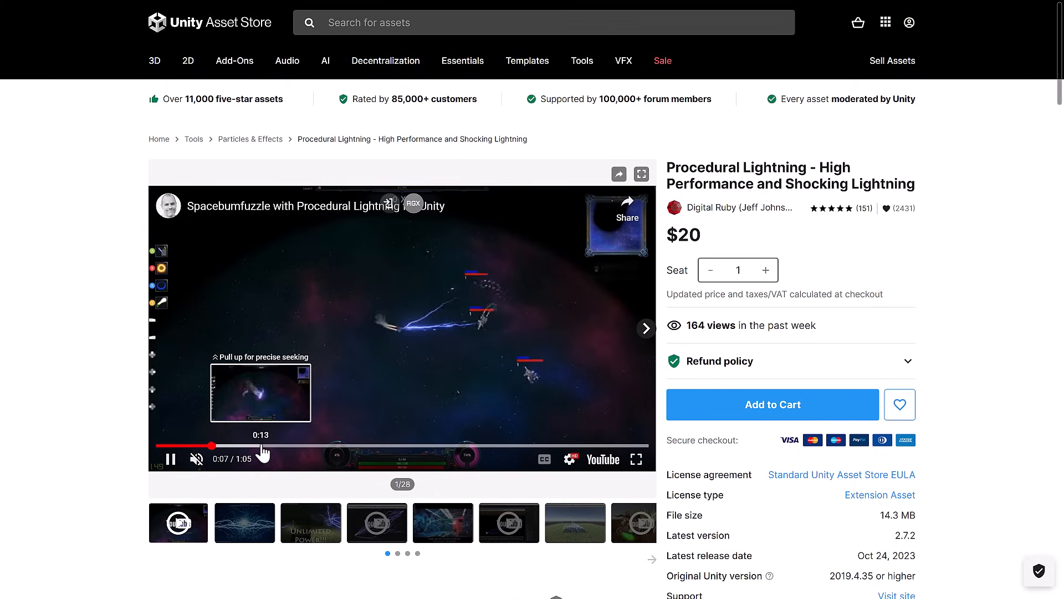
{"action": "left_click", "coordinate": [340, 447]}
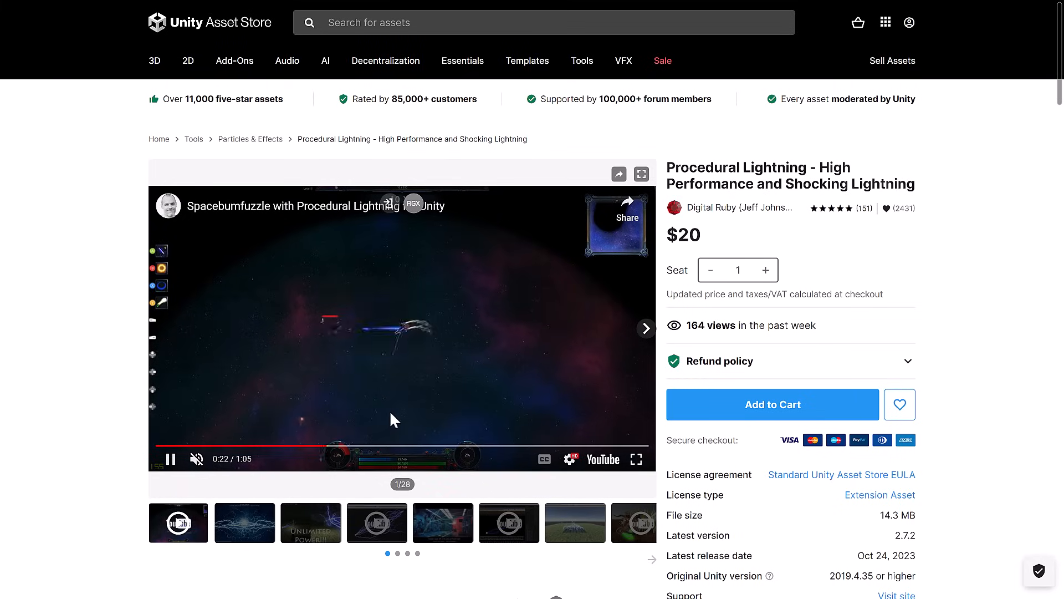
{"action": "scroll", "scroll_direction": "down", "scroll_amount": 3}
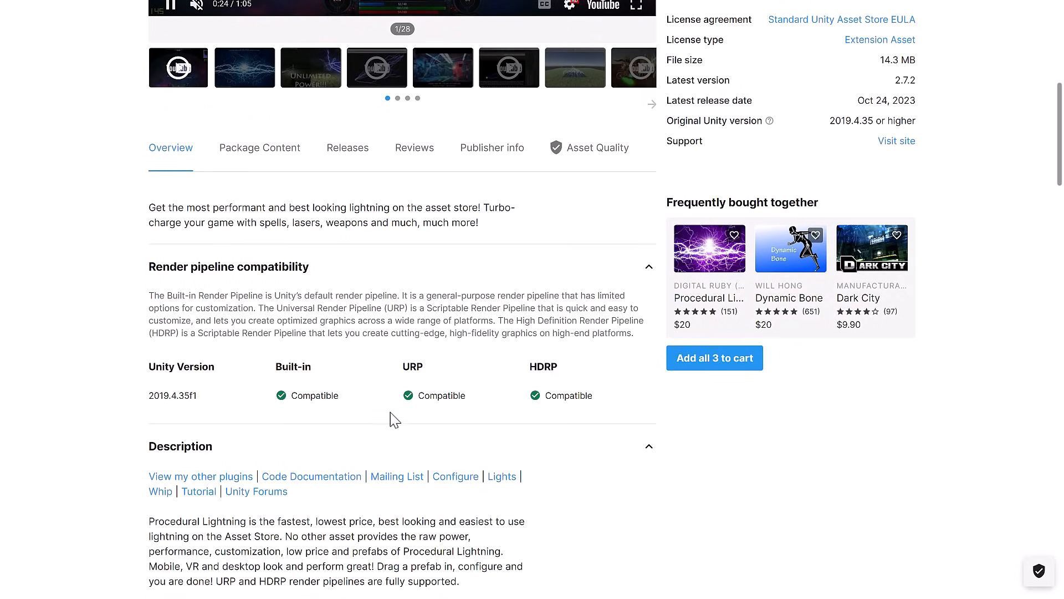
{"action": "scroll", "scroll_direction": "down", "scroll_amount": 3}
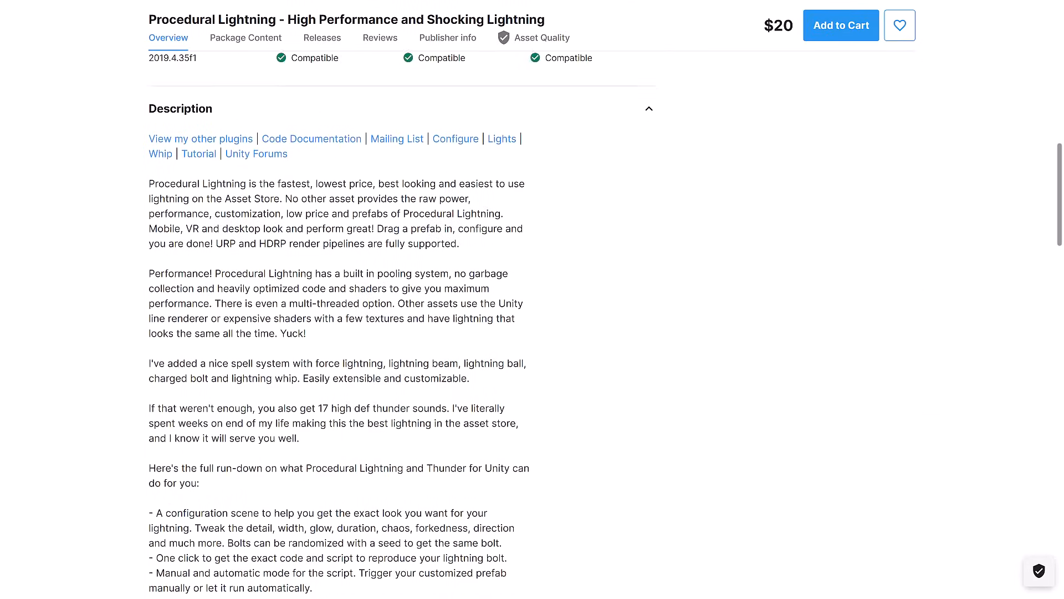
Scroll back up and view the Unlimited Power and blue lightning gallery screenshots
{"action": "scroll", "scroll_direction": "up", "scroll_amount": 3}
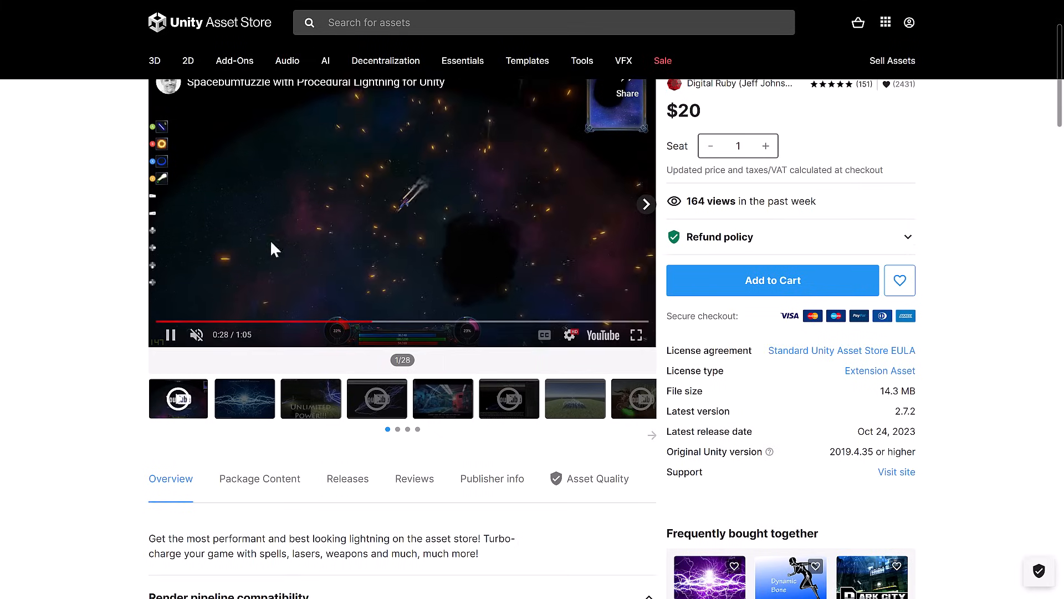
{"action": "scroll", "scroll_direction": "up", "scroll_amount": 3}
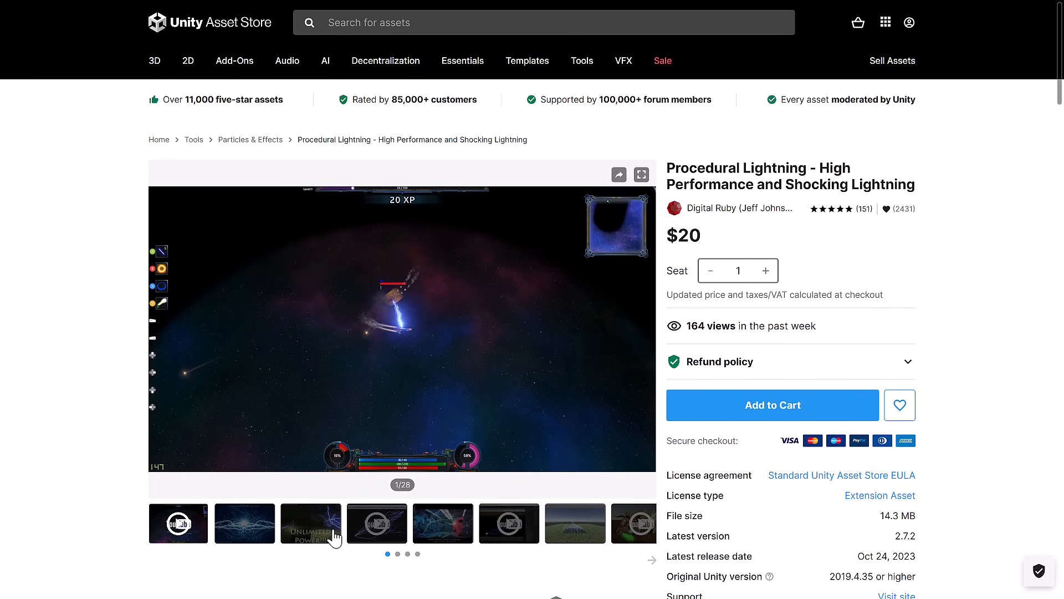
{"action": "left_click", "coordinate": [310, 523]}
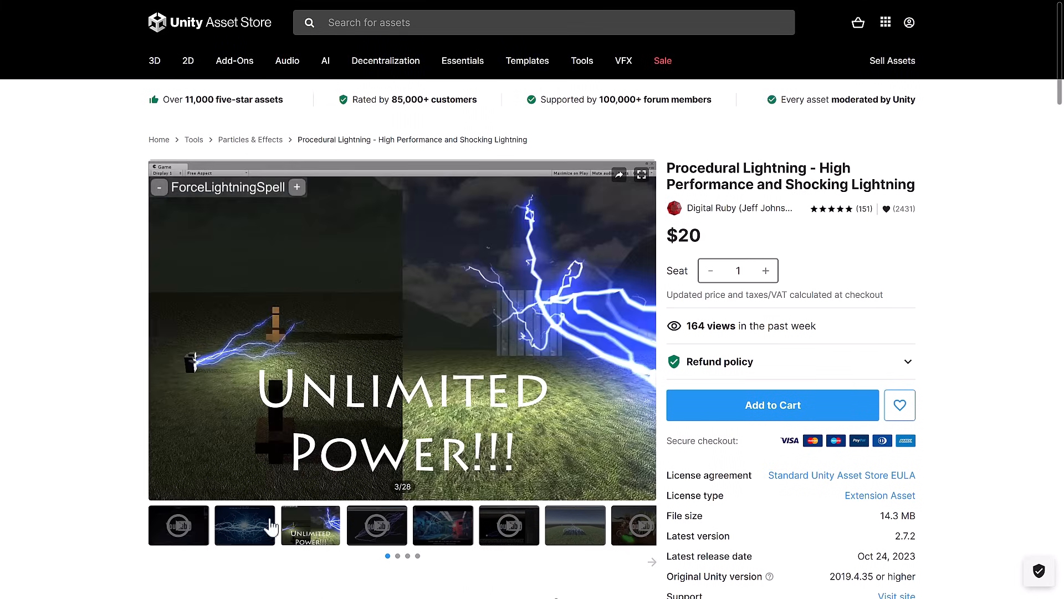
{"action": "left_click", "coordinate": [159, 329]}
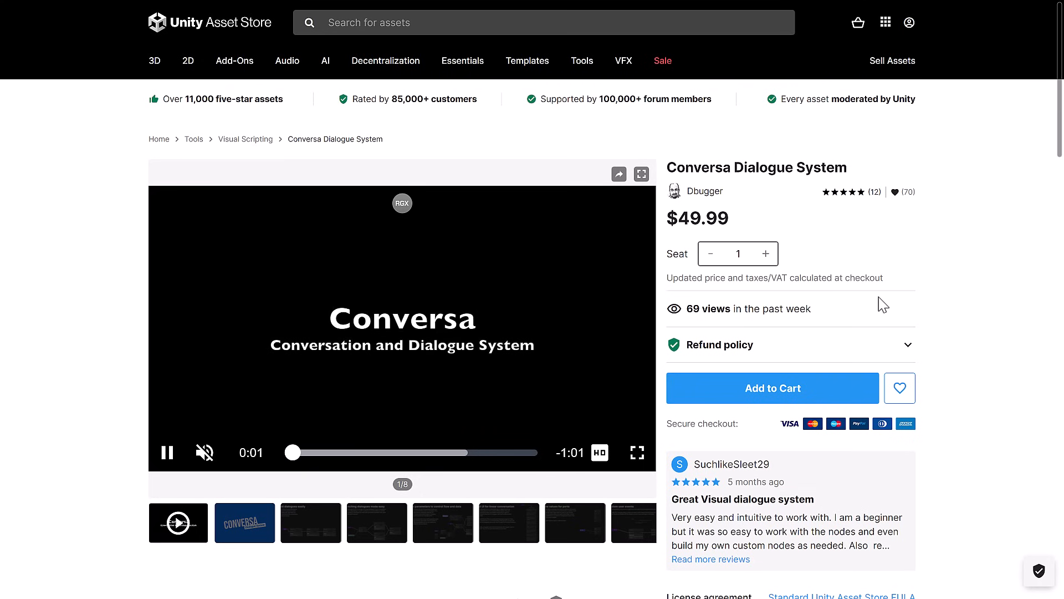
Skim the Conversa Dialogue System overview while its node-graph video plays
{"action": "scroll", "scroll_direction": "down", "scroll_amount": 3}
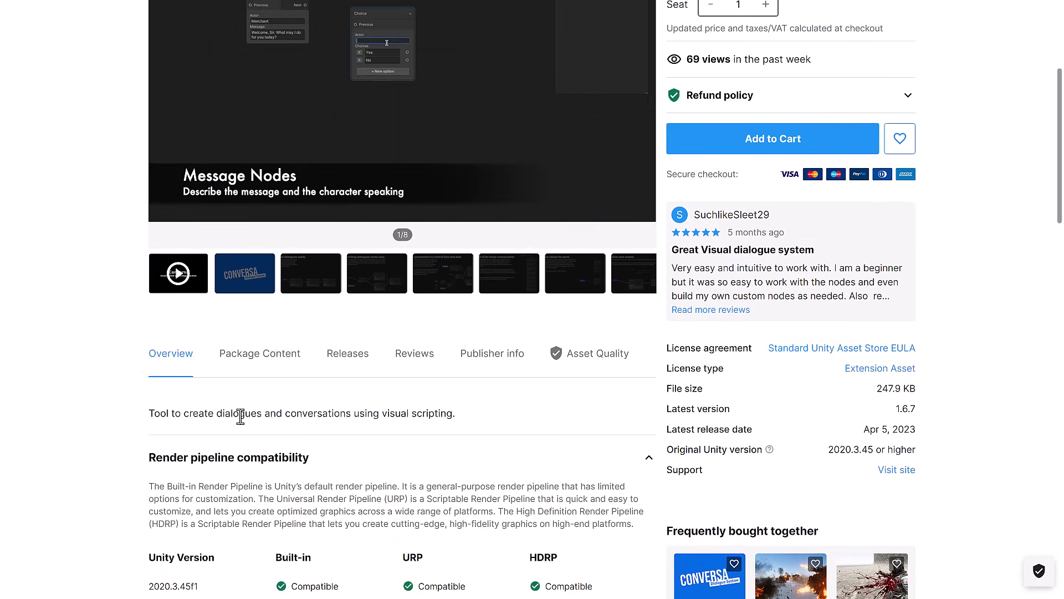
{"action": "scroll", "scroll_direction": "up", "scroll_amount": 3}
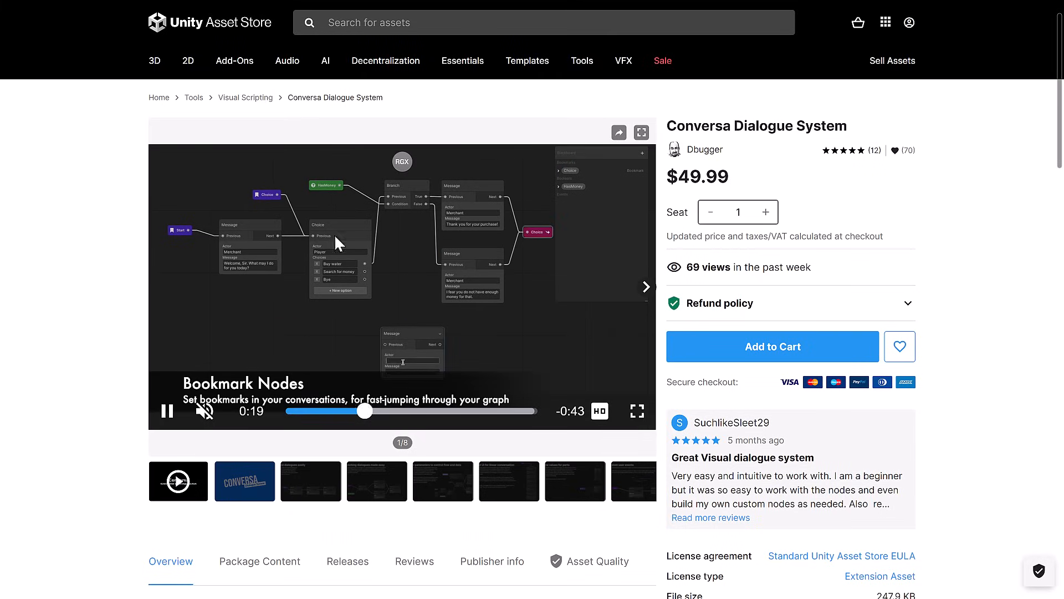
{"action": "mouse_move", "coordinate": [528, 329]}
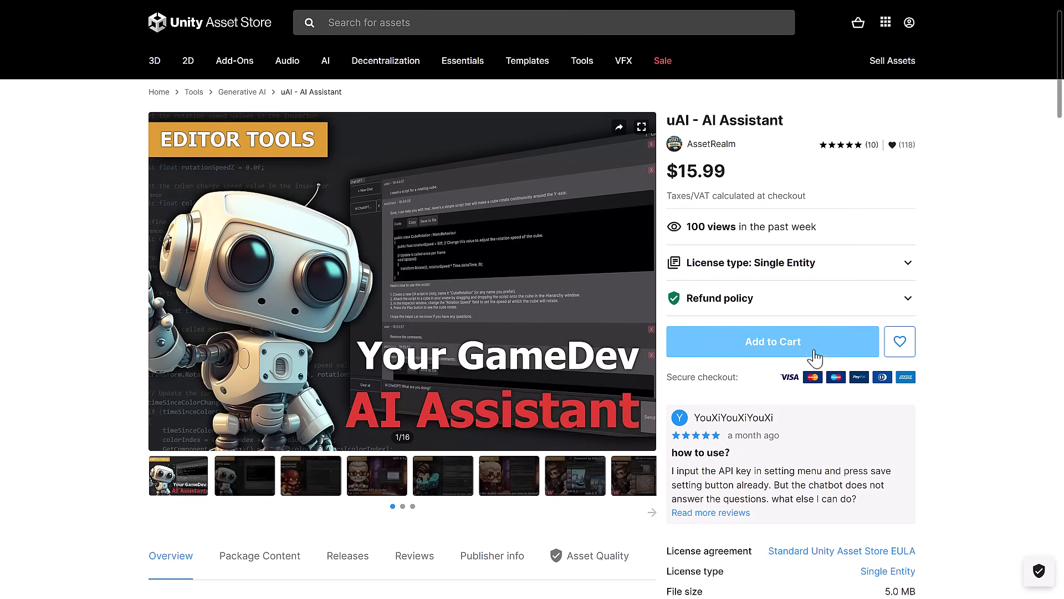
Read the $15.99 uAI - AI Assistant tool descriptions, then return to its compatibility table
{"action": "scroll", "scroll_direction": "down", "scroll_amount": 3}
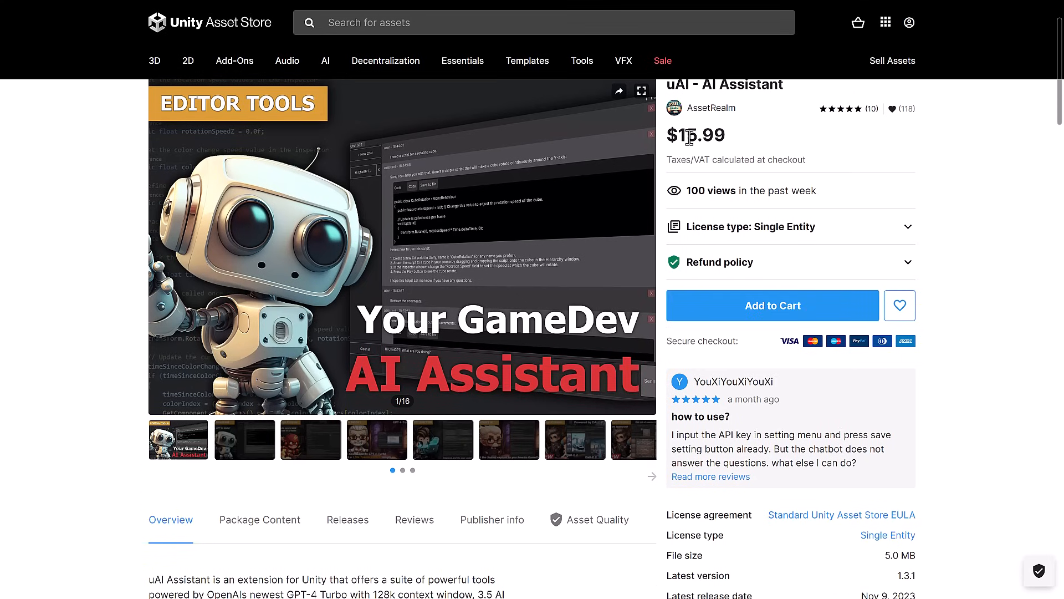
{"action": "scroll", "scroll_direction": "down", "scroll_amount": 3}
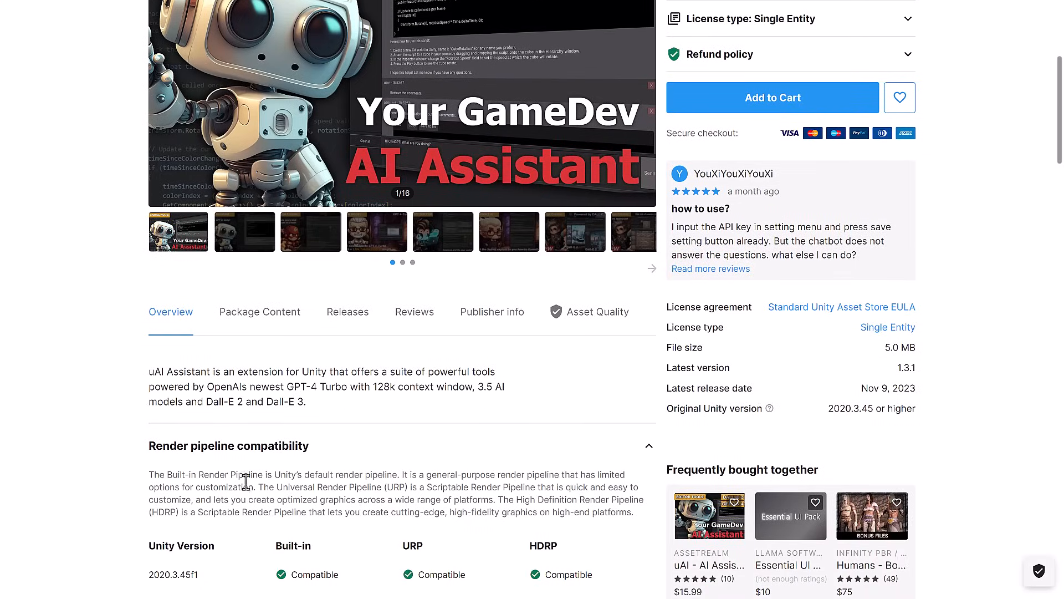
{"action": "mouse_move", "coordinate": [398, 387]}
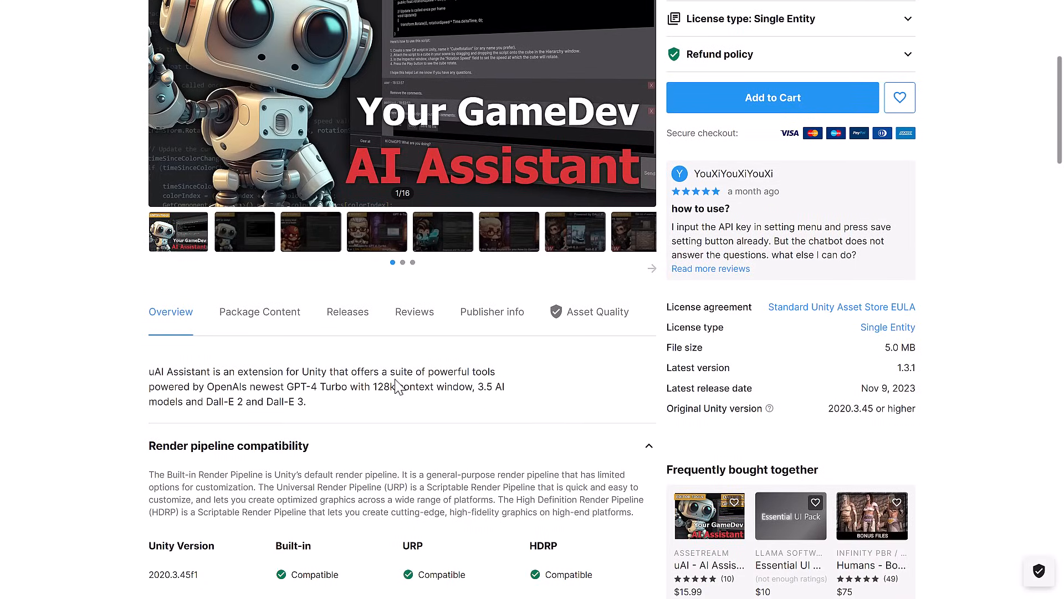
{"action": "mouse_move", "coordinate": [266, 378]}
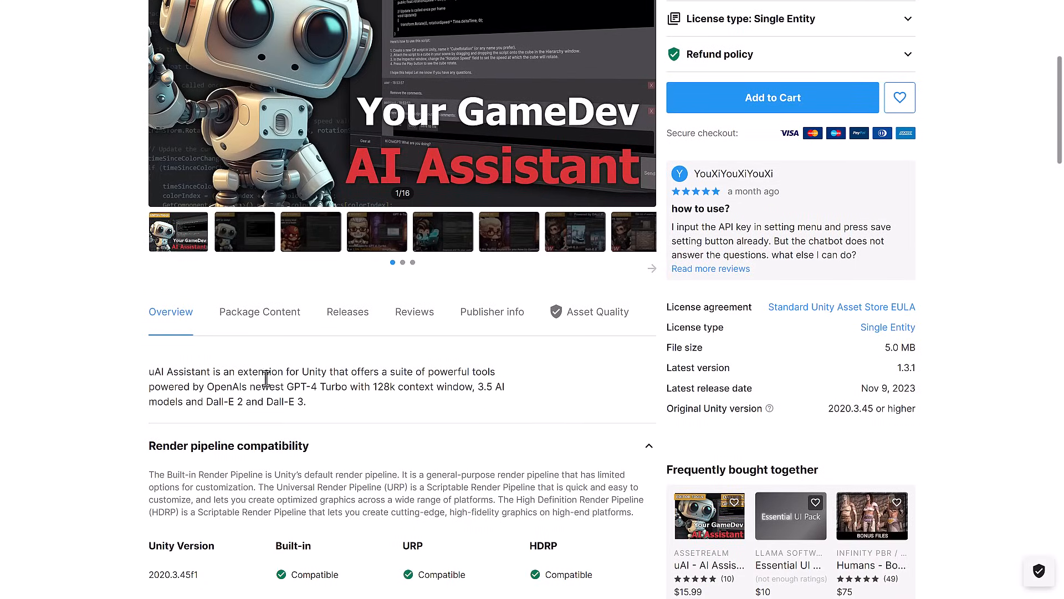
{"action": "mouse_move", "coordinate": [181, 387]}
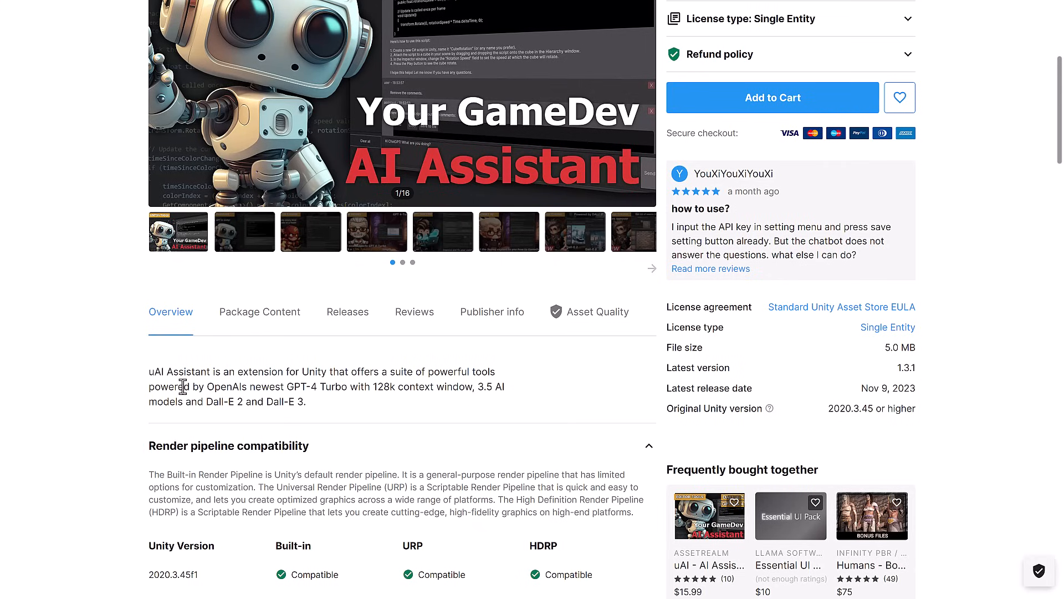
{"action": "mouse_move", "coordinate": [291, 385]}
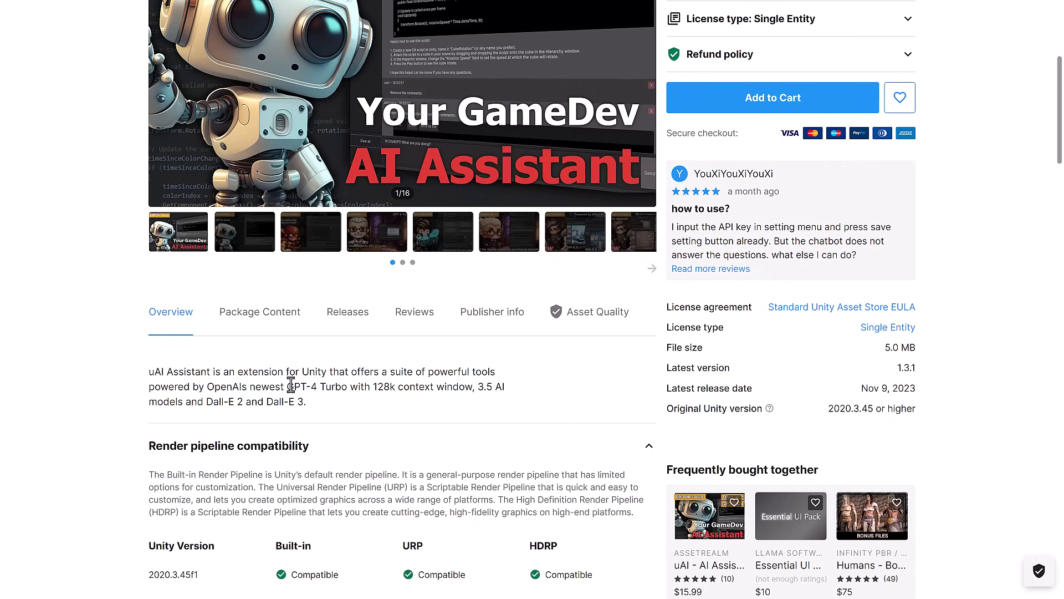
{"action": "mouse_move", "coordinate": [418, 390]}
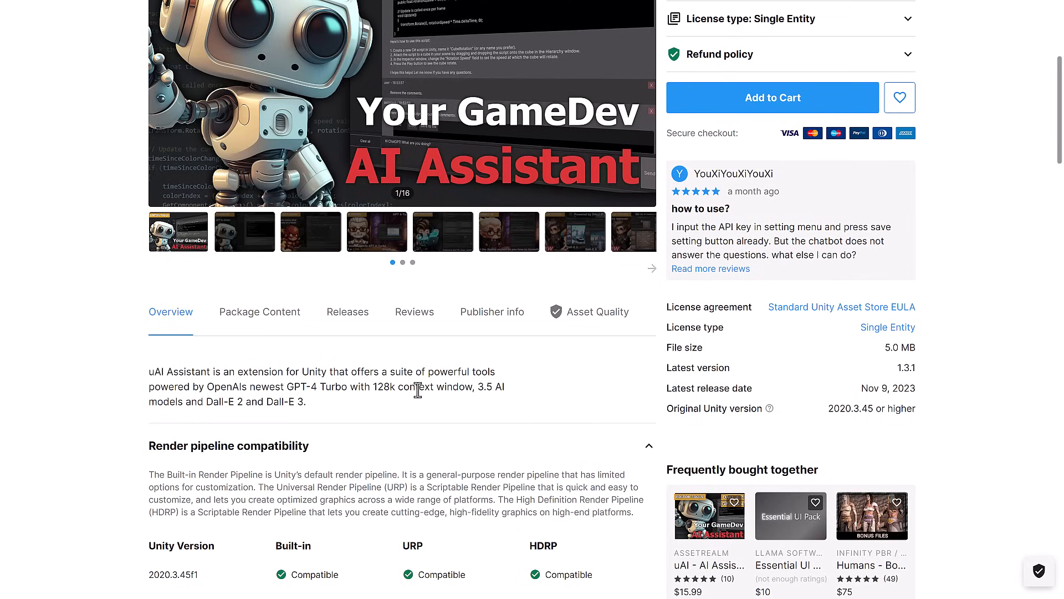
{"action": "mouse_move", "coordinate": [430, 394]}
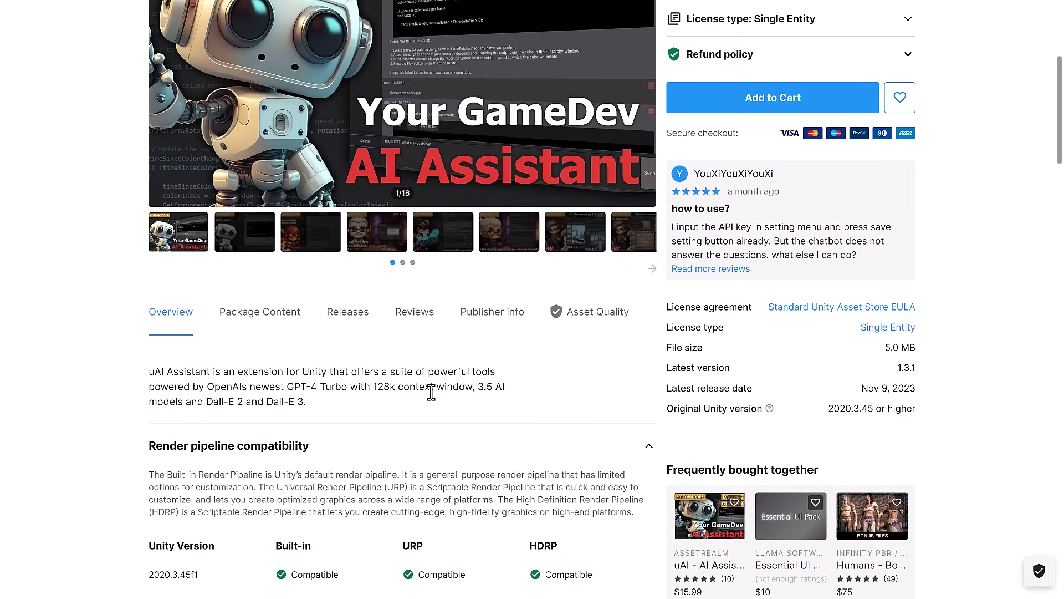
{"action": "scroll", "scroll_direction": "down", "scroll_amount": 3}
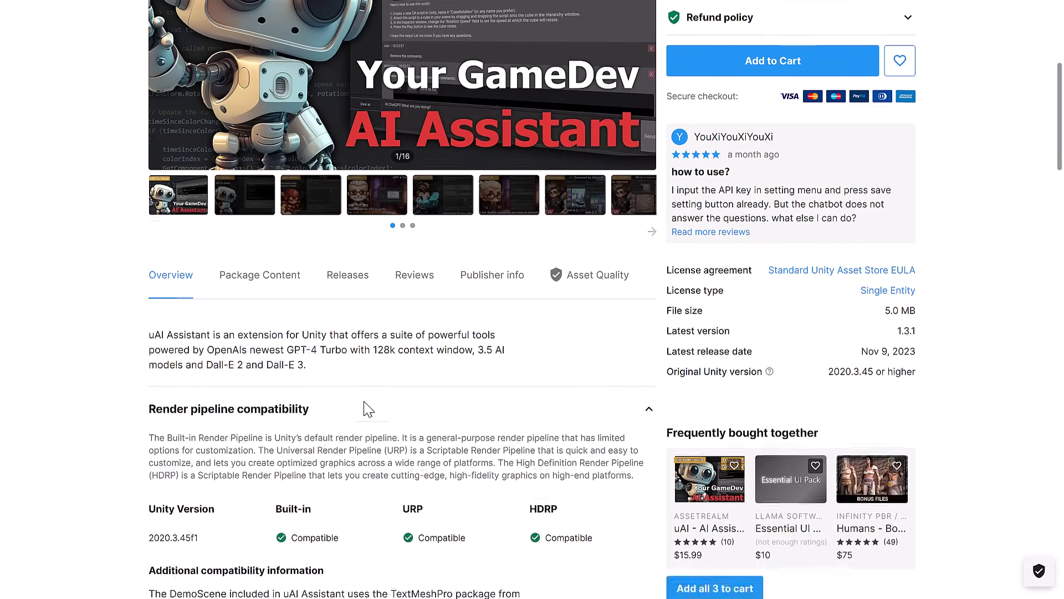
{"action": "scroll", "scroll_direction": "down", "scroll_amount": 3}
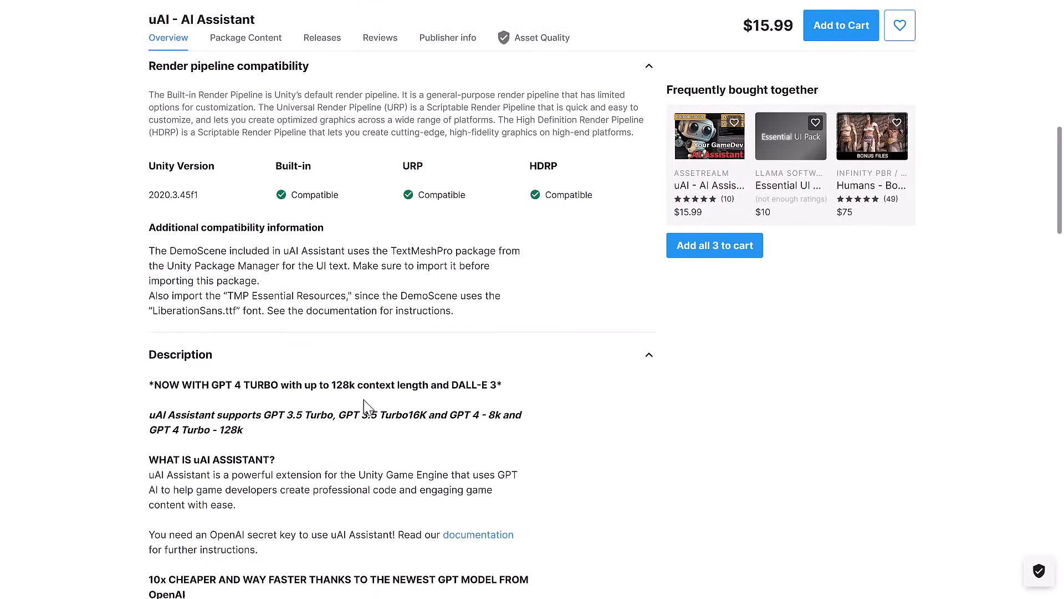
{"action": "scroll", "scroll_direction": "down", "scroll_amount": 3}
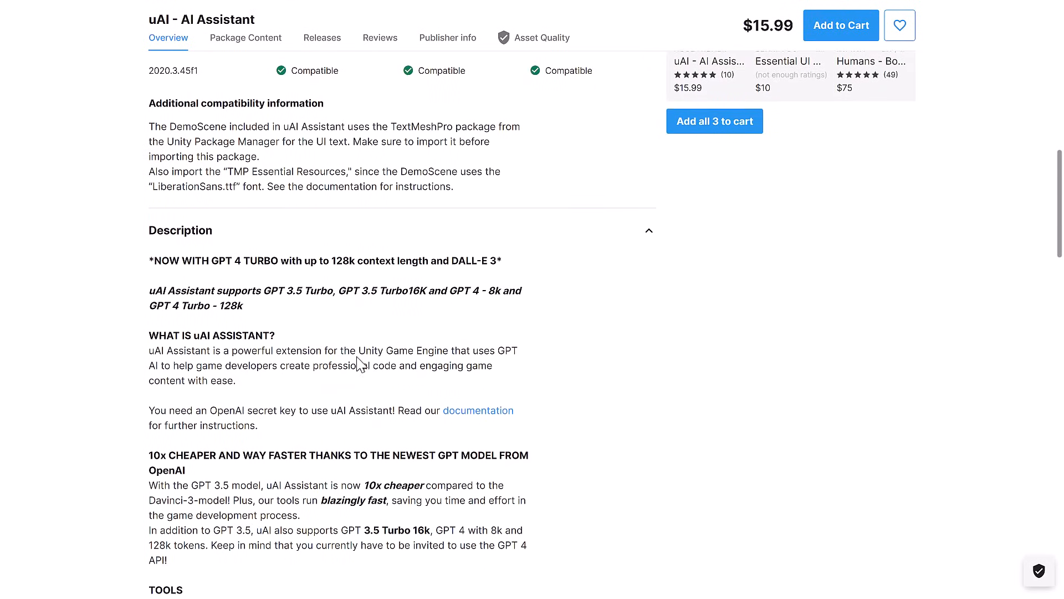
{"action": "scroll", "scroll_direction": "down", "scroll_amount": 3}
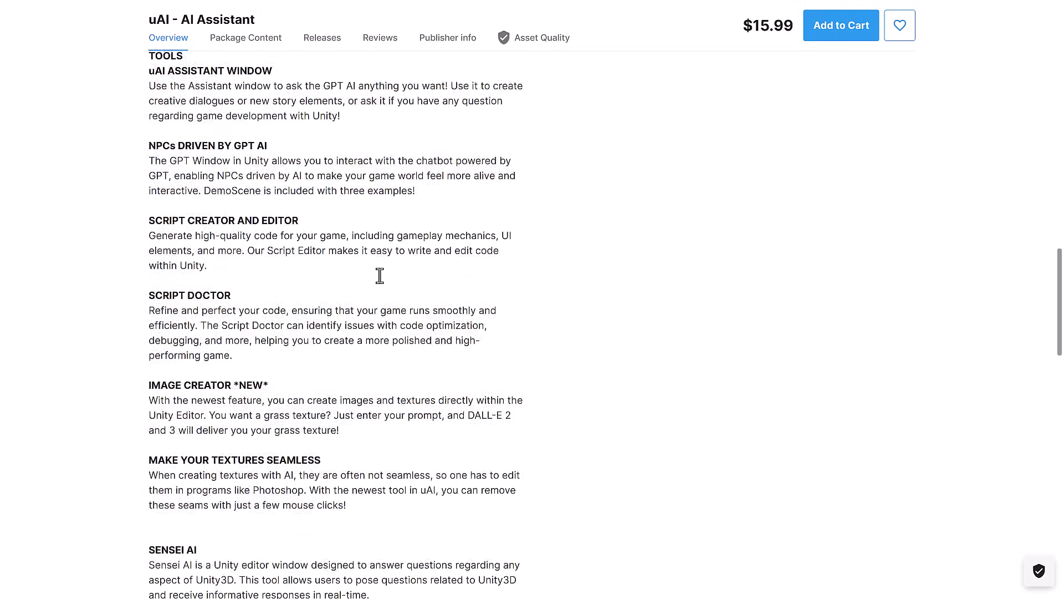
{"action": "scroll", "scroll_direction": "down", "scroll_amount": 3}
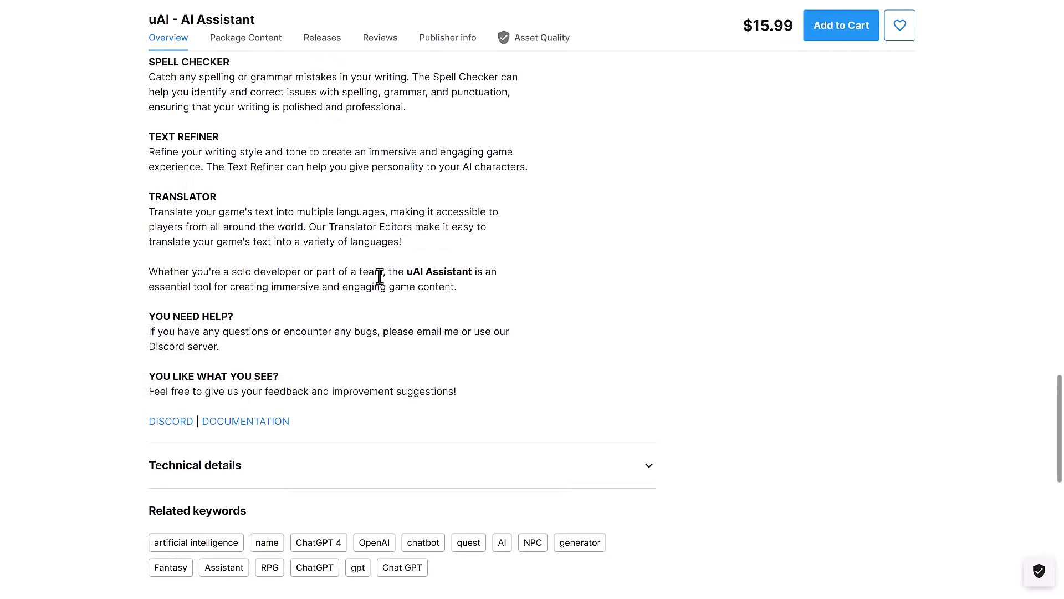
{"action": "scroll", "scroll_direction": "up", "scroll_amount": 3}
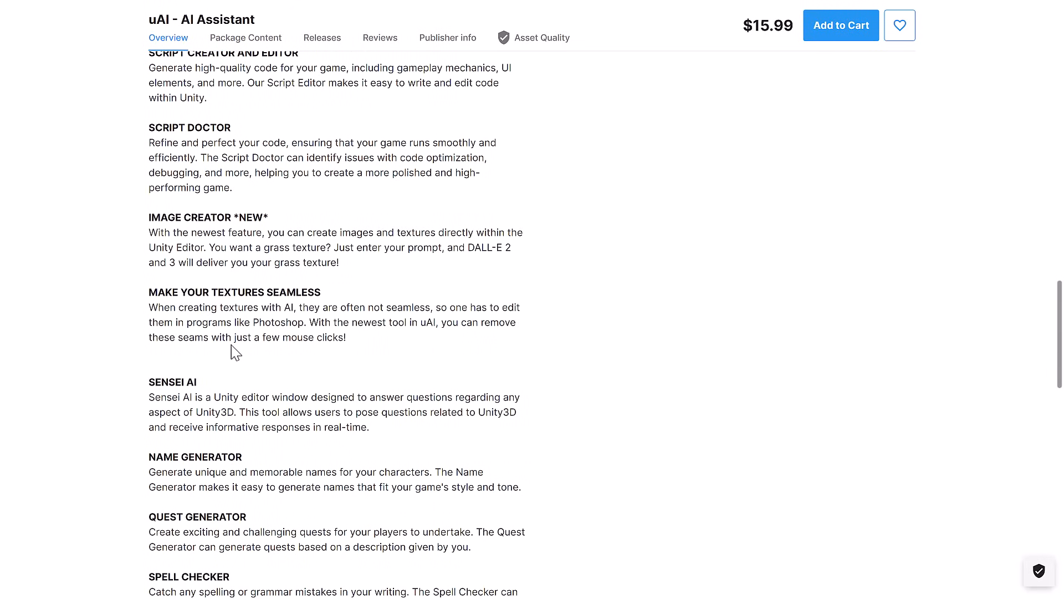
{"action": "scroll", "scroll_direction": "up", "scroll_amount": 3}
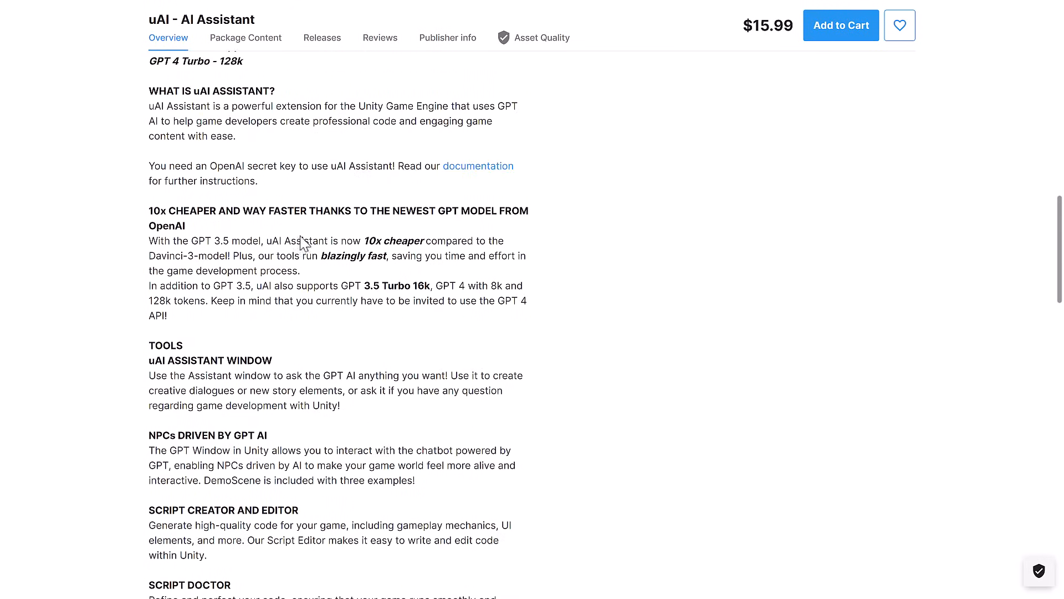
{"action": "scroll", "scroll_direction": "up", "scroll_amount": 3}
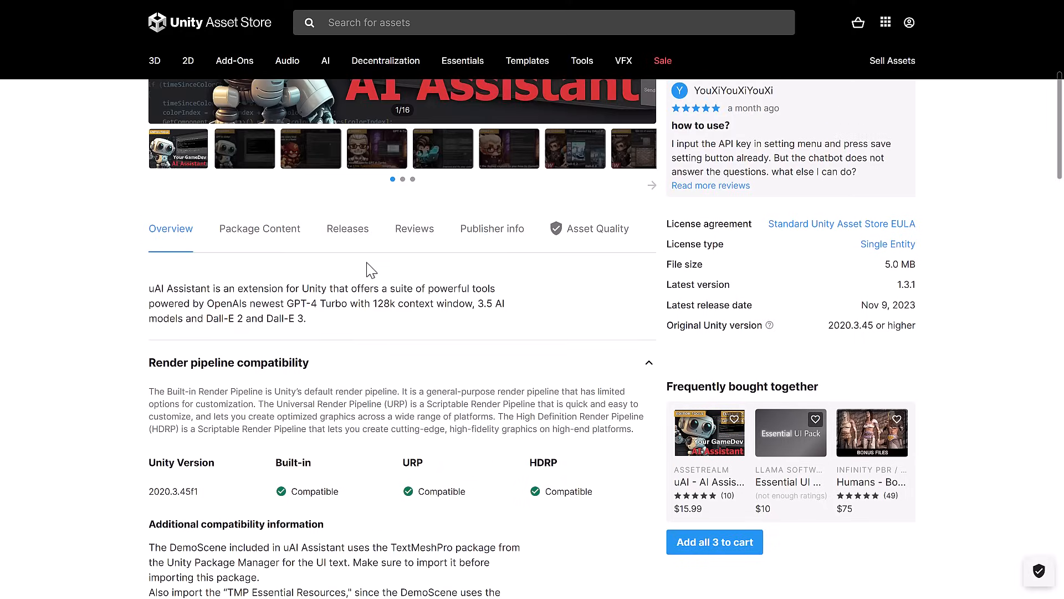
{"action": "scroll", "scroll_direction": "up", "scroll_amount": 3}
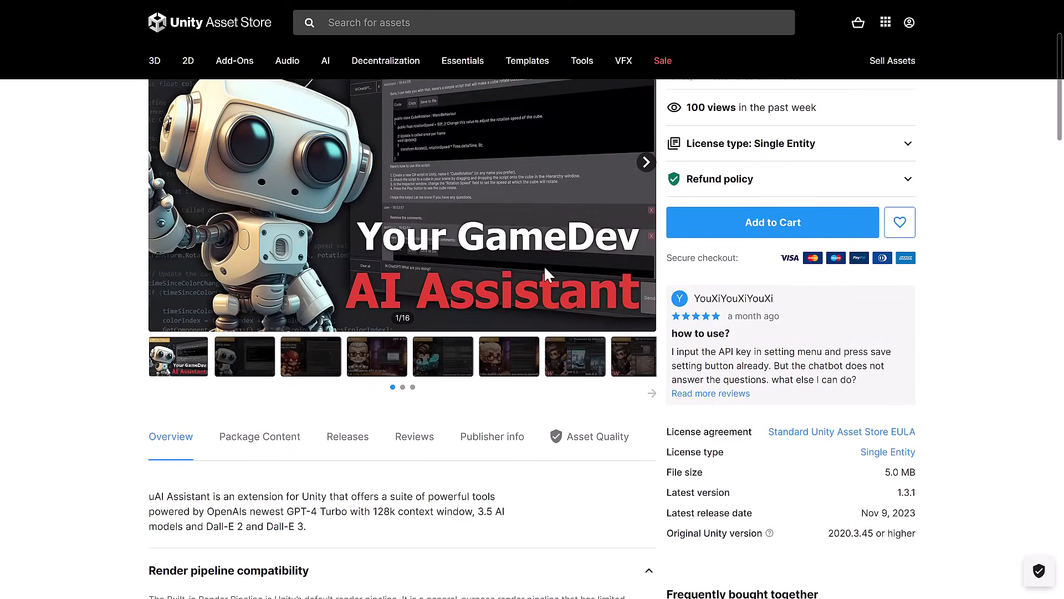
{"action": "scroll", "scroll_direction": "up", "scroll_amount": 3}
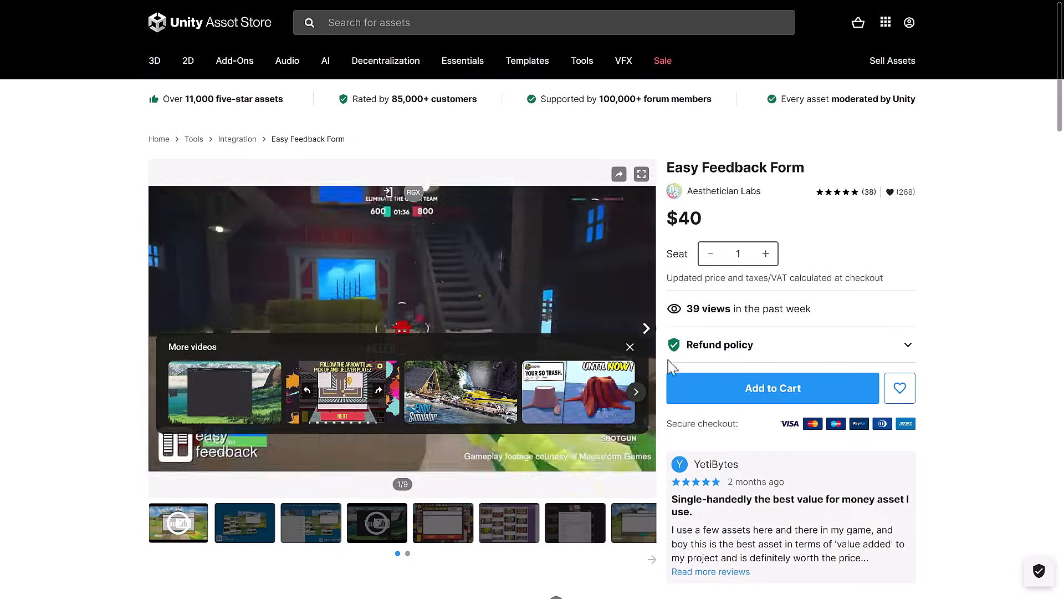
Play the Easy Feedback Form bug-report trailer and scroll slightly down its page
{"action": "left_click", "coordinate": [629, 347]}
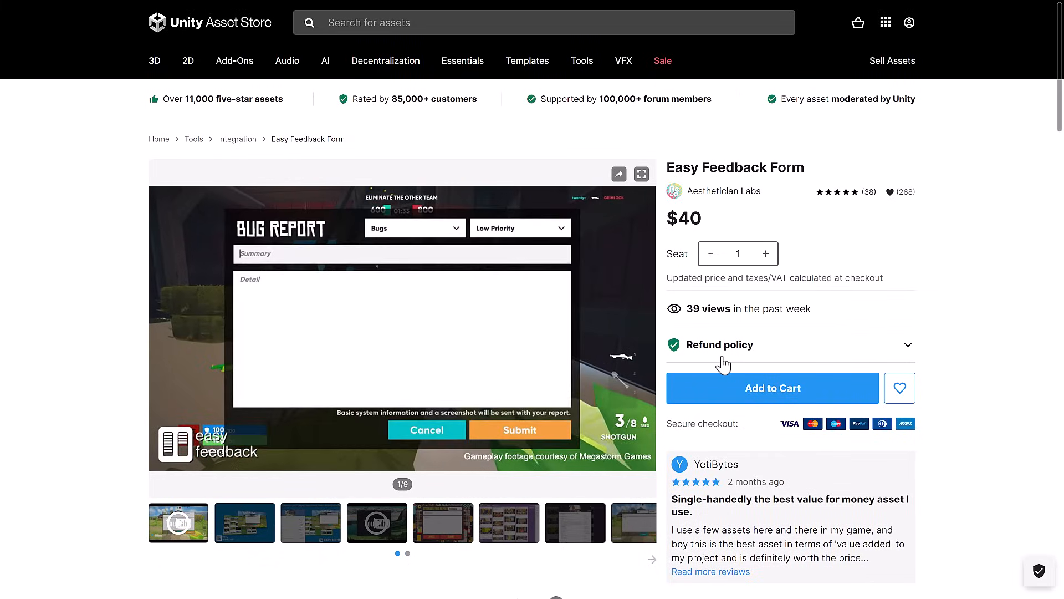
{"action": "left_click", "coordinate": [402, 328]}
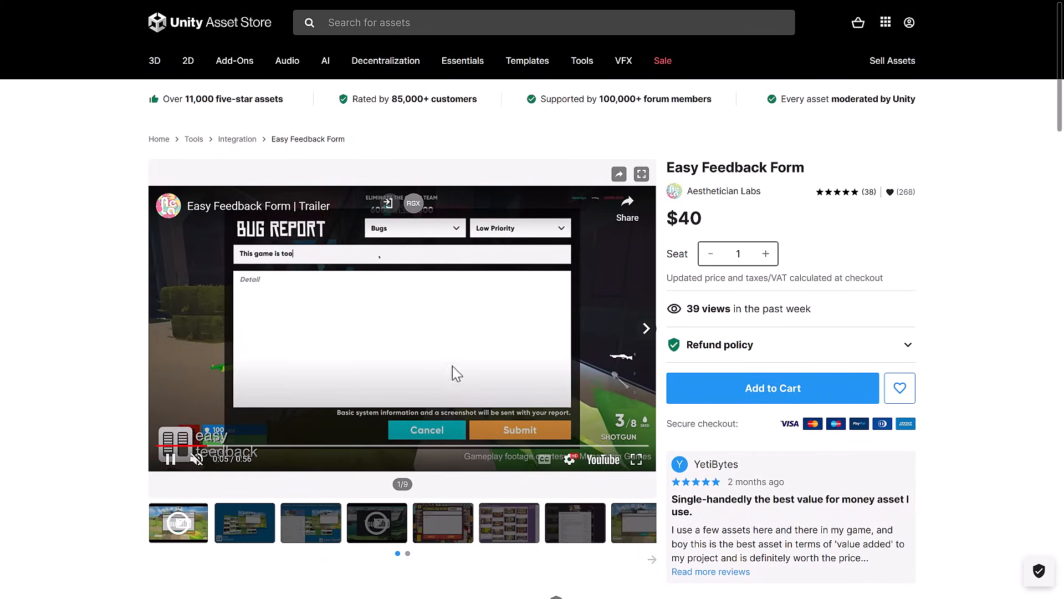
{"action": "scroll", "scroll_direction": "down", "scroll_amount": 3}
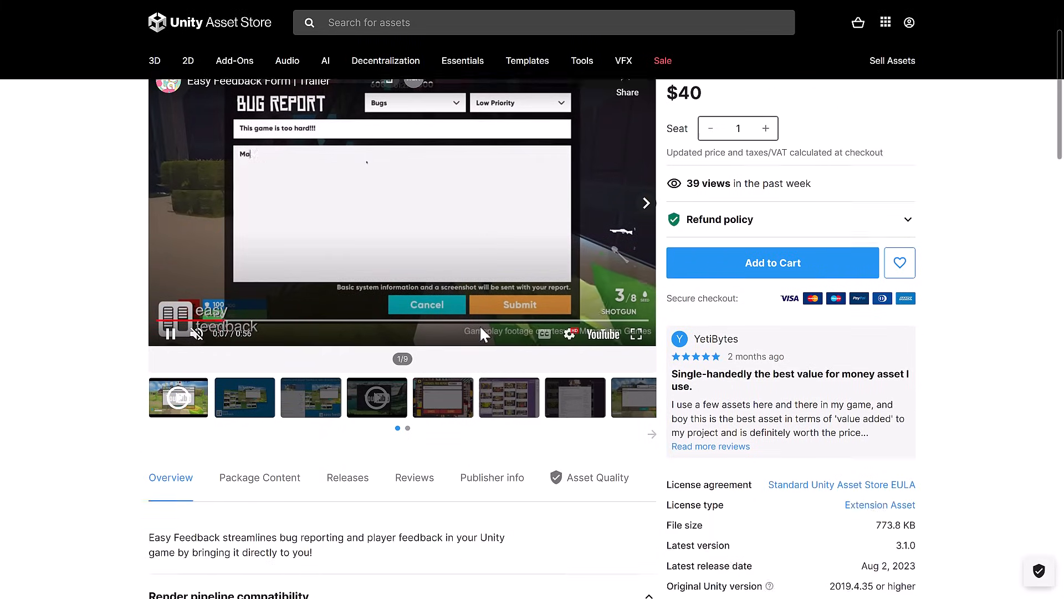
{"action": "scroll", "scroll_direction": "down", "scroll_amount": 3}
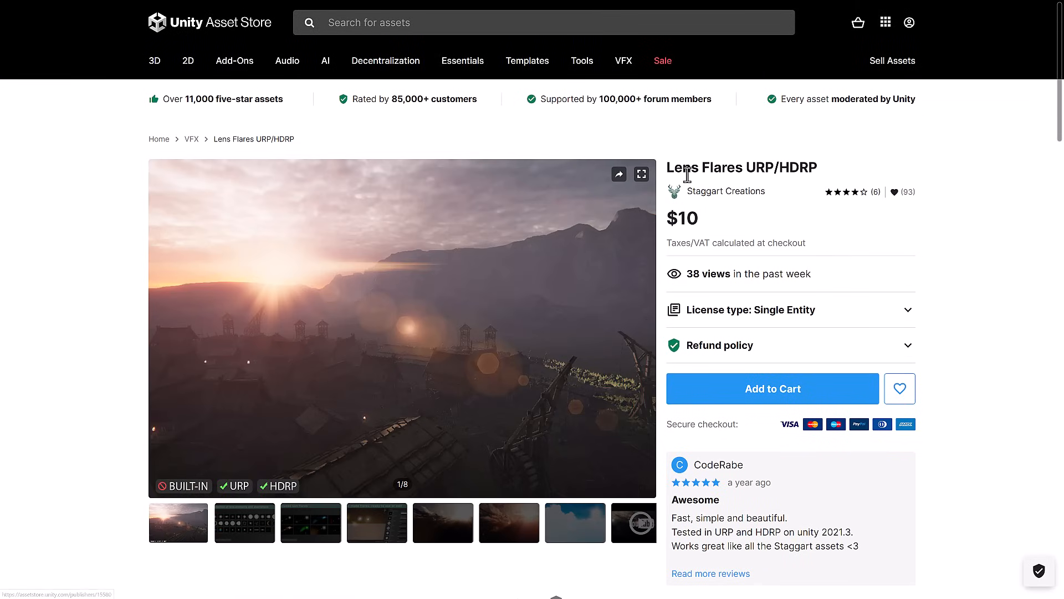
Check the Lens Flares URP/HDRP compatibility table and the flares listed in its Description
{"action": "scroll", "scroll_direction": "down", "scroll_amount": 3}
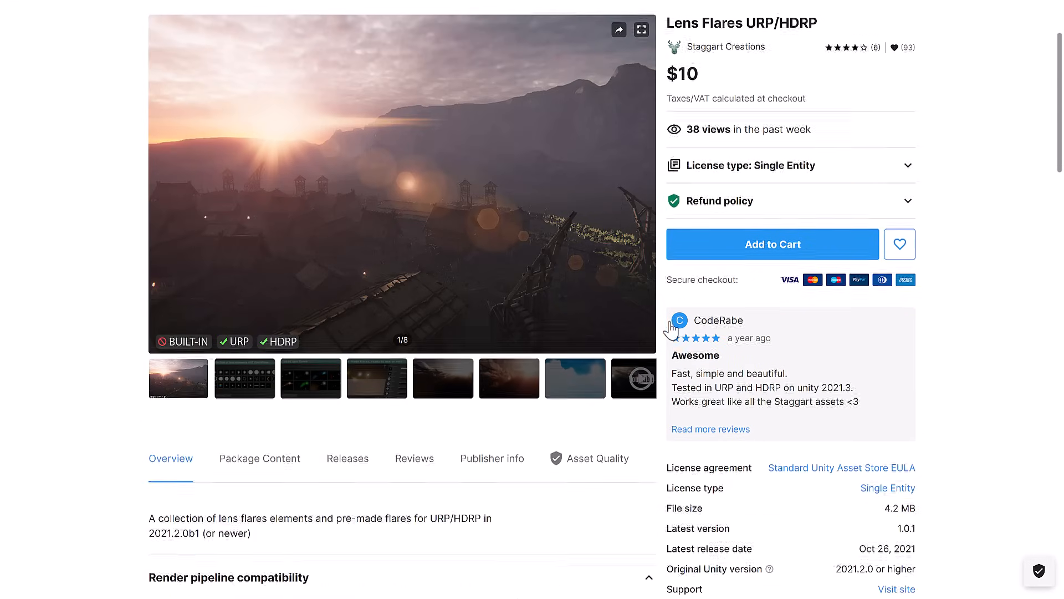
{"action": "scroll", "scroll_direction": "down", "scroll_amount": 3}
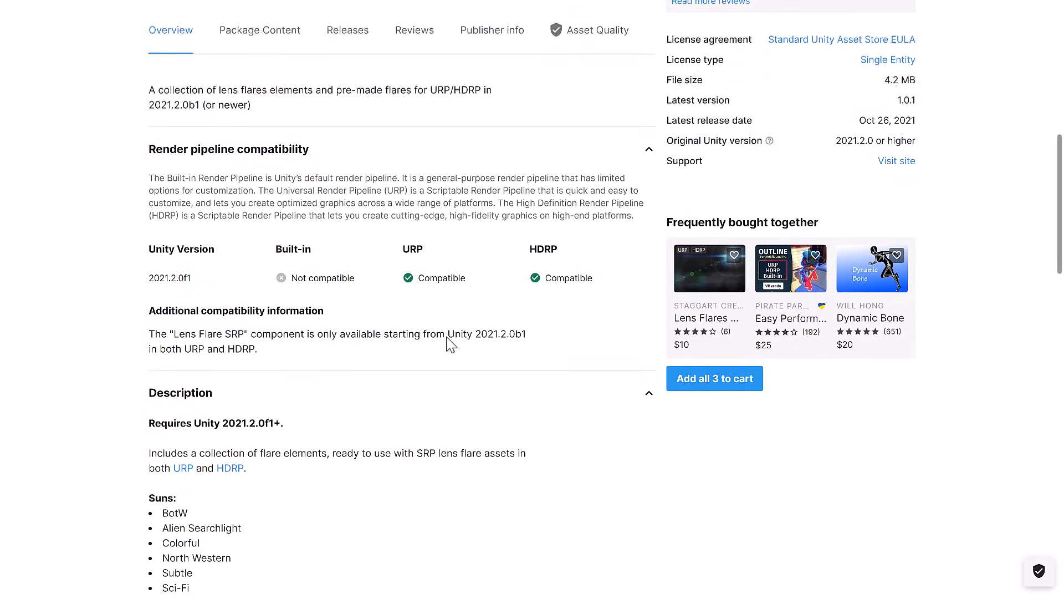
{"action": "scroll", "scroll_direction": "down", "scroll_amount": 3}
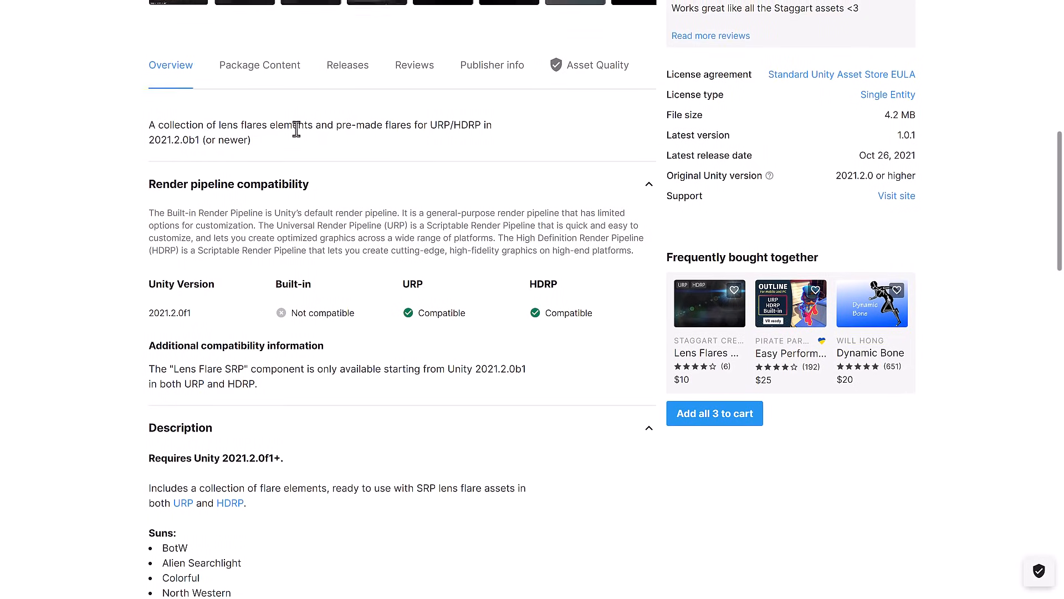
{"action": "scroll", "scroll_direction": "up", "scroll_amount": 3}
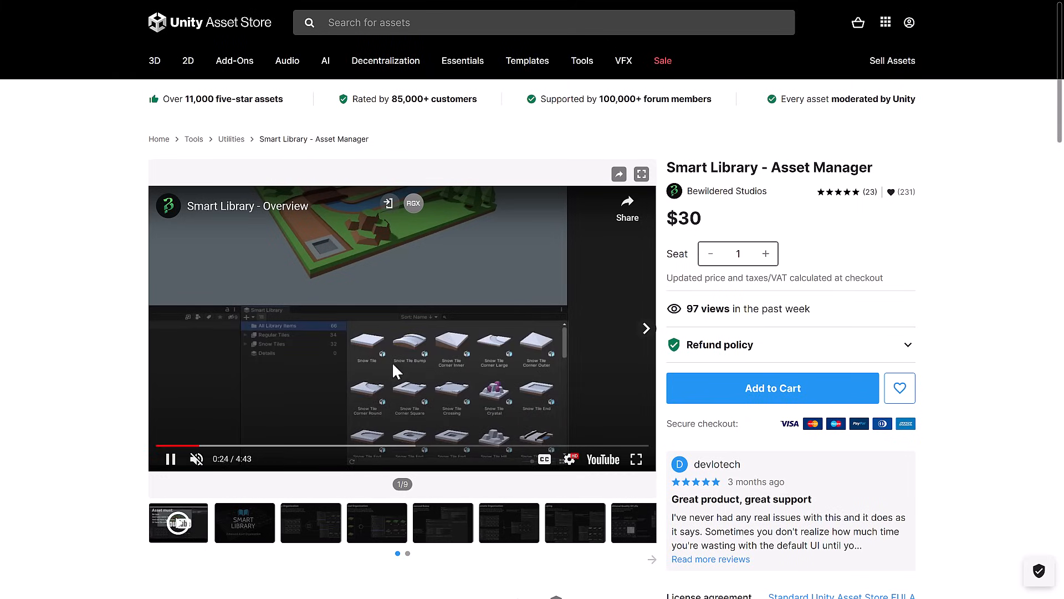
{"action": "mouse_move", "coordinate": [383, 350]}
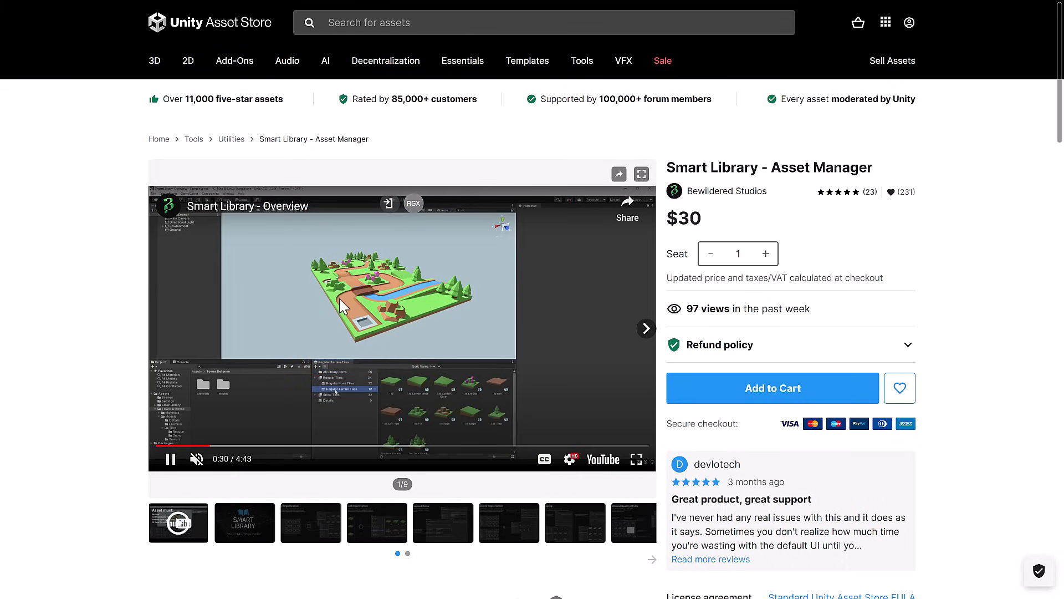
Read Smart Library's Features and Window Features lists, then scroll back up
{"action": "scroll", "scroll_direction": "down", "scroll_amount": 3}
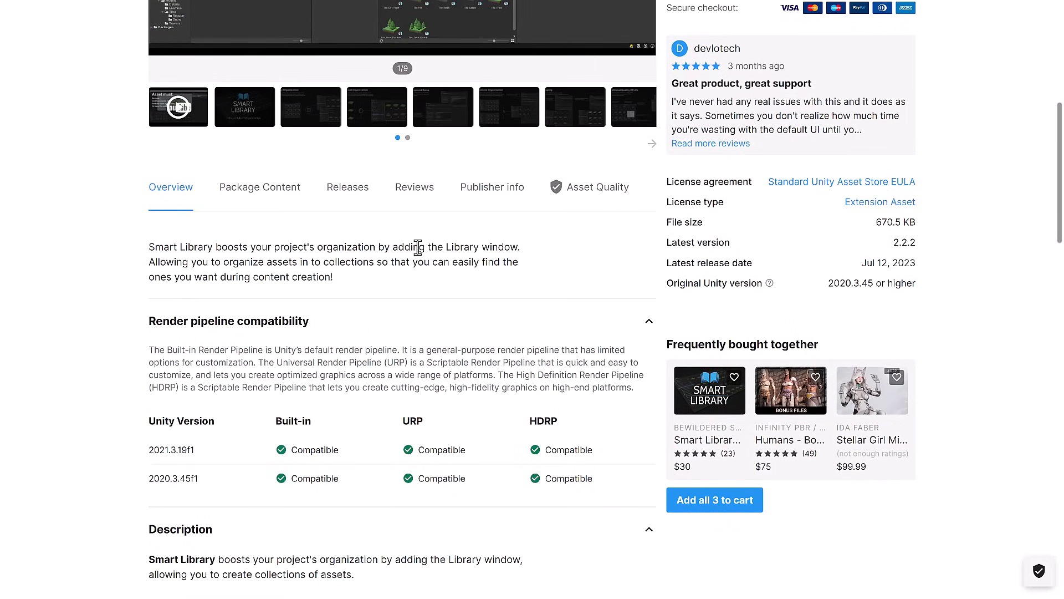
{"action": "mouse_move", "coordinate": [365, 263]}
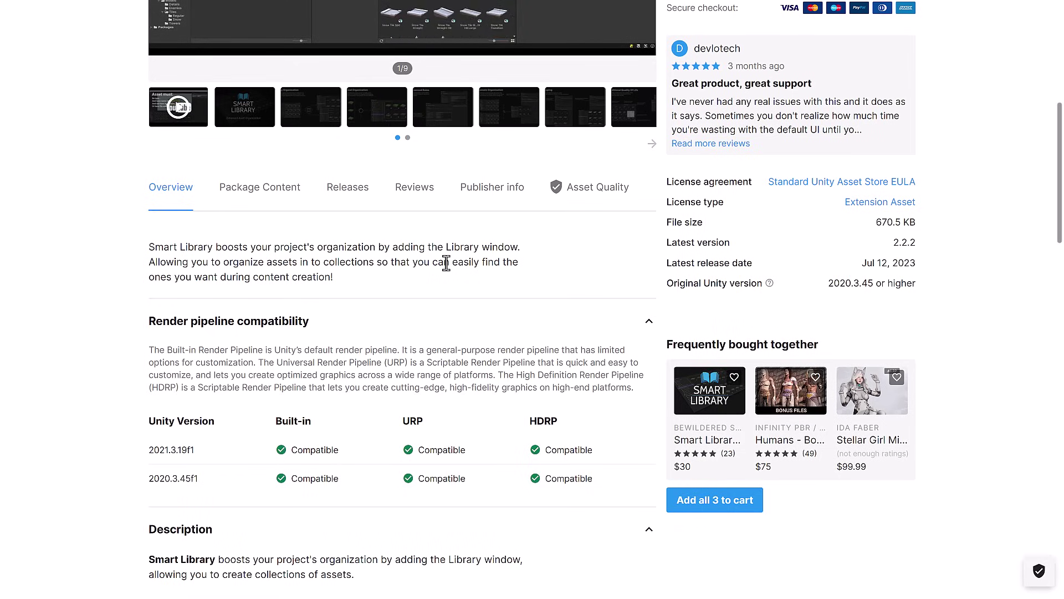
{"action": "scroll", "scroll_direction": "down", "scroll_amount": 3}
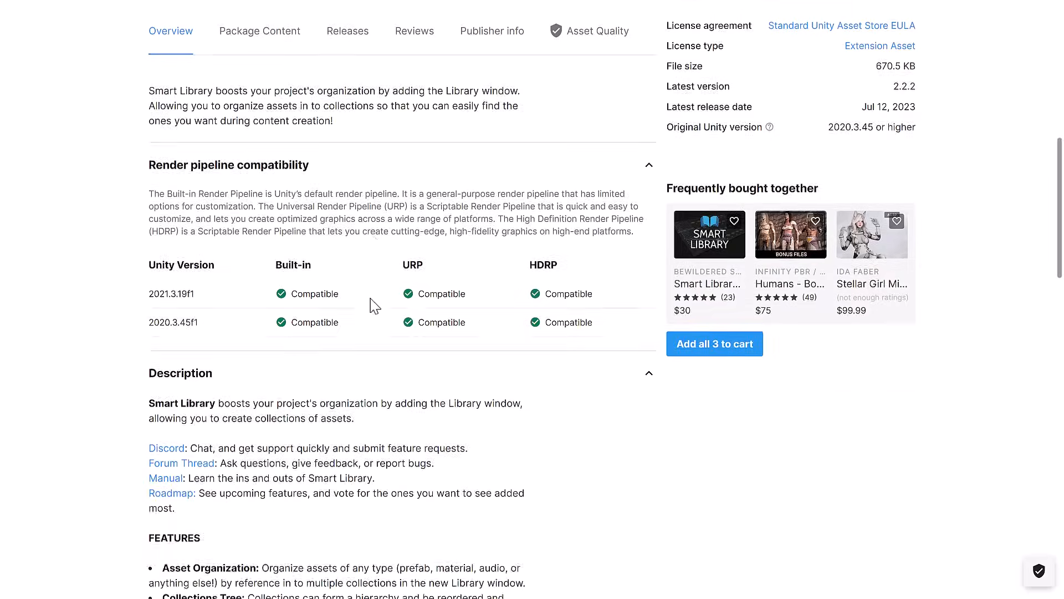
{"action": "scroll", "scroll_direction": "down", "scroll_amount": 3}
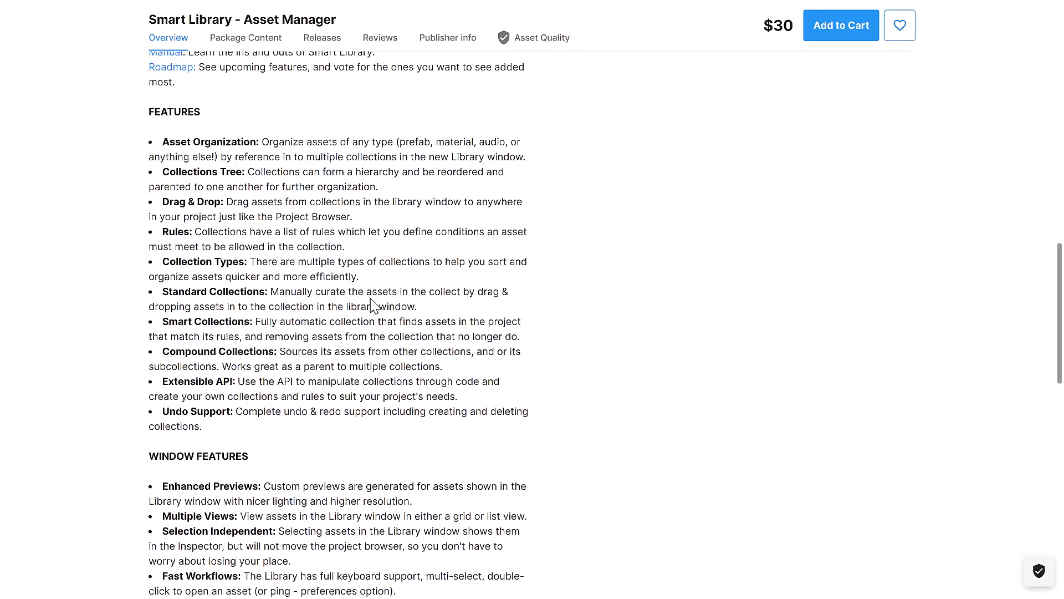
{"action": "scroll", "scroll_direction": "down", "scroll_amount": 3}
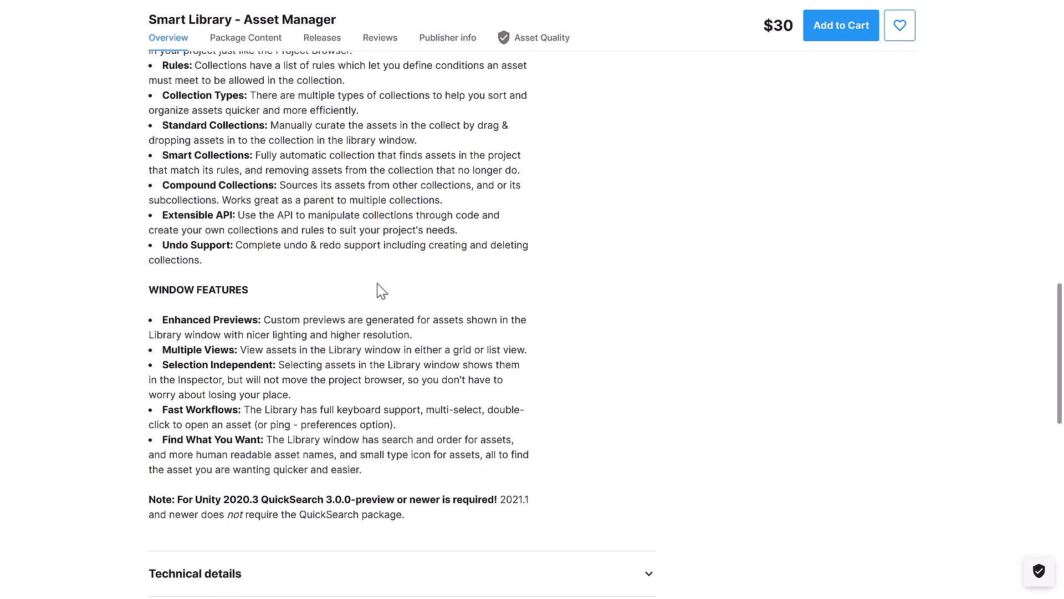
{"action": "scroll", "scroll_direction": "up", "scroll_amount": 3}
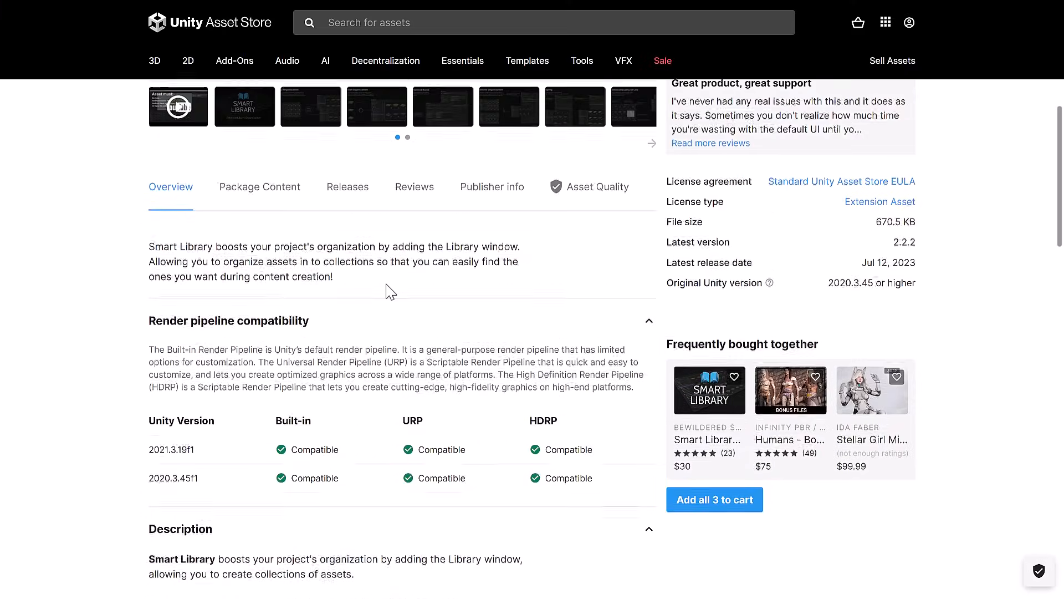
{"action": "scroll", "scroll_direction": "up", "scroll_amount": 3}
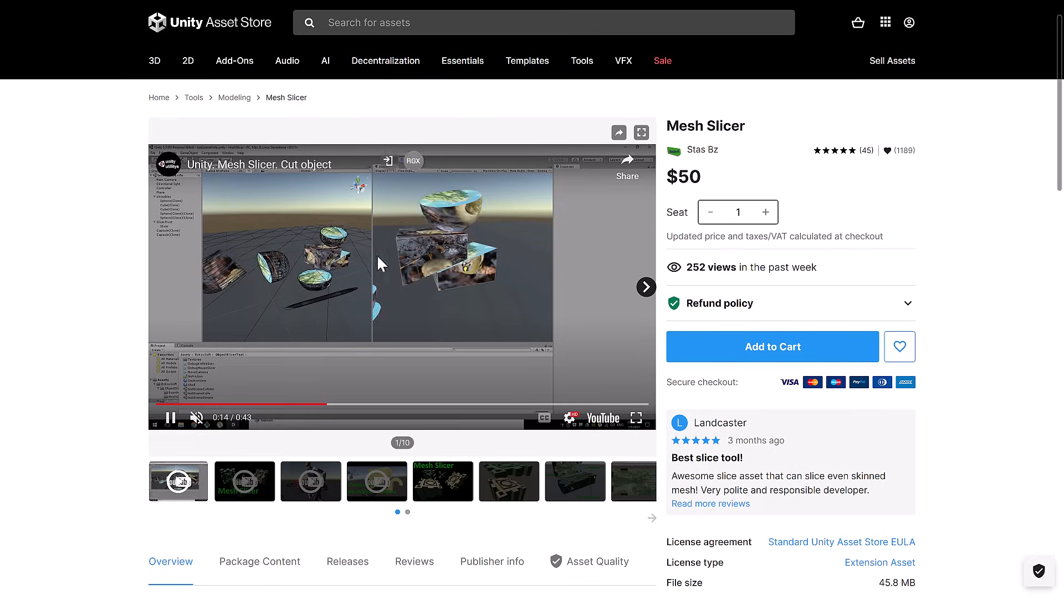
Read the Mesh Slicer cutting-feature list in its Overview
{"action": "scroll", "scroll_direction": "down", "scroll_amount": 3}
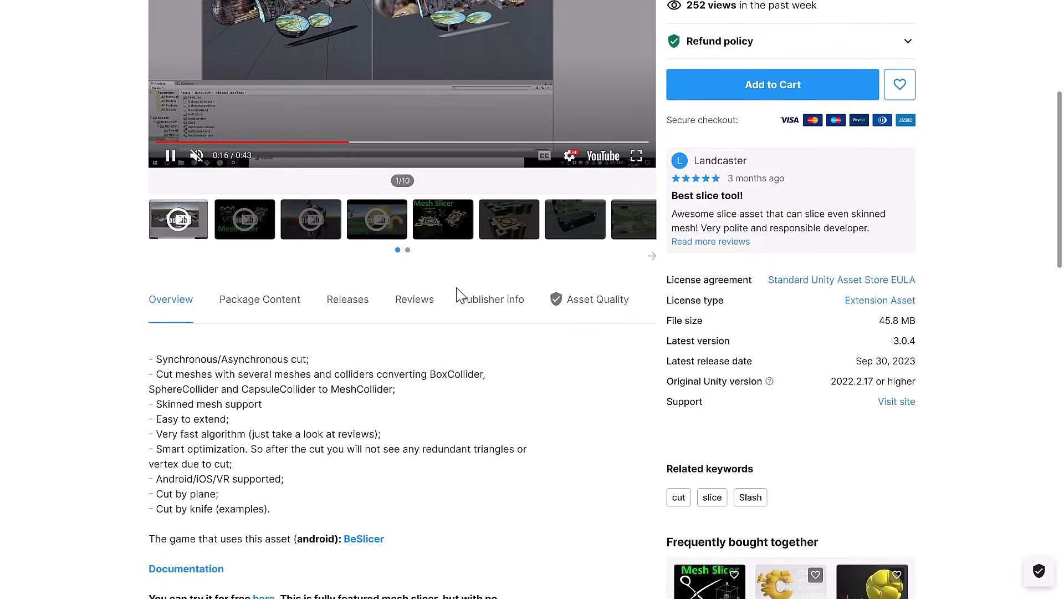
{"action": "scroll", "scroll_direction": "down", "scroll_amount": 3}
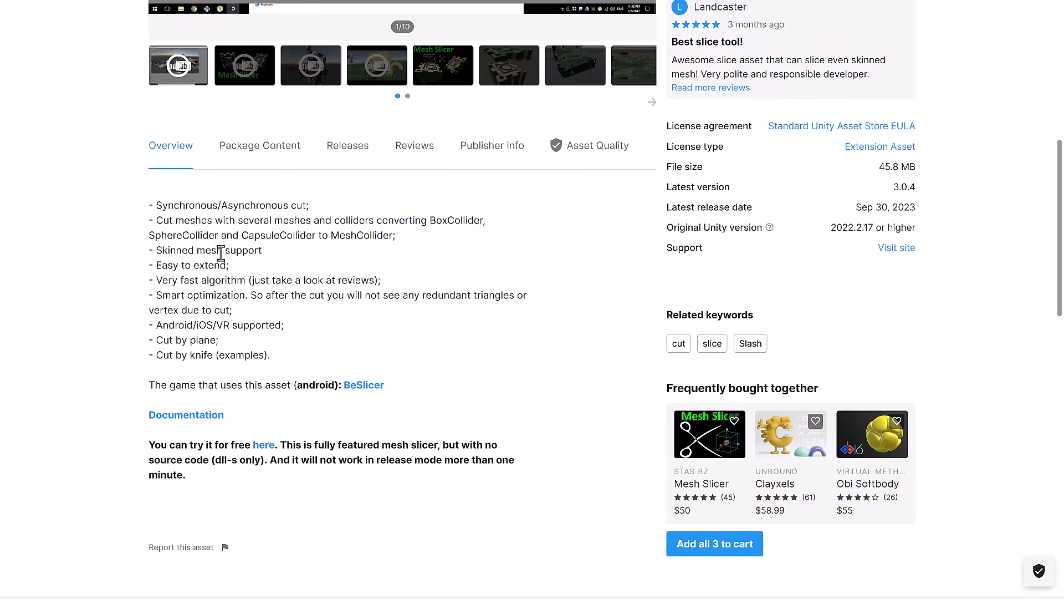
{"action": "mouse_move", "coordinate": [327, 280]}
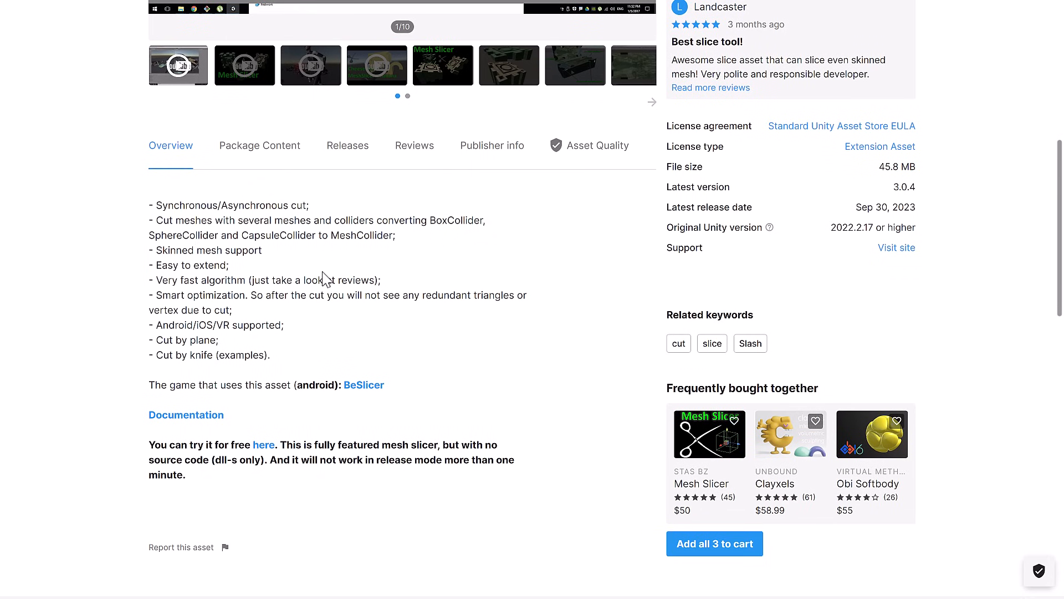
{"action": "scroll", "scroll_direction": "up", "scroll_amount": 3}
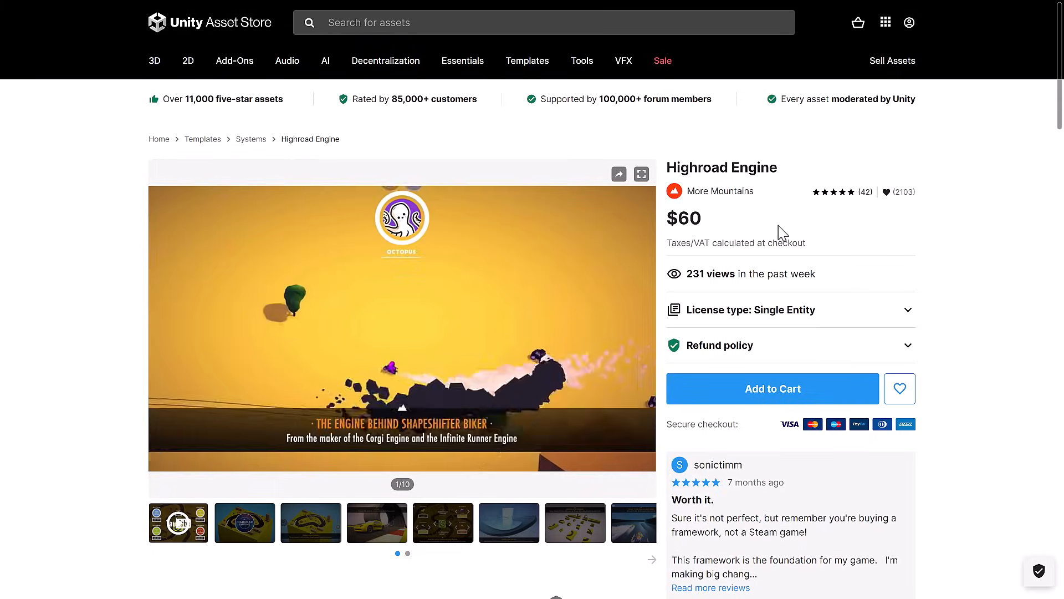
{"action": "mouse_move", "coordinate": [781, 223]}
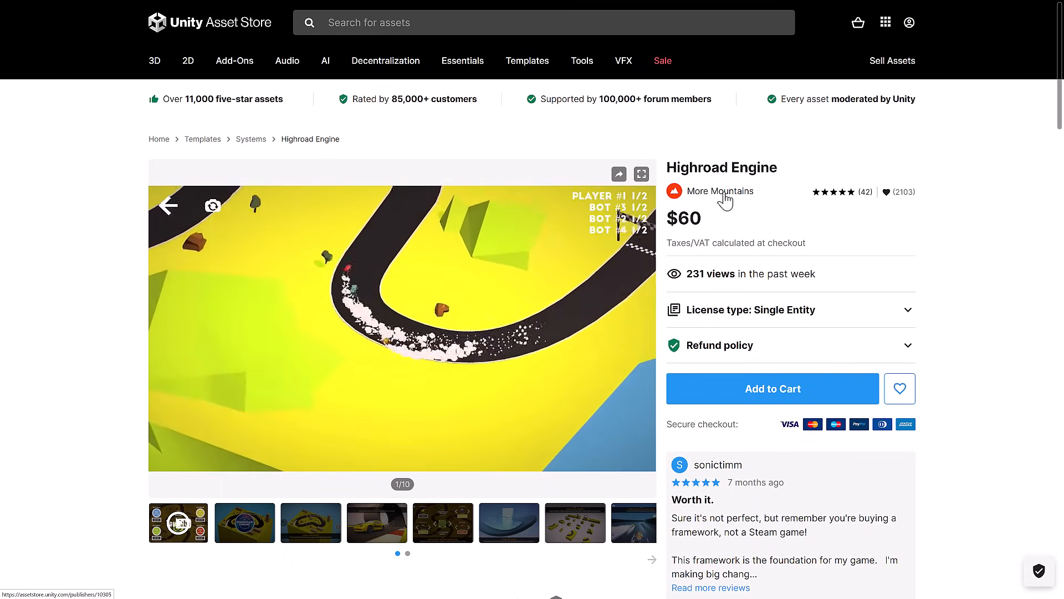
Read the $60 Highroad Engine feature description and return to the page top
{"action": "scroll", "scroll_direction": "down", "scroll_amount": 3}
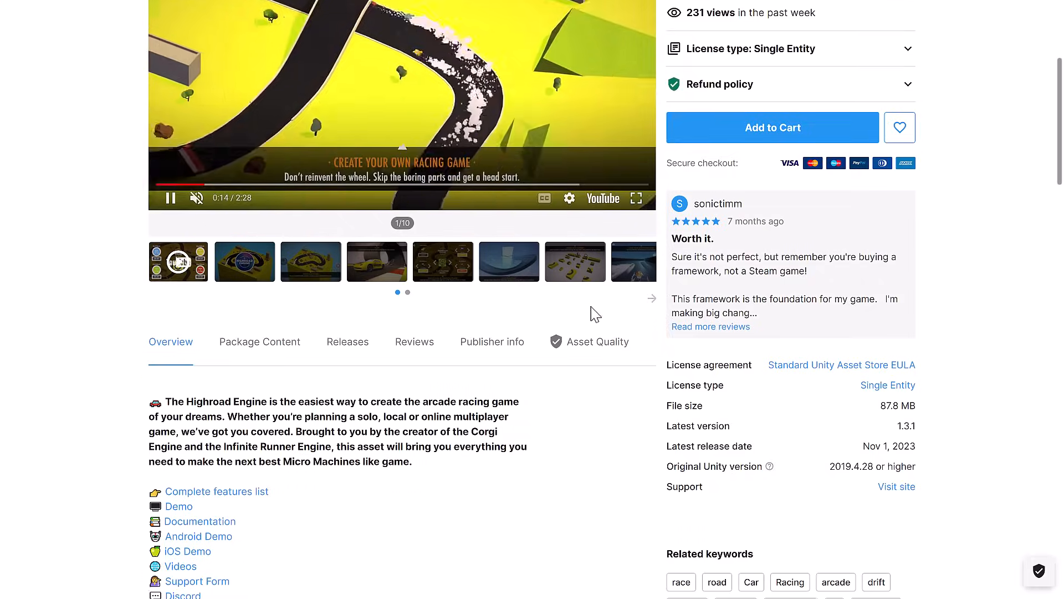
{"action": "scroll", "scroll_direction": "down", "scroll_amount": 3}
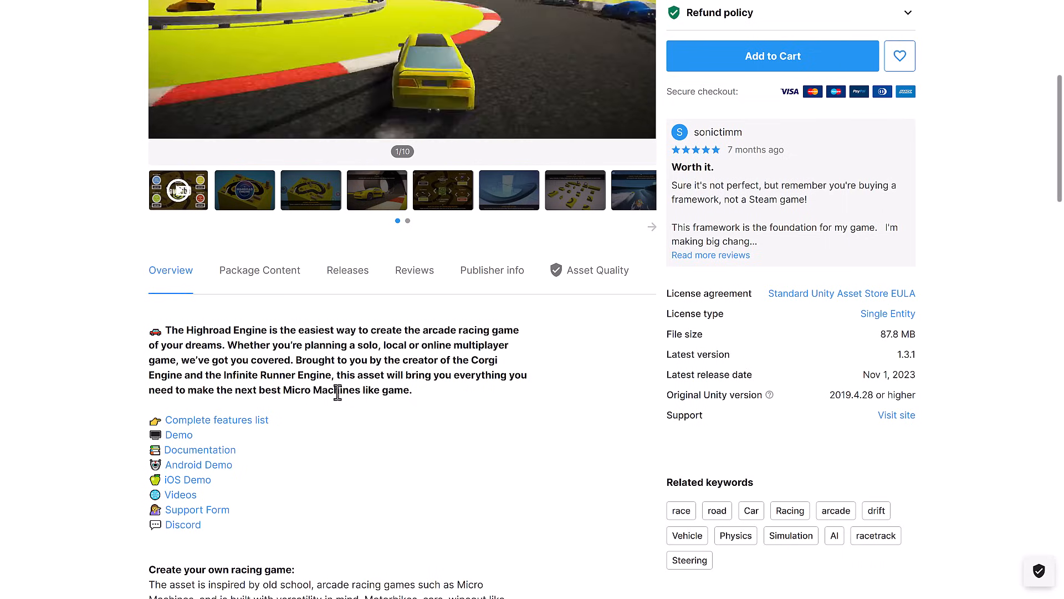
{"action": "scroll", "scroll_direction": "down", "scroll_amount": 3}
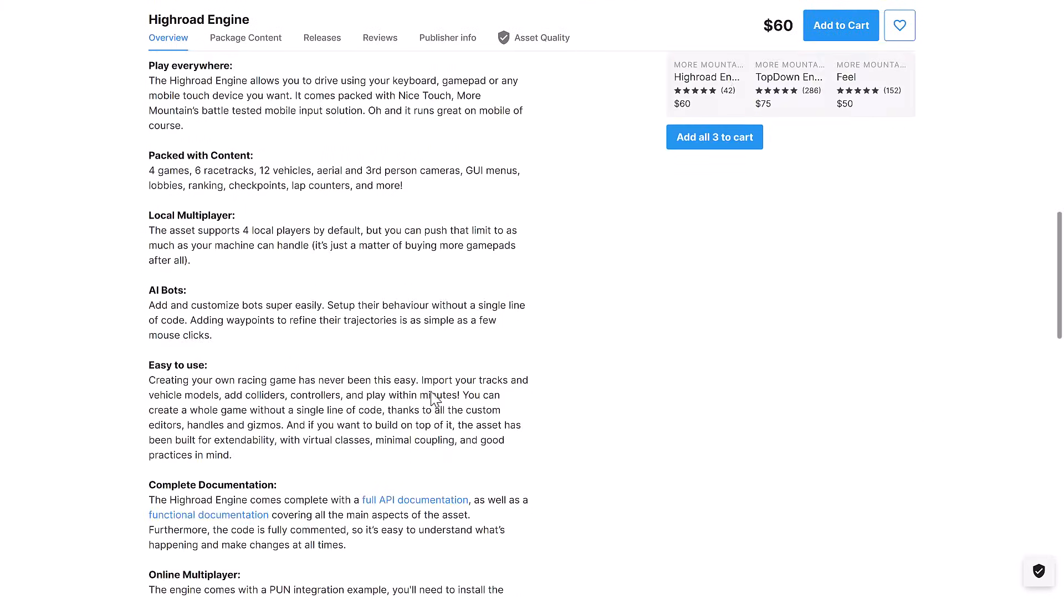
{"action": "scroll", "scroll_direction": "down", "scroll_amount": 3}
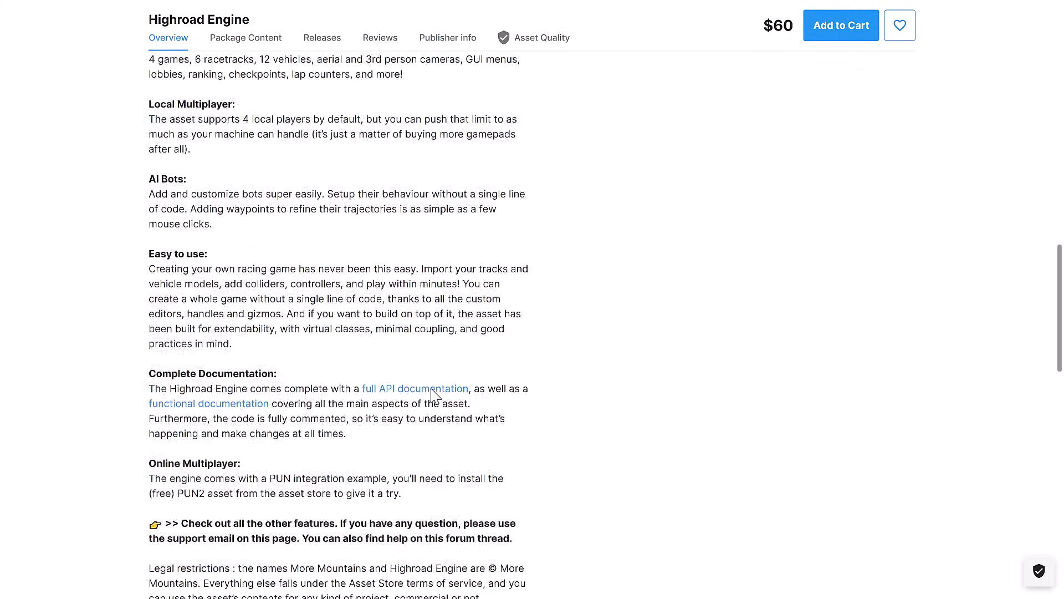
{"action": "scroll", "scroll_direction": "up", "scroll_amount": 3}
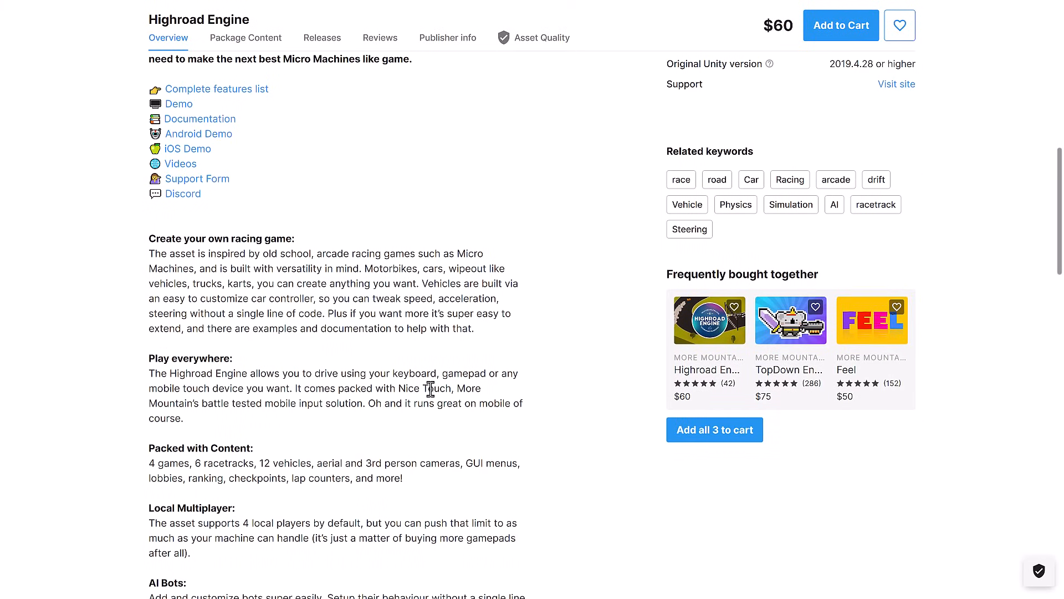
{"action": "scroll", "scroll_direction": "up", "scroll_amount": 3}
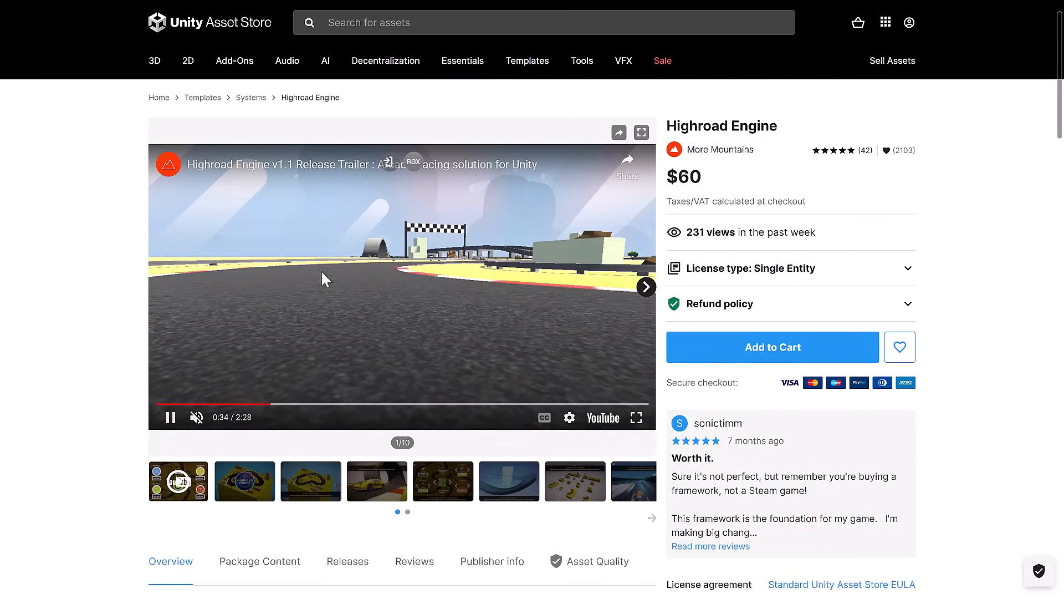
{"action": "mouse_move", "coordinate": [453, 293]}
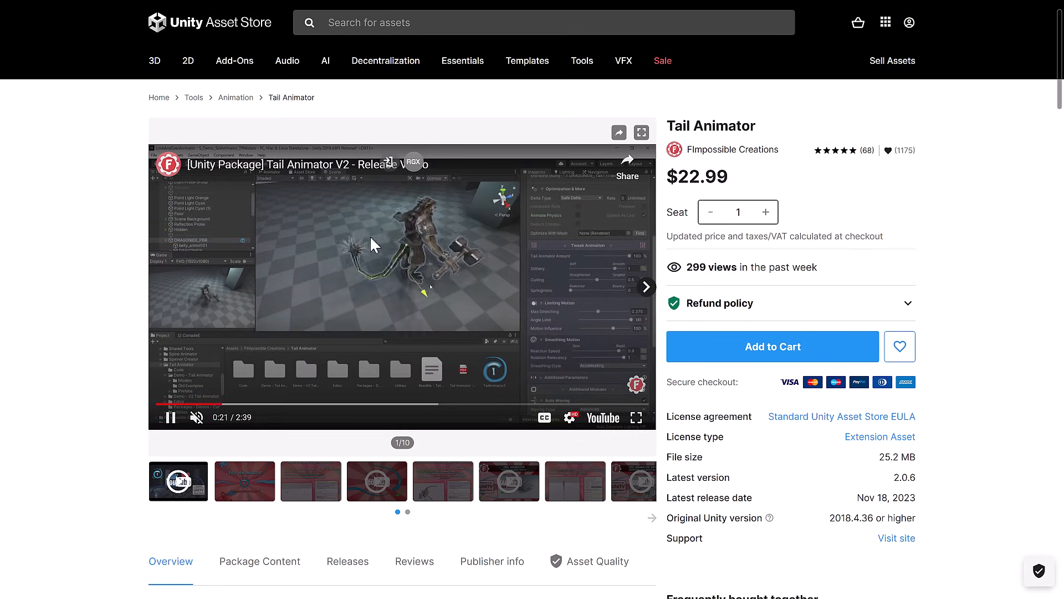
Review the $22.99 Tail Animator render pipeline compatibility and Description sections
{"action": "scroll", "scroll_direction": "down", "scroll_amount": 3}
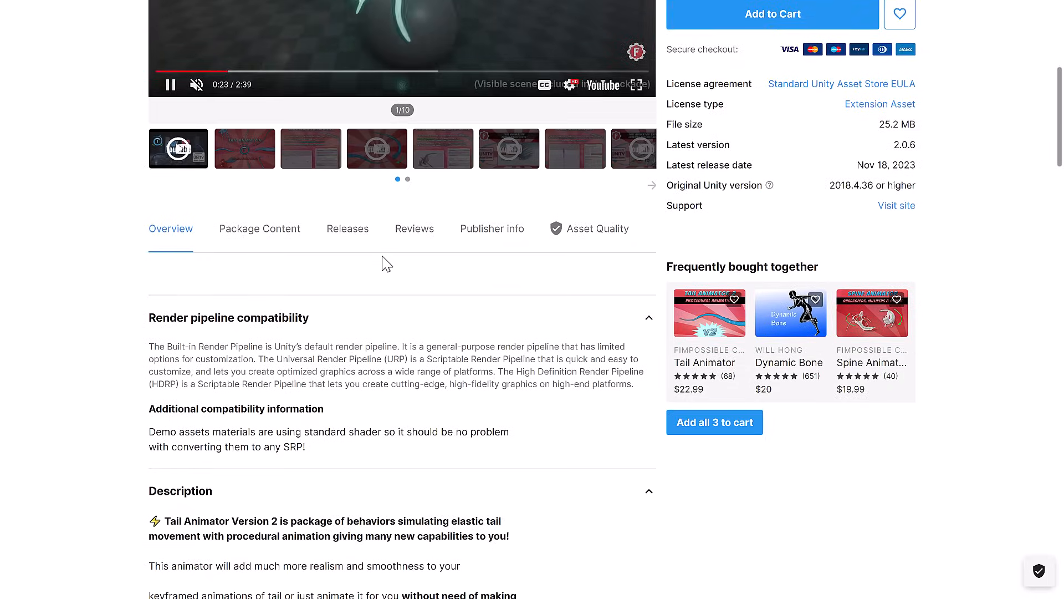
{"action": "scroll", "scroll_direction": "down", "scroll_amount": 3}
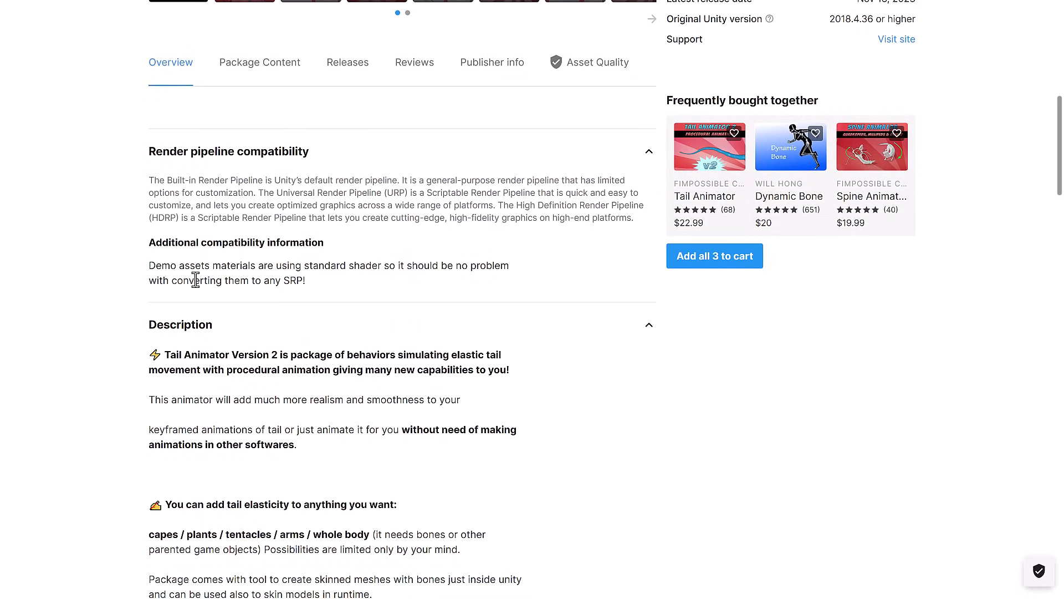
{"action": "mouse_move", "coordinate": [293, 196]}
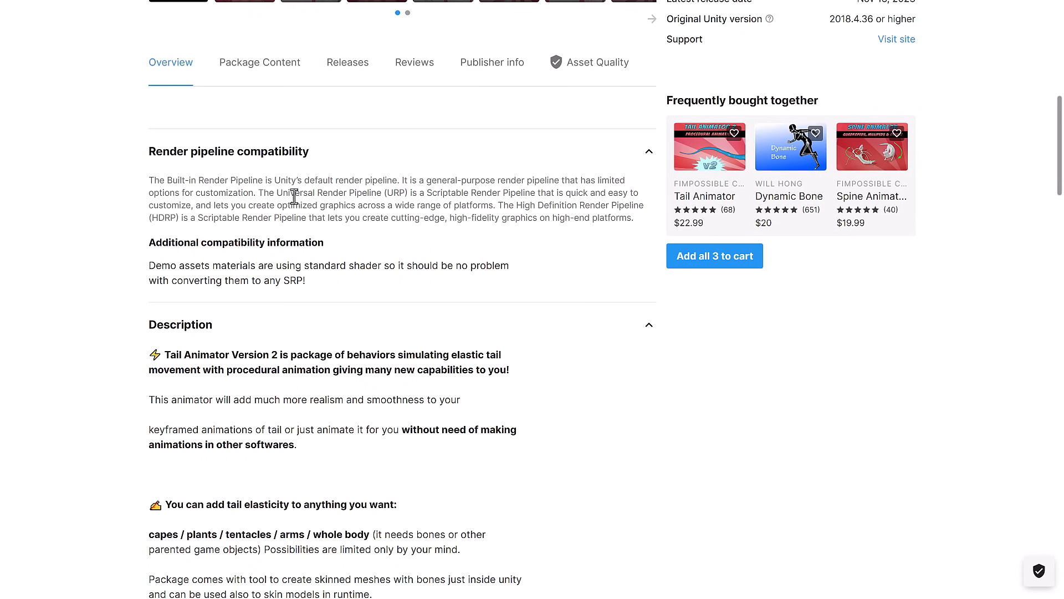
{"action": "scroll", "scroll_direction": "down", "scroll_amount": 3}
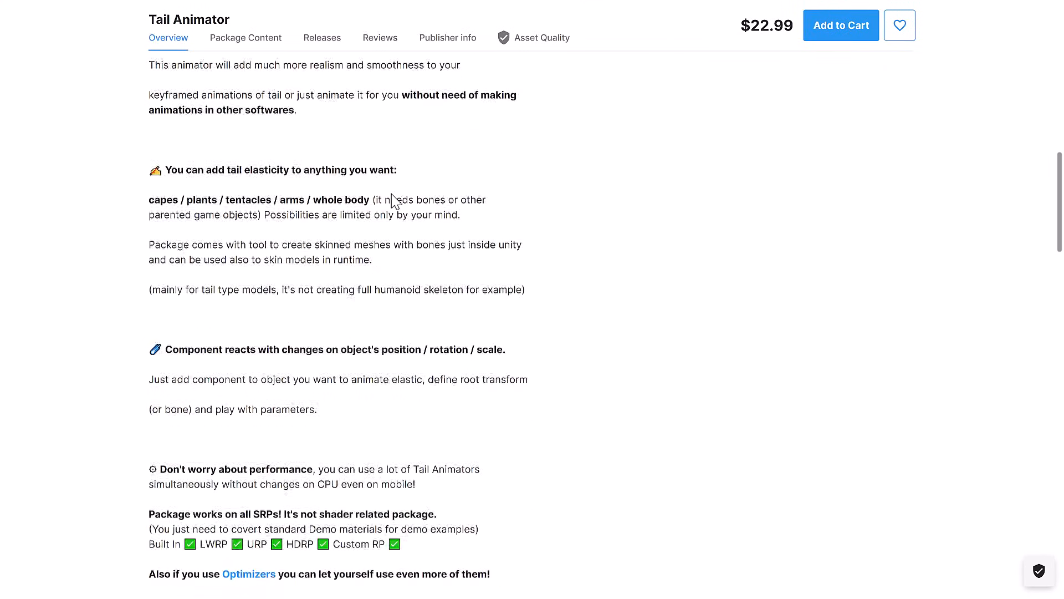
{"action": "scroll", "scroll_direction": "down", "scroll_amount": 3}
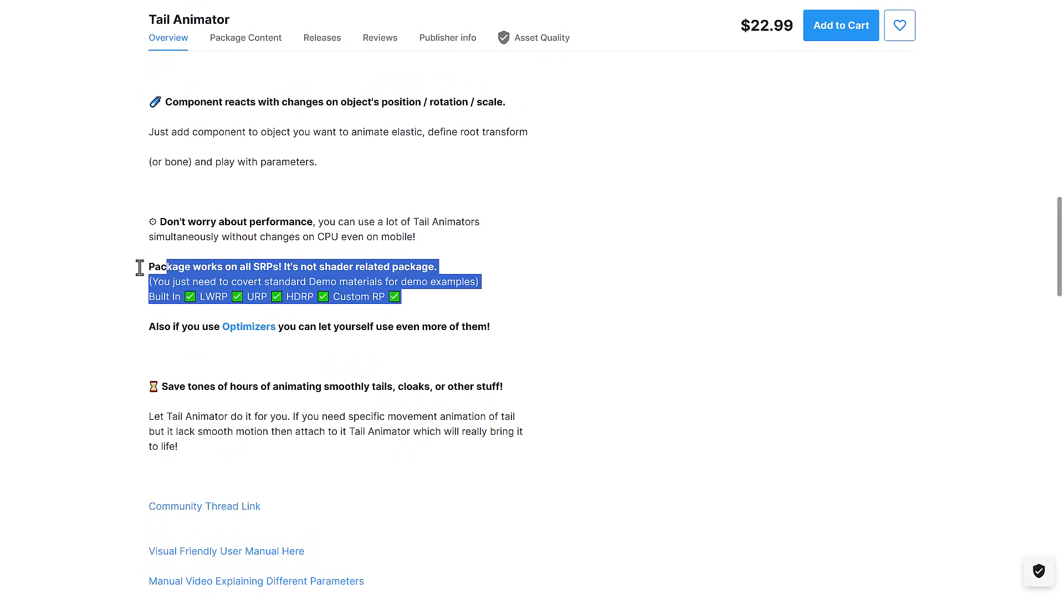
{"action": "scroll", "scroll_direction": "up", "scroll_amount": 3}
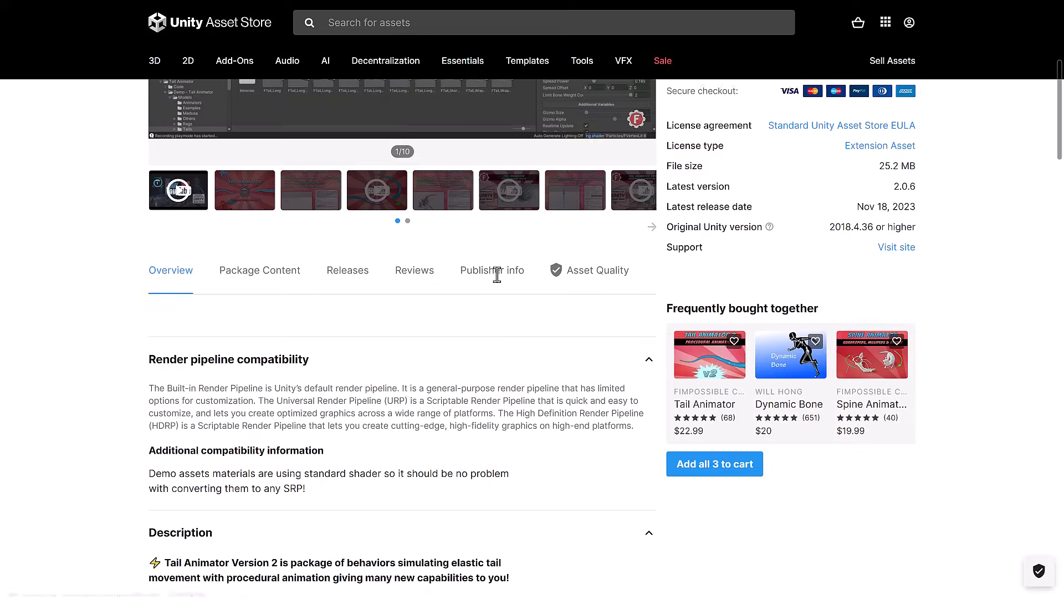
{"action": "scroll", "scroll_direction": "up", "scroll_amount": 3}
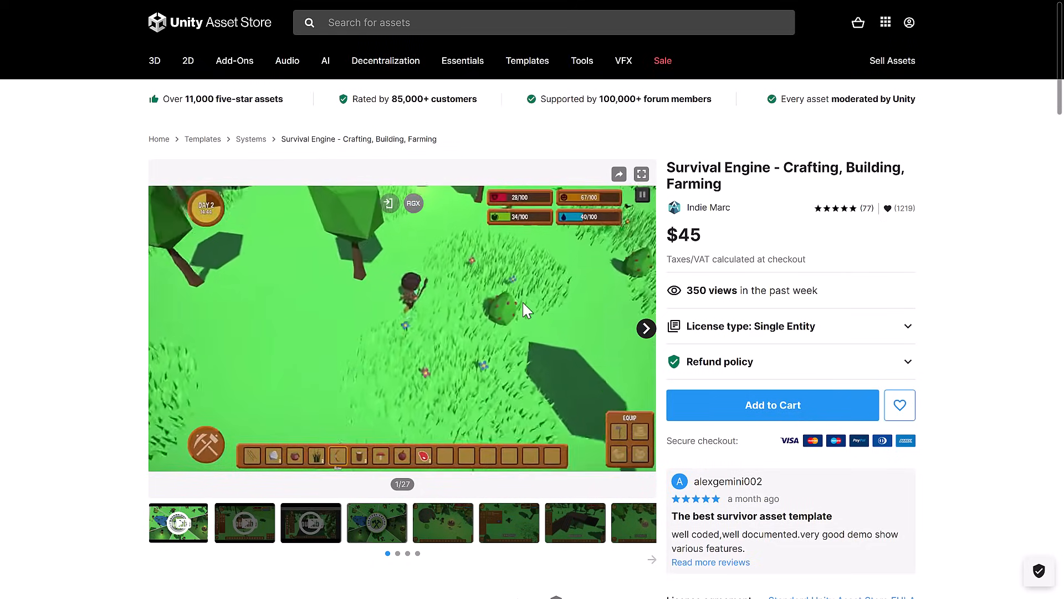
{"action": "mouse_move", "coordinate": [867, 229]}
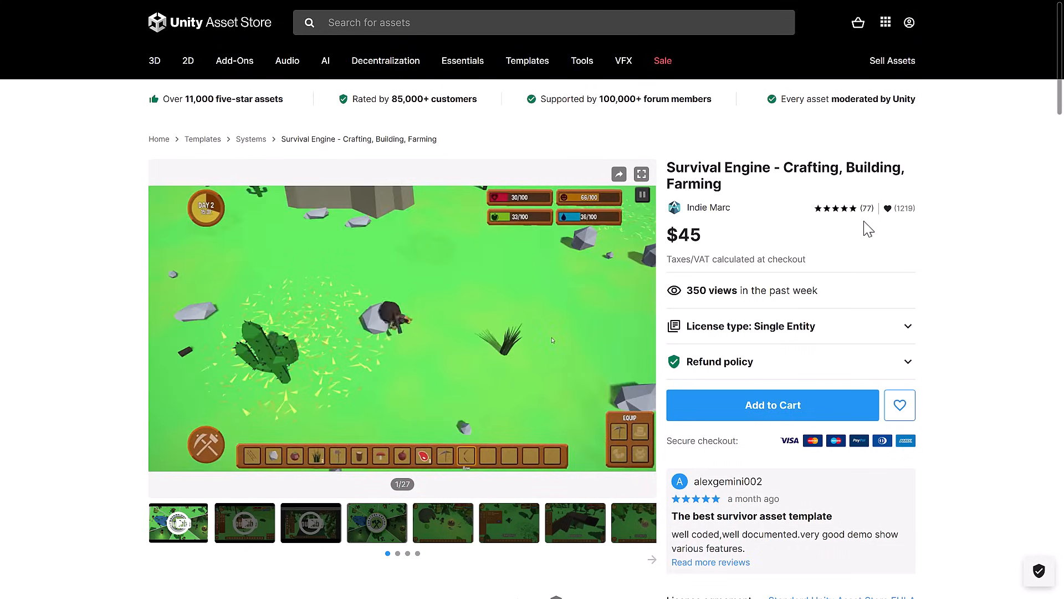
Read the $45 Survival Engine compatibility table and feature list, then scroll back up
{"action": "scroll", "scroll_direction": "down", "scroll_amount": 3}
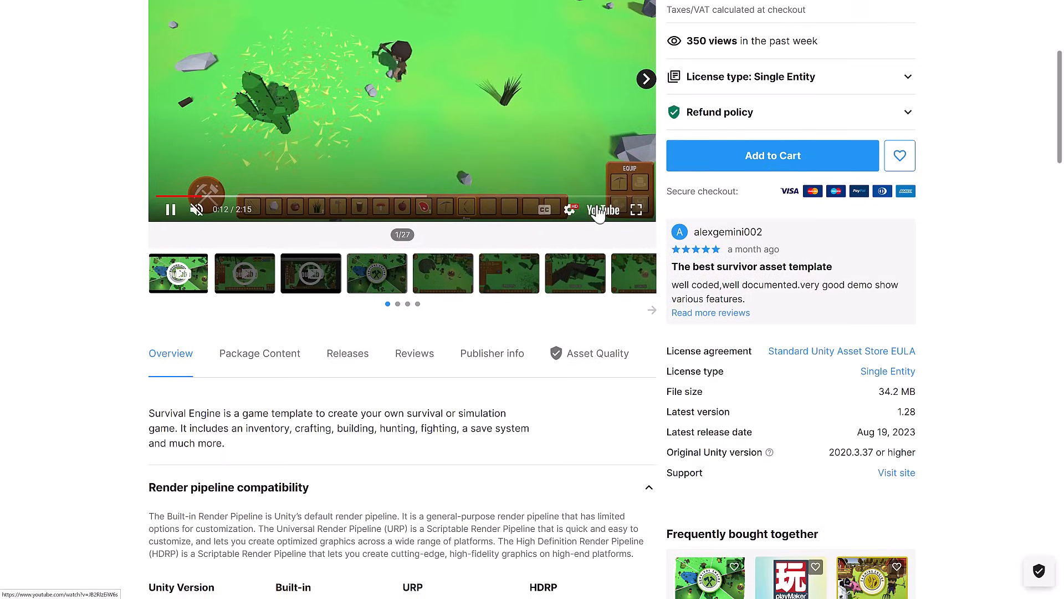
{"action": "scroll", "scroll_direction": "down", "scroll_amount": 3}
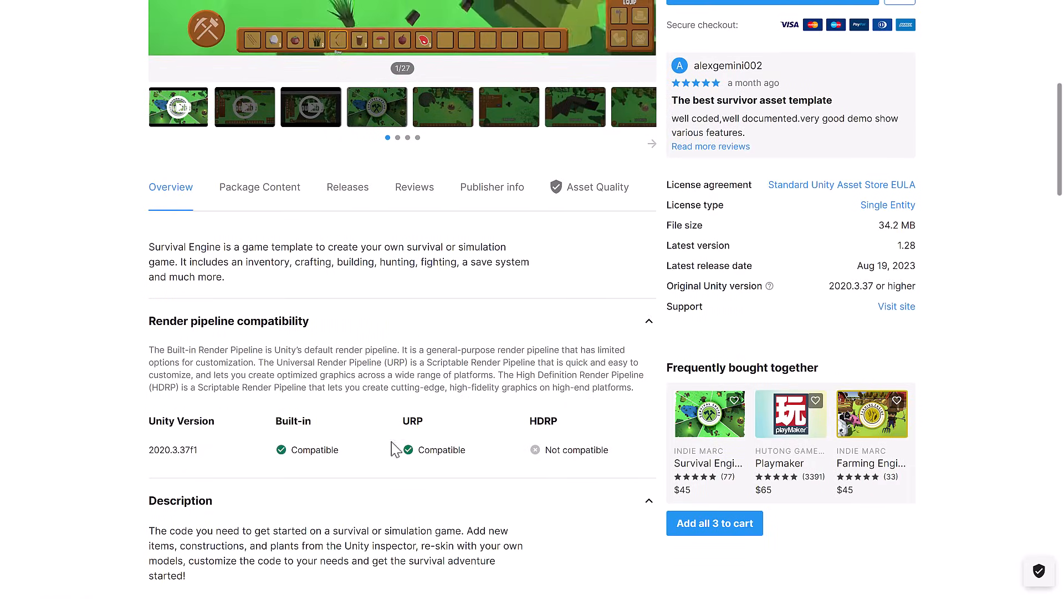
{"action": "scroll", "scroll_direction": "down", "scroll_amount": 3}
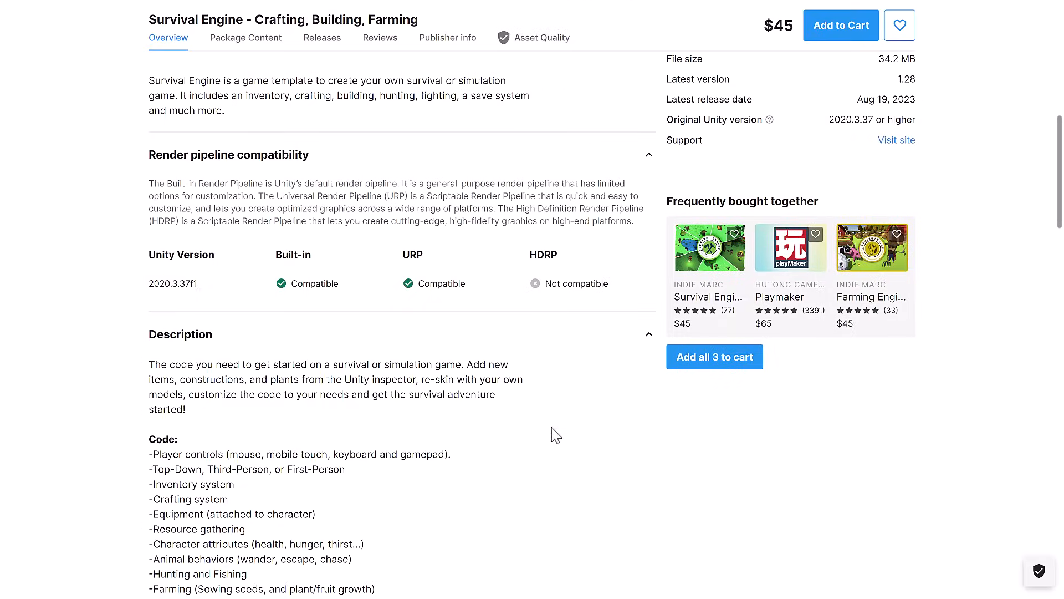
{"action": "mouse_move", "coordinate": [559, 254]}
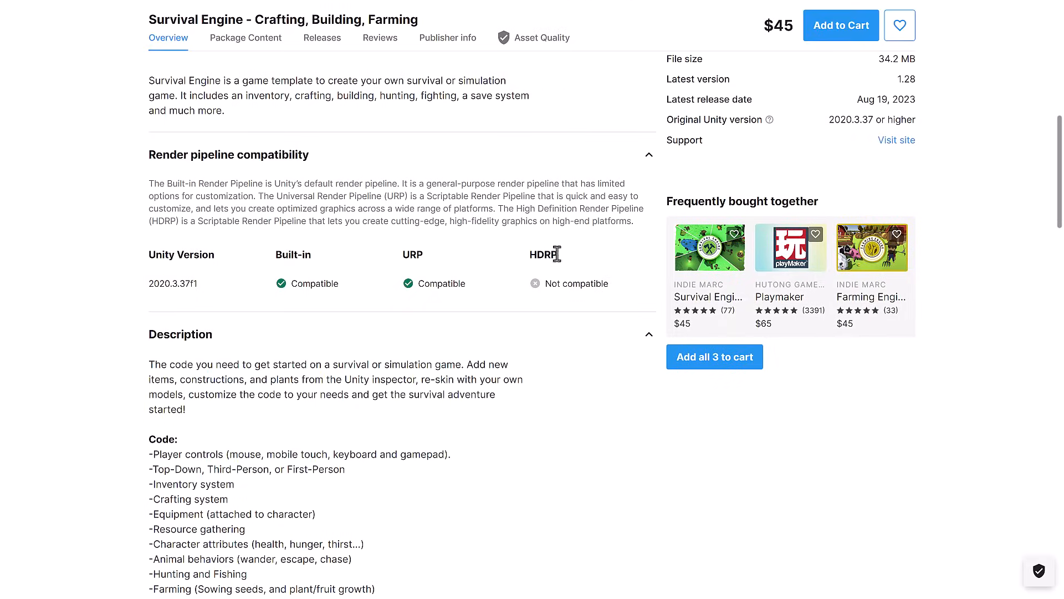
{"action": "scroll", "scroll_direction": "down", "scroll_amount": 3}
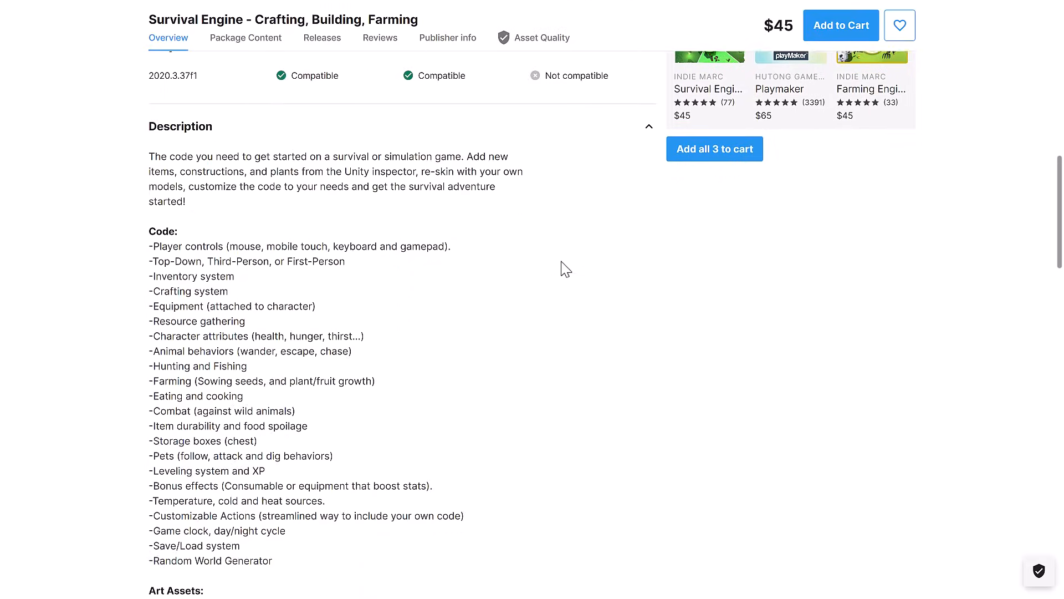
{"action": "scroll", "scroll_direction": "down", "scroll_amount": 3}
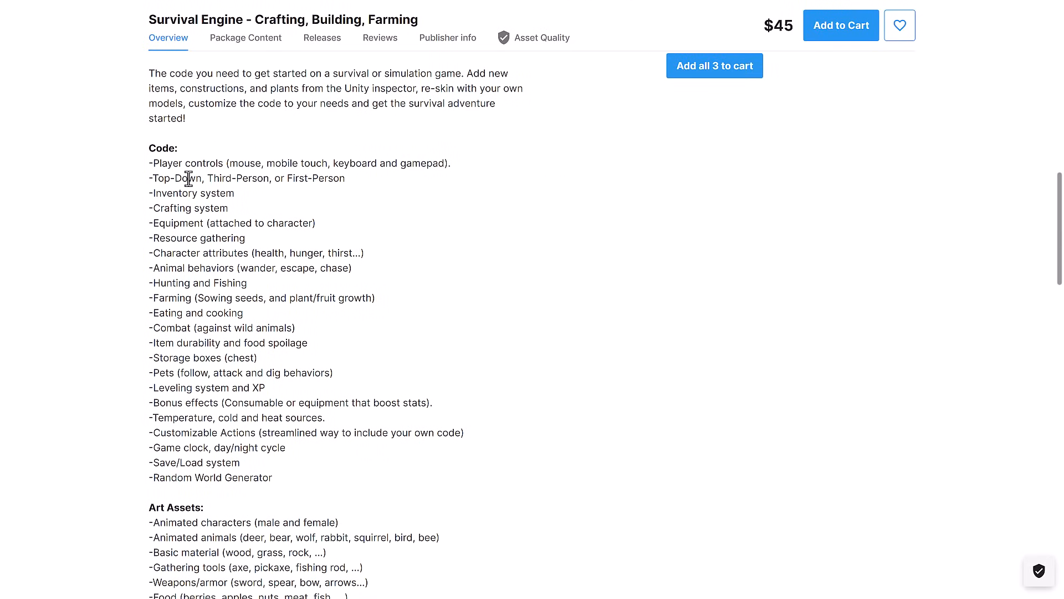
{"action": "scroll", "scroll_direction": "down", "scroll_amount": 3}
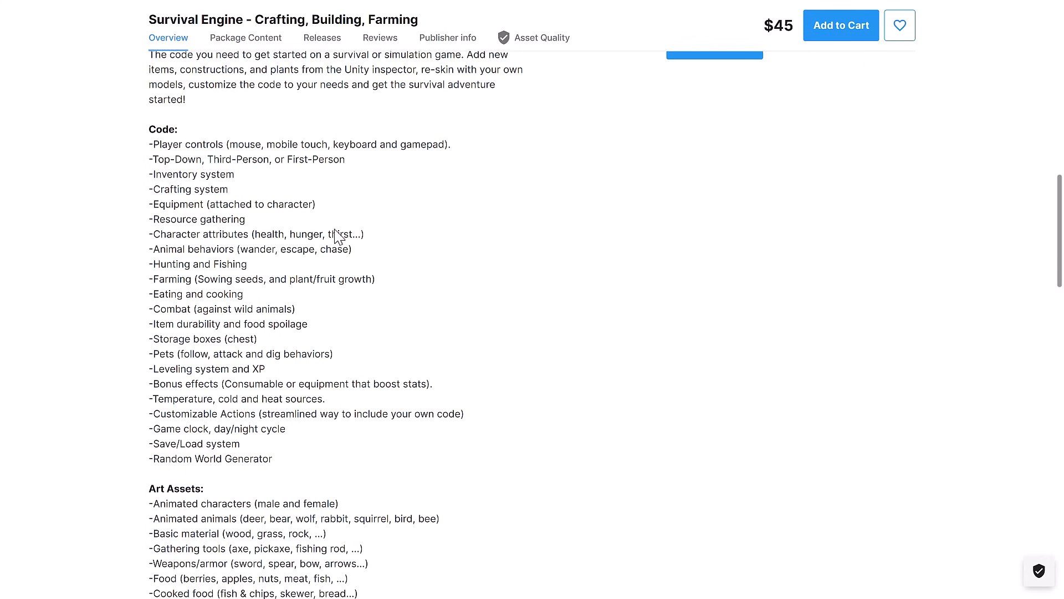
{"action": "scroll", "scroll_direction": "down", "scroll_amount": 3}
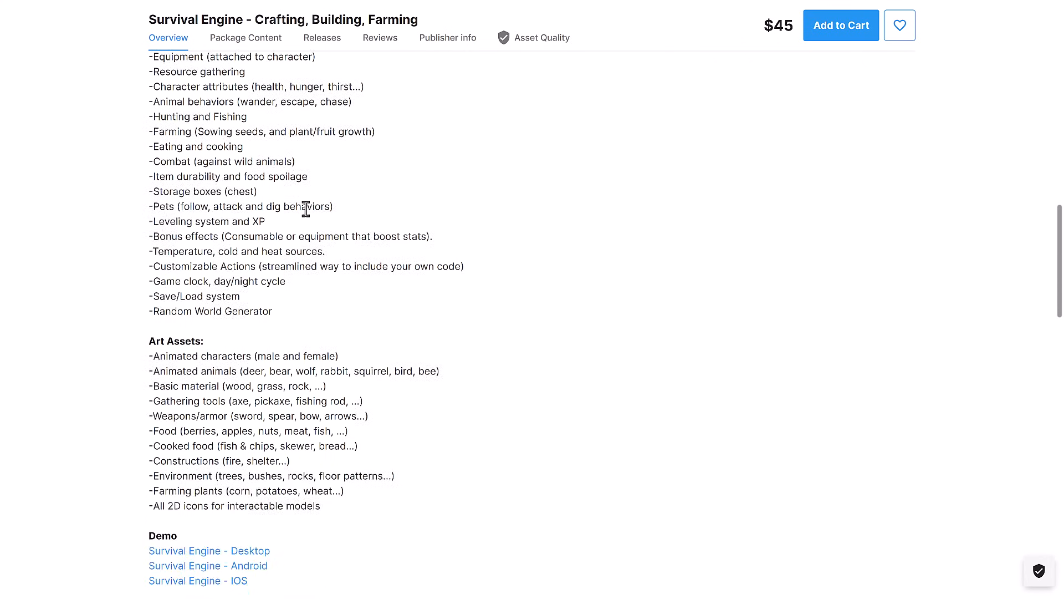
{"action": "mouse_move", "coordinate": [288, 313]}
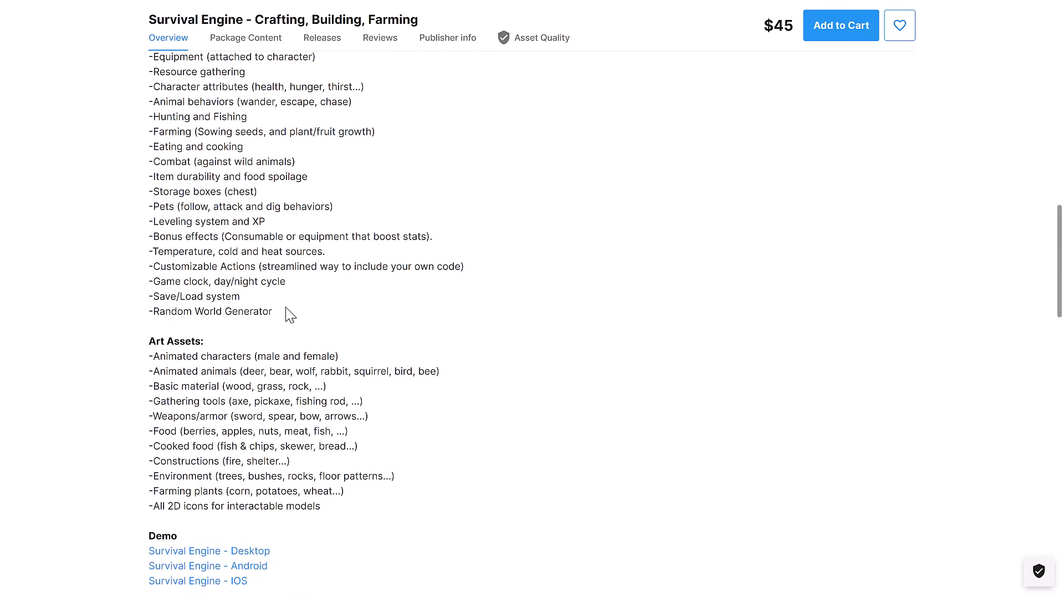
{"action": "scroll", "scroll_direction": "up", "scroll_amount": 3}
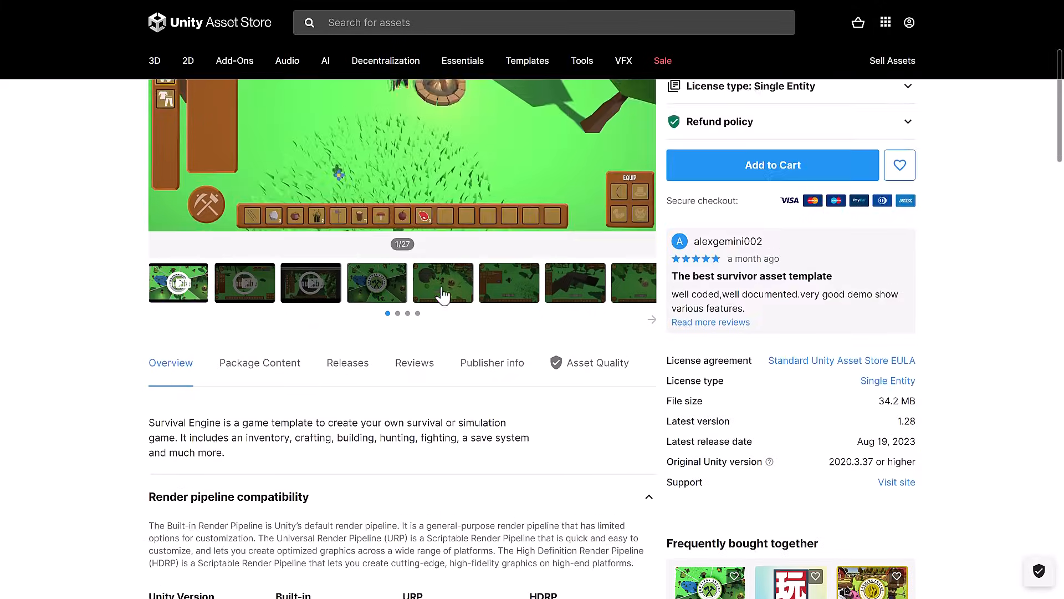
{"action": "scroll", "scroll_direction": "up", "scroll_amount": 3}
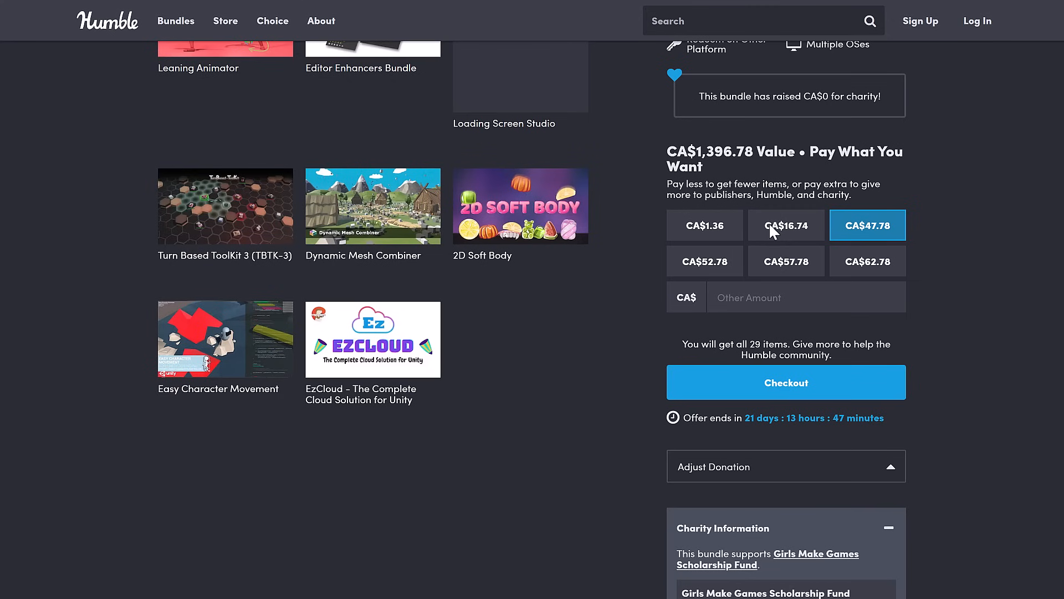
Scroll through the Unity Power Tools bundle's 29 items and price tiers, ending at the top
{"action": "scroll", "scroll_direction": "up", "scroll_amount": 3}
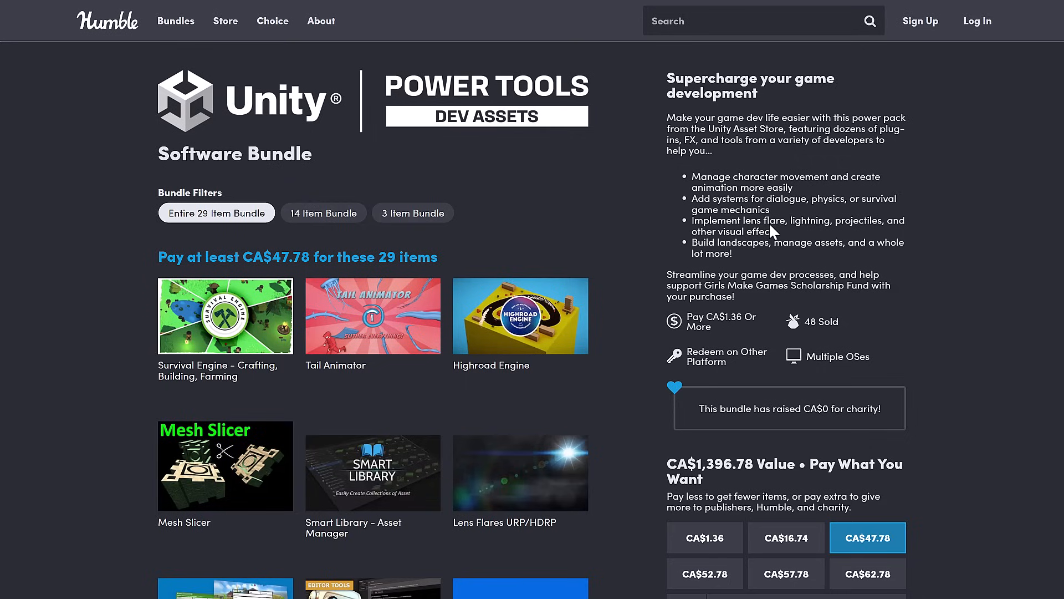
{"action": "mouse_move", "coordinate": [600, 267]}
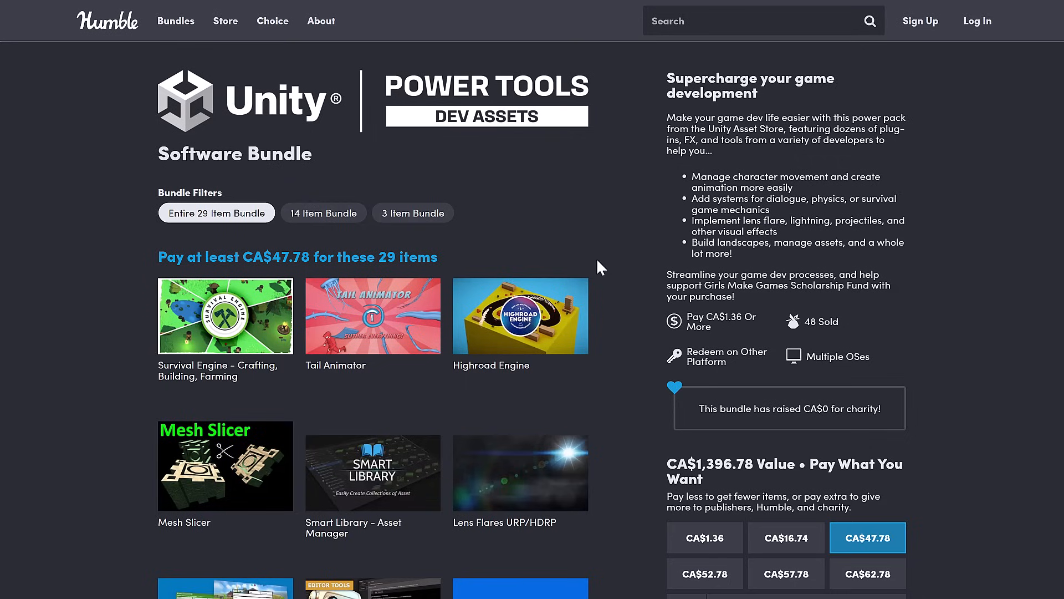
{"action": "scroll", "scroll_direction": "down", "scroll_amount": 3}
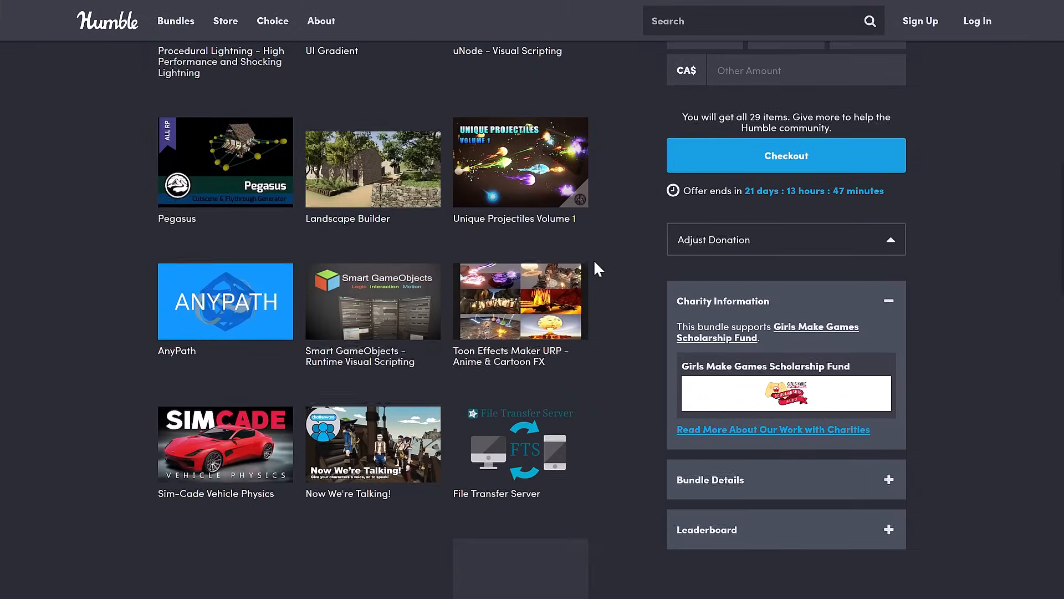
{"action": "scroll", "scroll_direction": "up", "scroll_amount": 3}
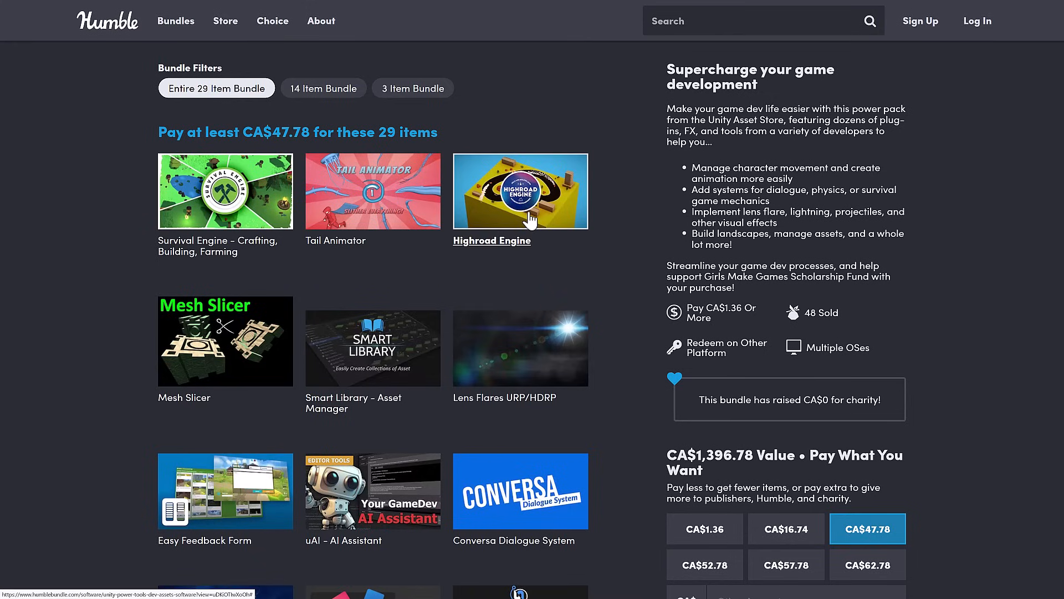
{"action": "mouse_move", "coordinate": [326, 190]}
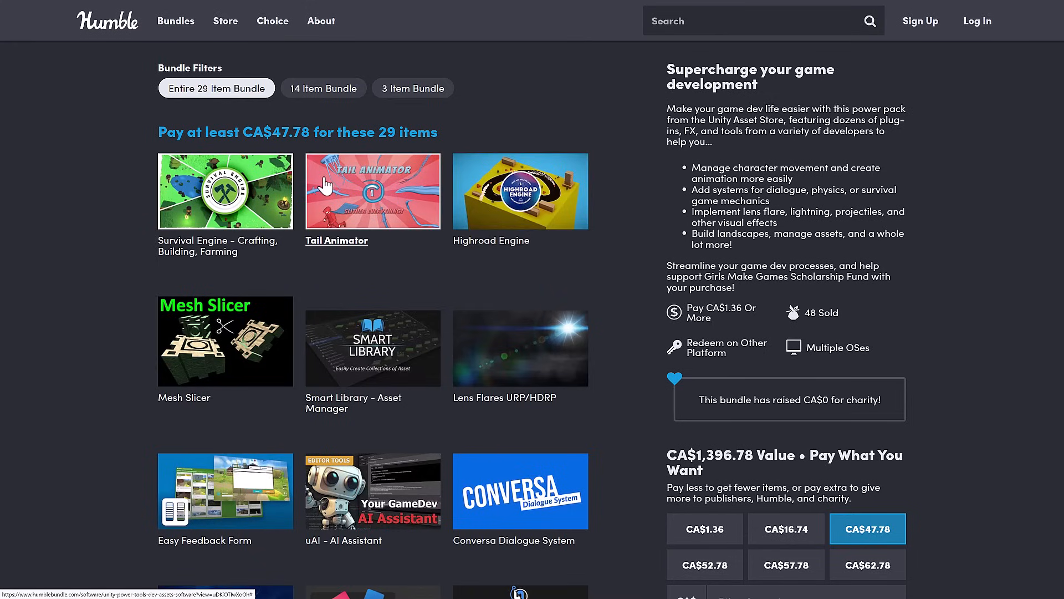
Filter the bundle to the 14-item CA$16.74 tier and scroll through its assets
{"action": "left_click", "coordinate": [412, 87]}
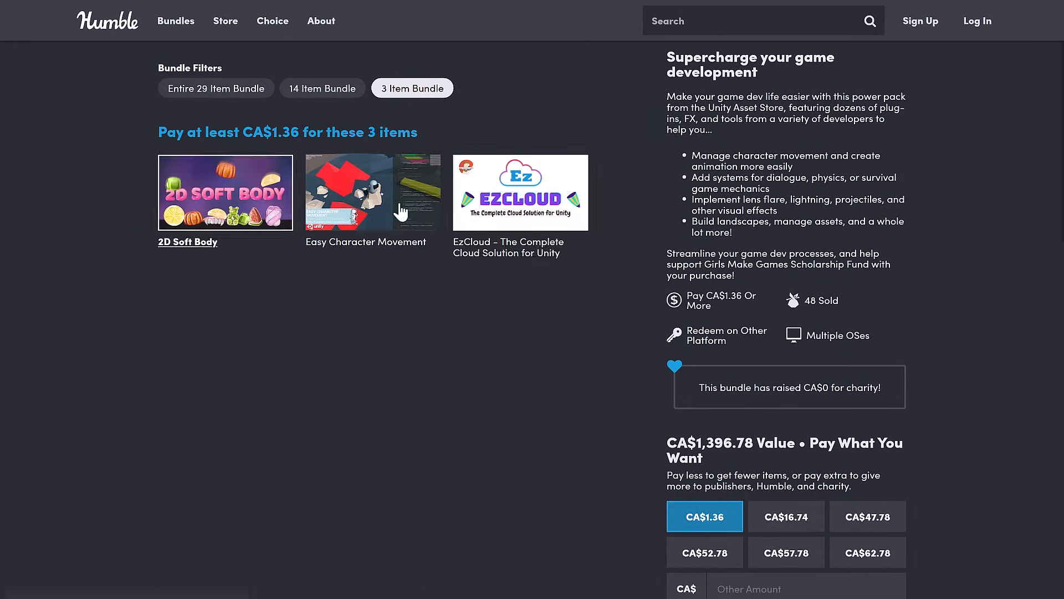
{"action": "mouse_move", "coordinate": [295, 155]}
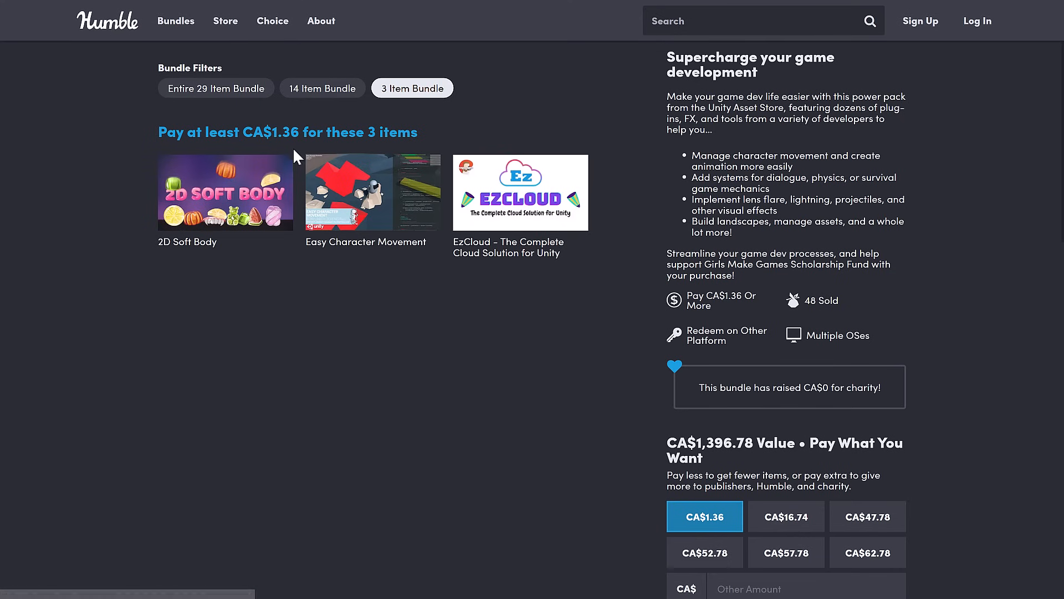
{"action": "left_click", "coordinate": [323, 87]}
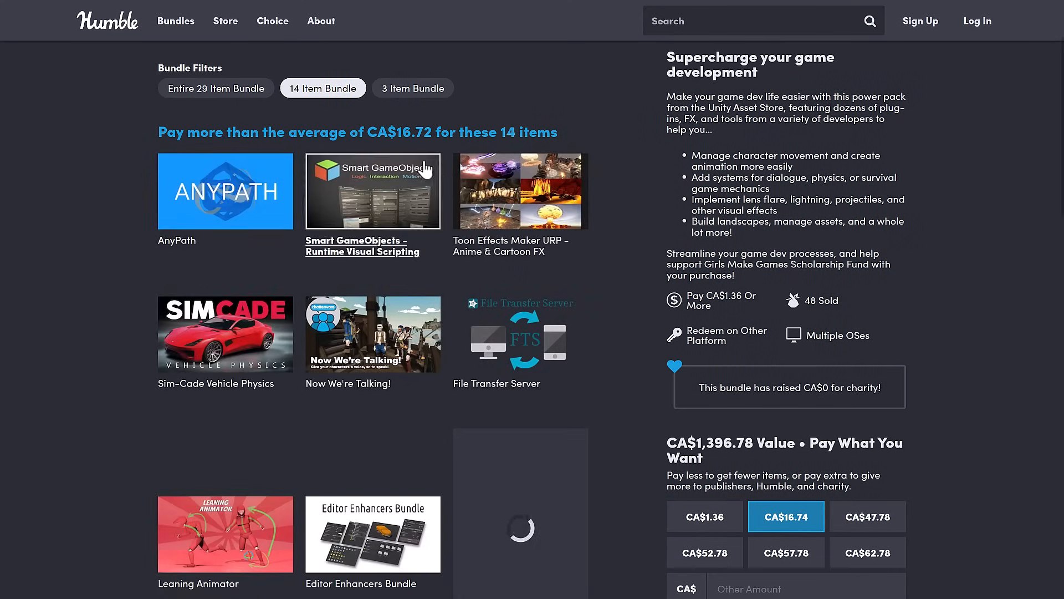
{"action": "scroll", "scroll_direction": "down", "scroll_amount": 3}
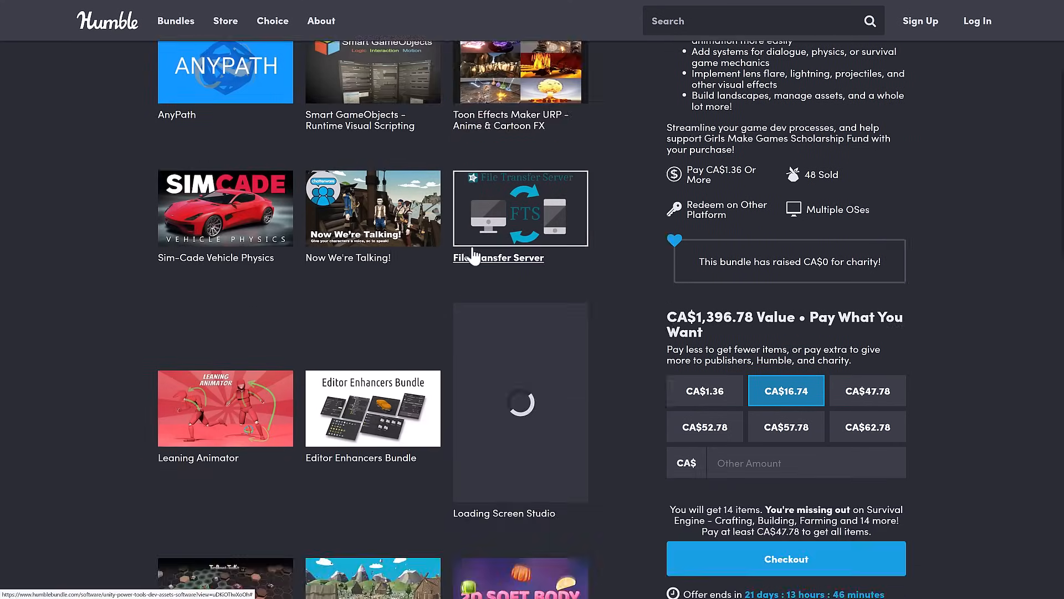
{"action": "scroll", "scroll_direction": "down", "scroll_amount": 3}
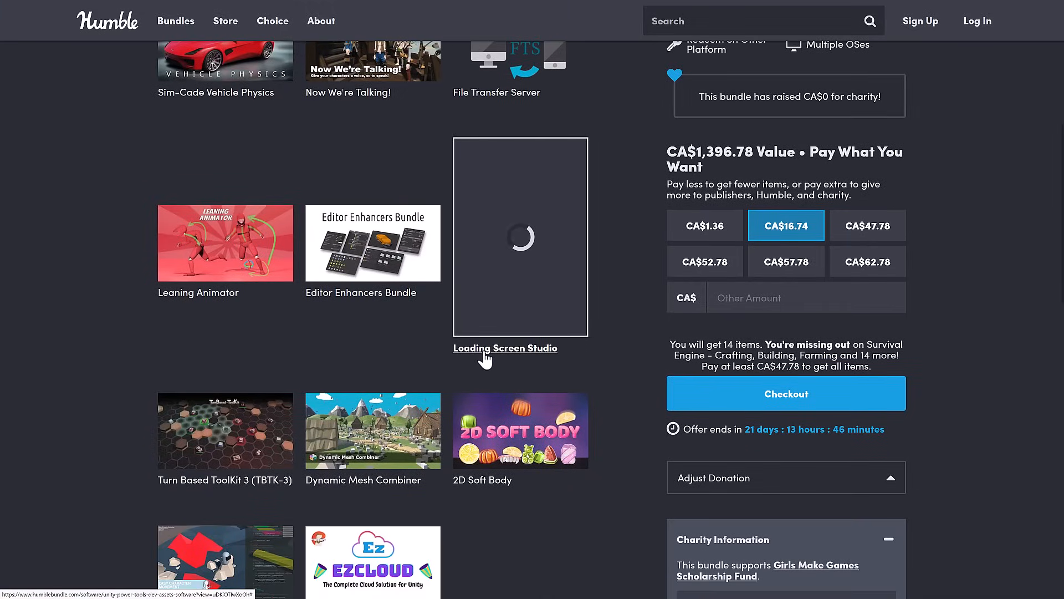
{"action": "mouse_move", "coordinate": [526, 245]}
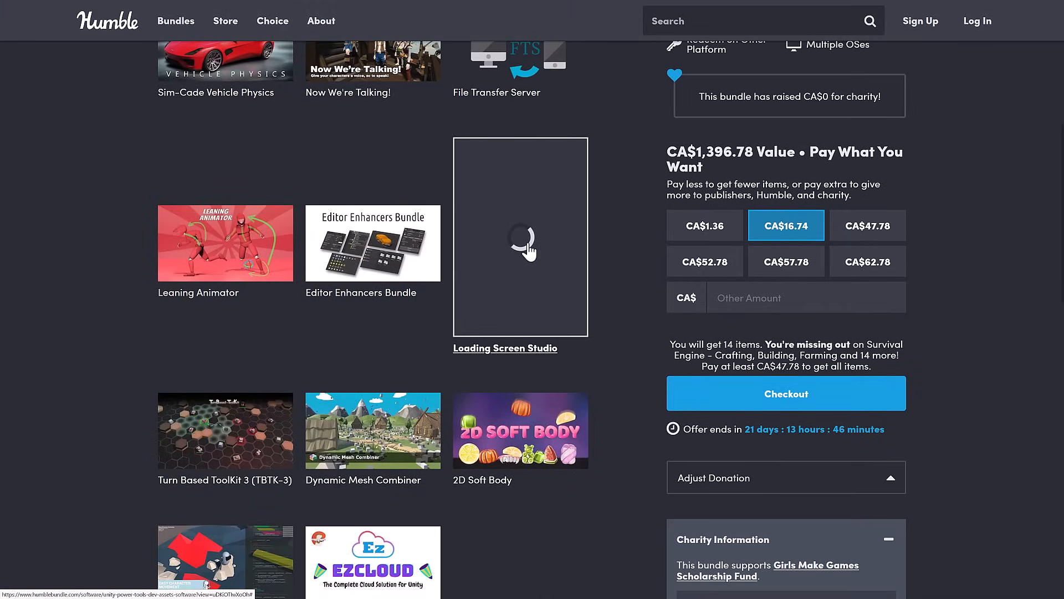
{"action": "mouse_move", "coordinate": [491, 370]}
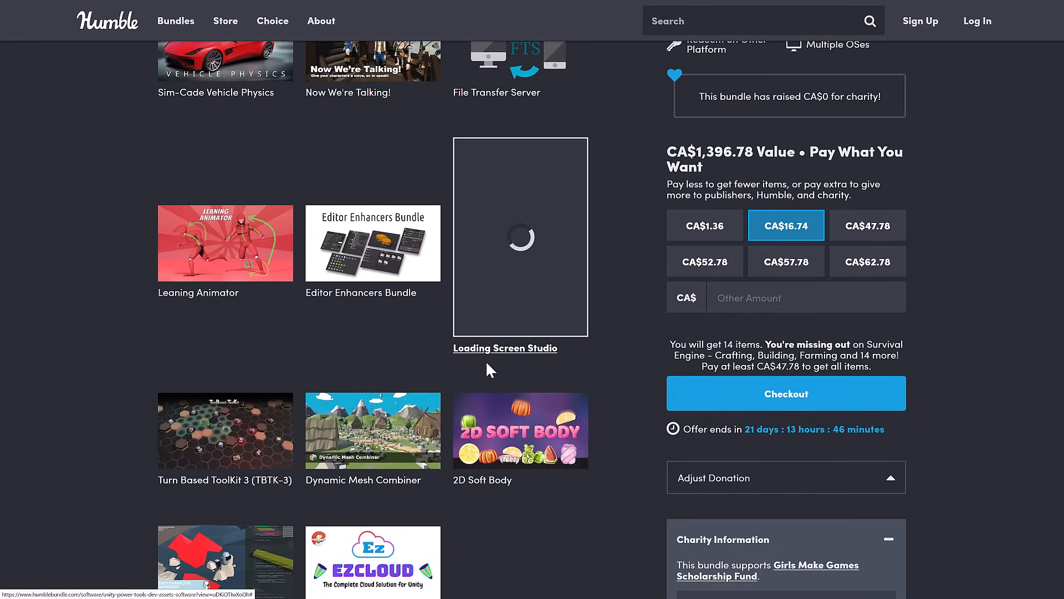
{"action": "mouse_move", "coordinate": [555, 287]}
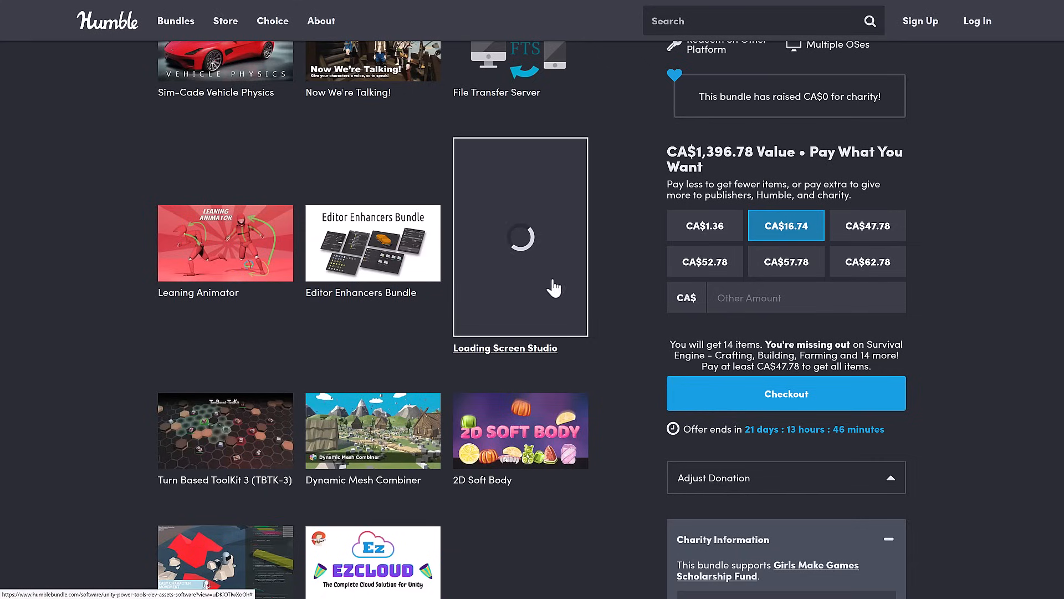
{"action": "mouse_move", "coordinate": [533, 254]}
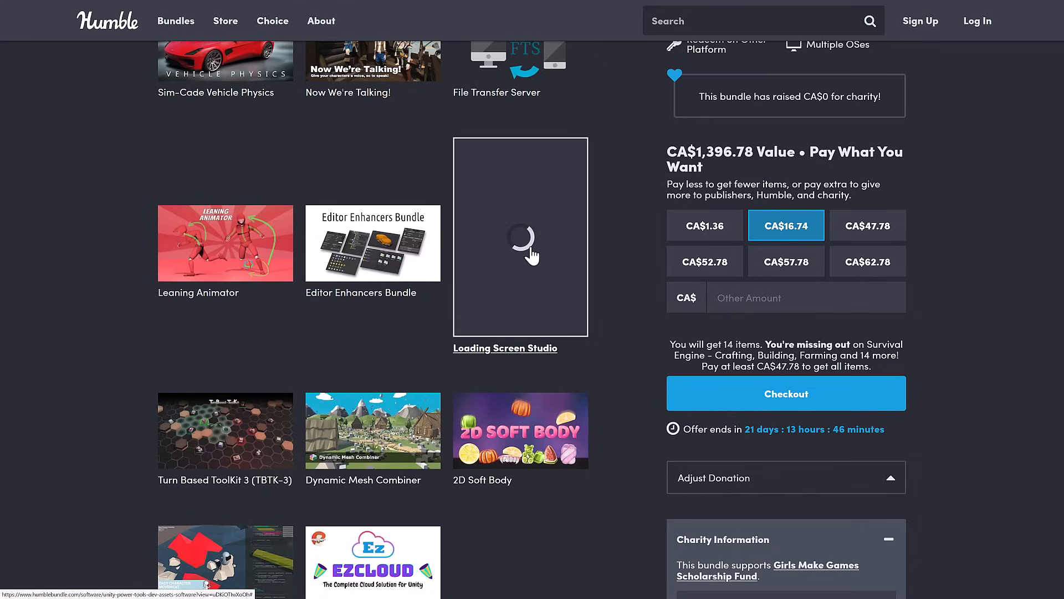
{"action": "mouse_move", "coordinate": [533, 275]}
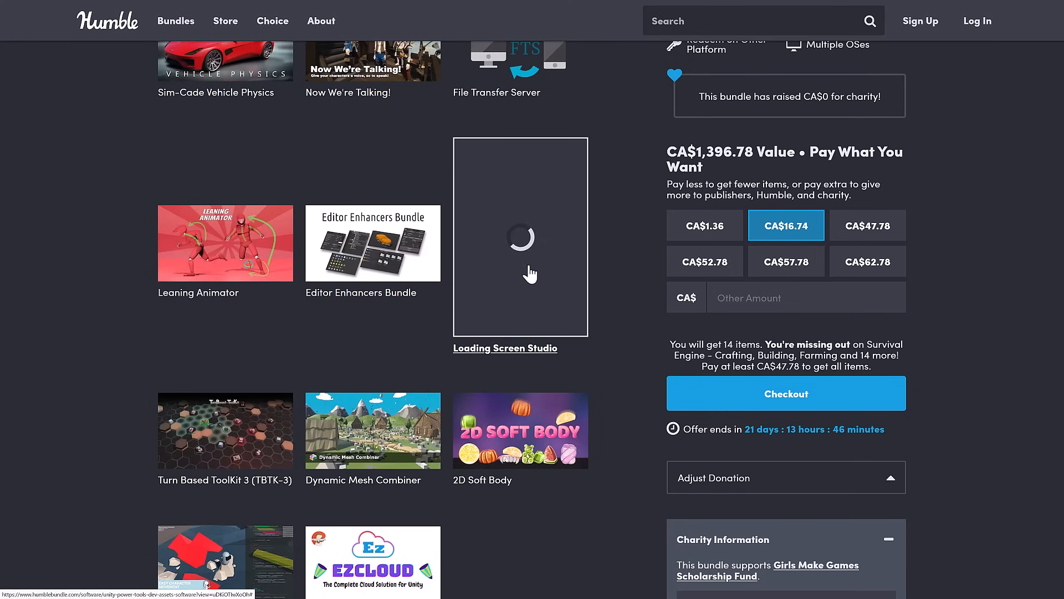
{"action": "scroll", "scroll_direction": "up", "scroll_amount": 3}
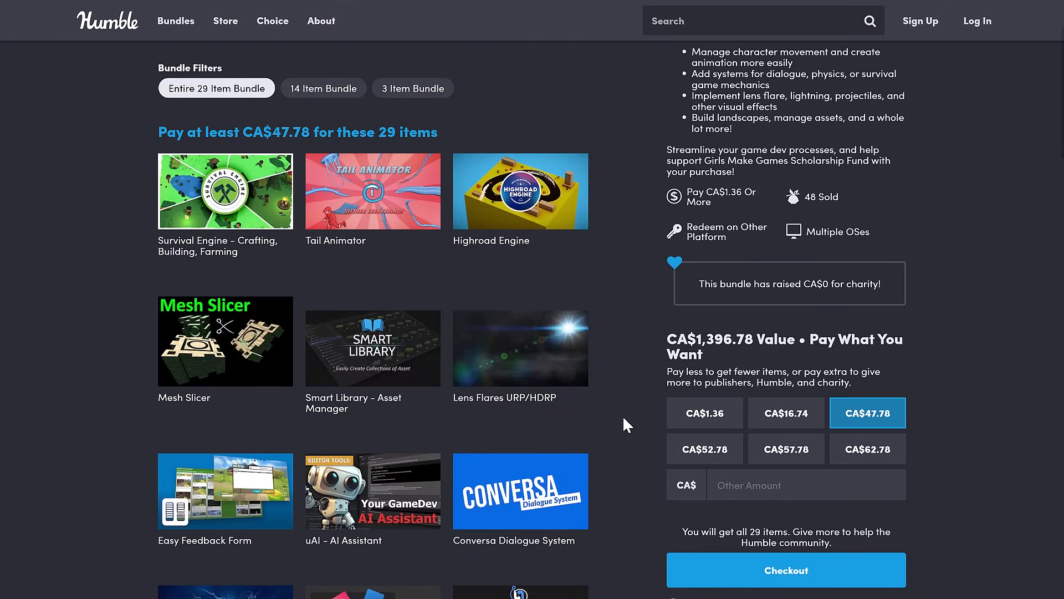
Scan the 29-item tier, then open Highroad Engine's details and its Asset Store listing
{"action": "scroll", "scroll_direction": "down", "scroll_amount": 3}
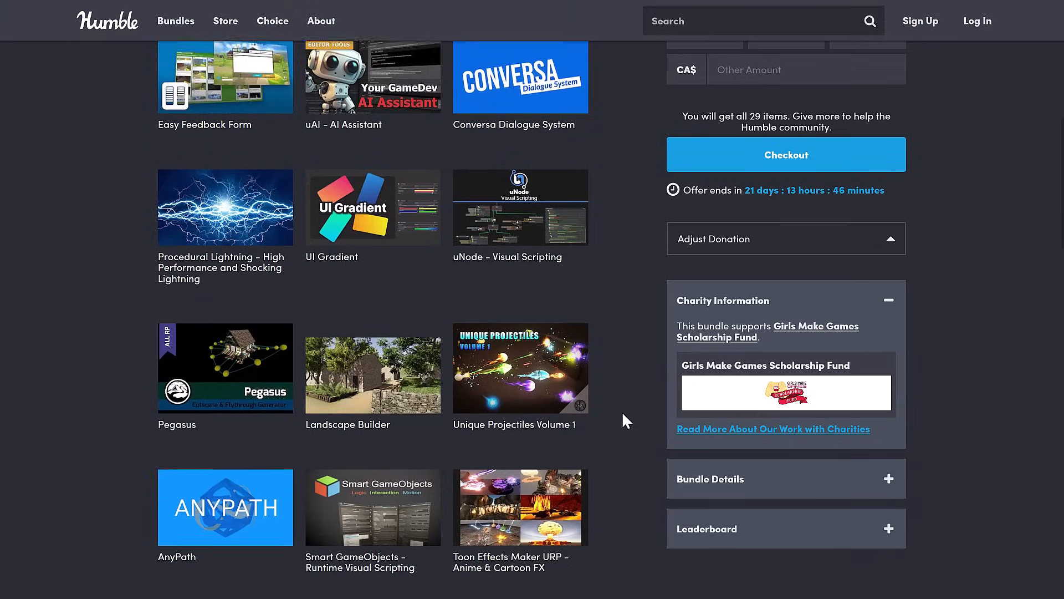
{"action": "scroll", "scroll_direction": "up", "scroll_amount": 3}
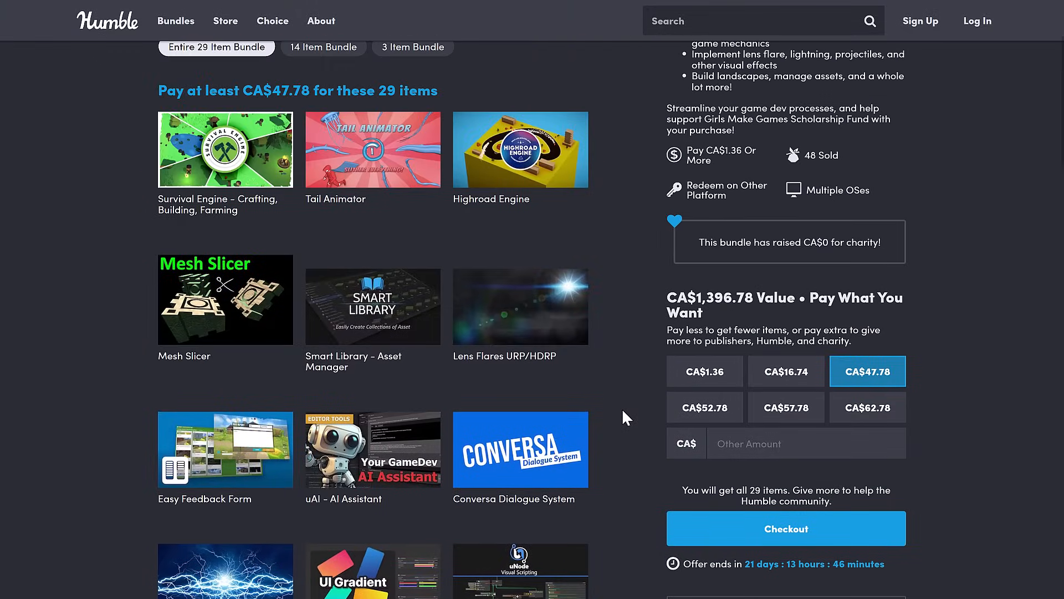
{"action": "left_click", "coordinate": [520, 149]}
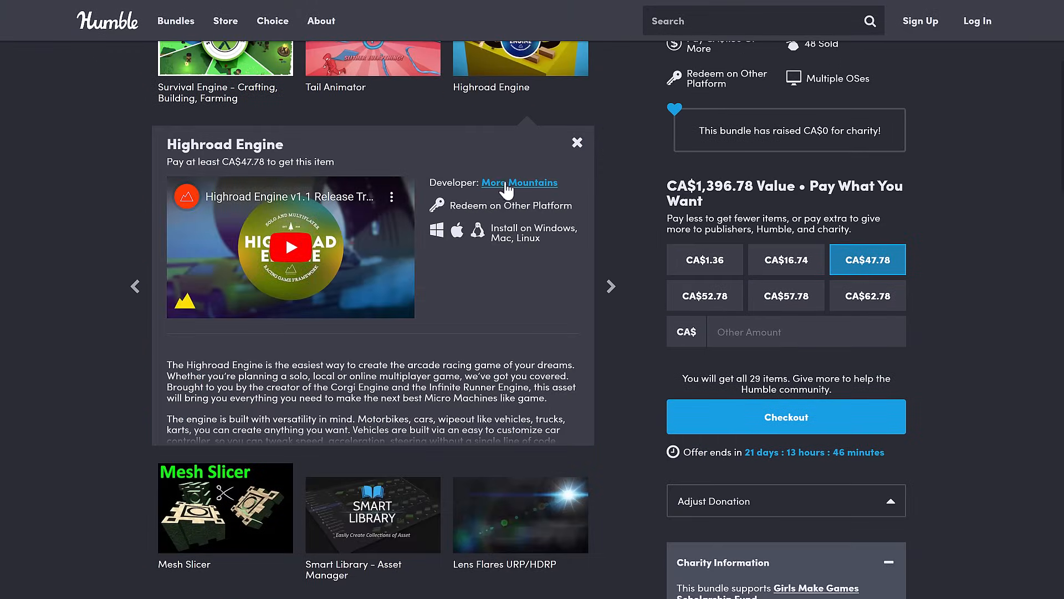
{"action": "left_click", "coordinate": [519, 182]}
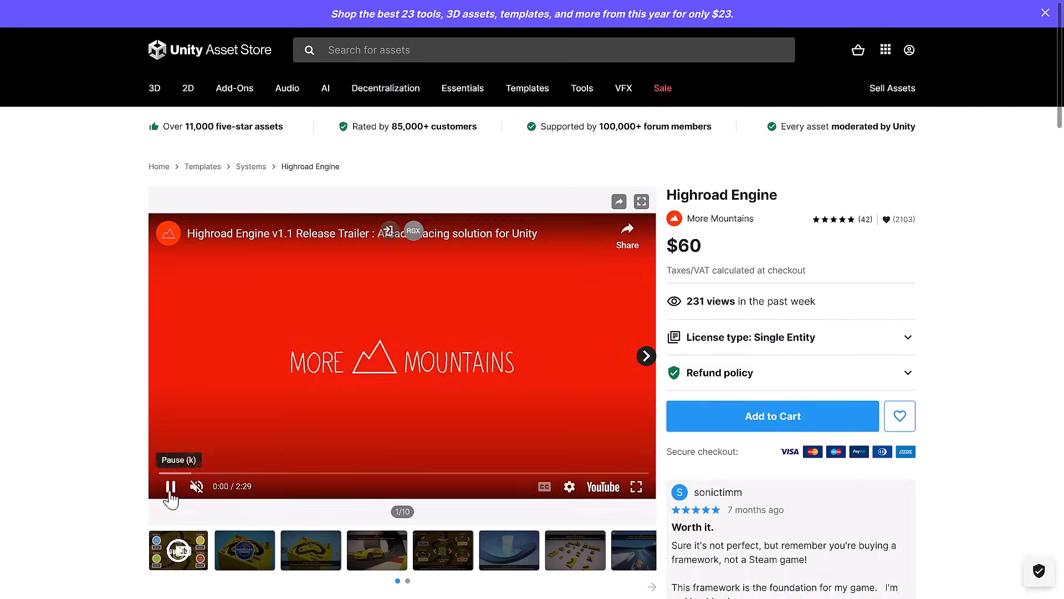
Pause the Highroad Engine trailer on its $60 listing
{"action": "left_click", "coordinate": [169, 486]}
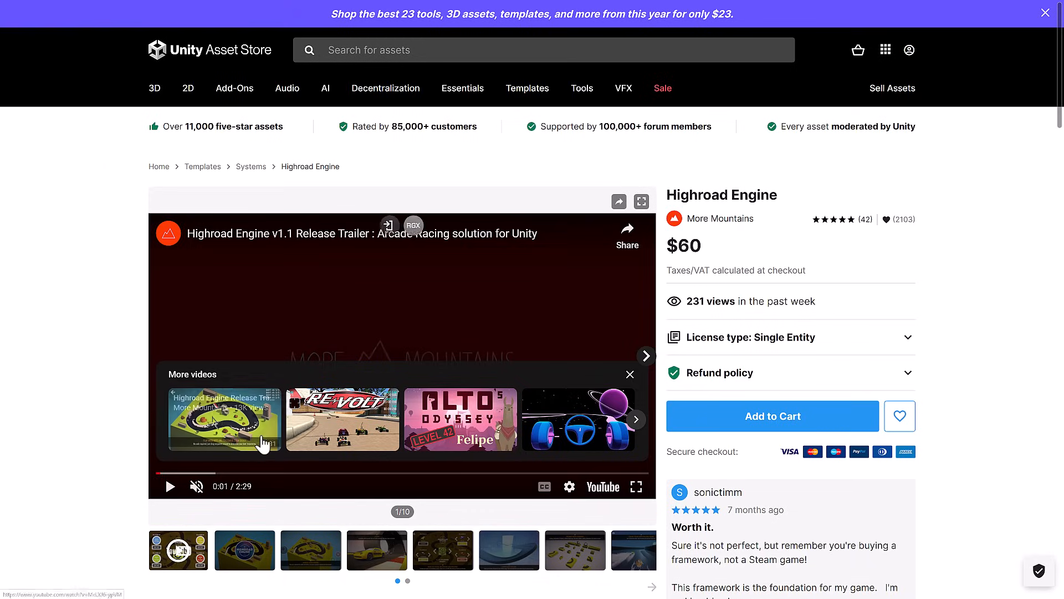
{"action": "mouse_move", "coordinate": [810, 292]}
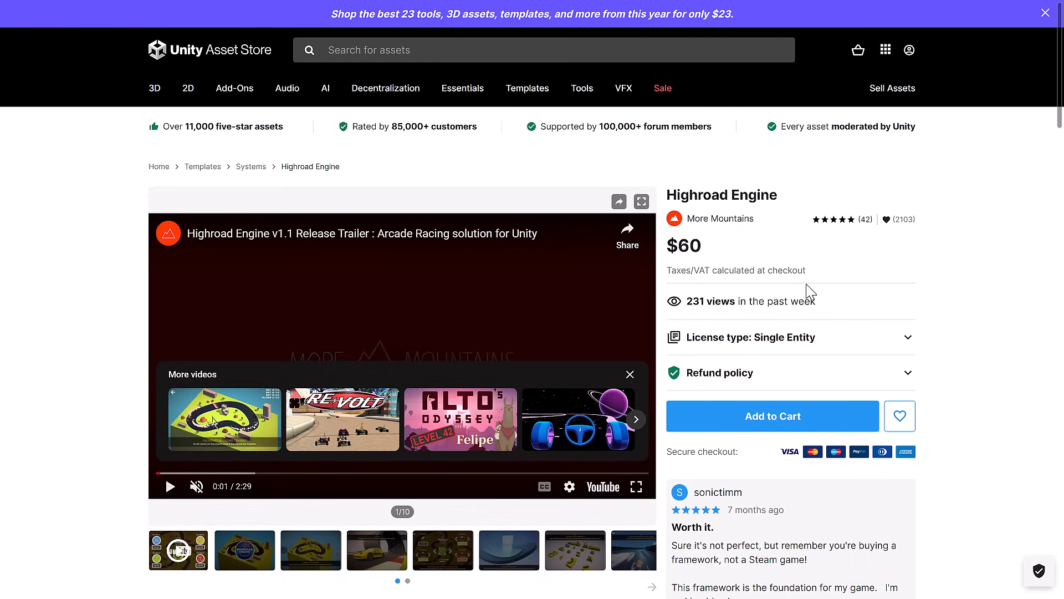
{"action": "mouse_move", "coordinate": [813, 316]}
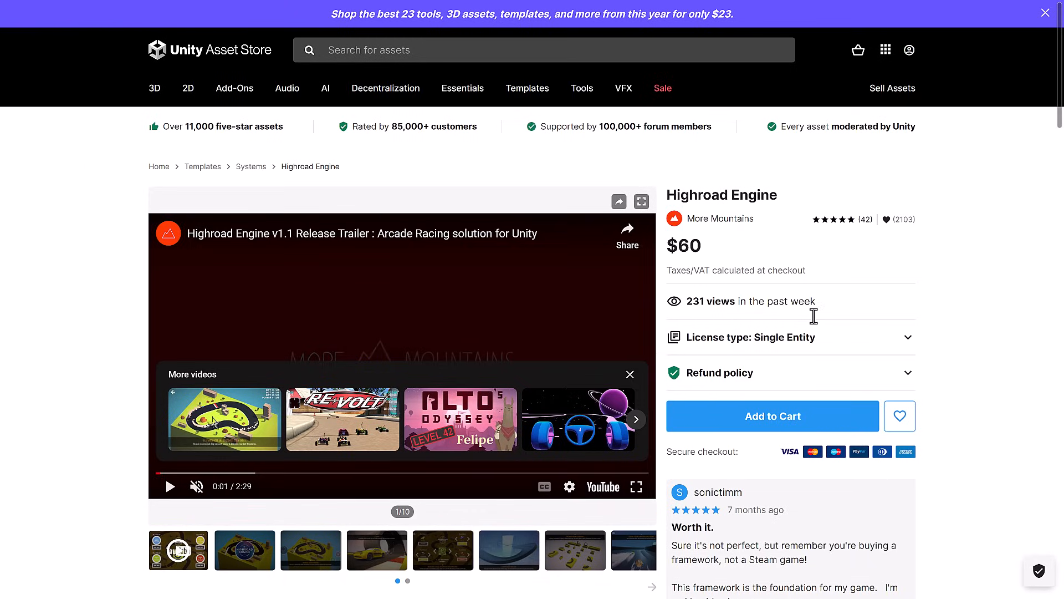
{"action": "mouse_move", "coordinate": [852, 252]}
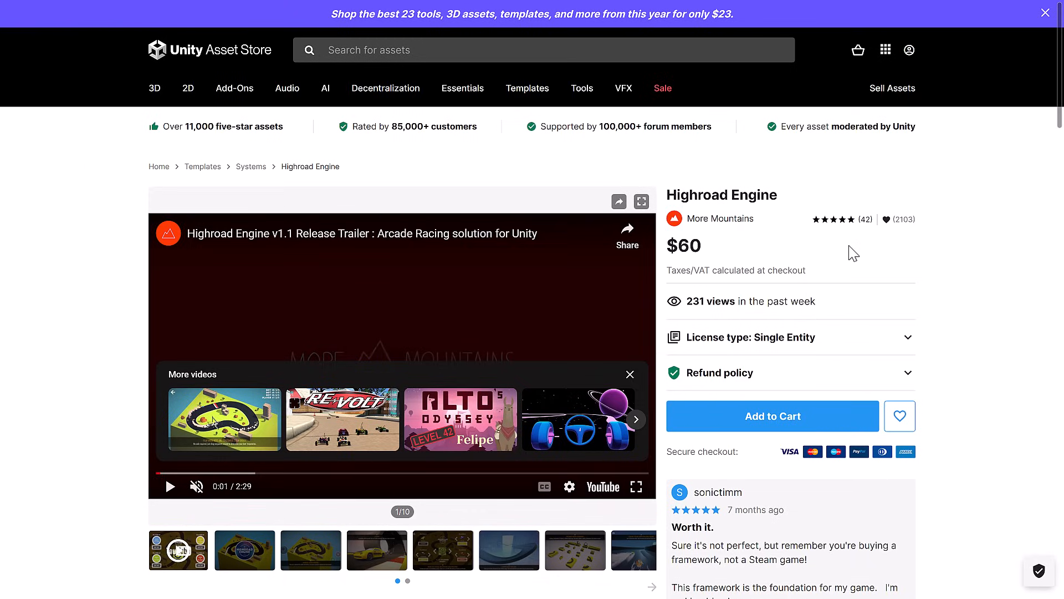
Go to the 23 for $23 Mega bundle page from the top banner
{"action": "left_click", "coordinate": [661, 88]}
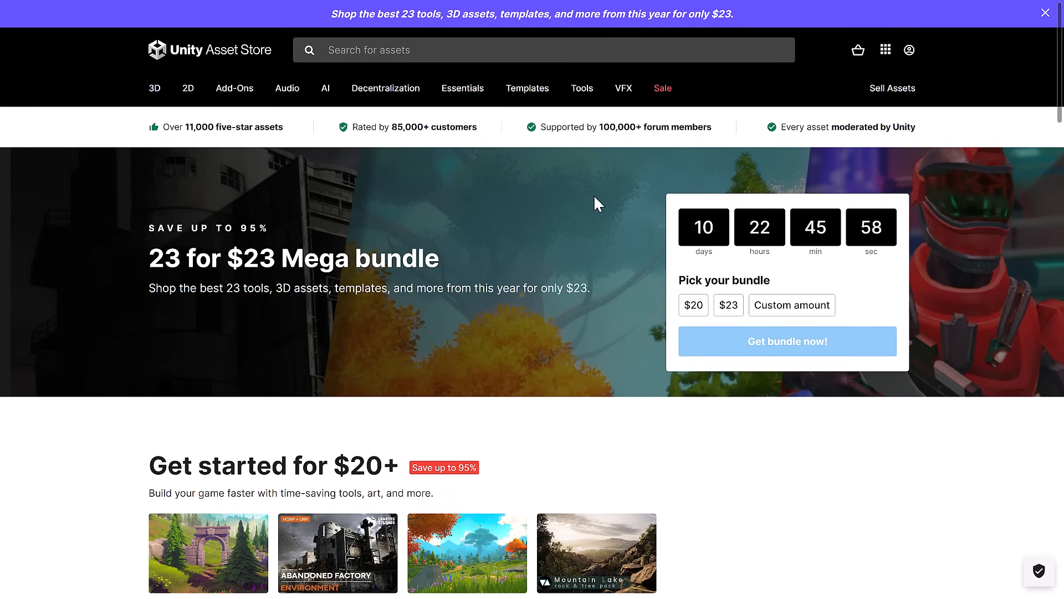
{"action": "mouse_move", "coordinate": [687, 450]}
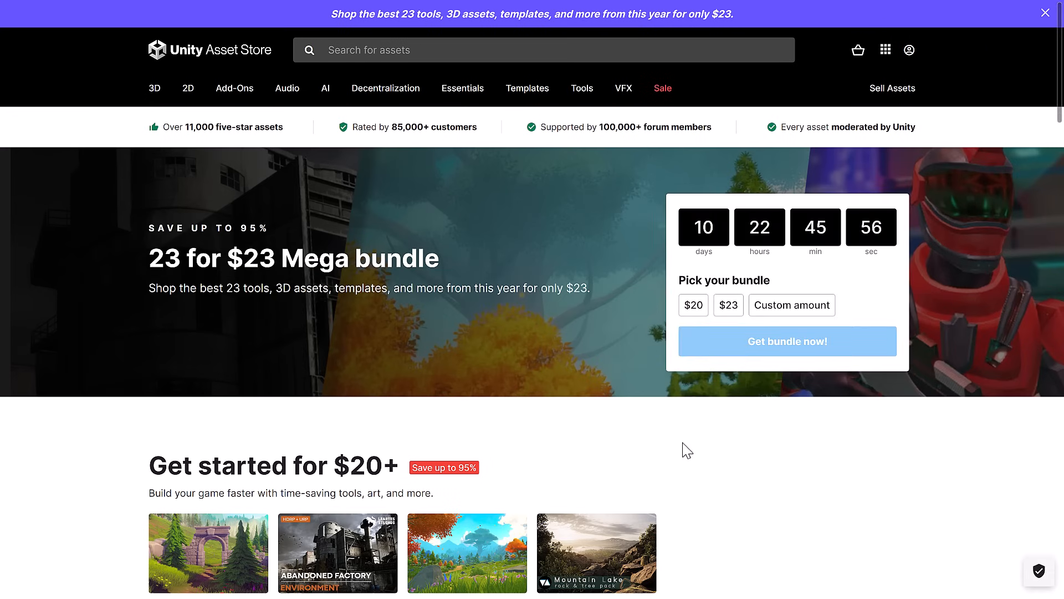
{"action": "scroll", "scroll_direction": "down", "scroll_amount": 3}
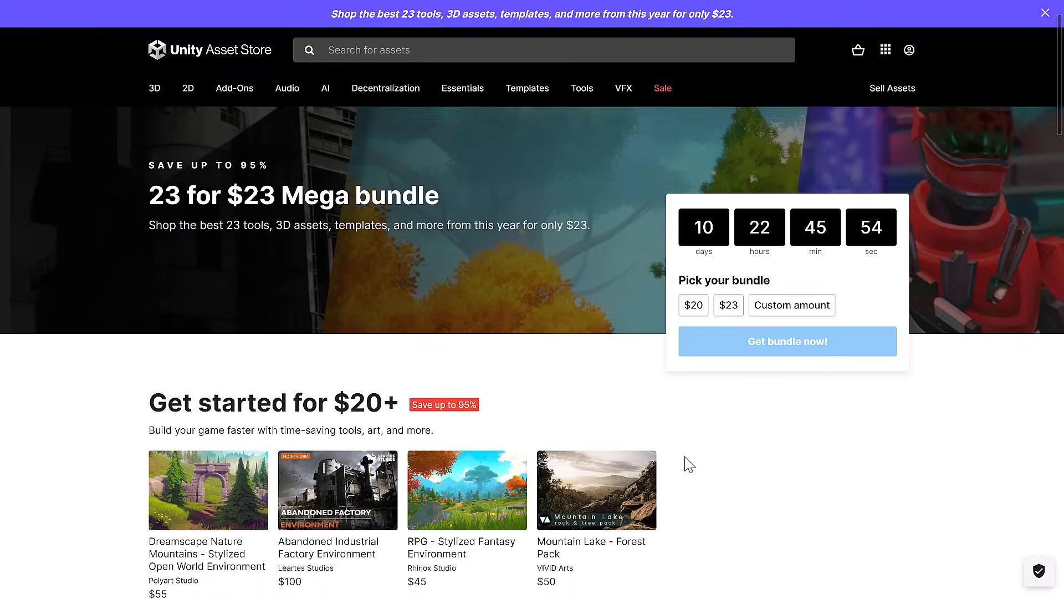
{"action": "scroll", "scroll_direction": "down", "scroll_amount": 3}
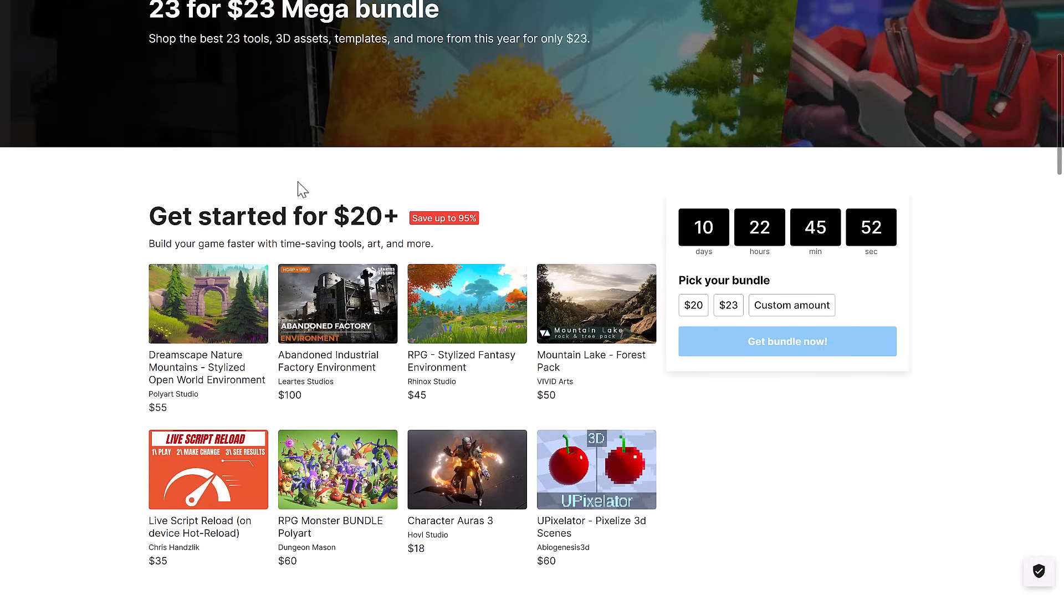
{"action": "scroll", "scroll_direction": "up", "scroll_amount": 3}
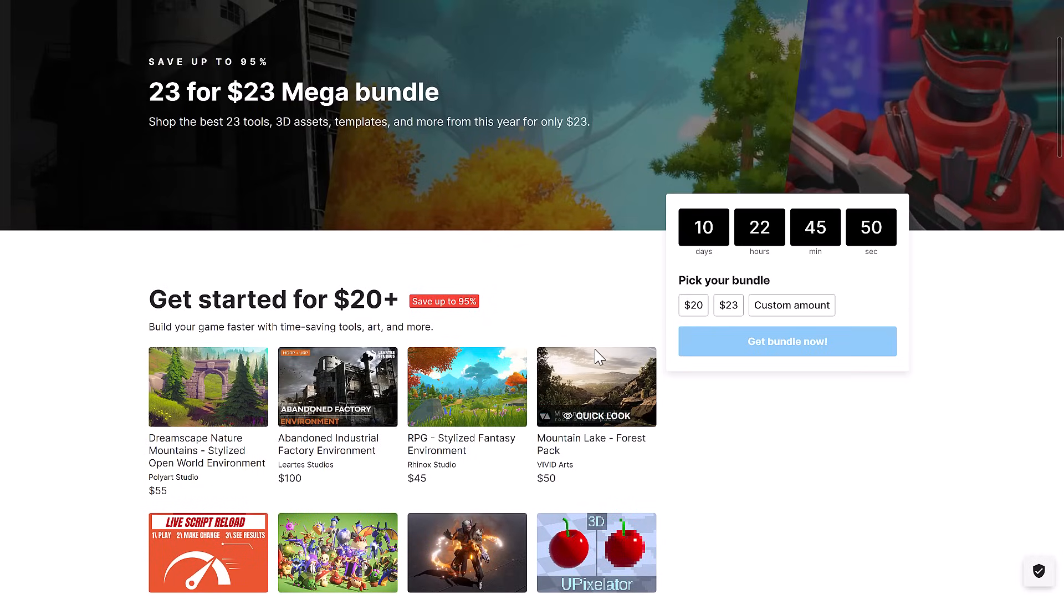
{"action": "scroll", "scroll_direction": "down", "scroll_amount": 3}
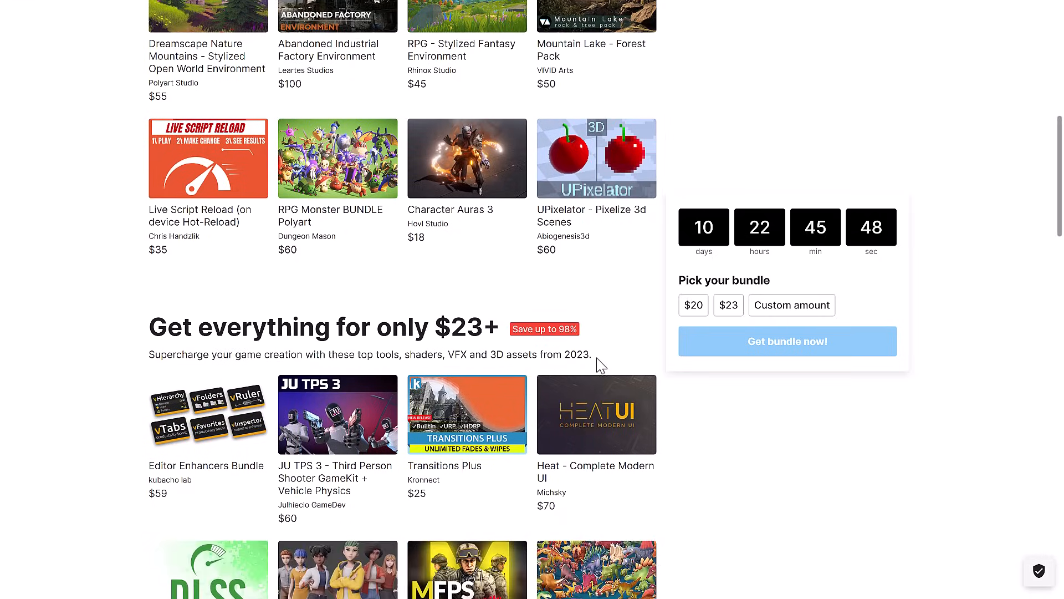
{"action": "scroll", "scroll_direction": "down", "scroll_amount": 3}
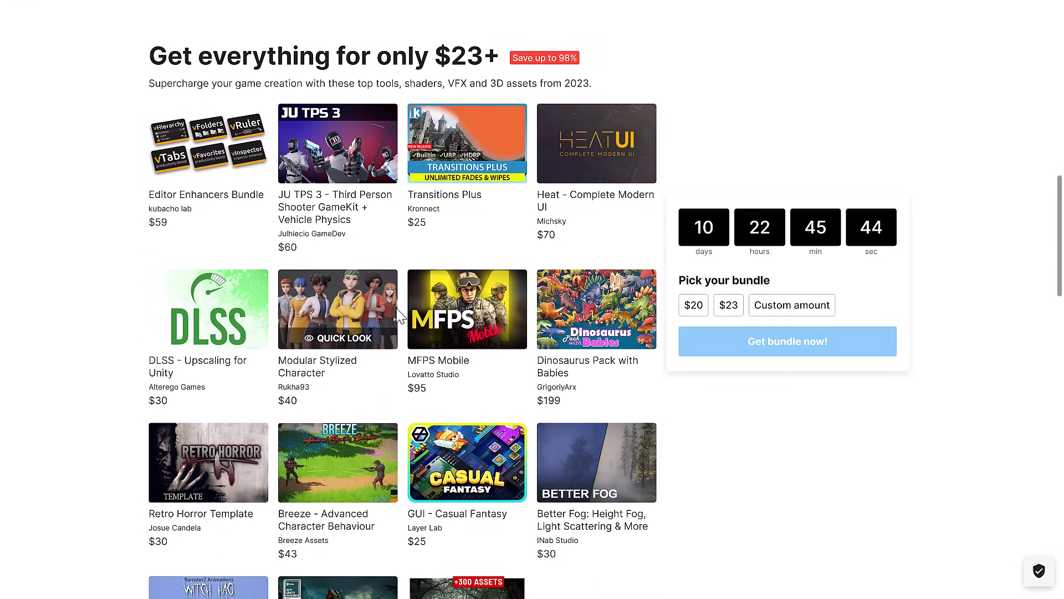
{"action": "scroll", "scroll_direction": "up", "scroll_amount": 3}
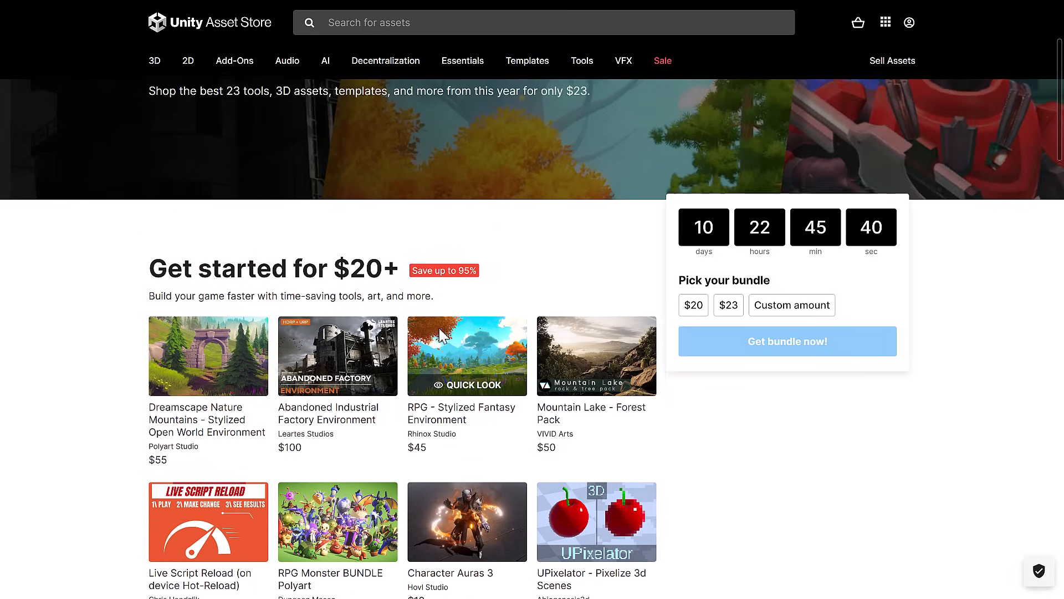
{"action": "scroll", "scroll_direction": "up", "scroll_amount": 3}
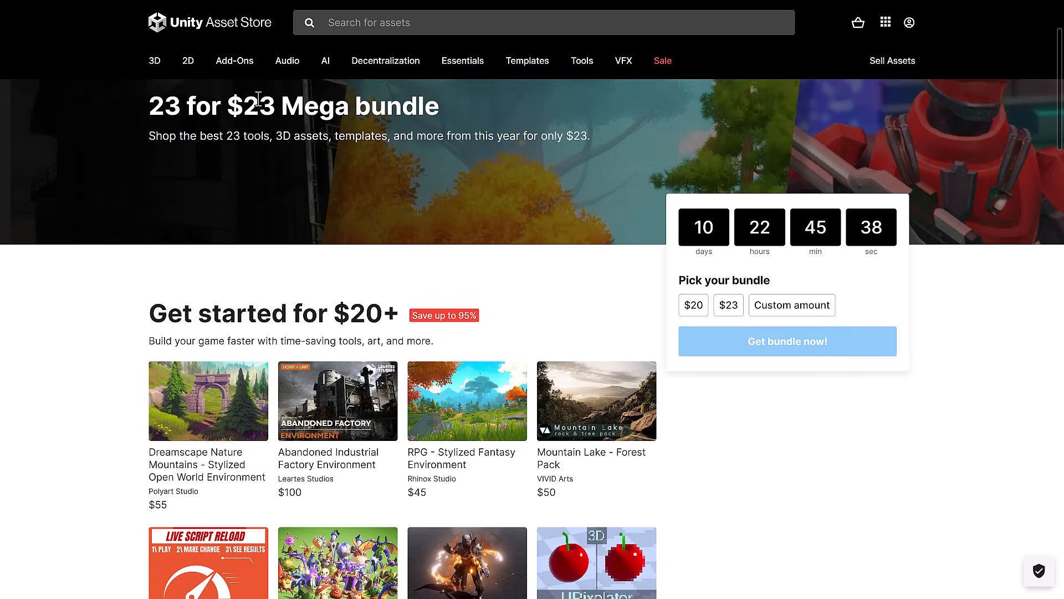
{"action": "scroll", "scroll_direction": "down", "scroll_amount": 3}
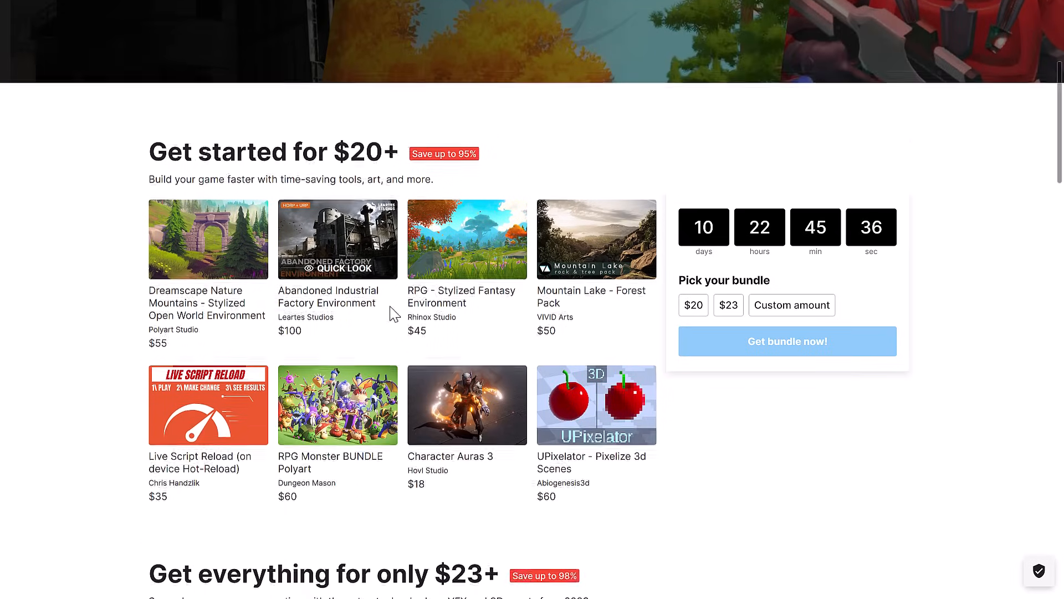
{"action": "scroll", "scroll_direction": "down", "scroll_amount": 3}
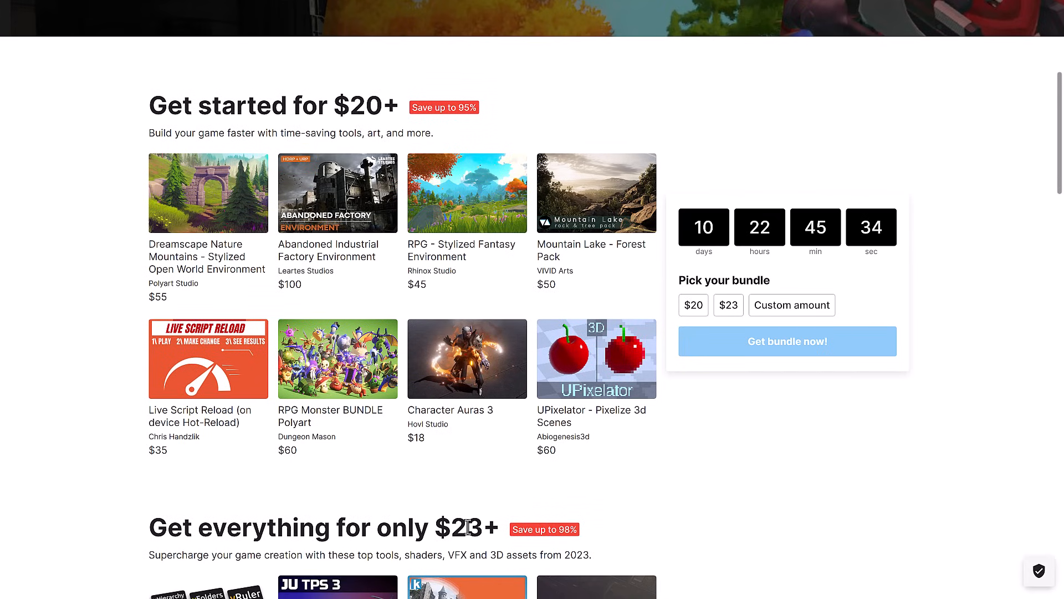
{"action": "mouse_move", "coordinate": [419, 24]}
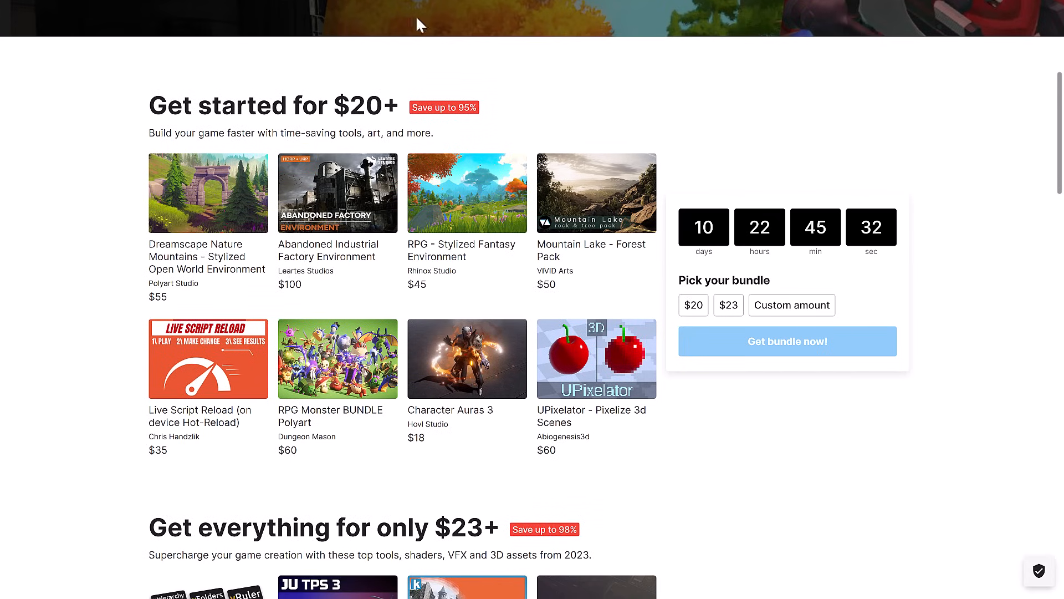